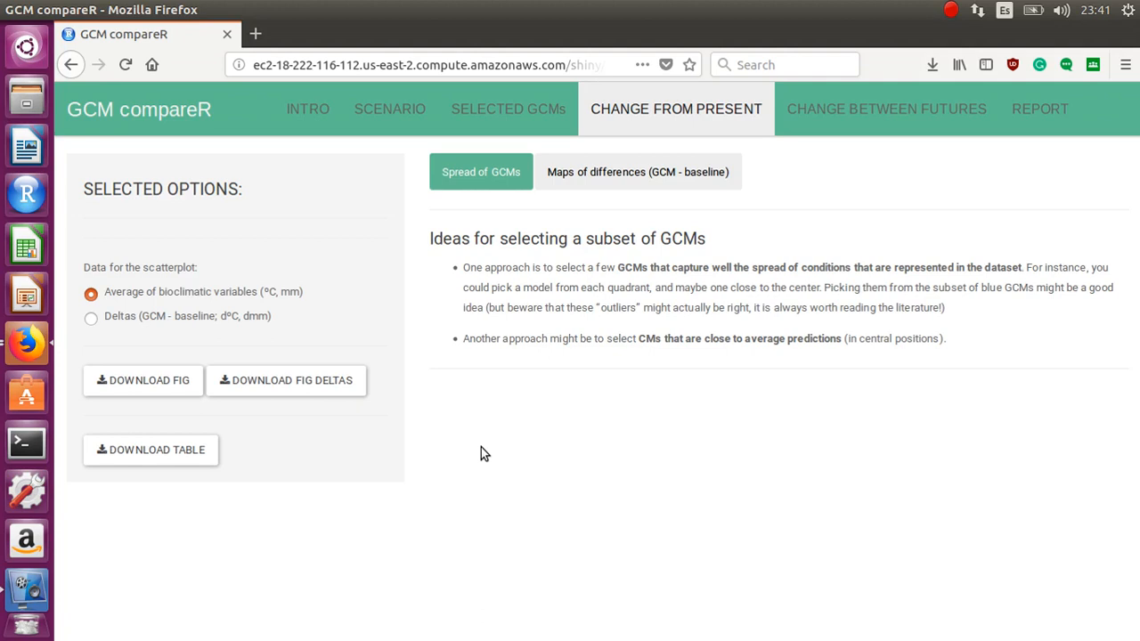
mouse_move(392, 369)
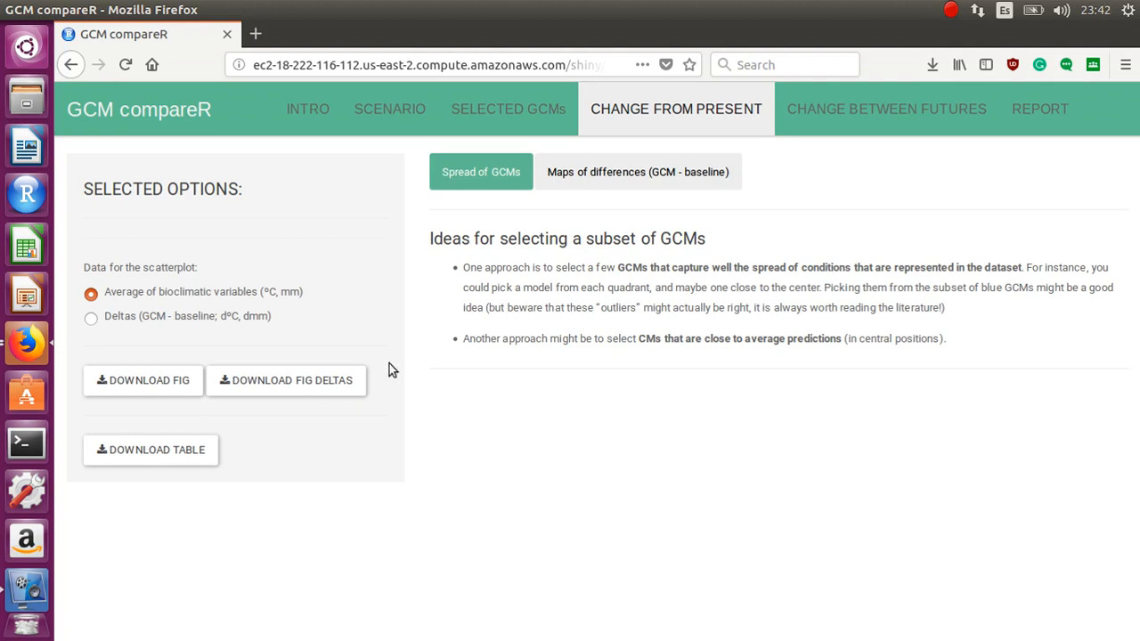
mouse_move(125, 64)
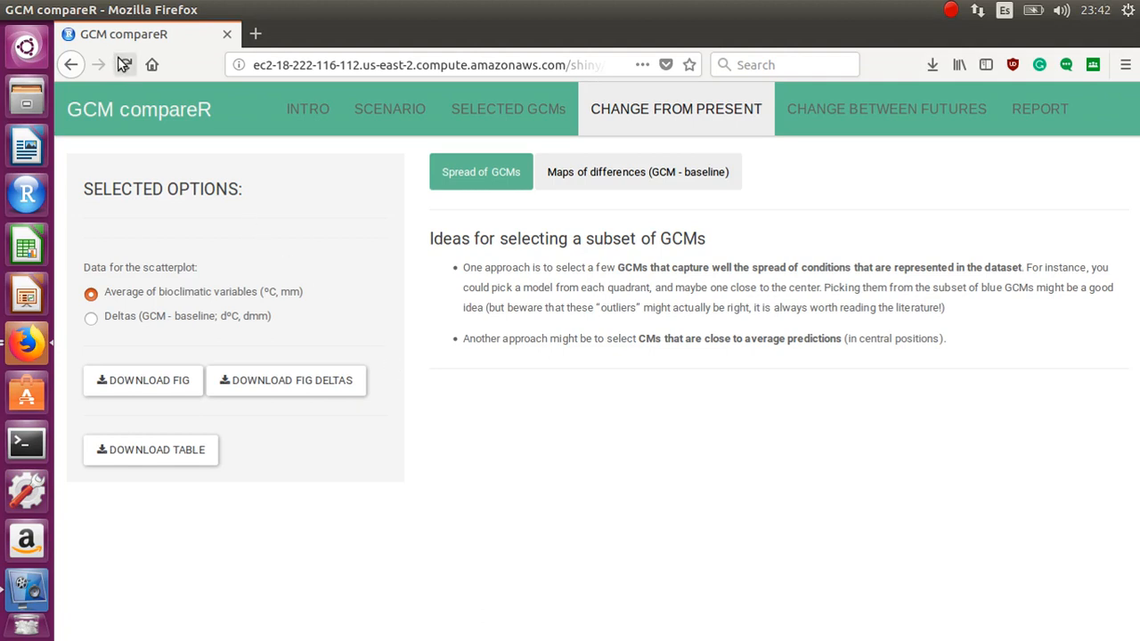
- Reload the GCM compareR page from the browser address bar to start a fresh session
click(428, 64)
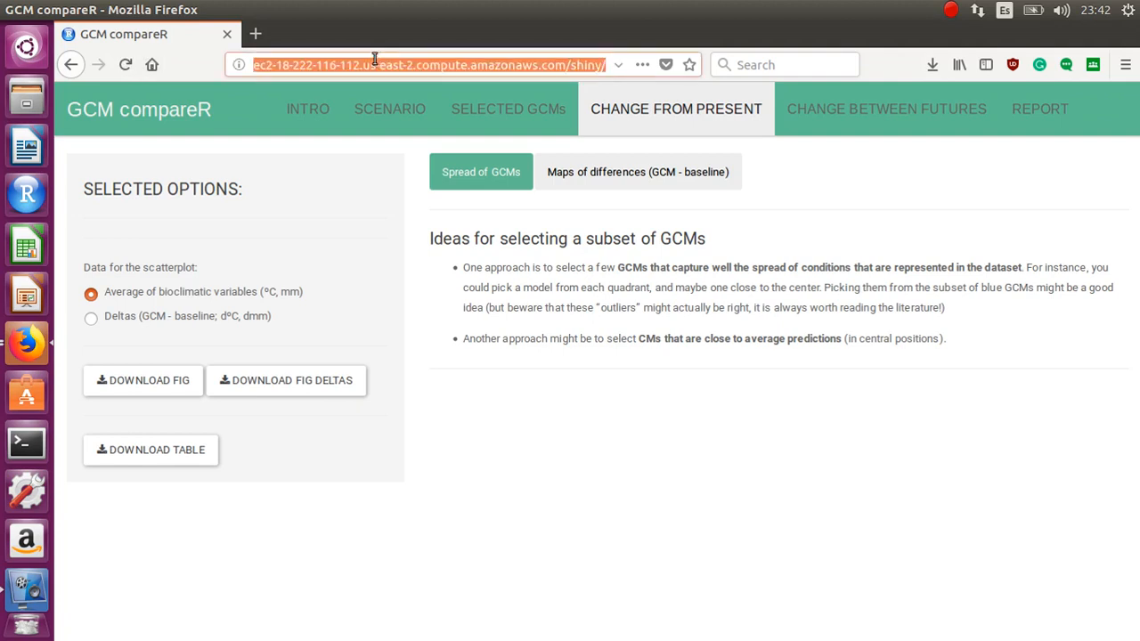
mouse_move(182, 84)
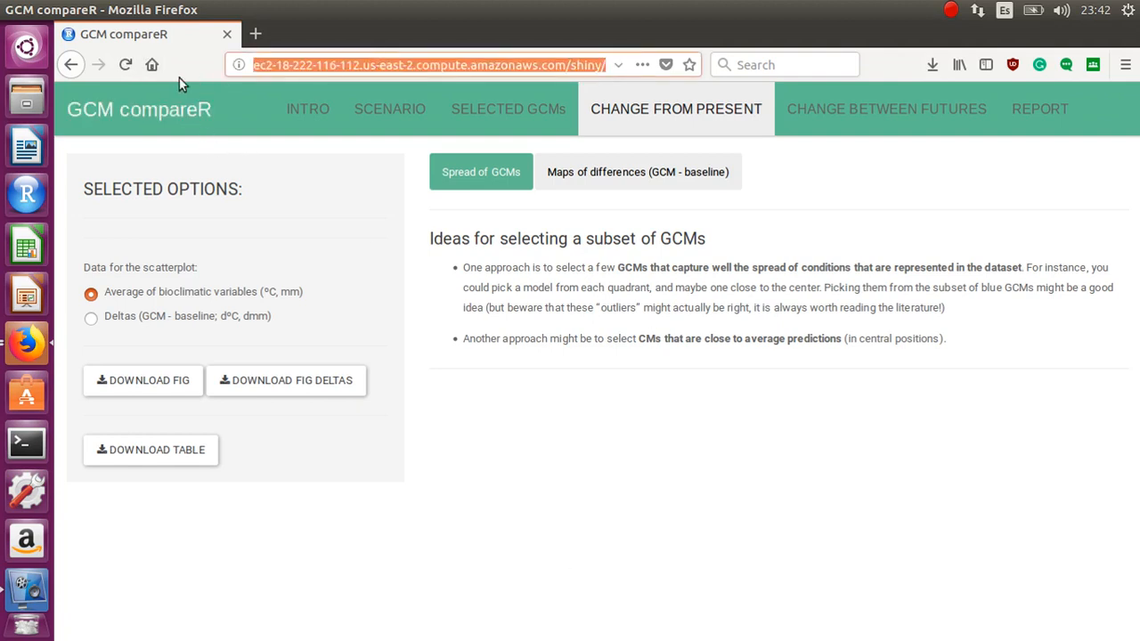
click(125, 64)
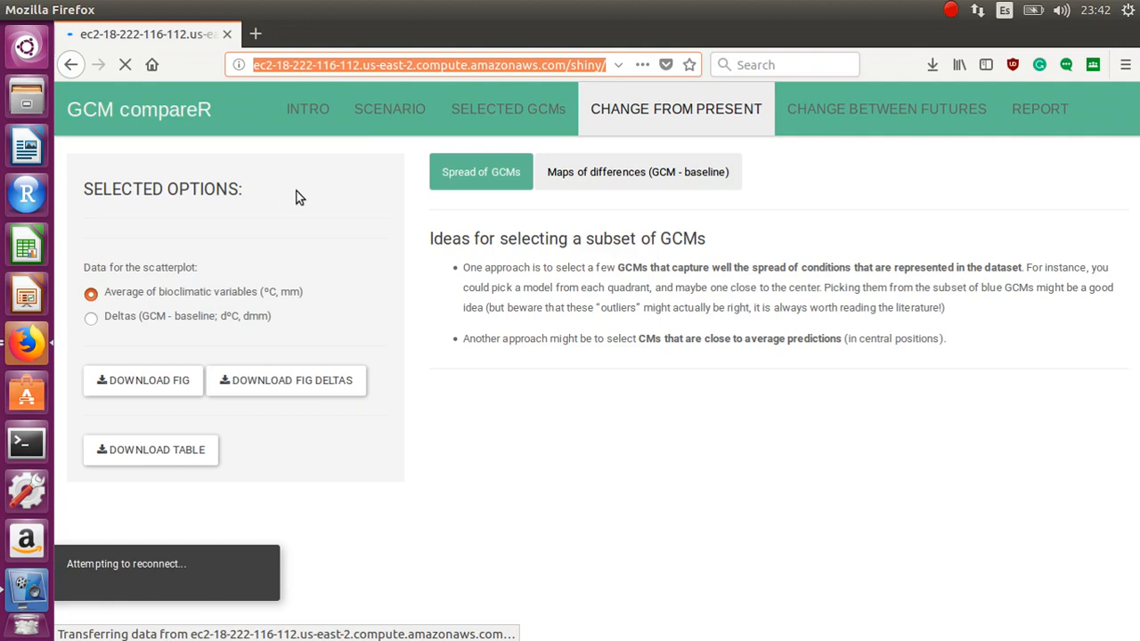
- Let the scenario page load with defaults (30 GCMs, 2070, RCP 4.5) and review it down to Analyze
click(388, 109)
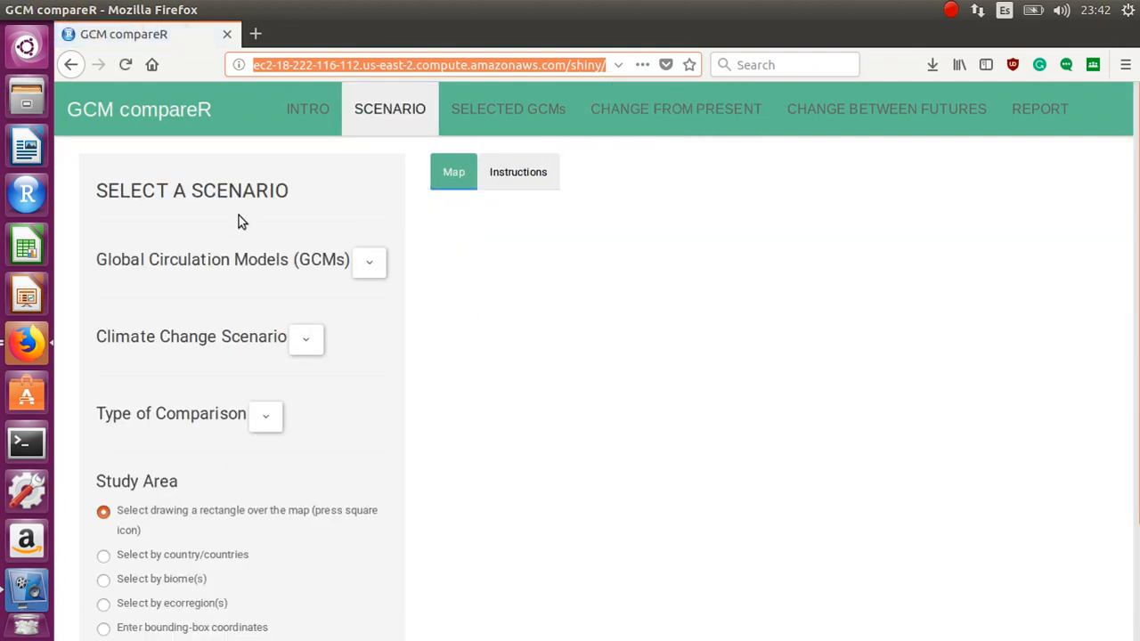
mouse_move(169, 253)
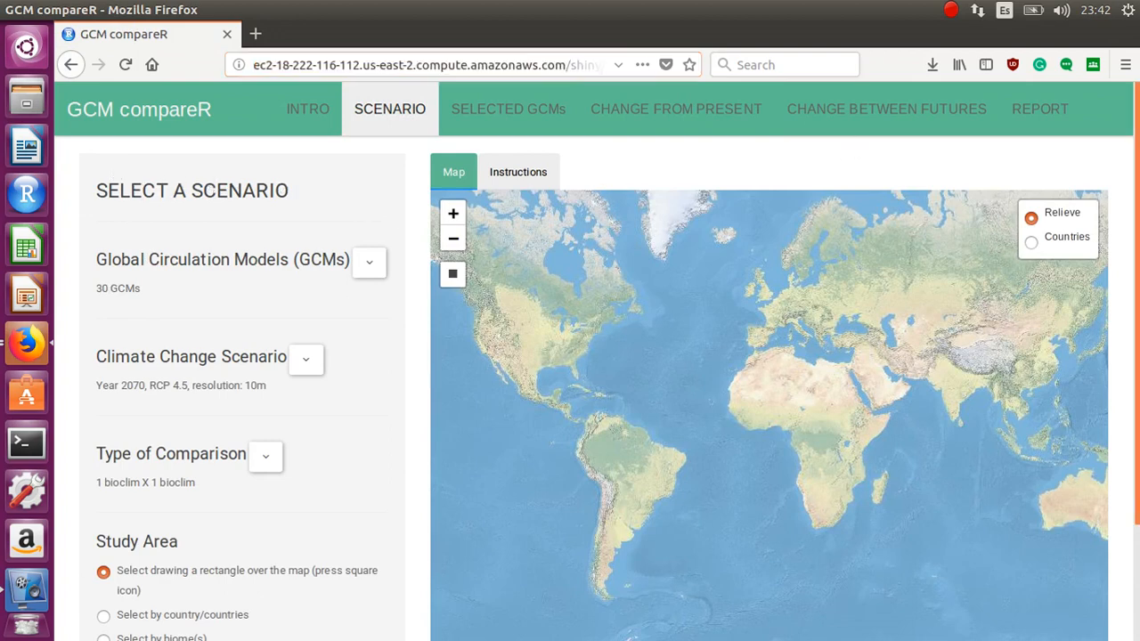
scroll(down, 3)
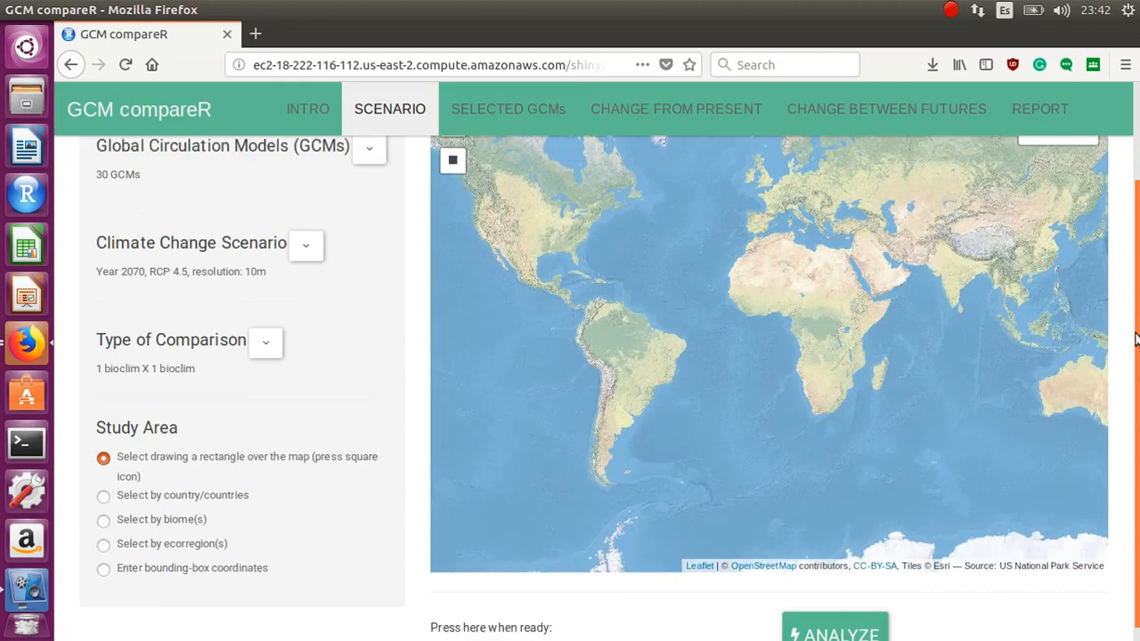
scroll(up, 3)
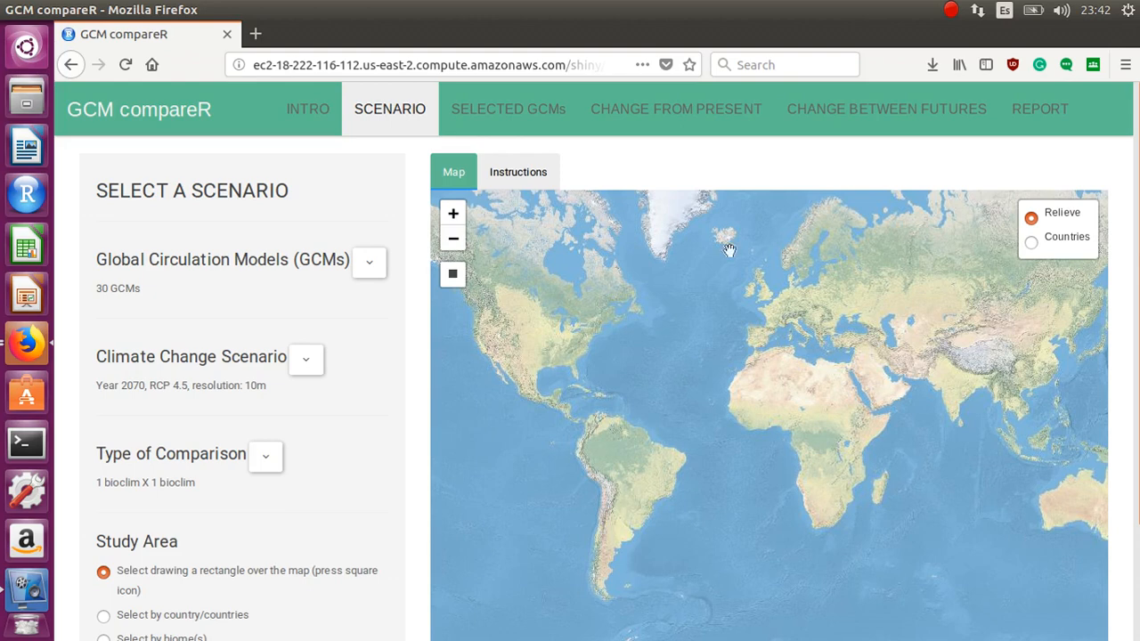
mouse_move(381, 278)
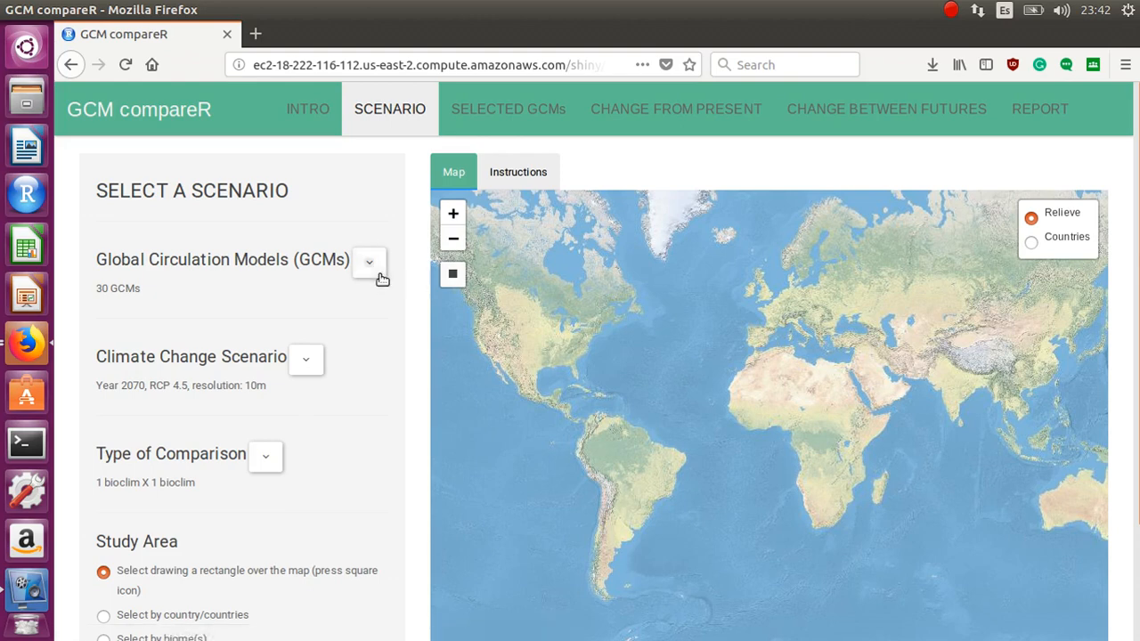
click(369, 260)
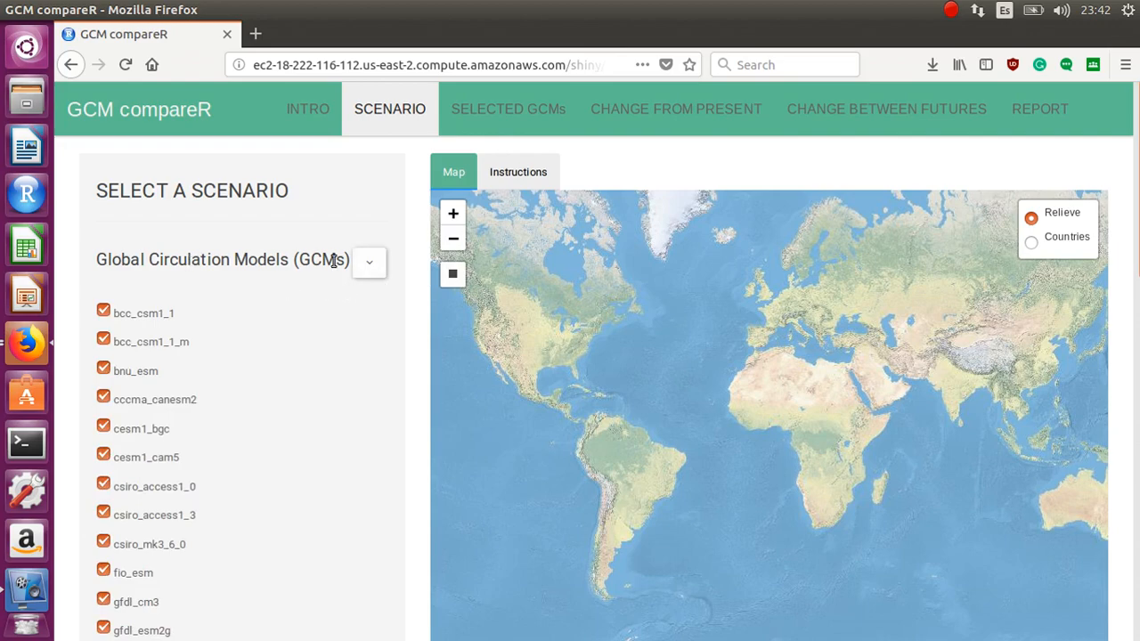
scroll(down, 3)
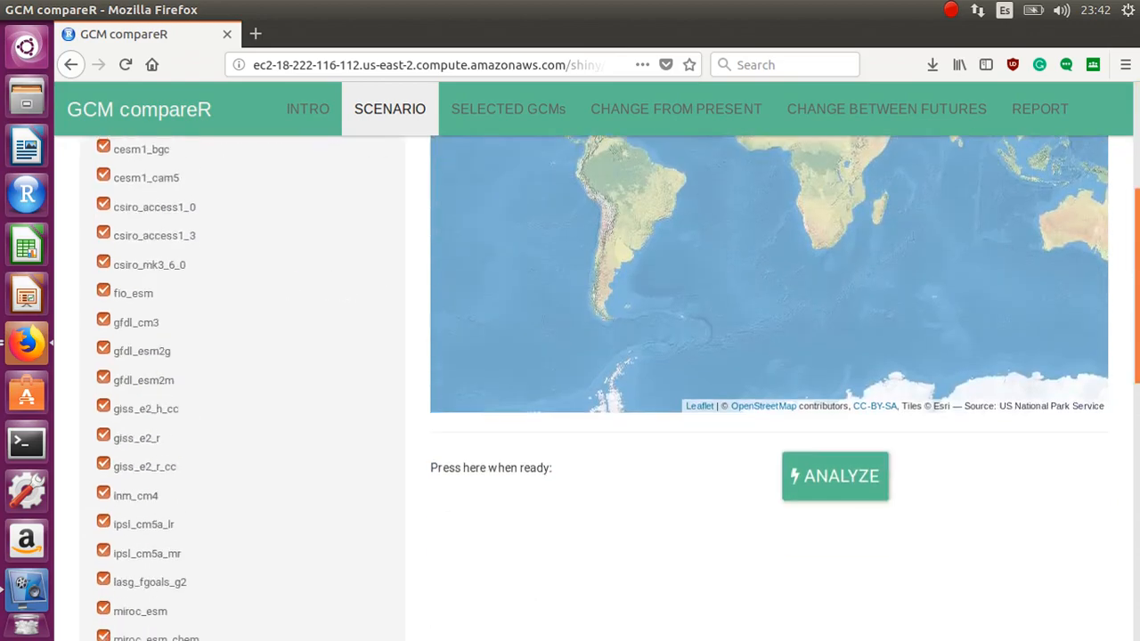
scroll(down, 3)
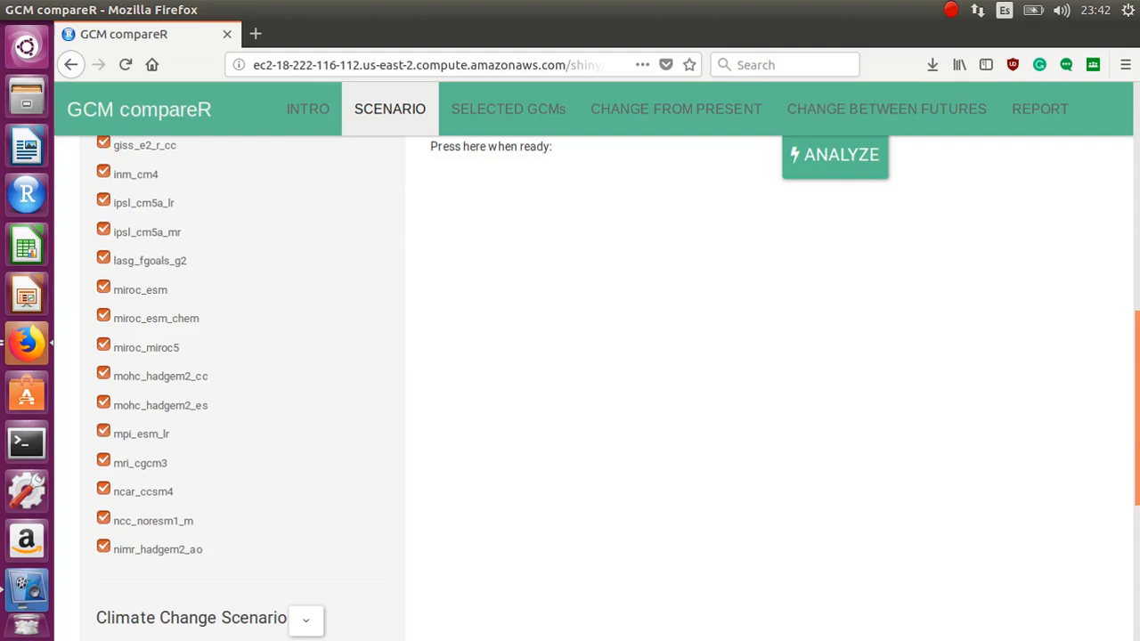
scroll(up, 3)
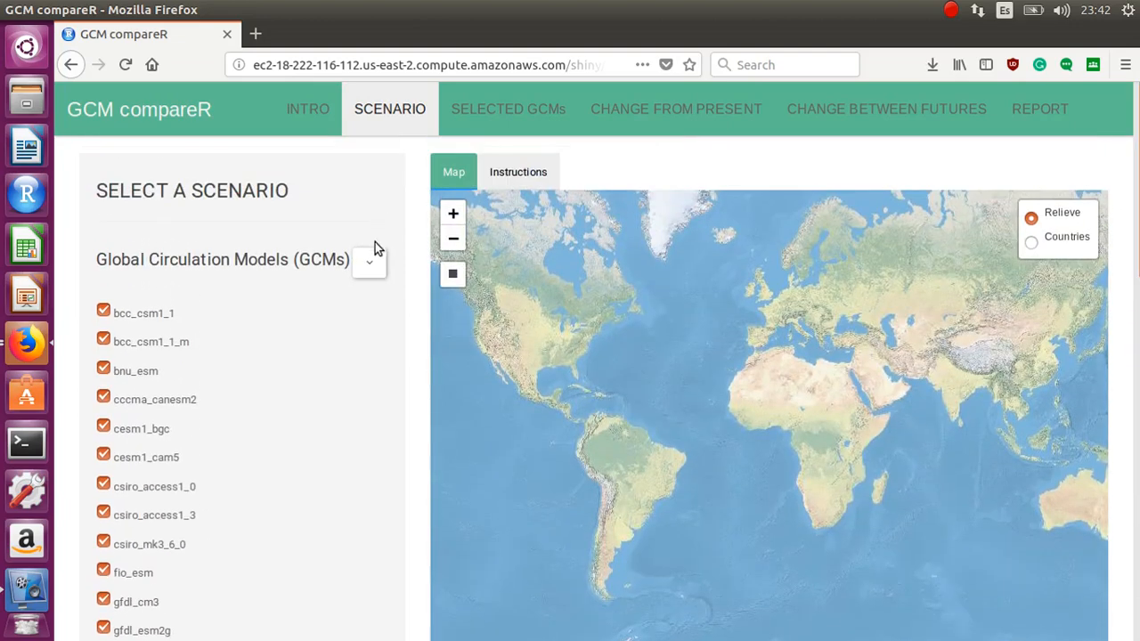
click(369, 262)
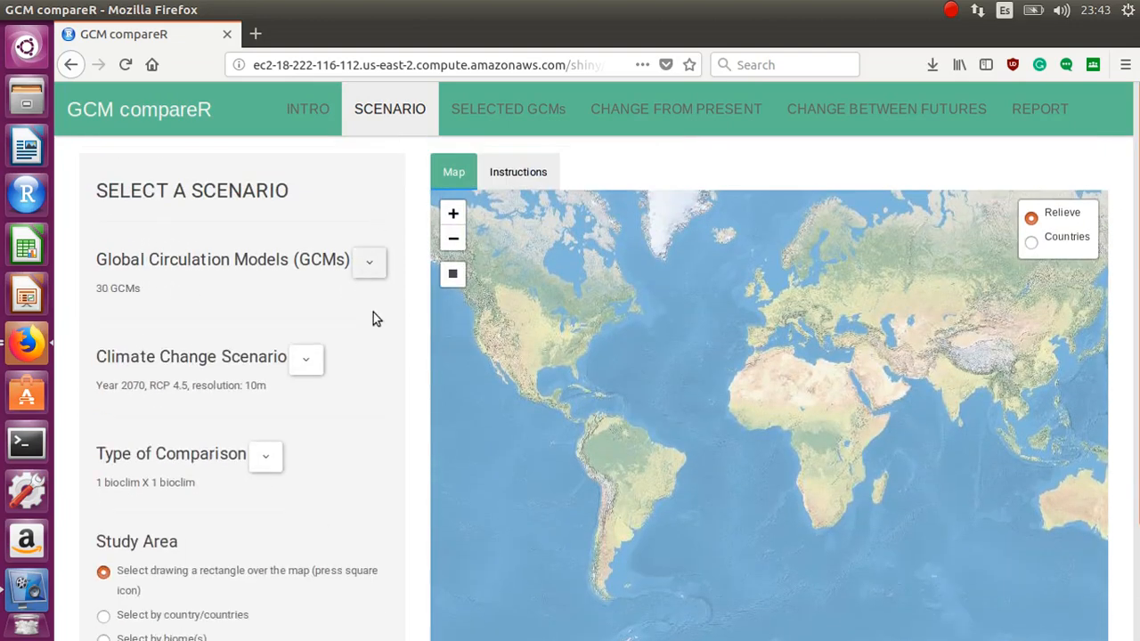
- Expand the Climate Change Scenario panel showing year 2070, RCP 4.5 and 10 arc-min resolution
click(307, 360)
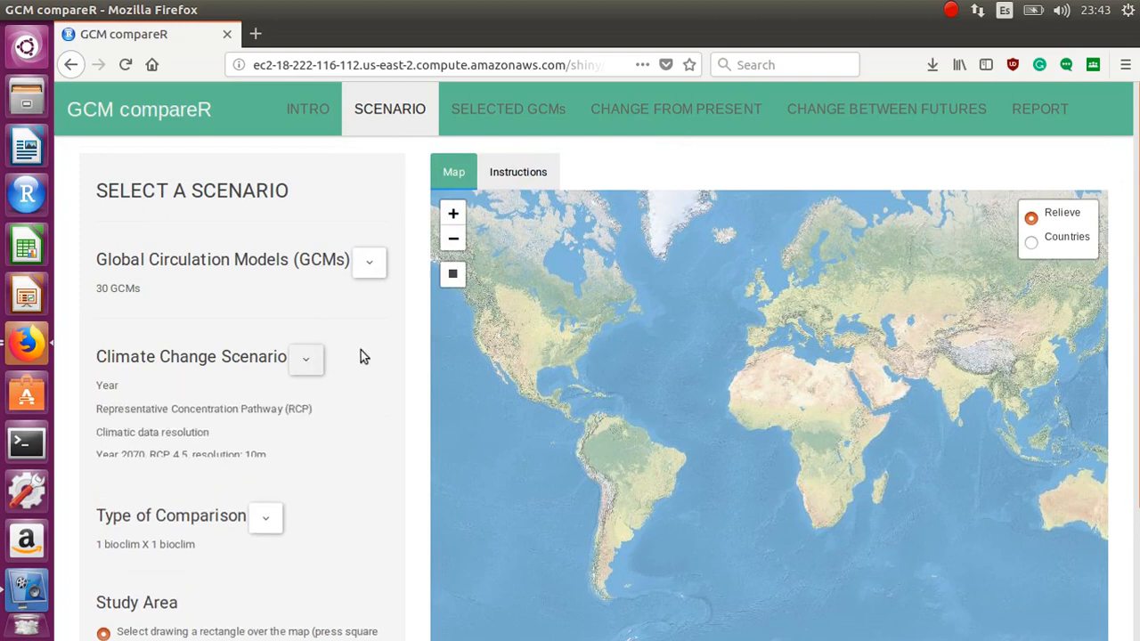
click(307, 358)
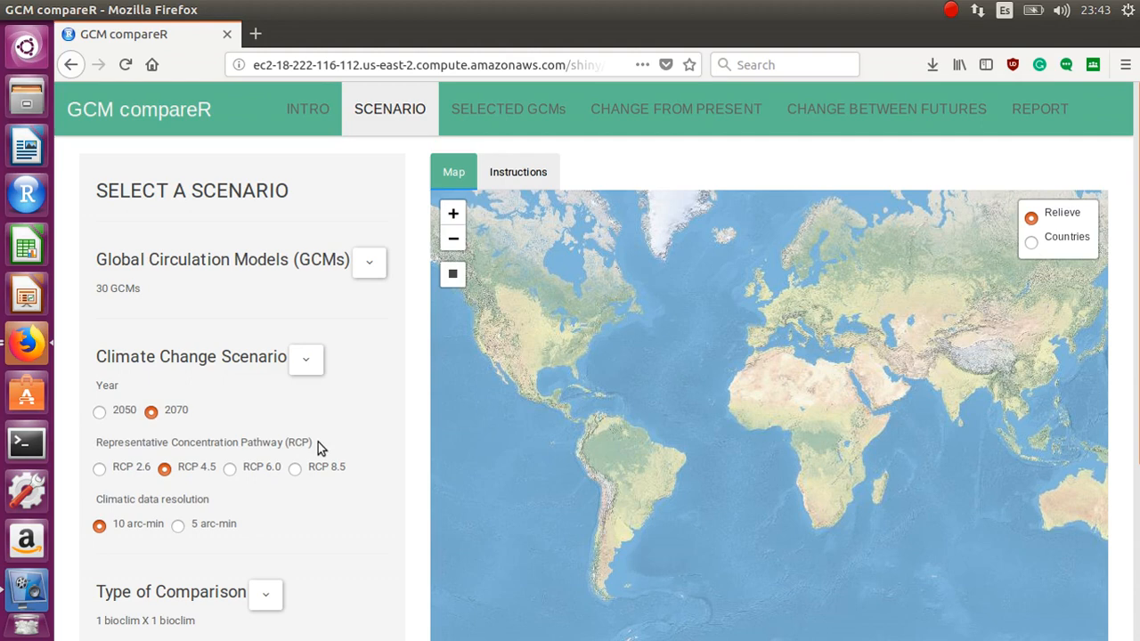
mouse_move(214, 513)
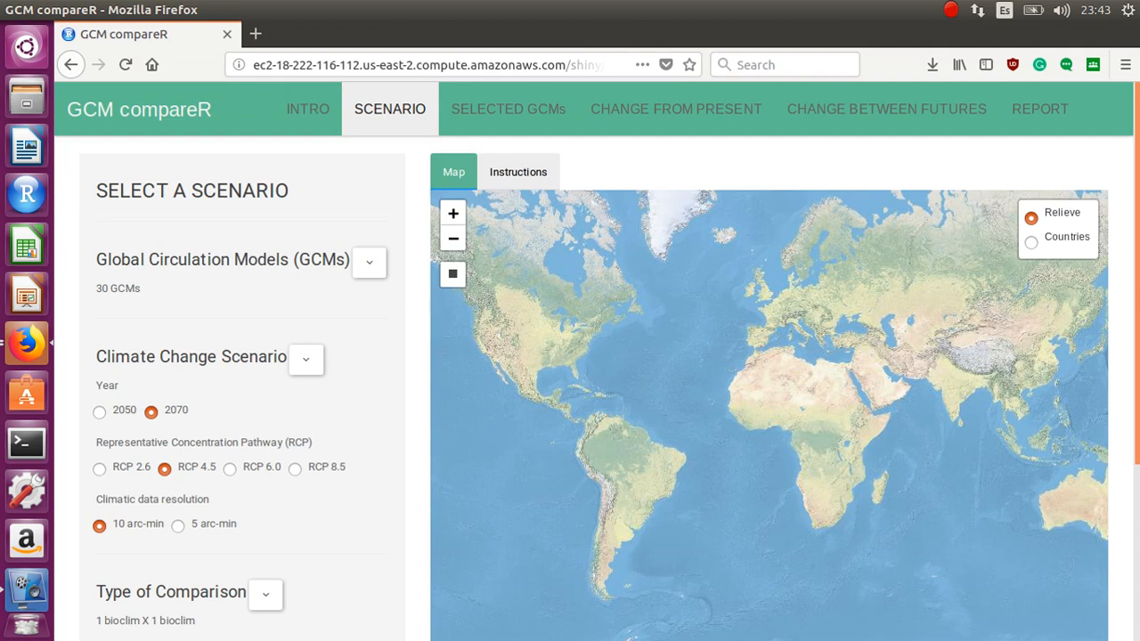
mouse_move(306, 383)
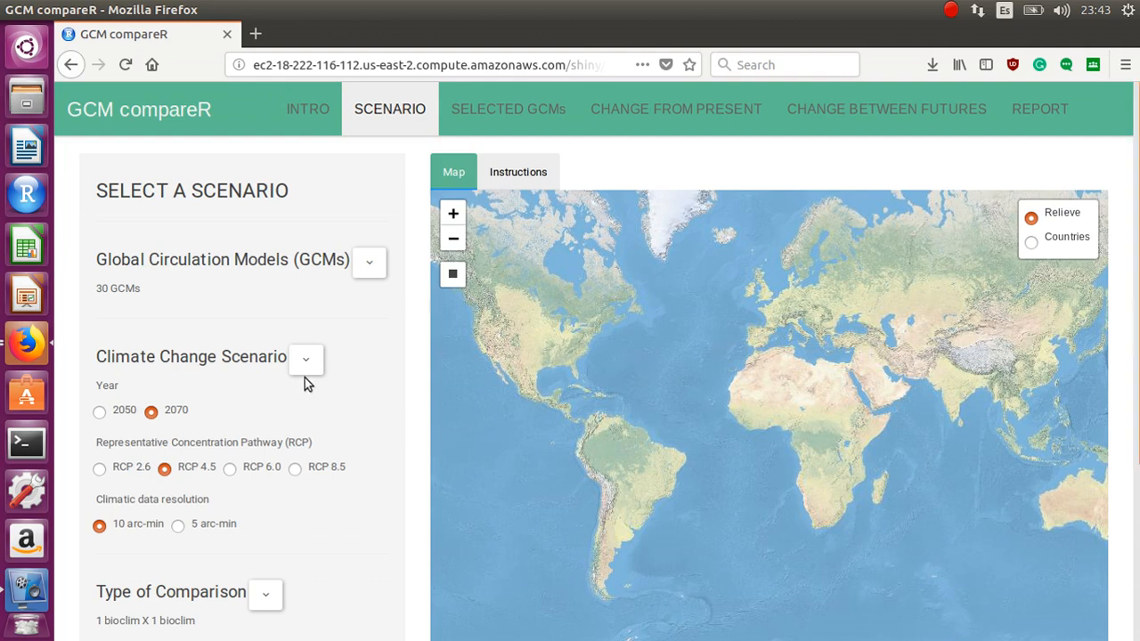
- Collapse the scenario panel and inspect the X axis variable list without changing it
click(306, 360)
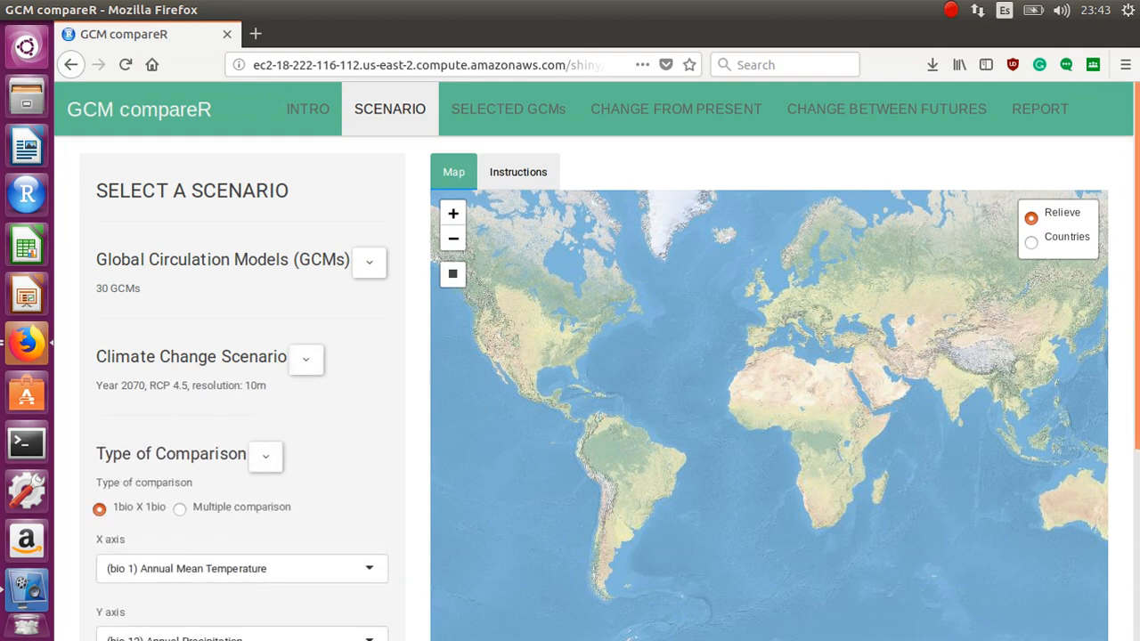
scroll(down, 3)
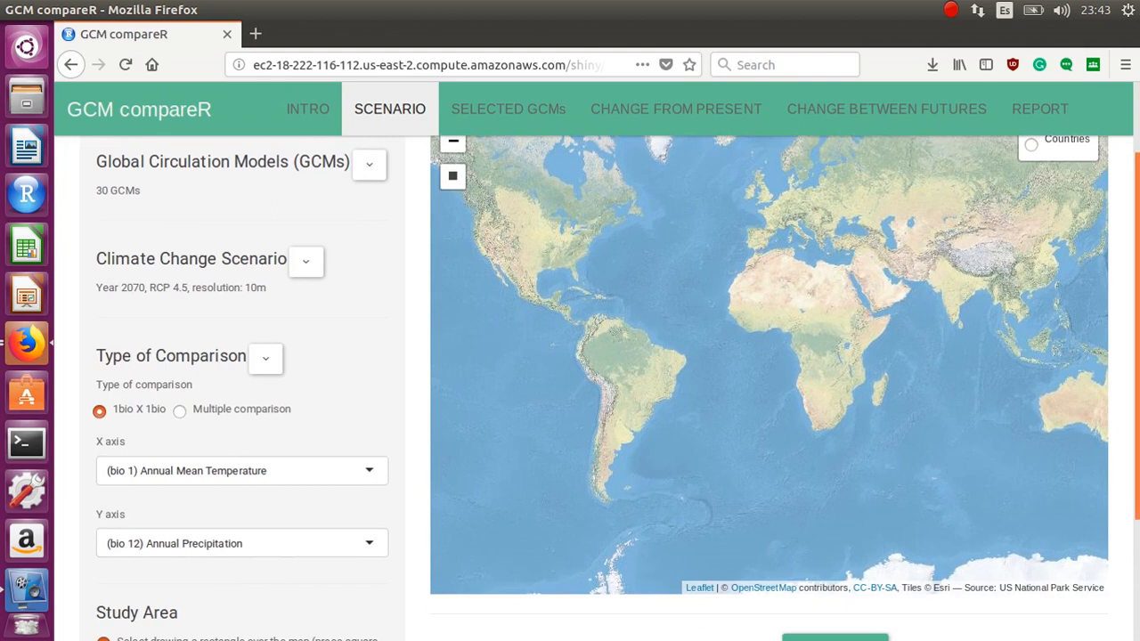
scroll(down, 3)
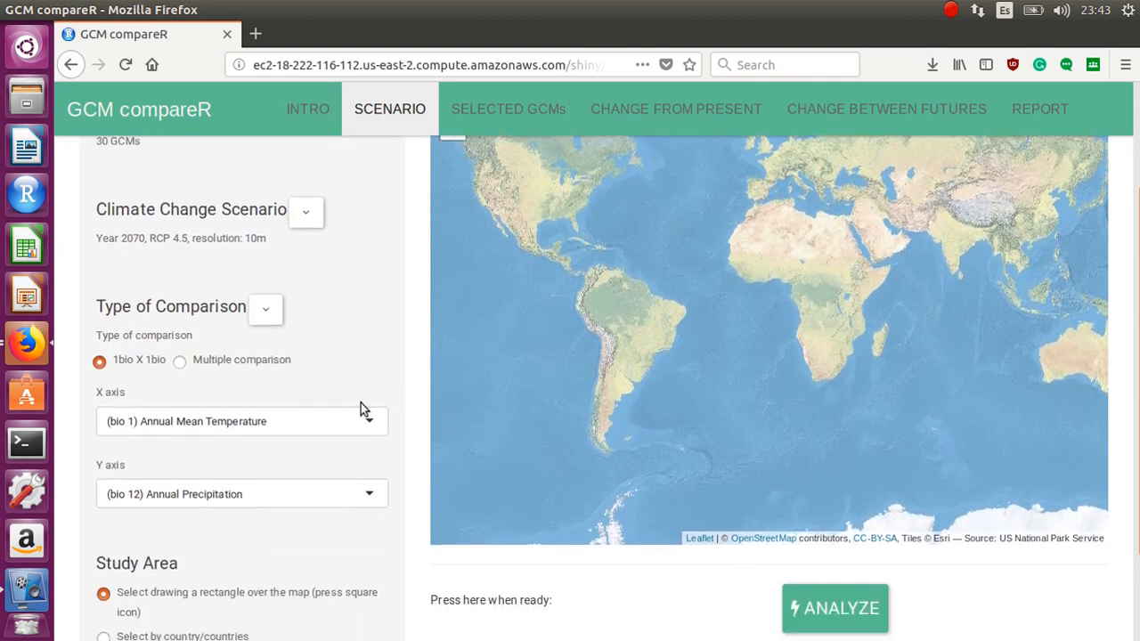
click(242, 421)
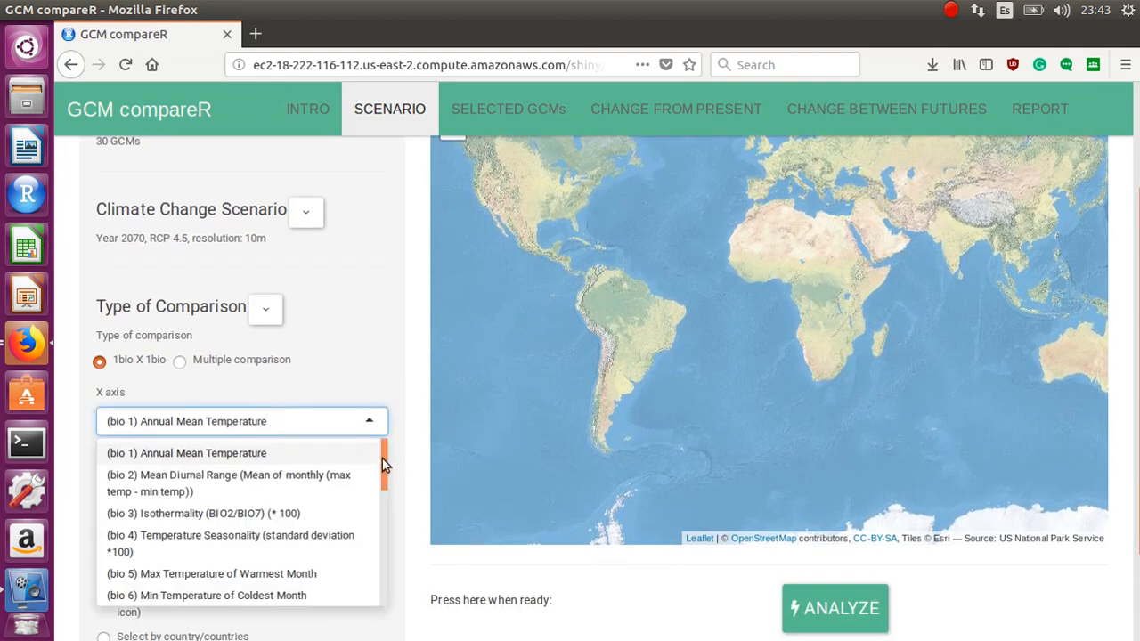
scroll(down, 3)
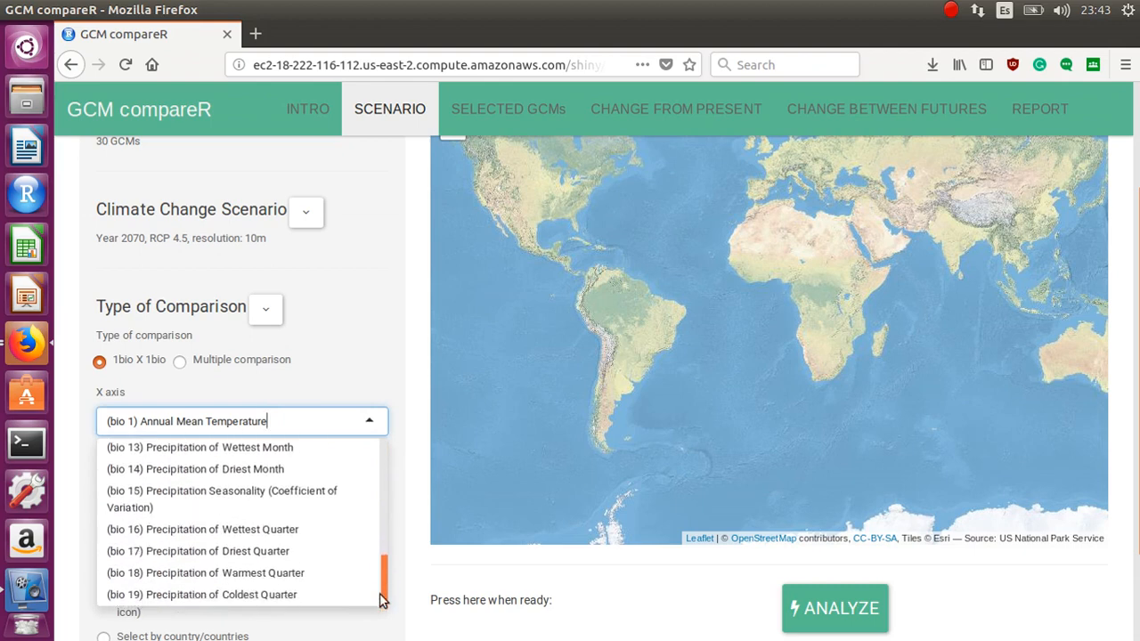
mouse_move(182, 471)
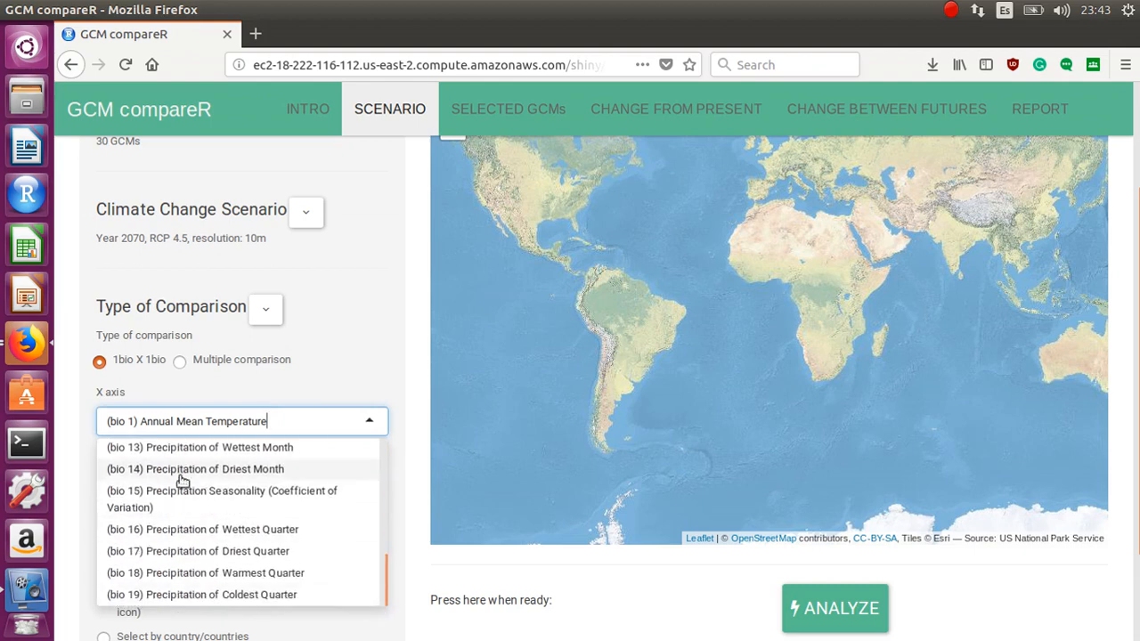
click(185, 392)
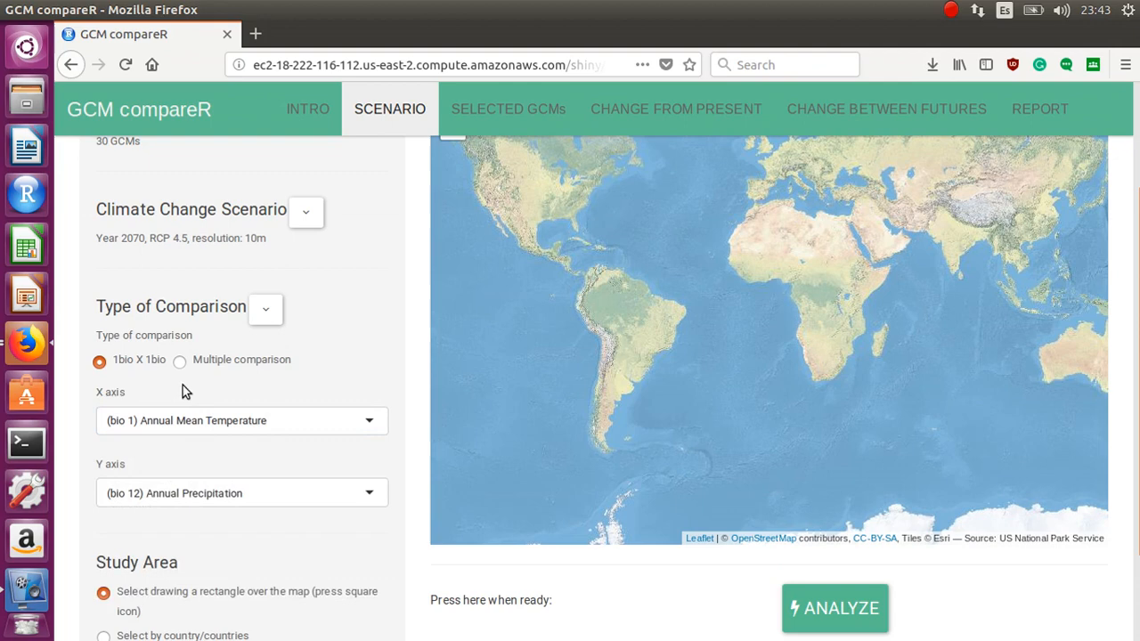
mouse_move(129, 368)
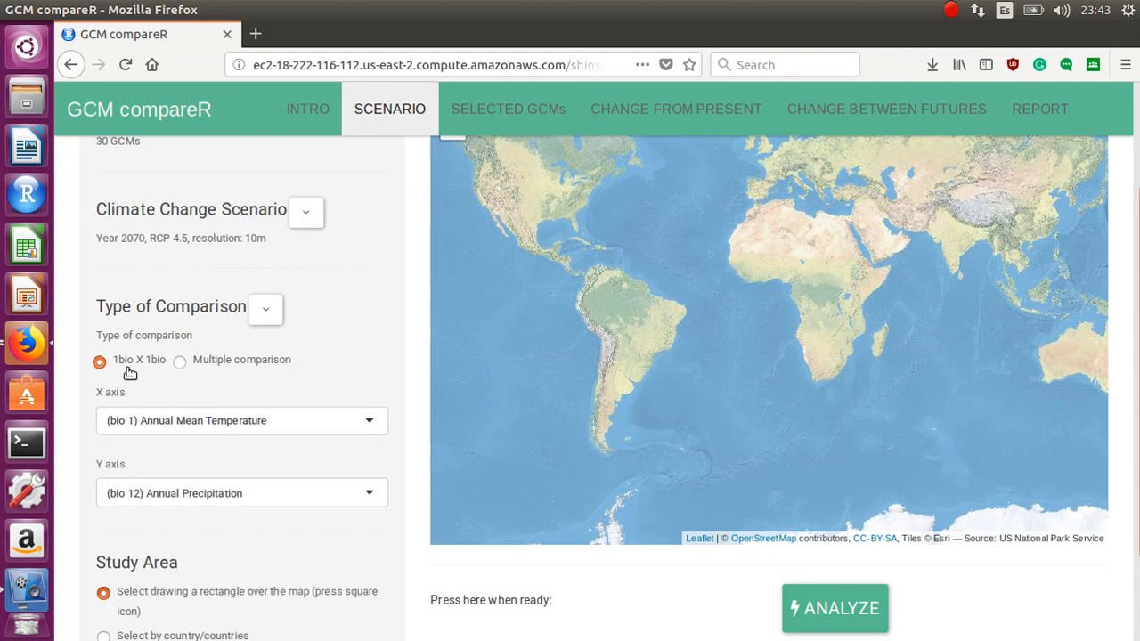
mouse_move(89, 395)
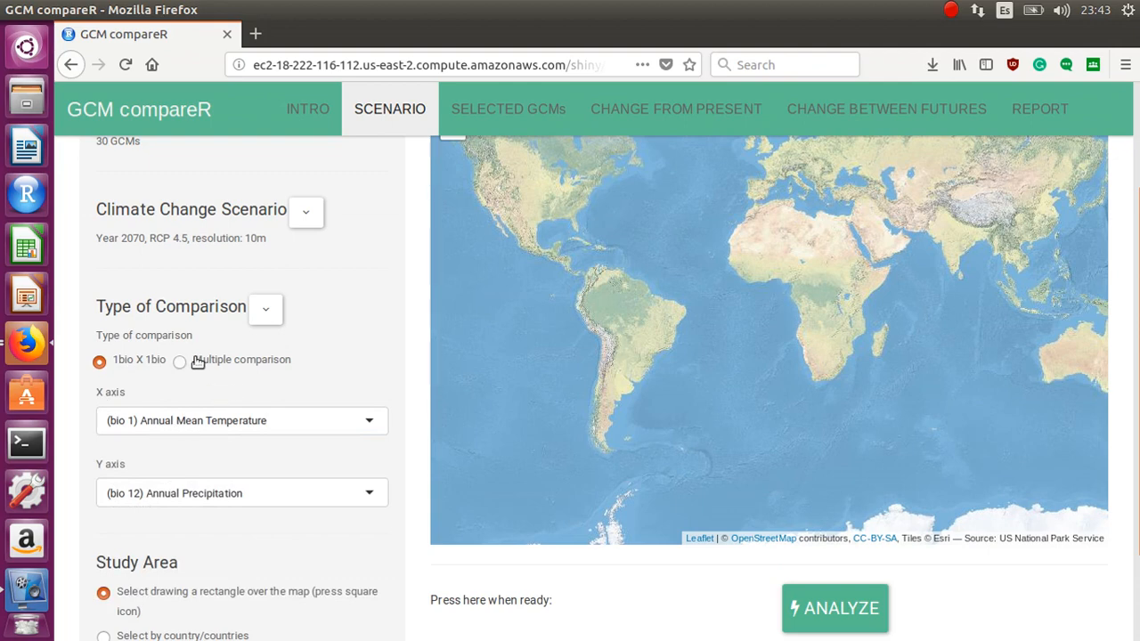
- Try multiple-variable mode adding bio6, then revert to '1bio X 1bio' with bio1 vs bio12
click(178, 360)
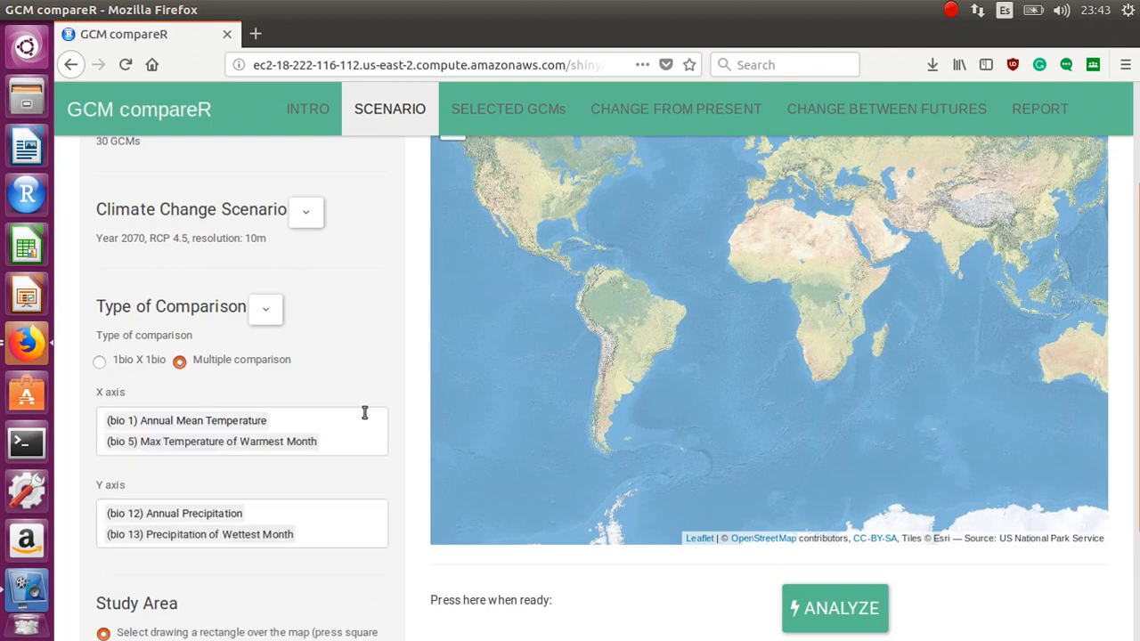
mouse_move(164, 385)
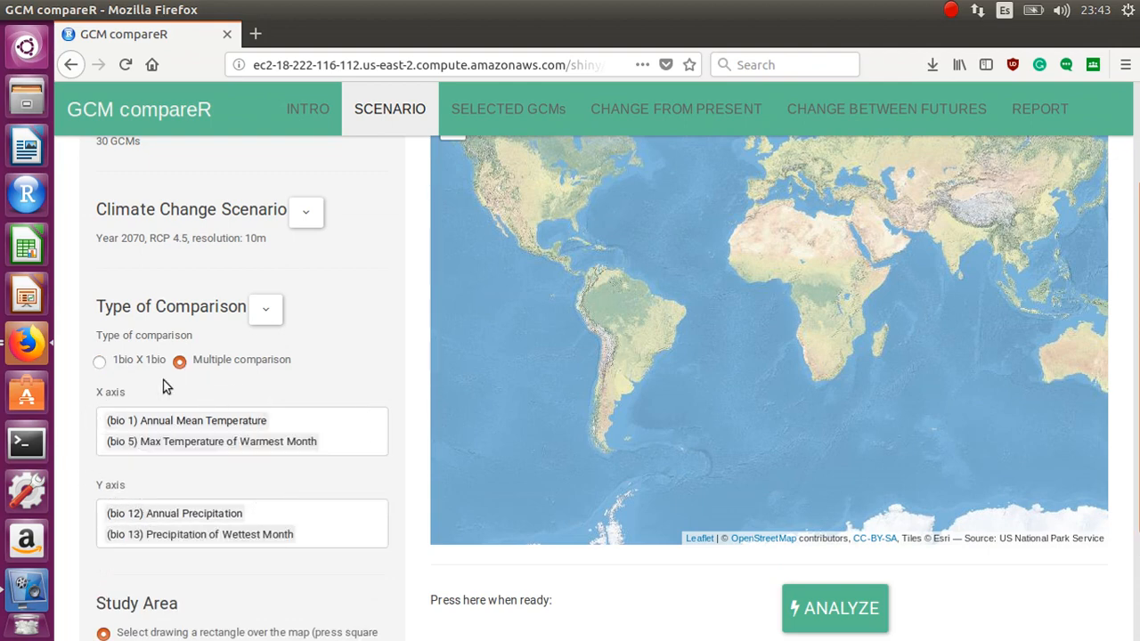
mouse_move(89, 569)
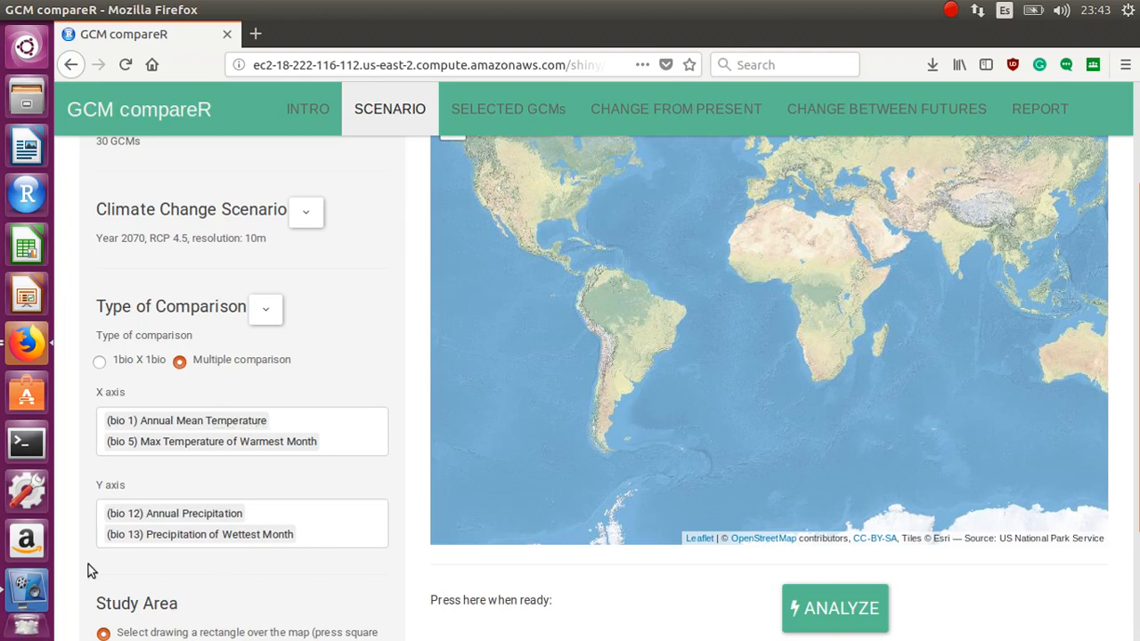
mouse_move(351, 454)
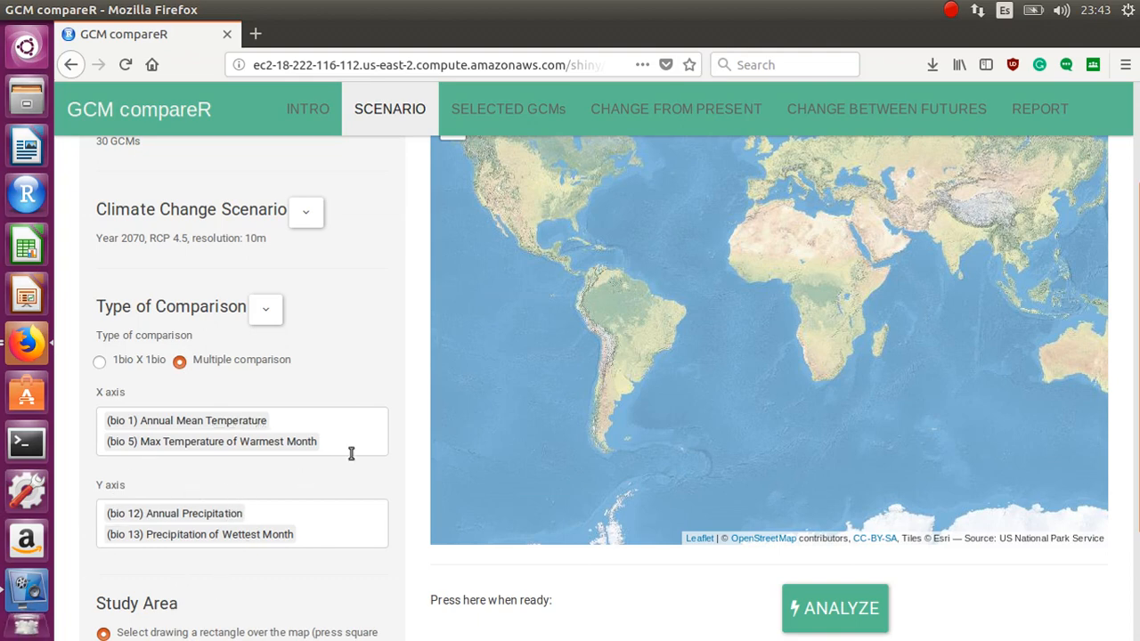
click(240, 429)
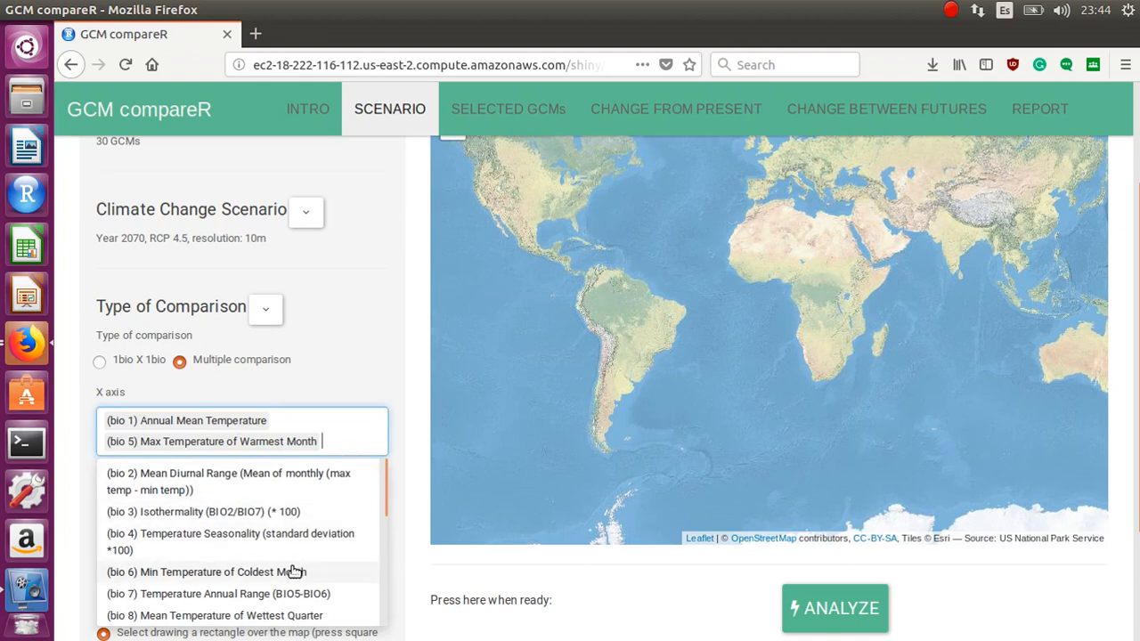
click(207, 572)
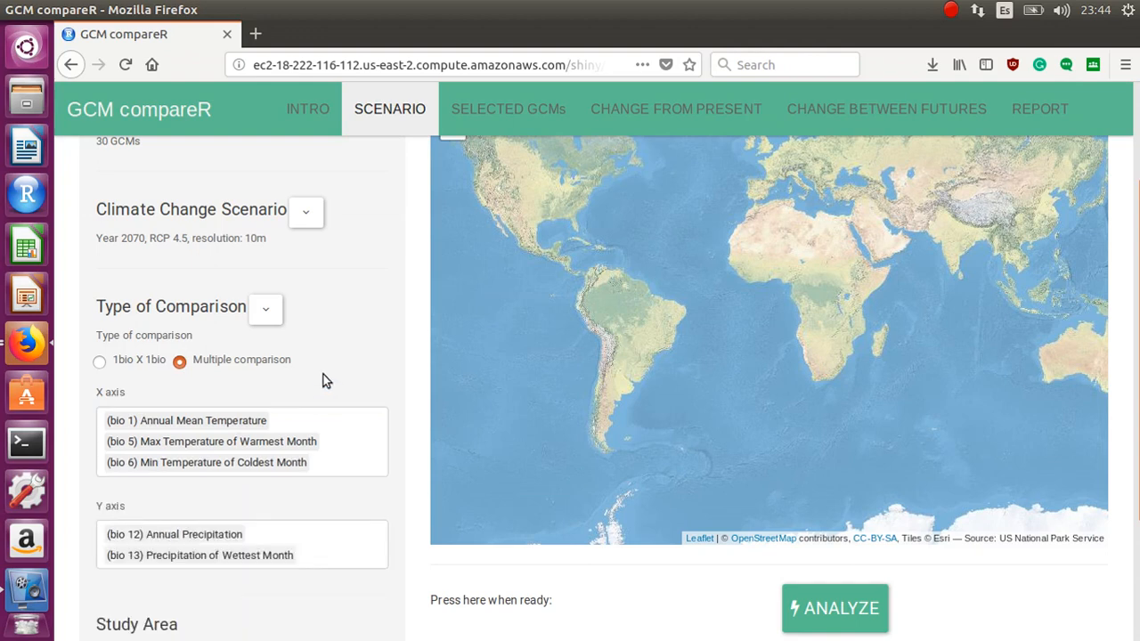
click(99, 360)
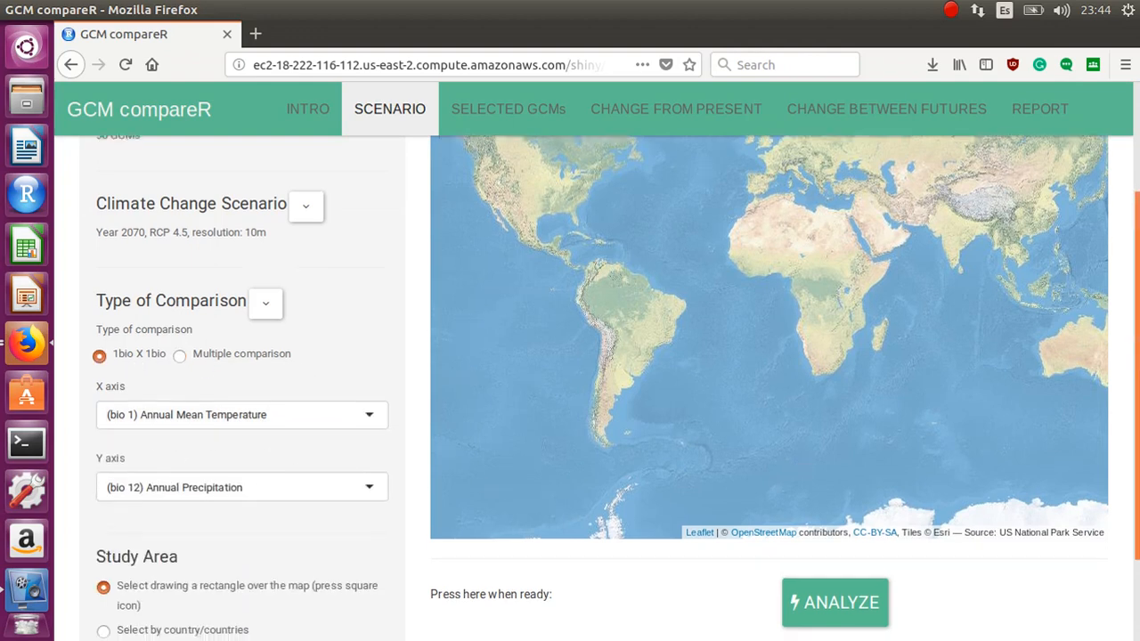
scroll(down, 3)
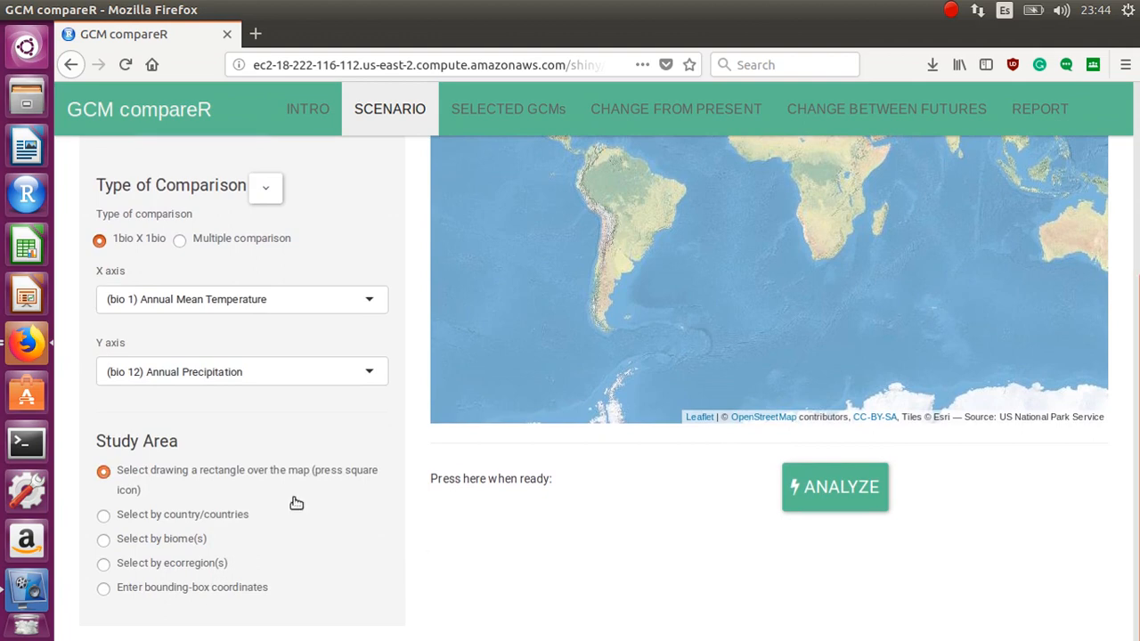
mouse_move(238, 488)
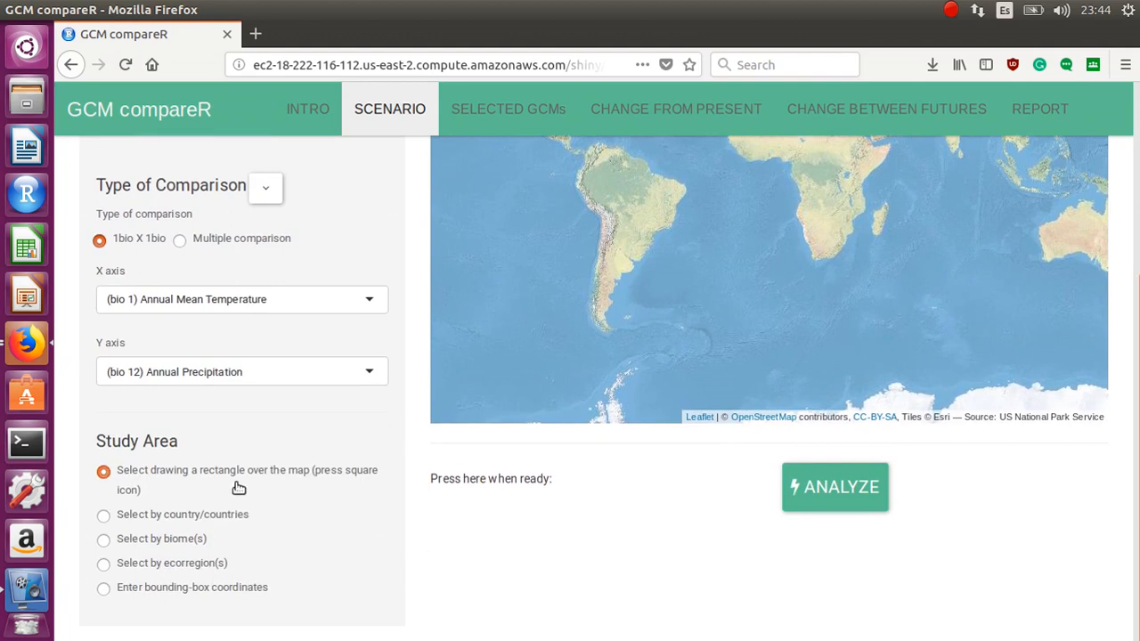
mouse_move(218, 520)
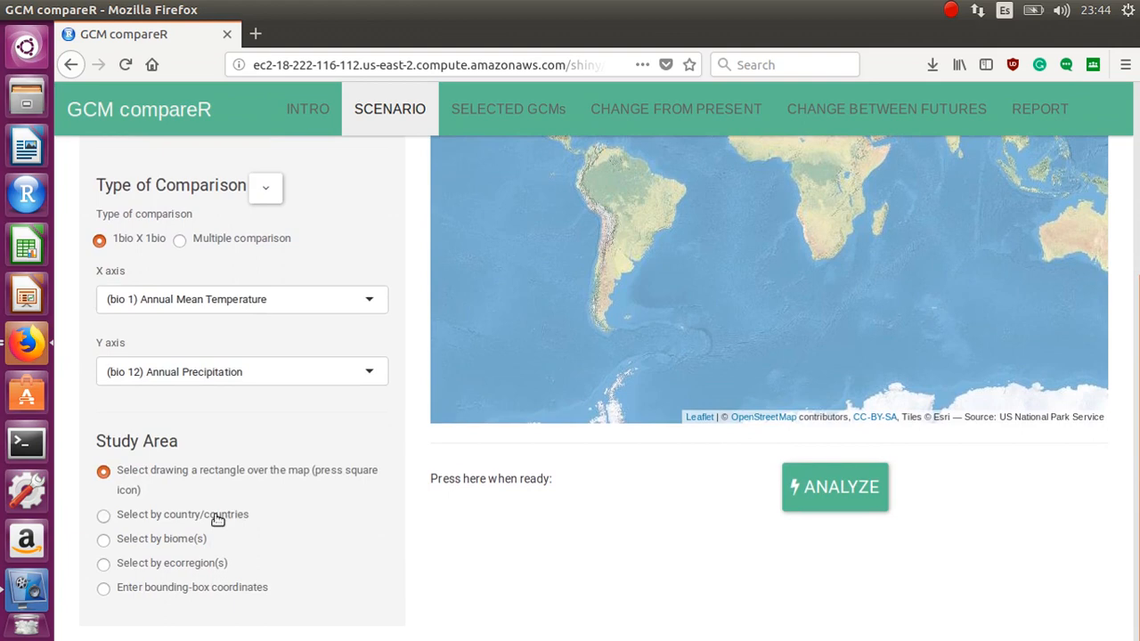
click(103, 538)
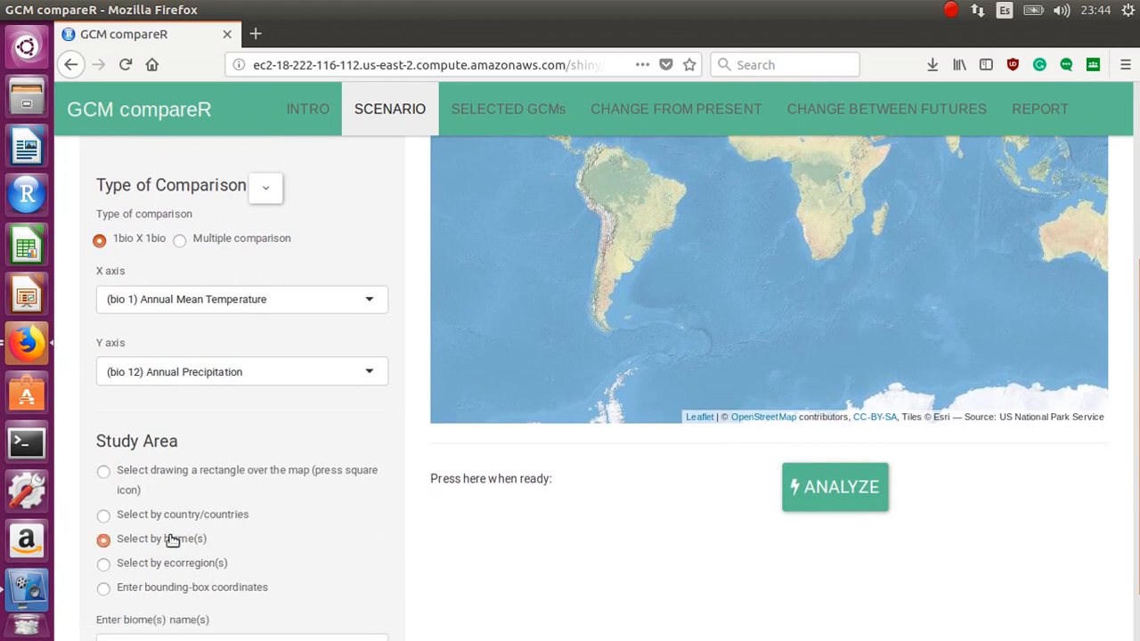
scroll(up, 3)
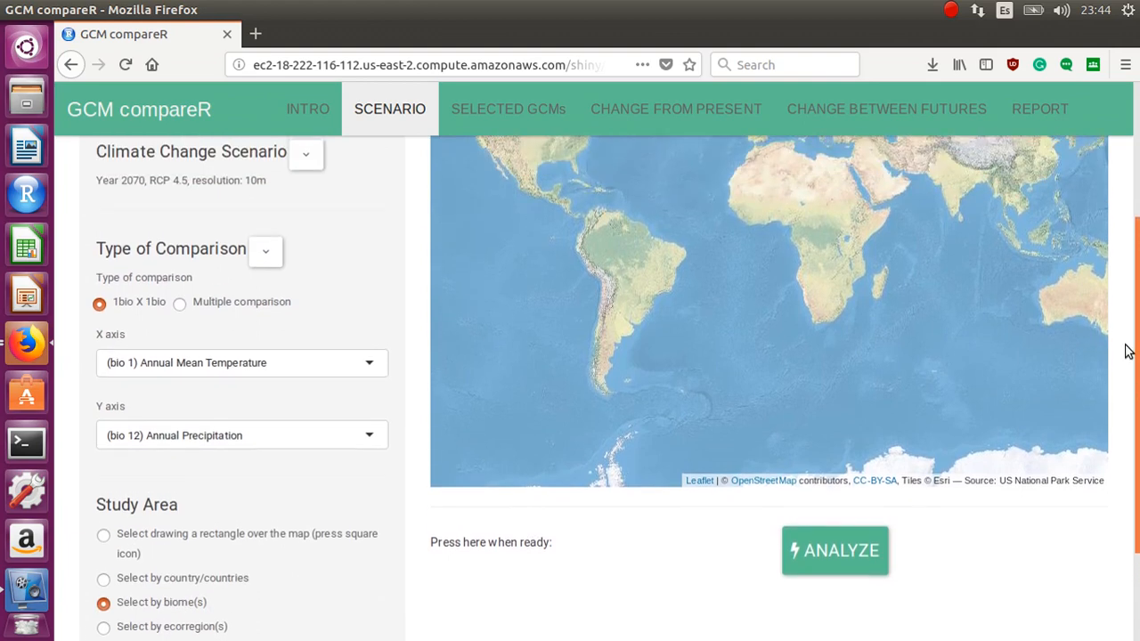
scroll(up, 3)
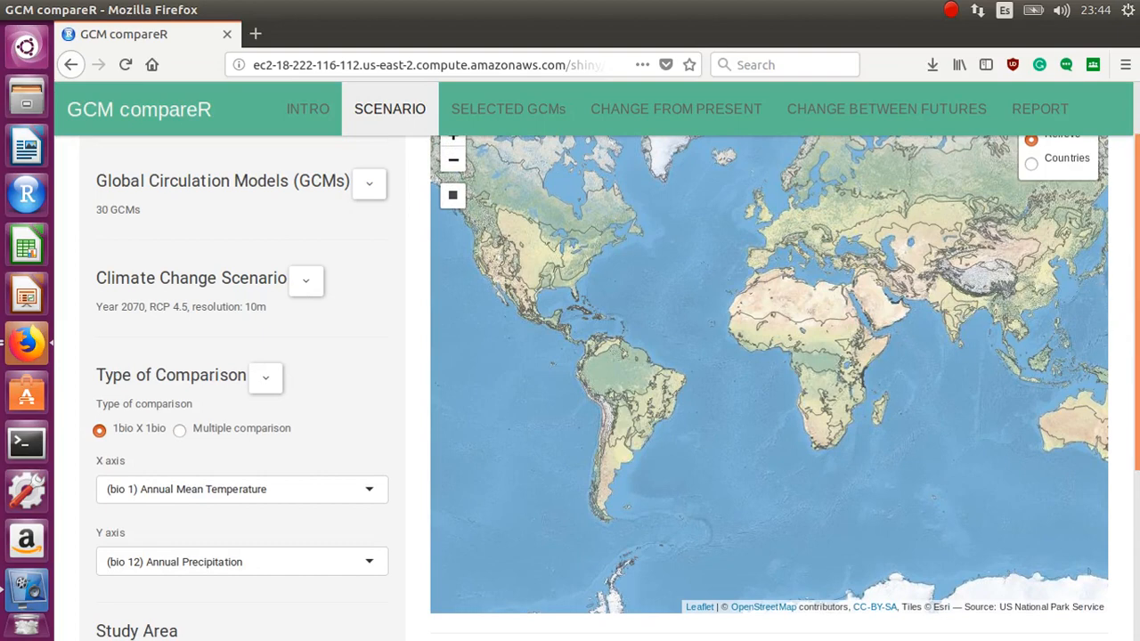
scroll(down, 3)
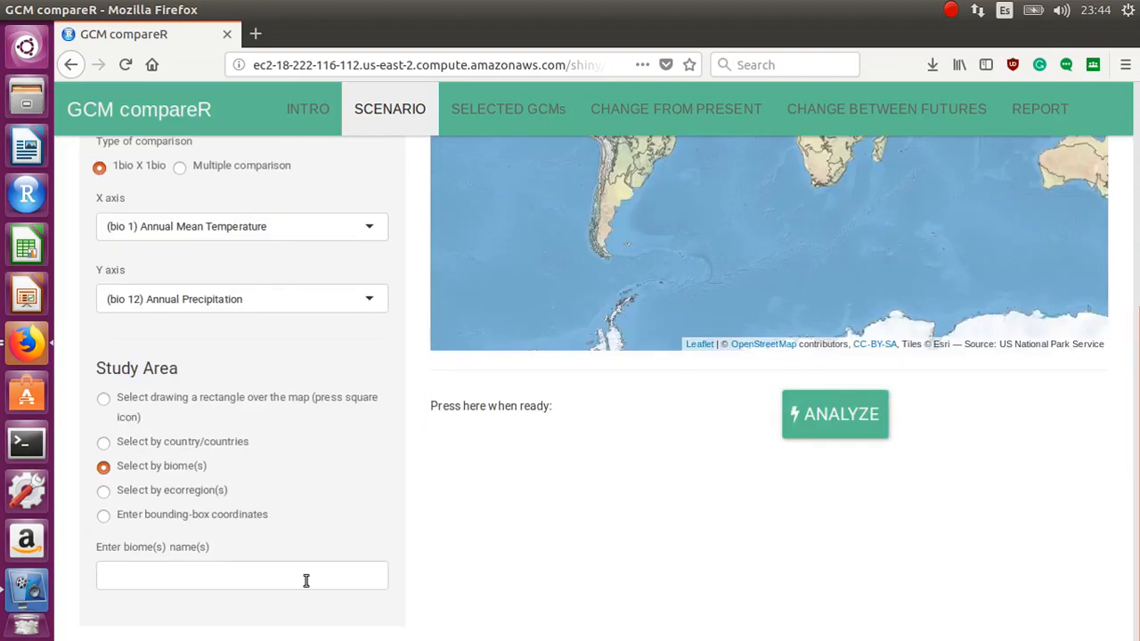
click(242, 574)
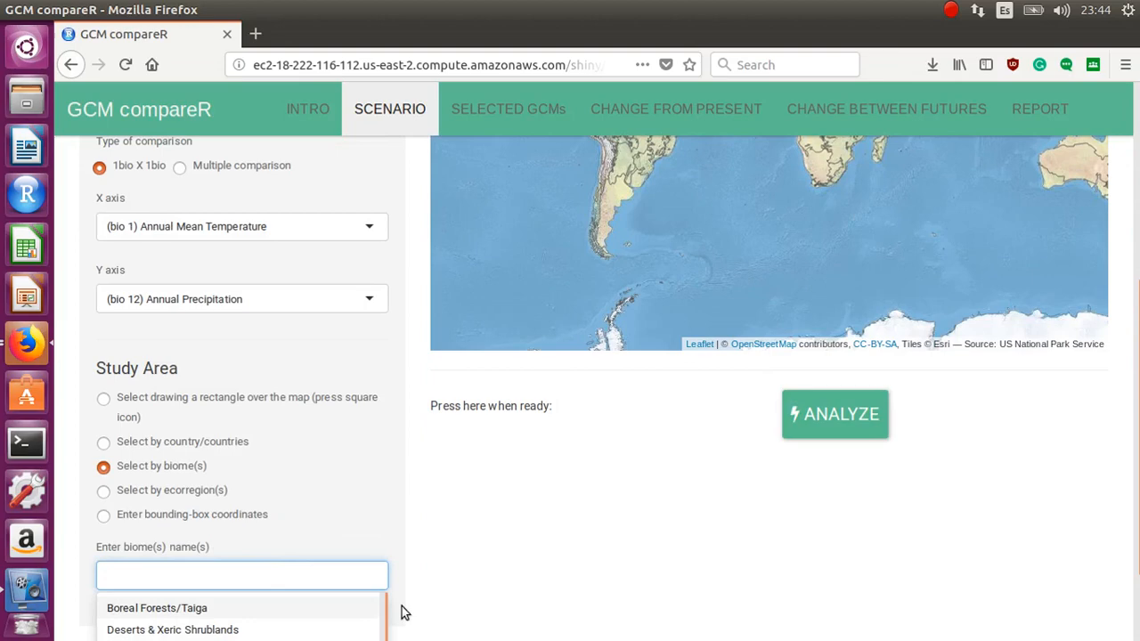
mouse_move(111, 408)
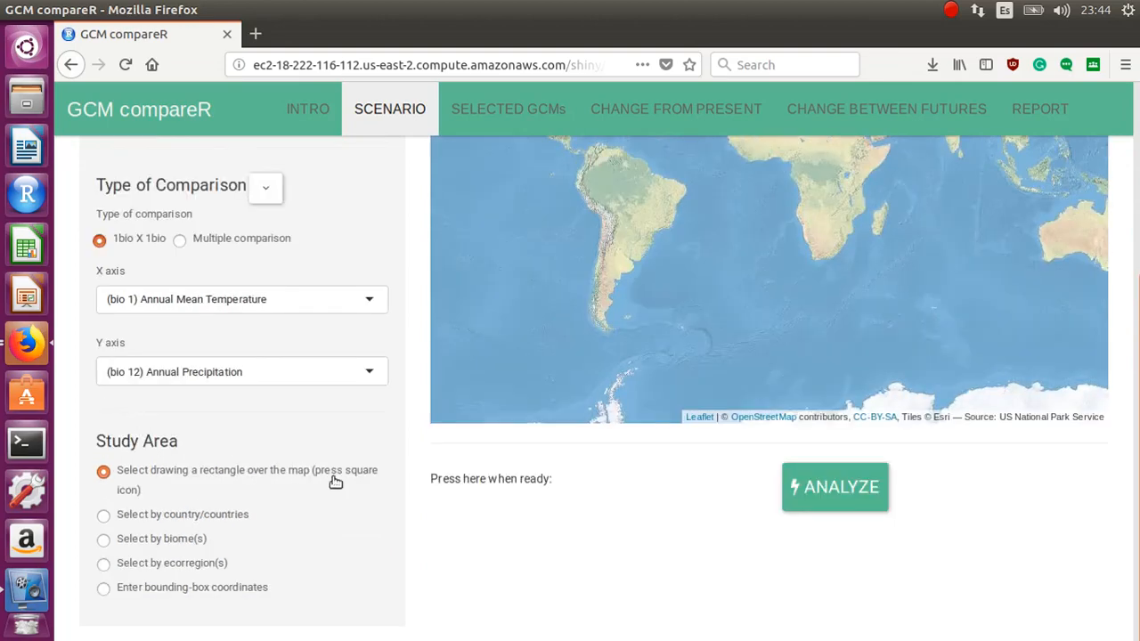
- Zoom to the Mediterranean and draw a rectangular study area over southern Italy
scroll(up, 3)
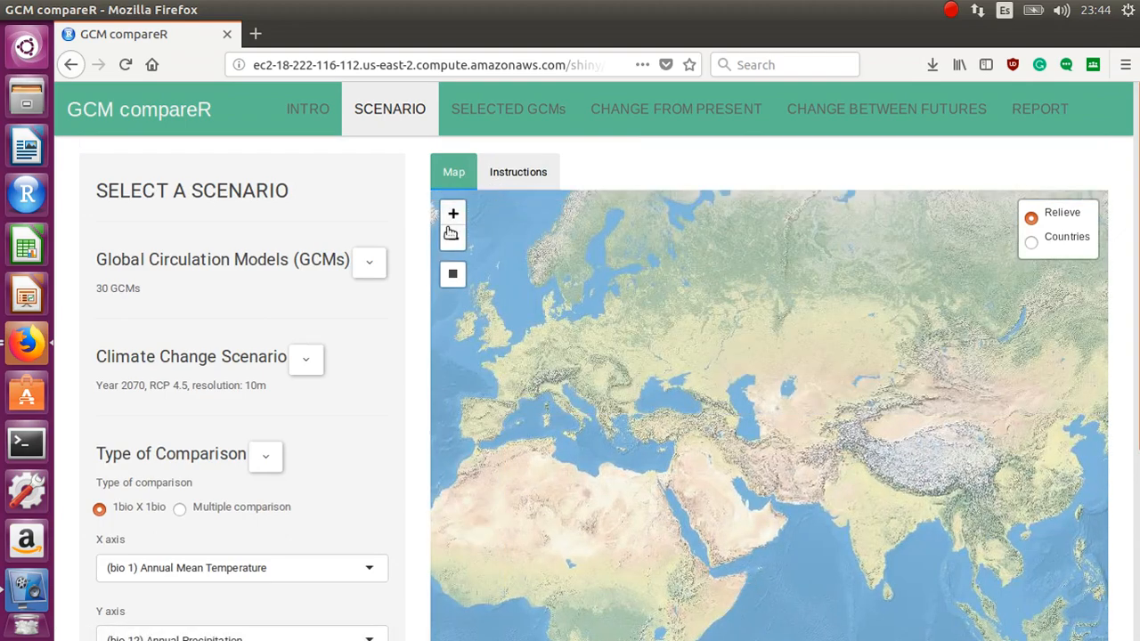
click(452, 214)
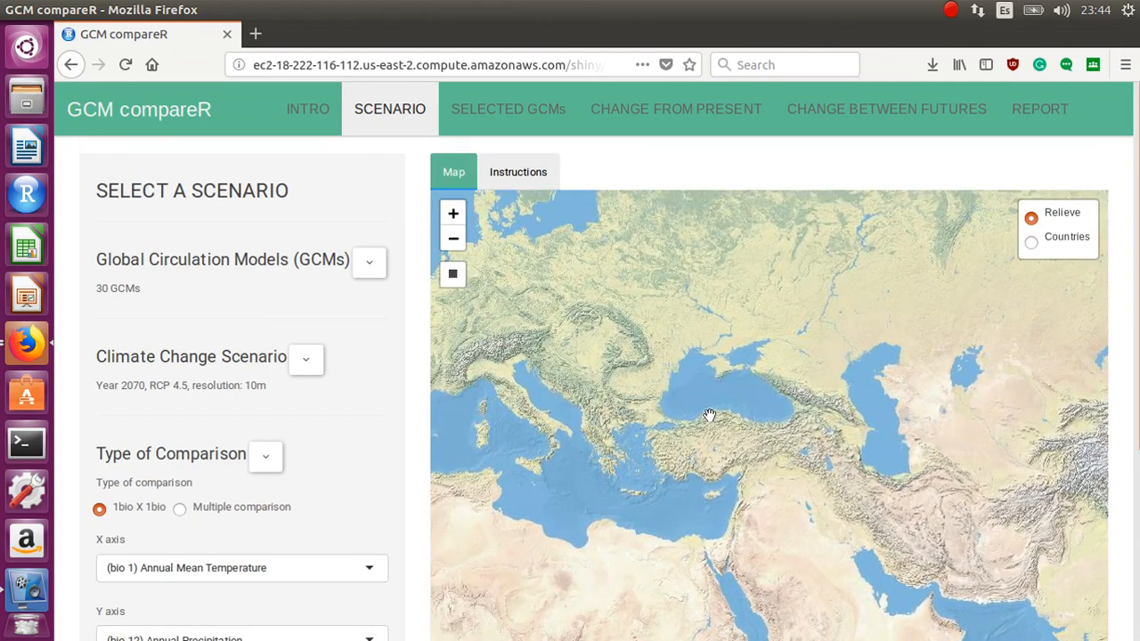
click(452, 274)
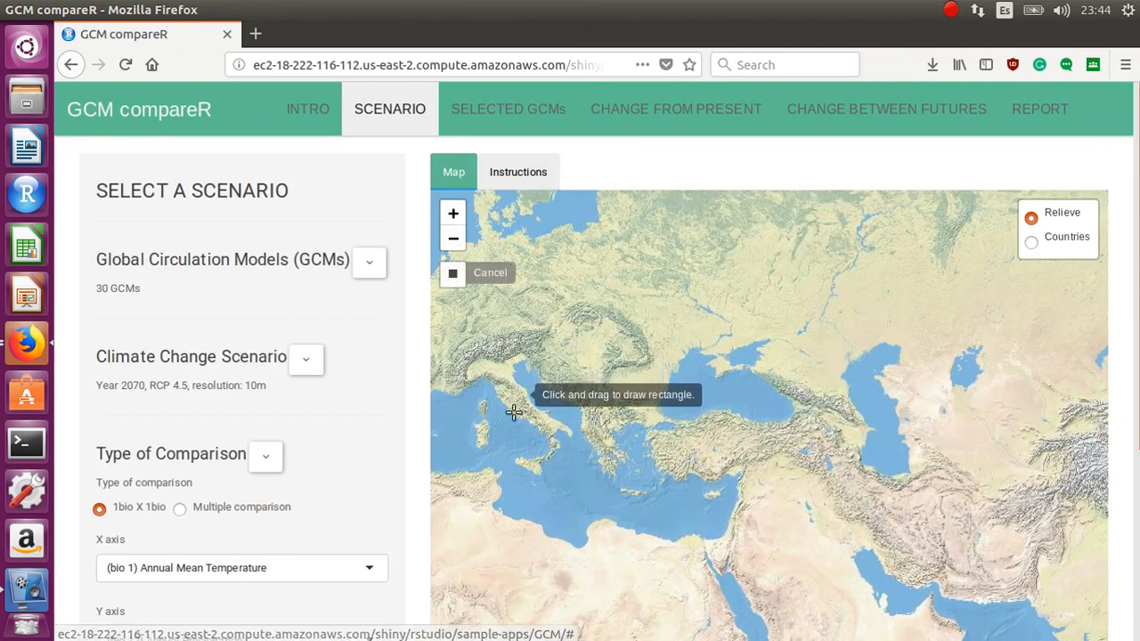
mouse_move(454, 274)
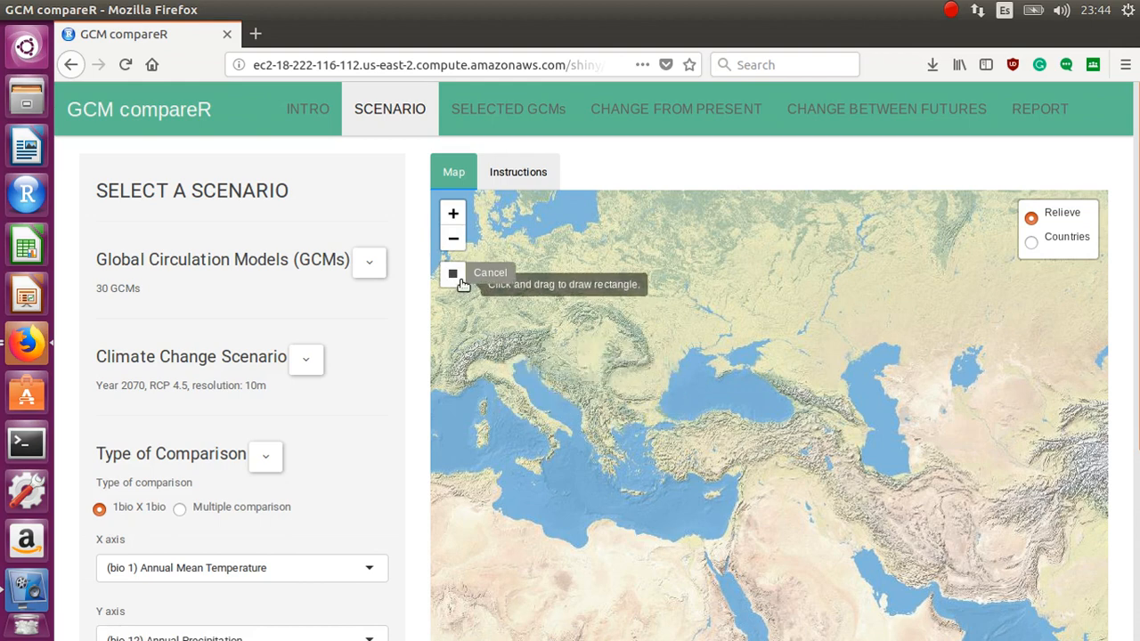
mouse_move(502, 417)
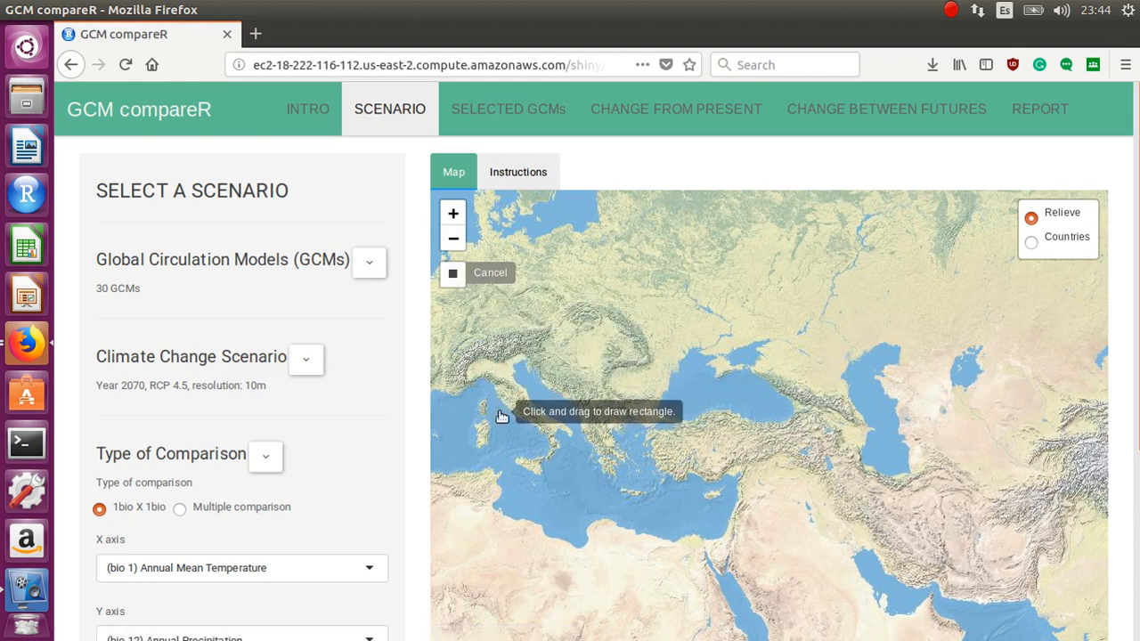
drag(499, 412, 591, 485)
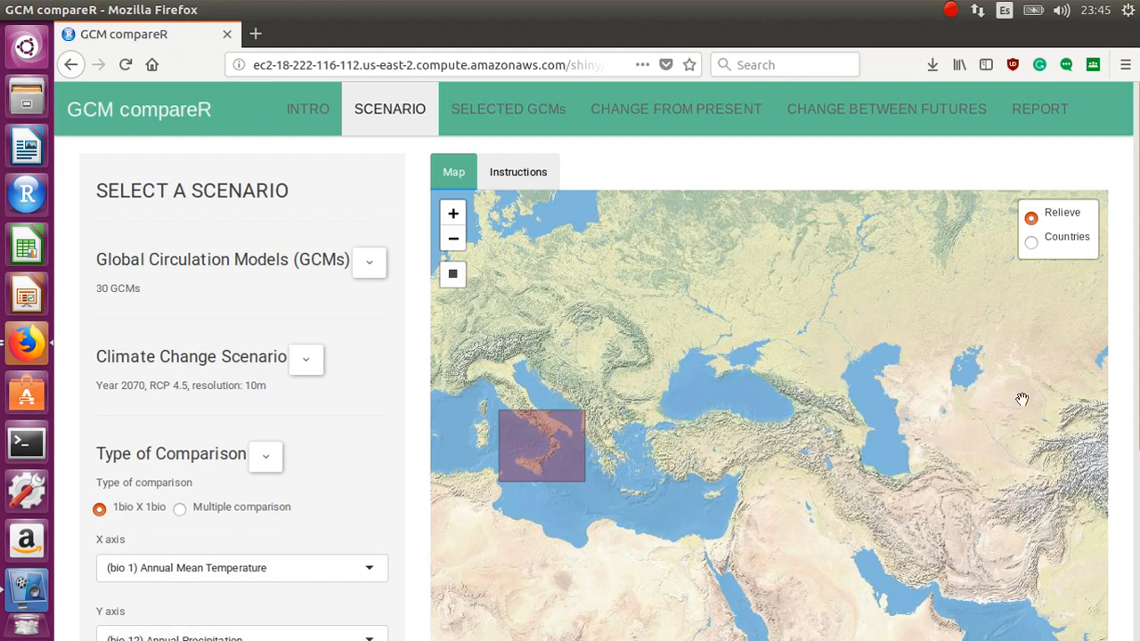
scroll(down, 3)
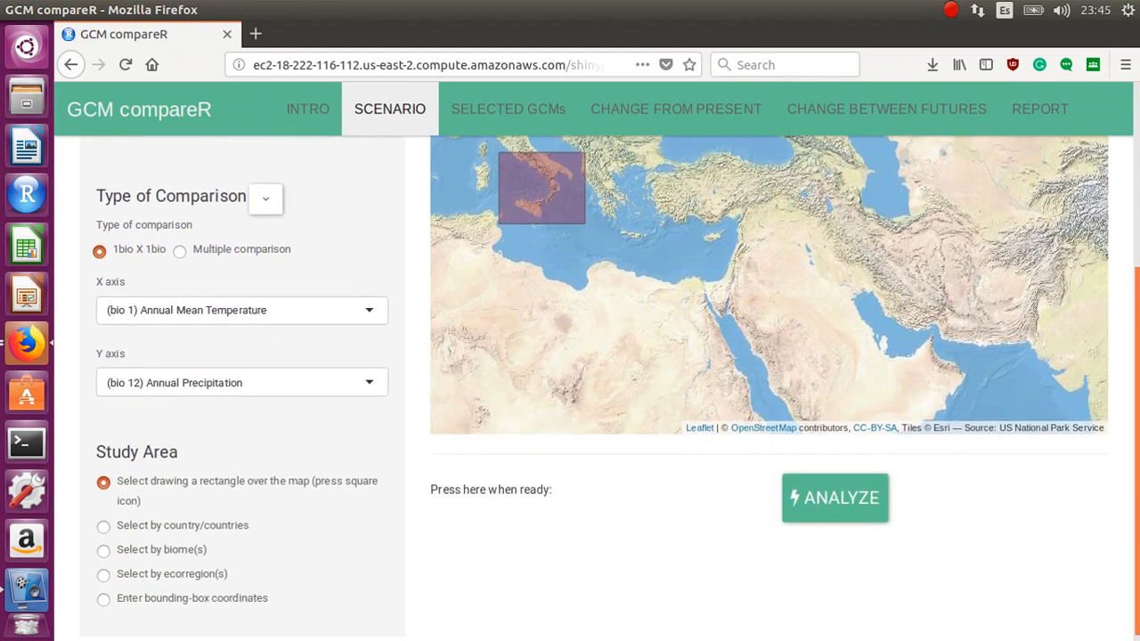
- Launch the analysis for the southern Italy study area with the Analyze button
click(834, 498)
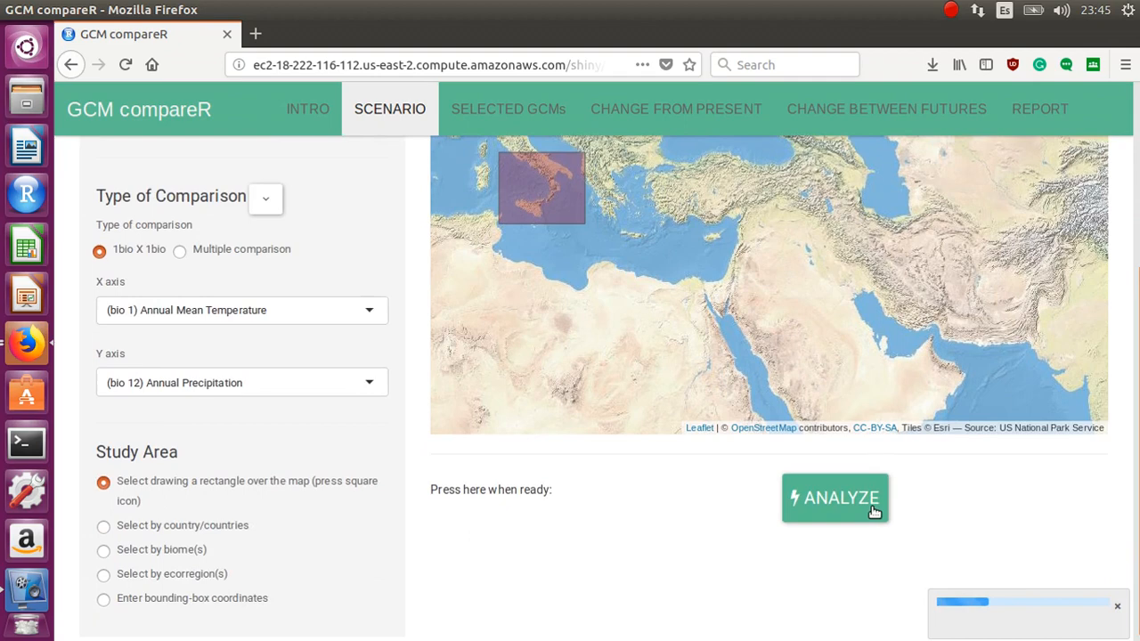
mouse_move(1040, 609)
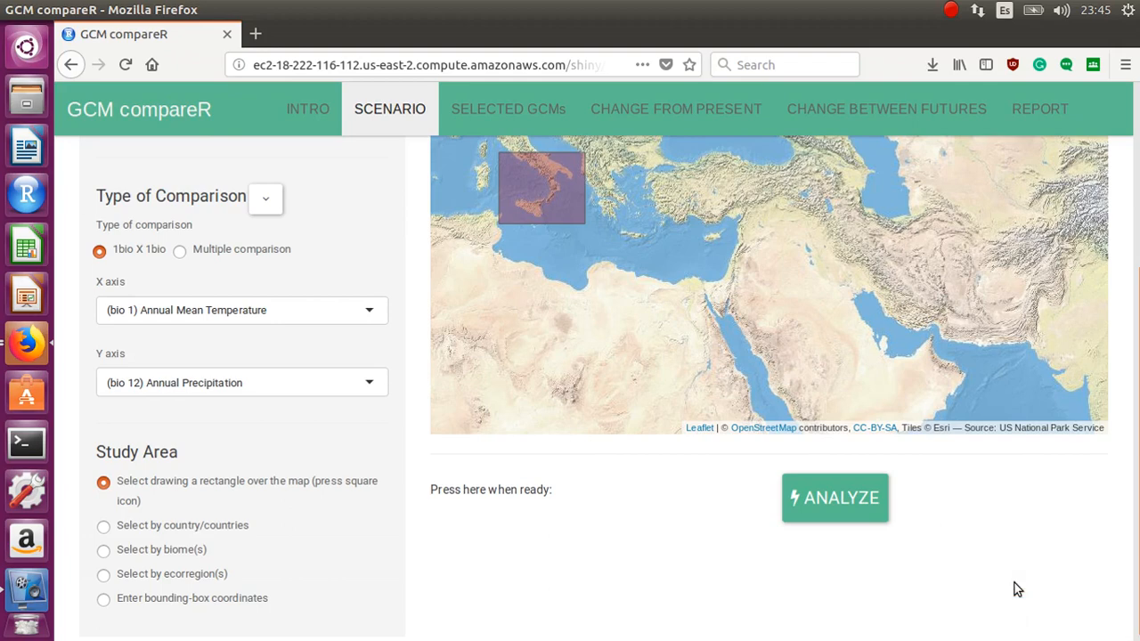
mouse_move(716, 158)
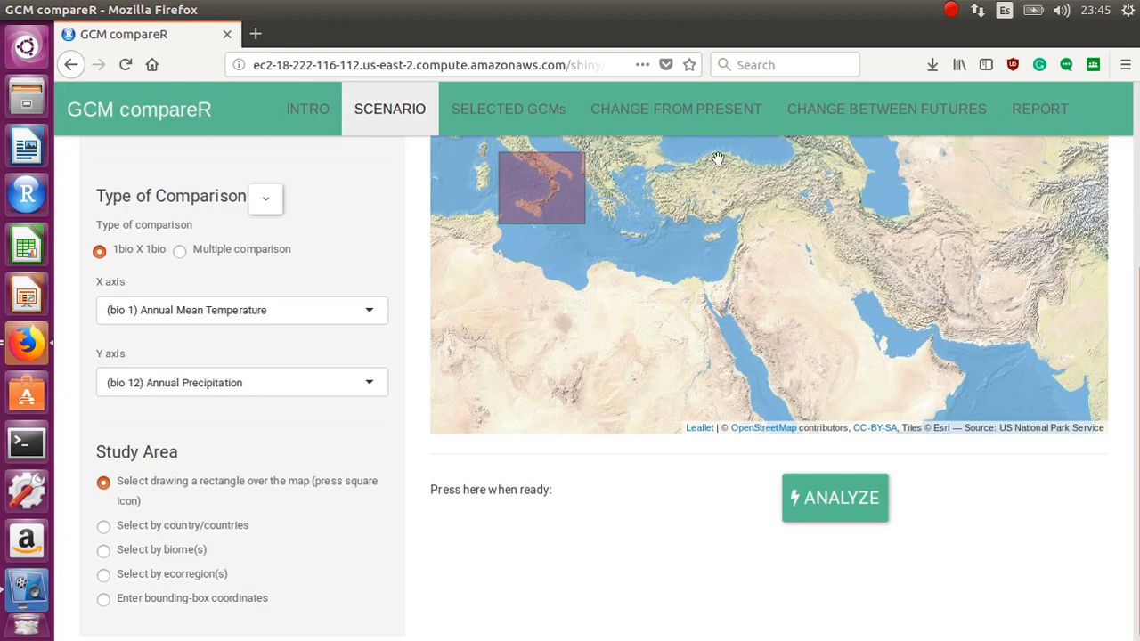
mouse_move(659, 121)
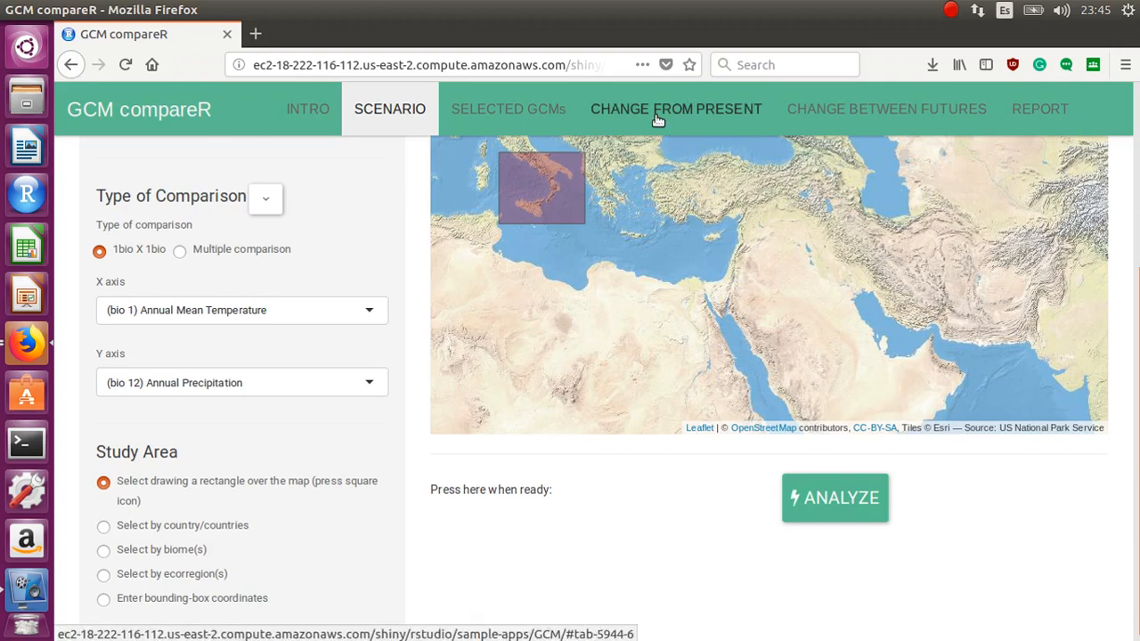
click(677, 109)
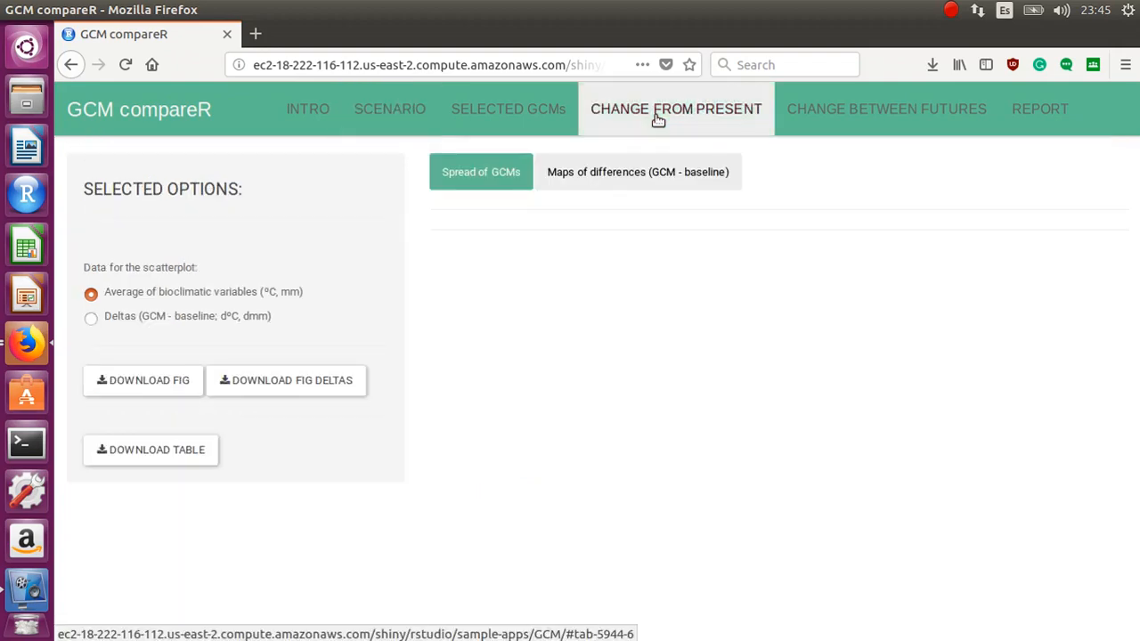
click(481, 171)
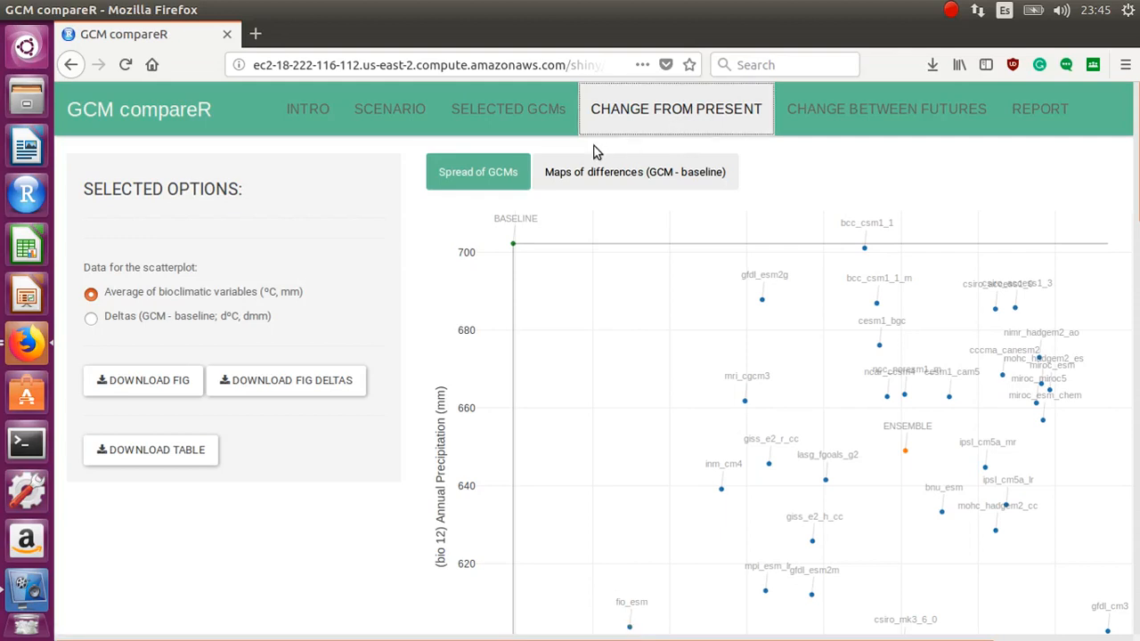
mouse_move(506, 524)
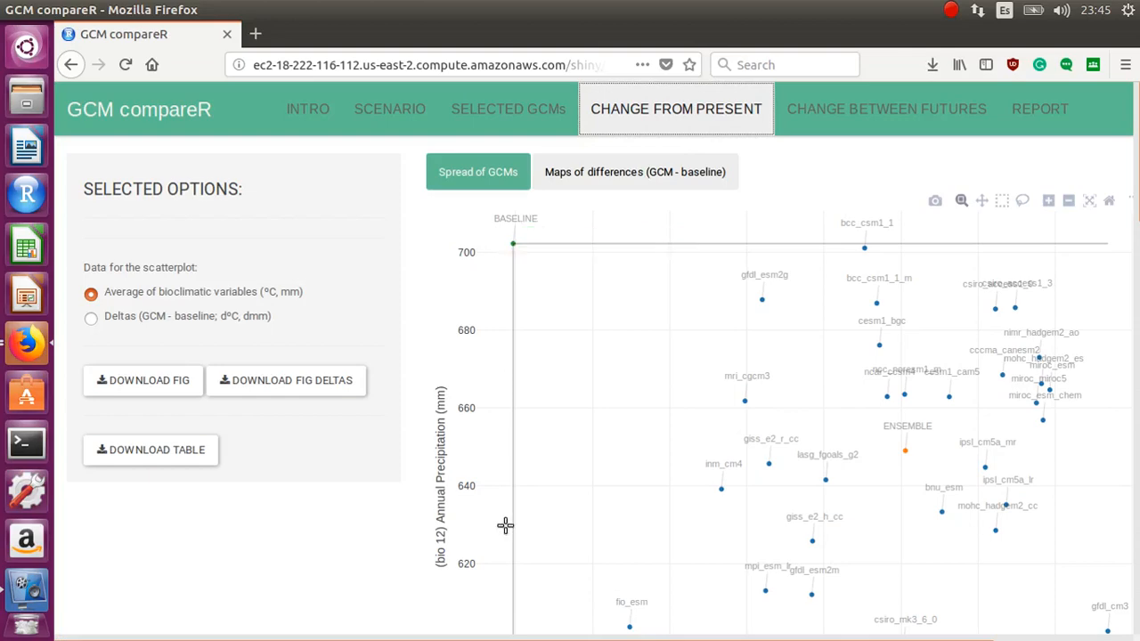
scroll(down, 3)
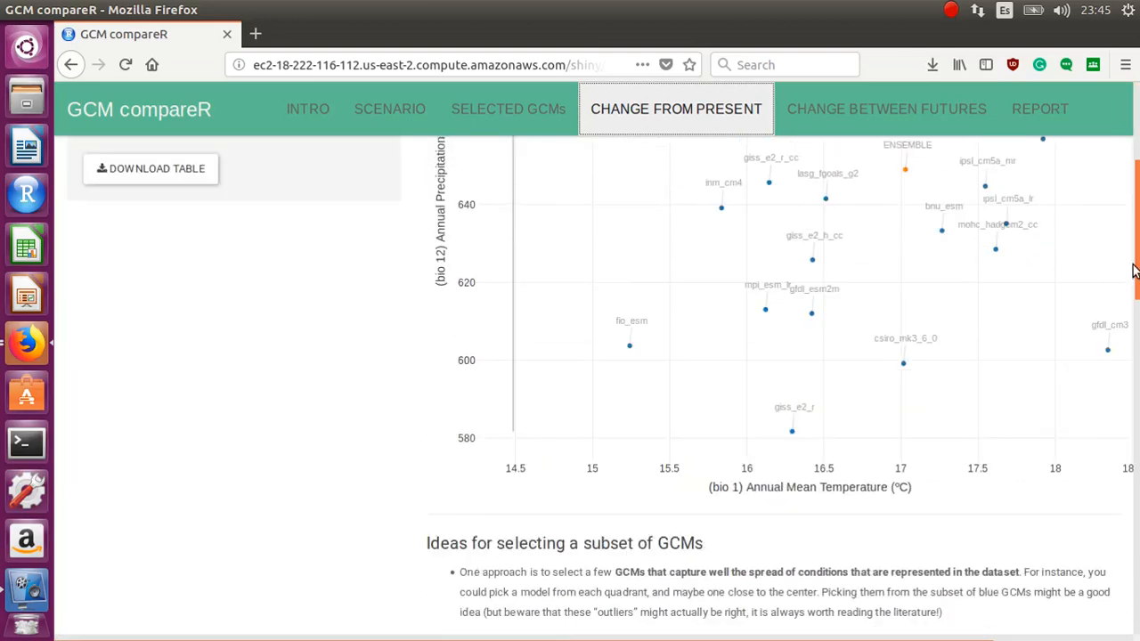
scroll(up, 3)
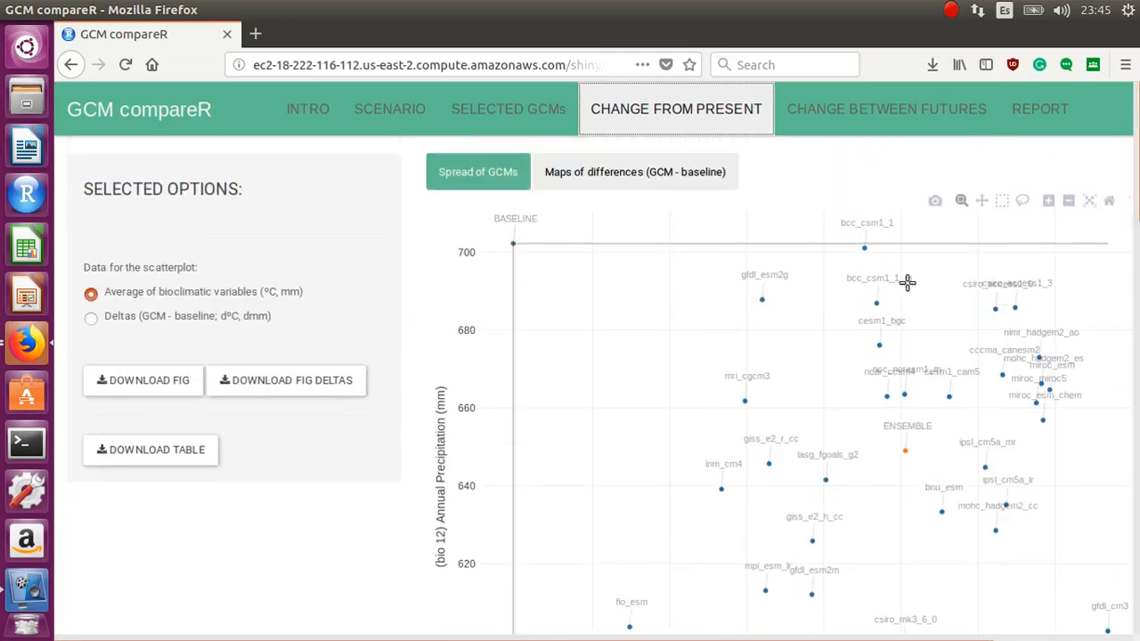
mouse_move(513, 245)
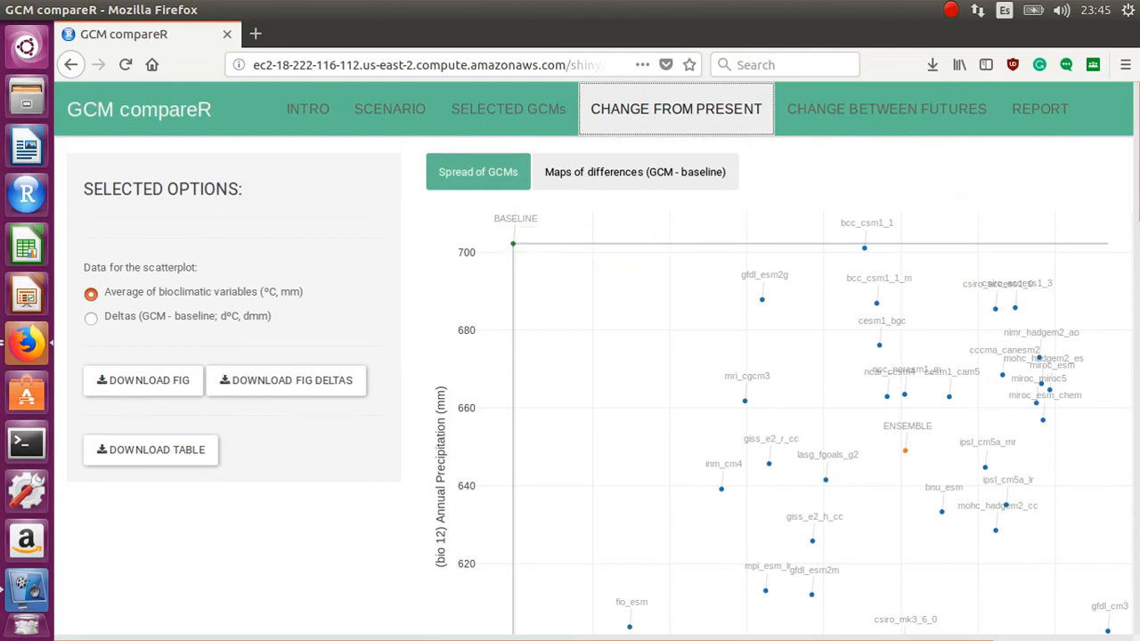
mouse_move(448, 360)
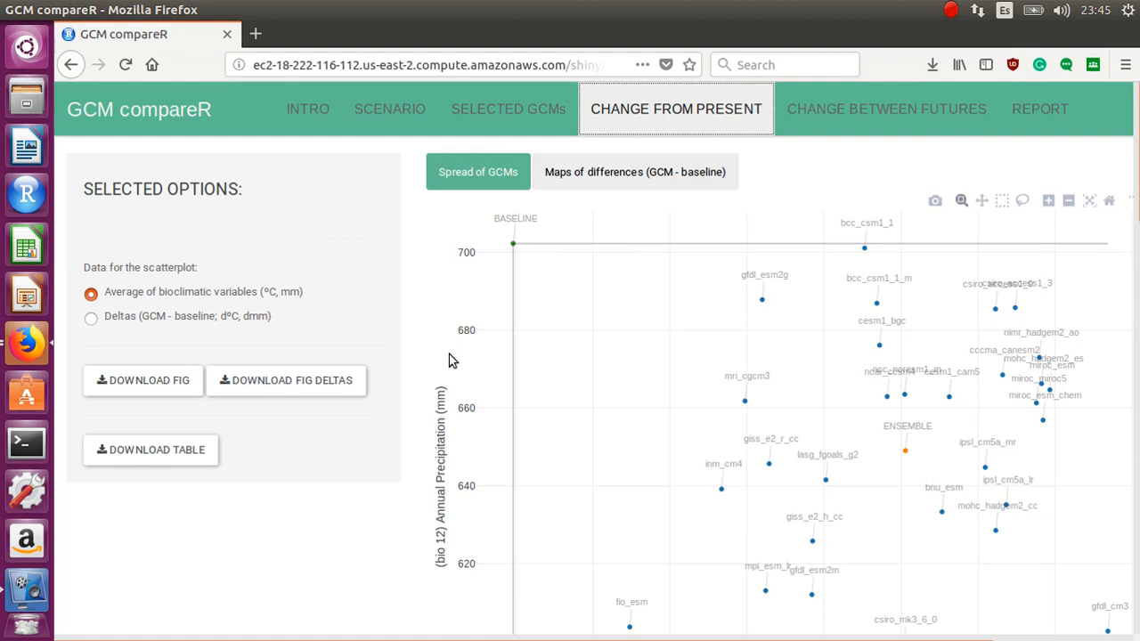
mouse_move(515, 242)
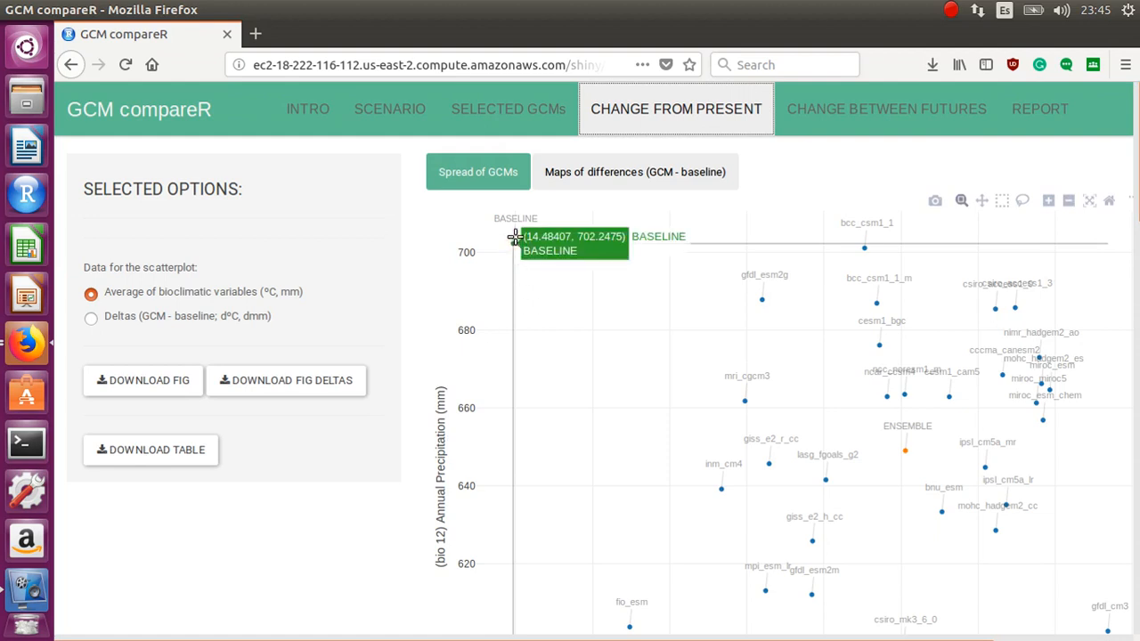
mouse_move(514, 239)
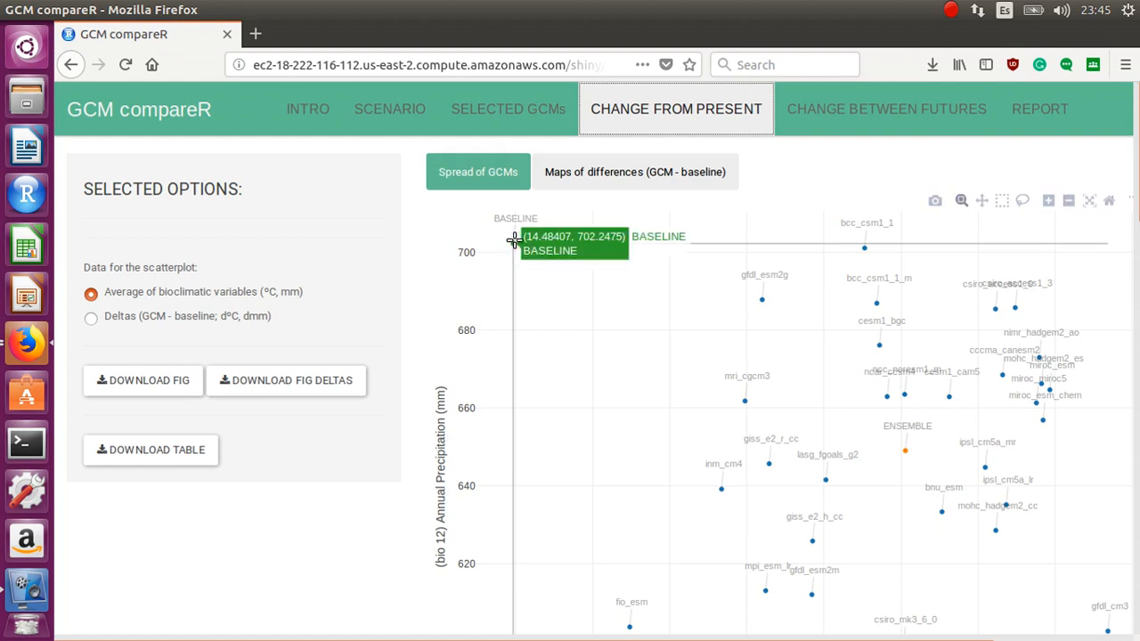
mouse_move(547, 242)
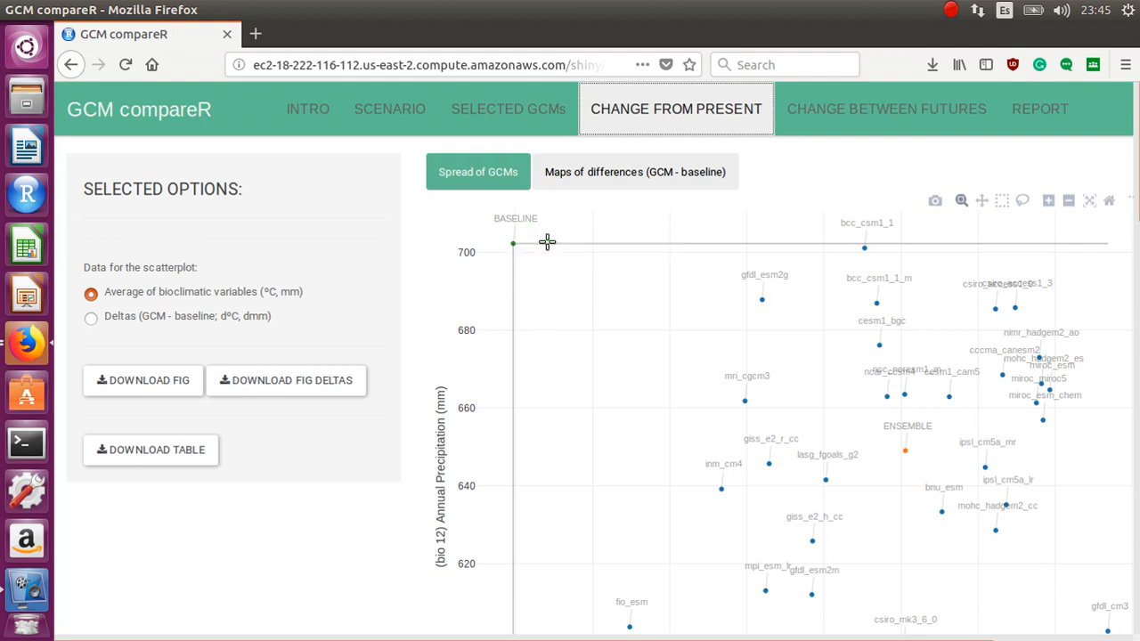
mouse_move(513, 244)
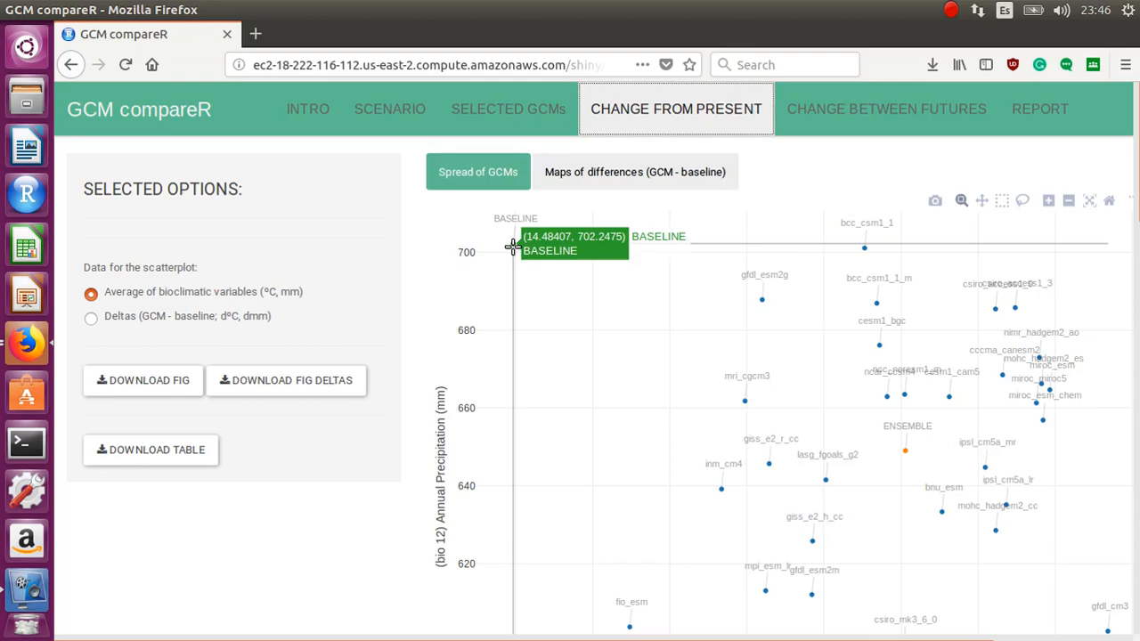
scroll(down, 3)
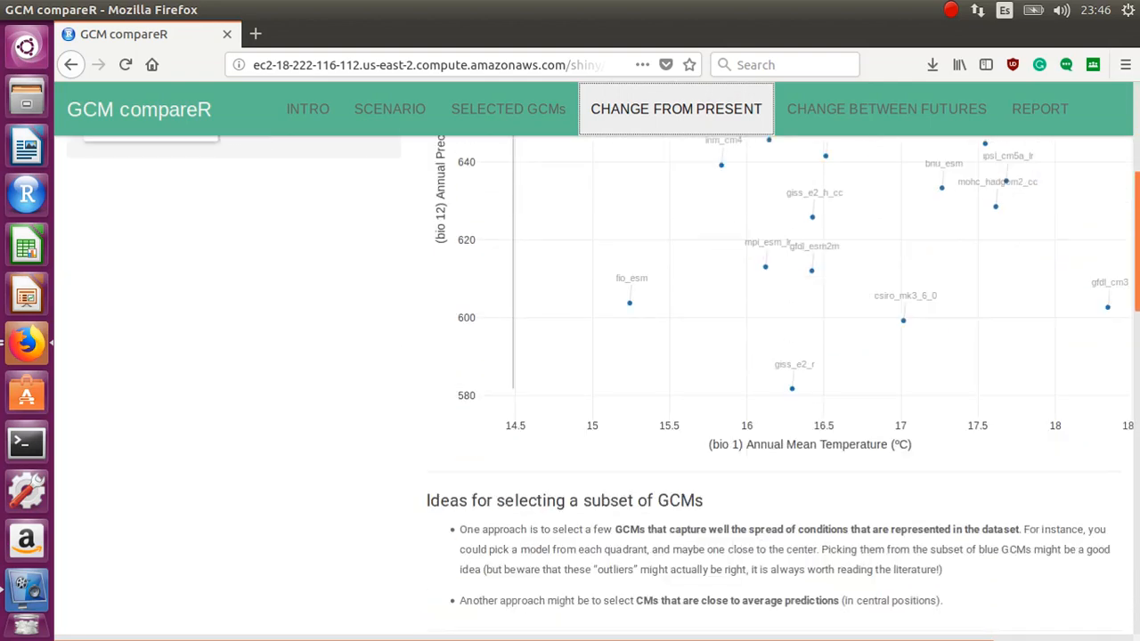
scroll(up, 3)
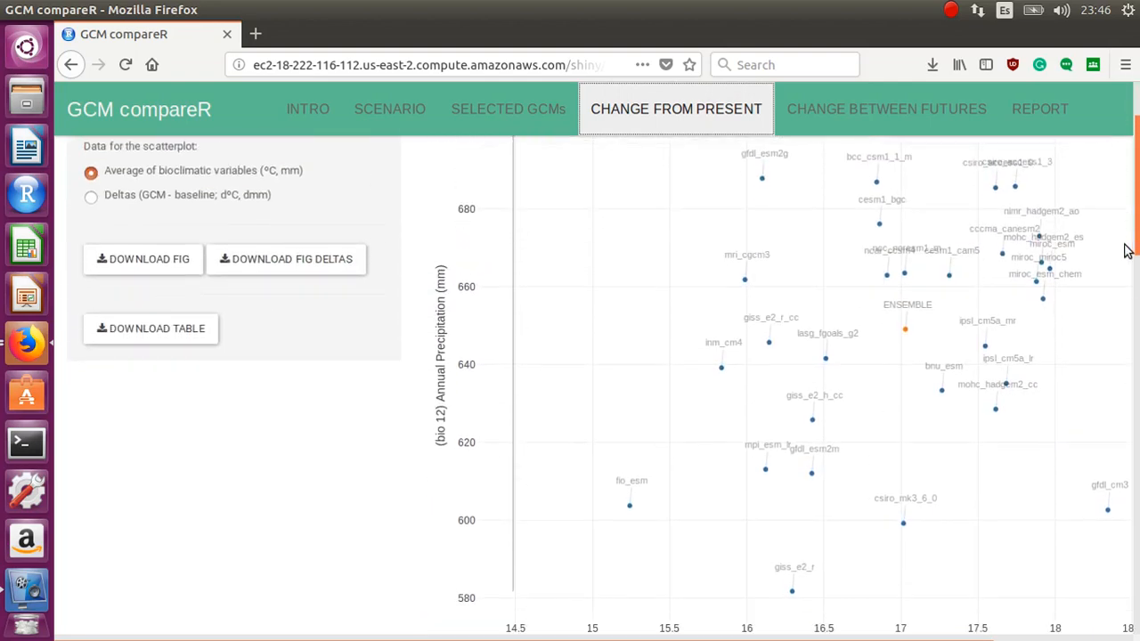
scroll(up, 3)
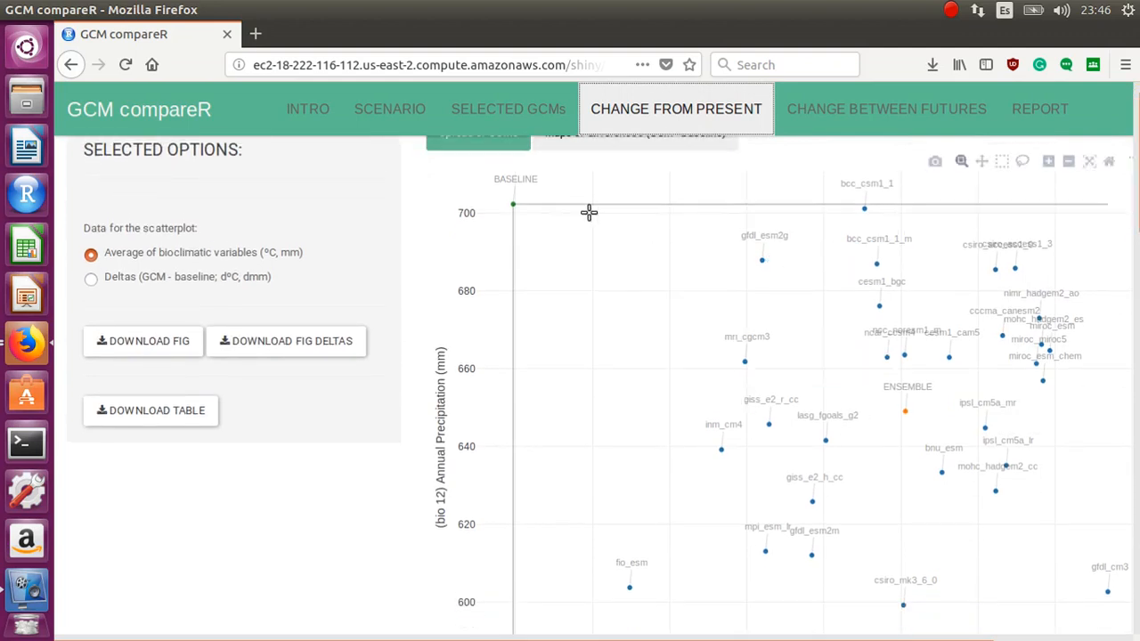
mouse_move(636, 421)
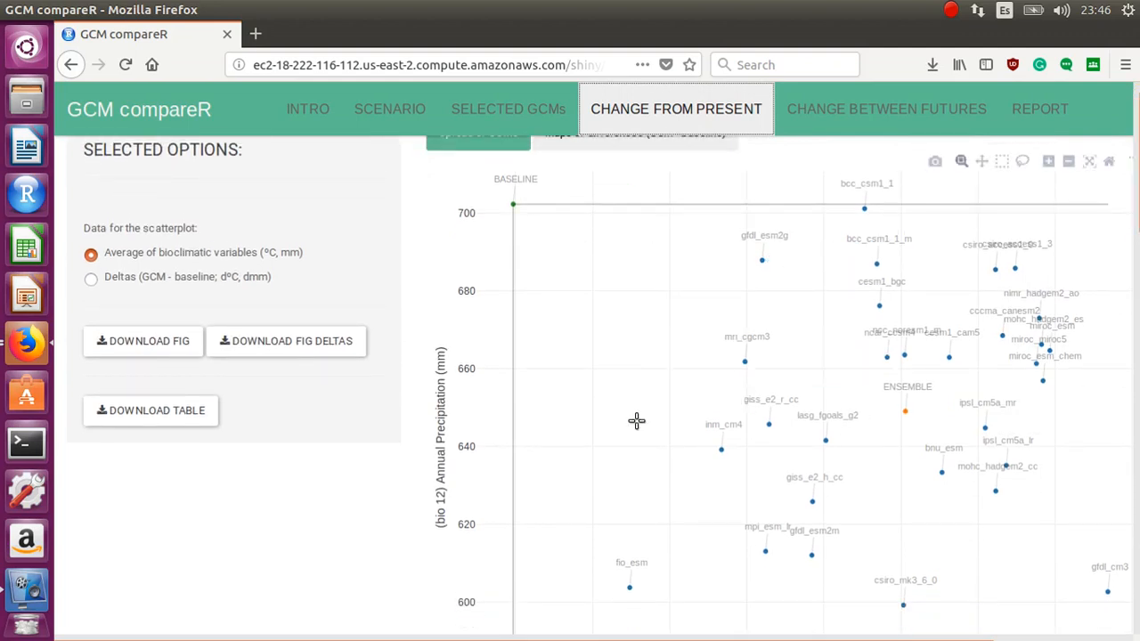
mouse_move(1044, 292)
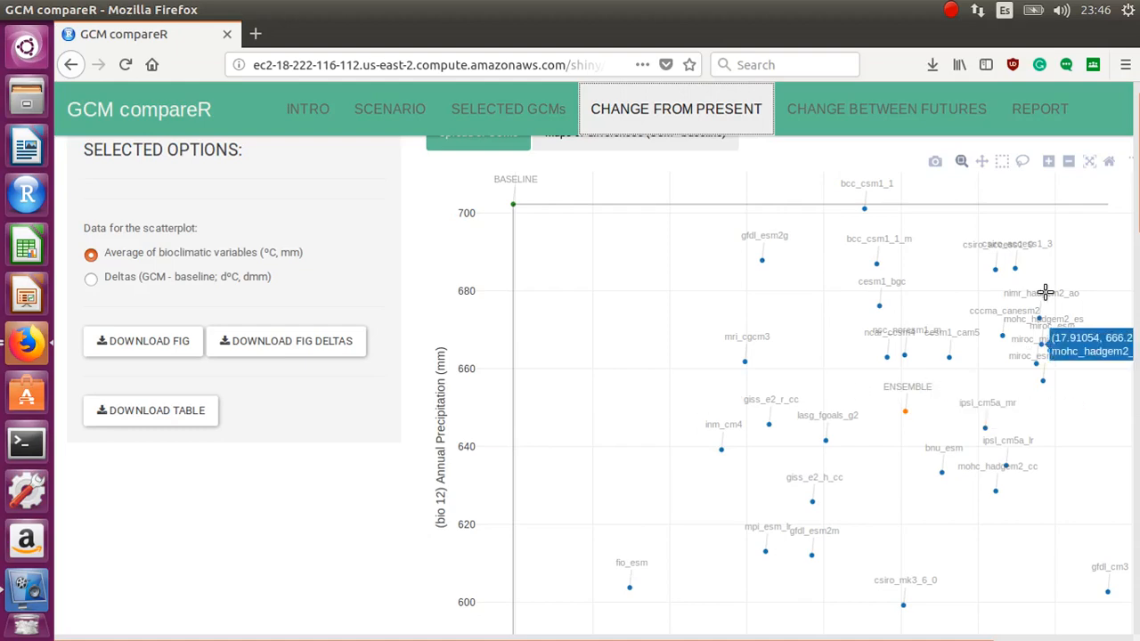
scroll(down, 3)
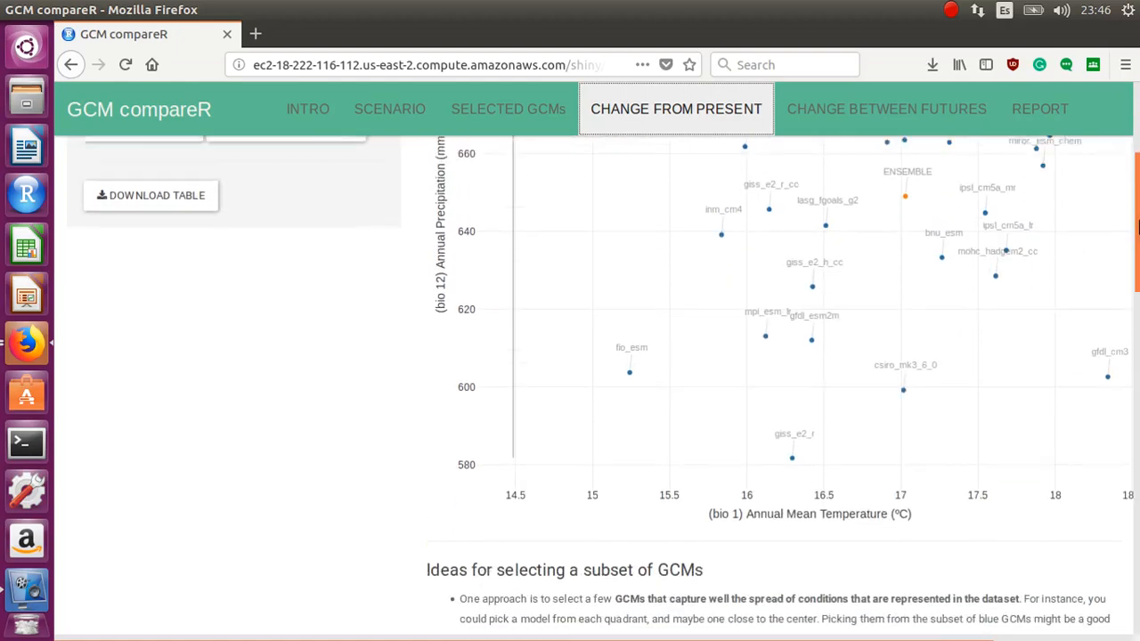
scroll(up, 3)
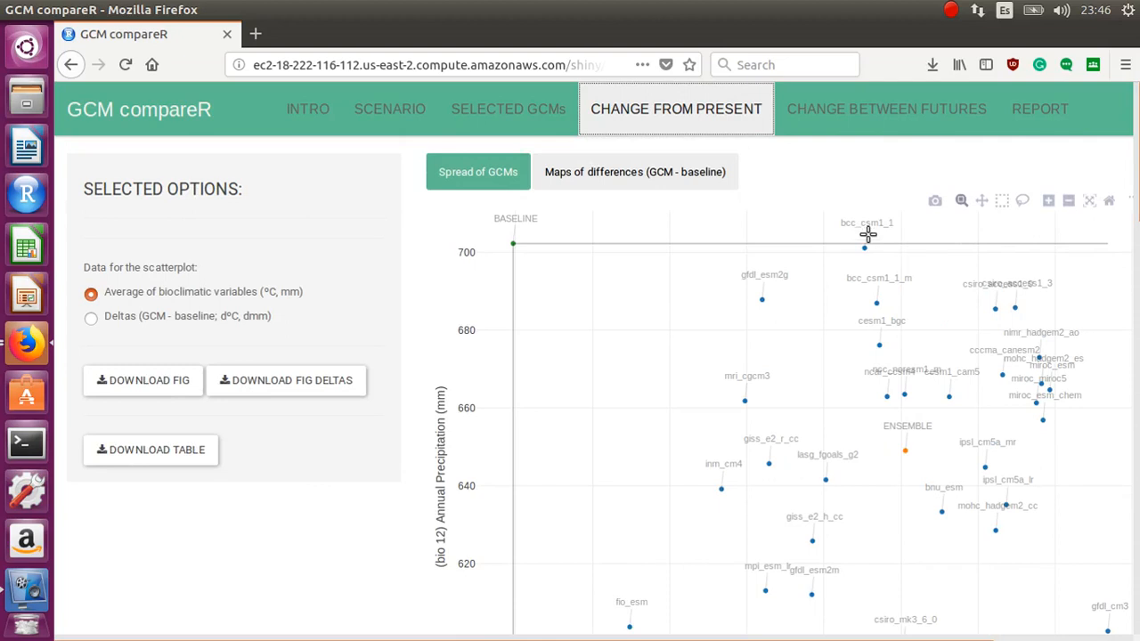
mouse_move(905, 451)
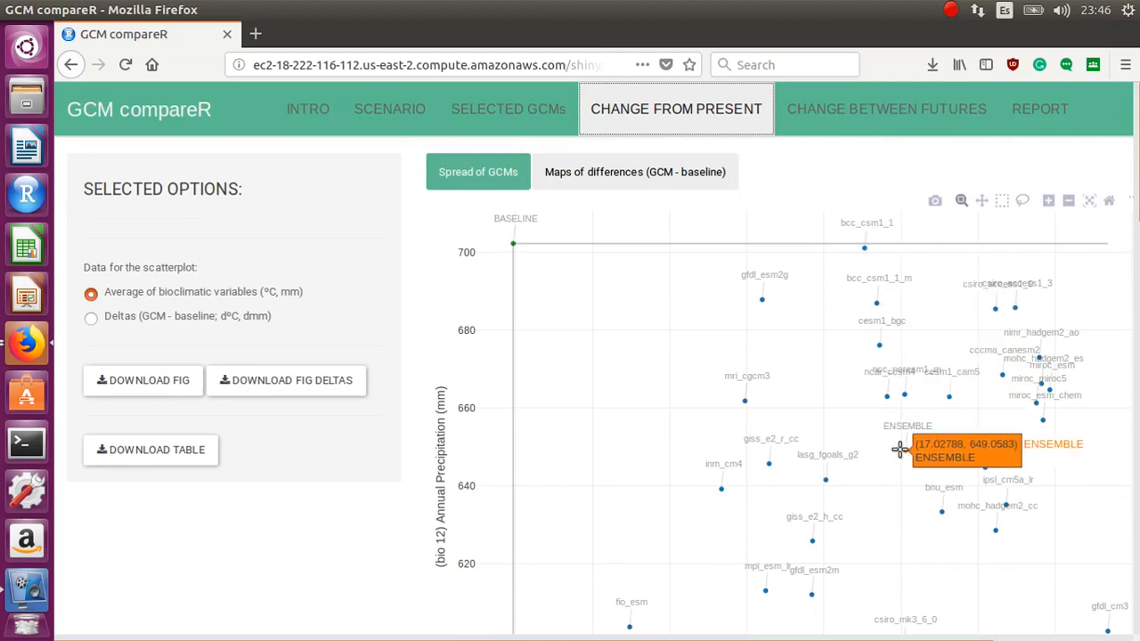
mouse_move(739, 260)
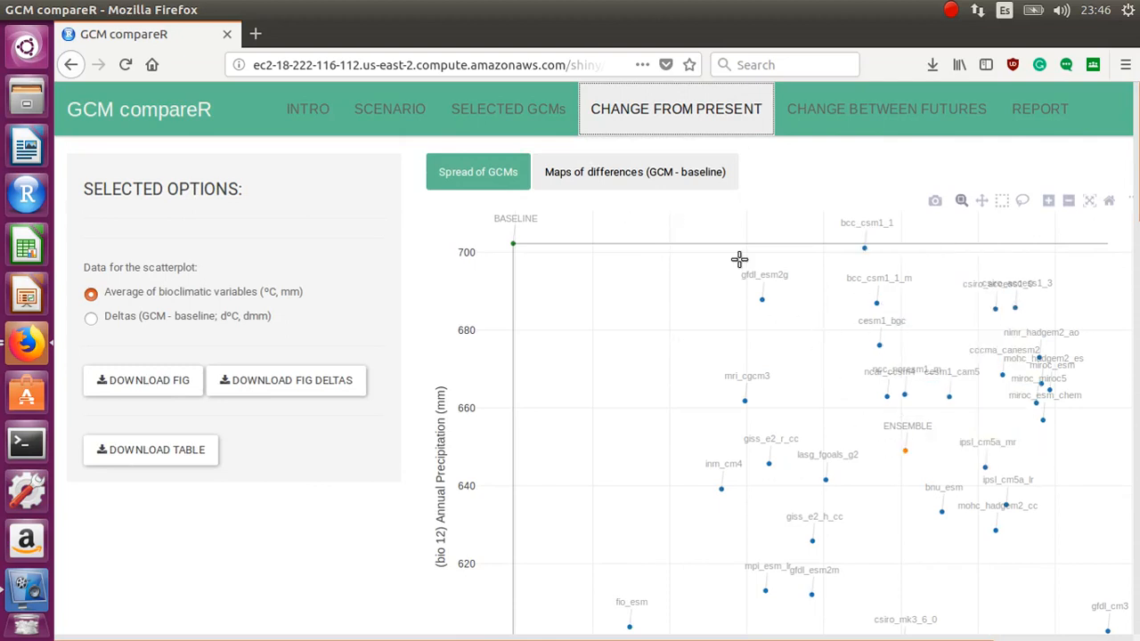
mouse_move(731, 428)
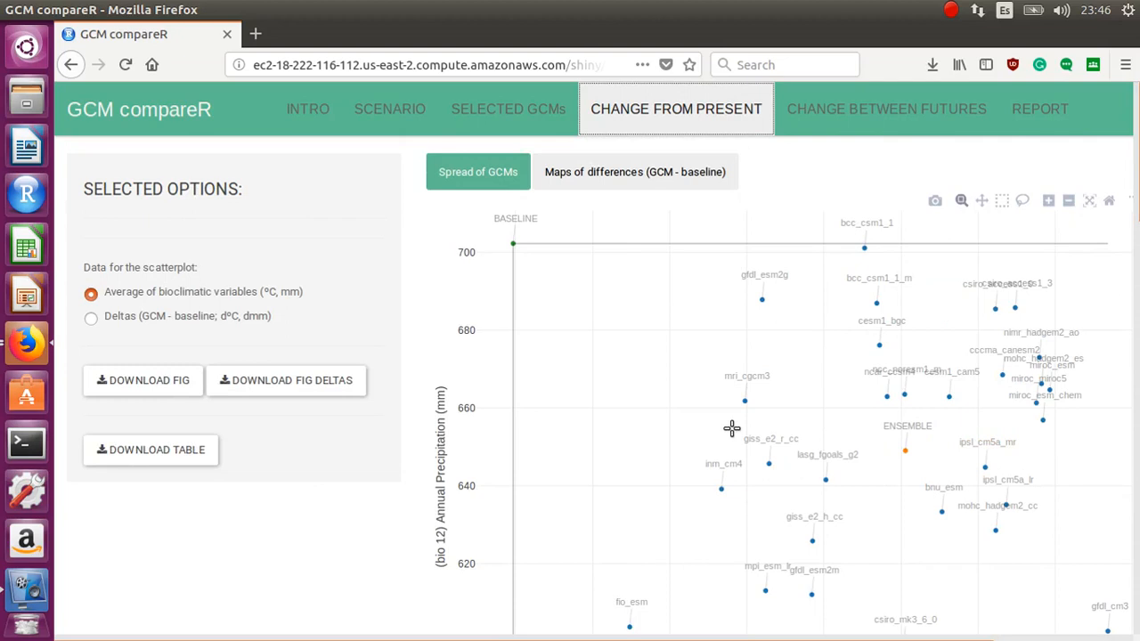
mouse_move(905, 456)
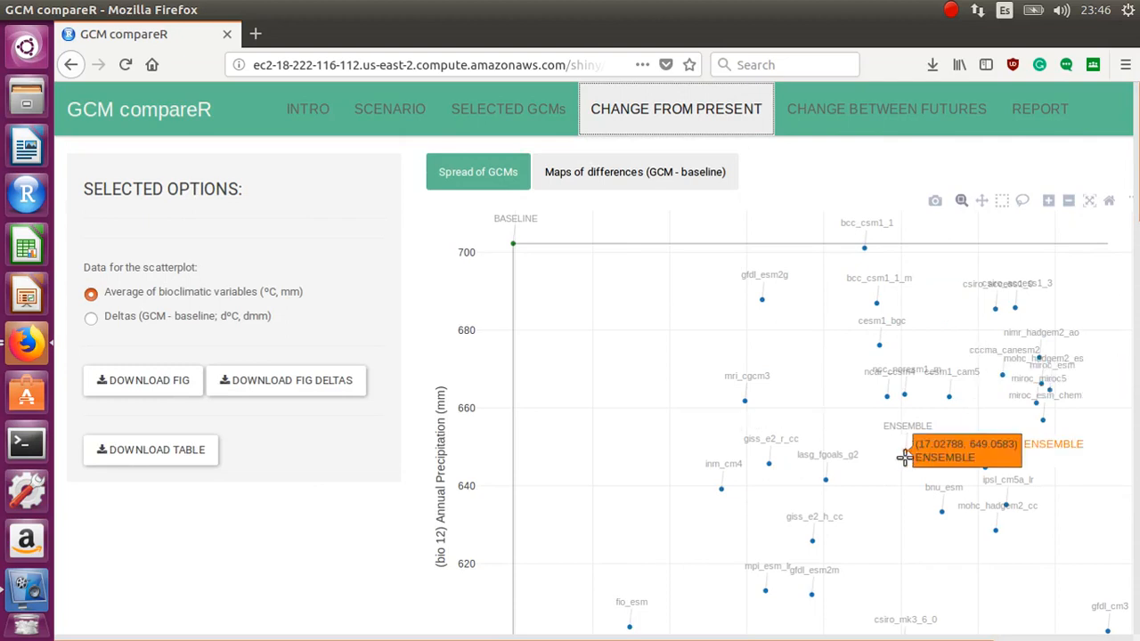
mouse_move(881, 486)
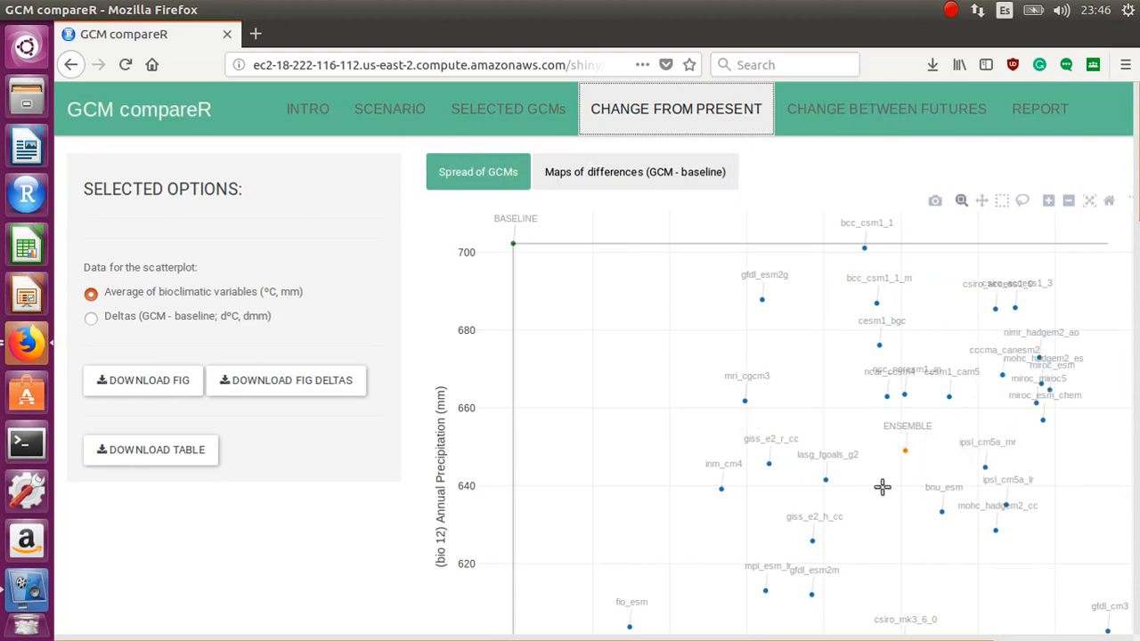
mouse_move(905, 451)
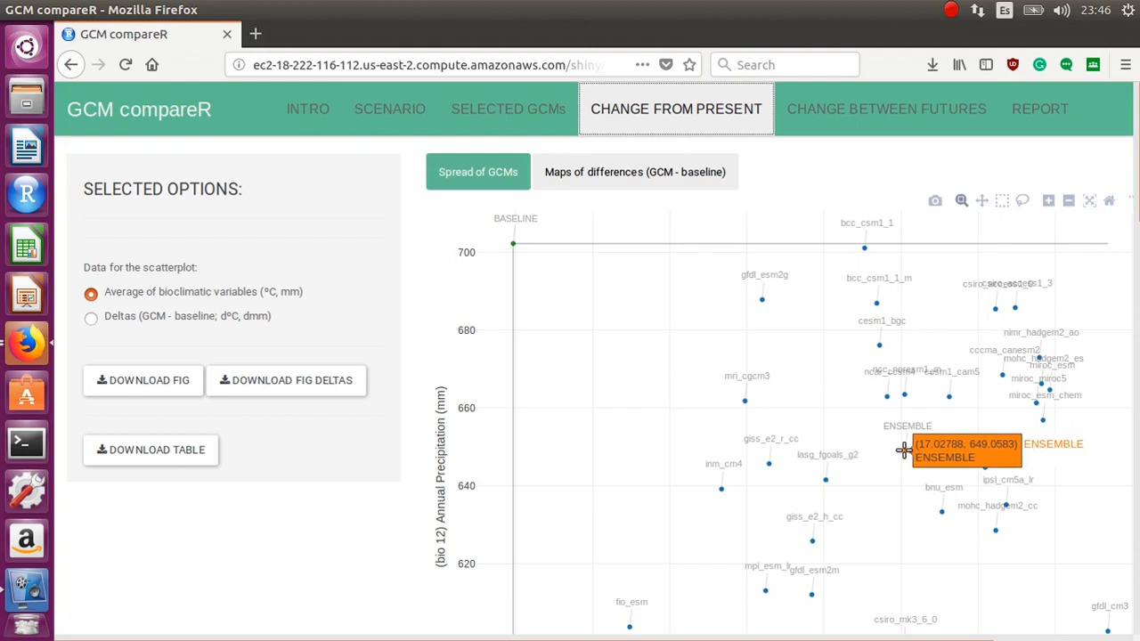
mouse_move(1026, 363)
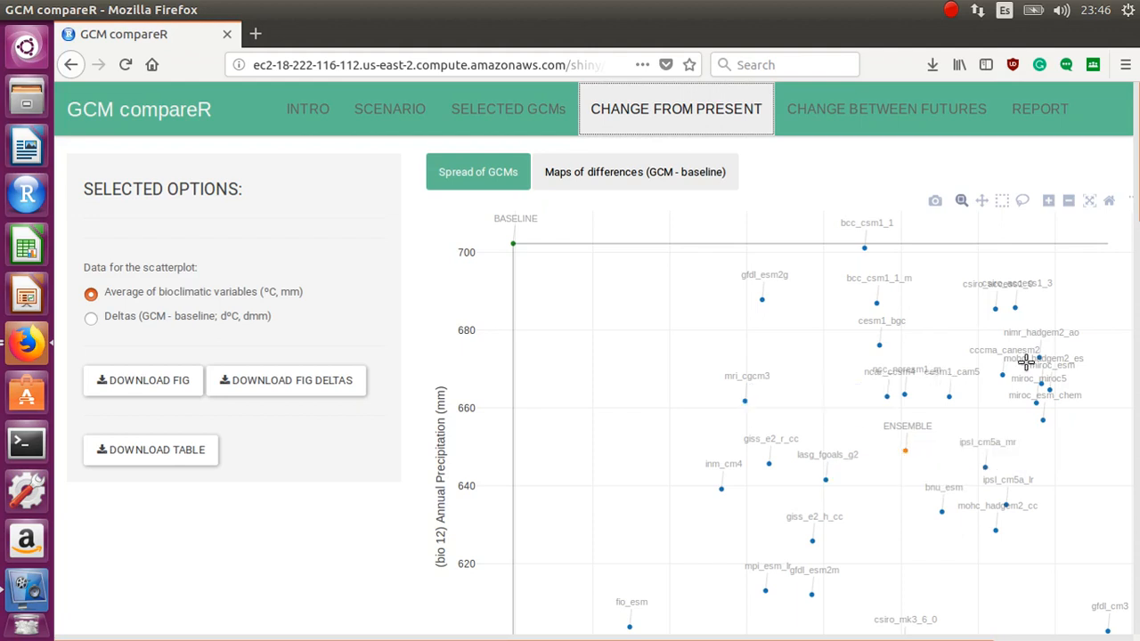
- Inspect models near the ensemble in the scatterplot, then autoscale back to the full GCM spread
scroll(down, 3)
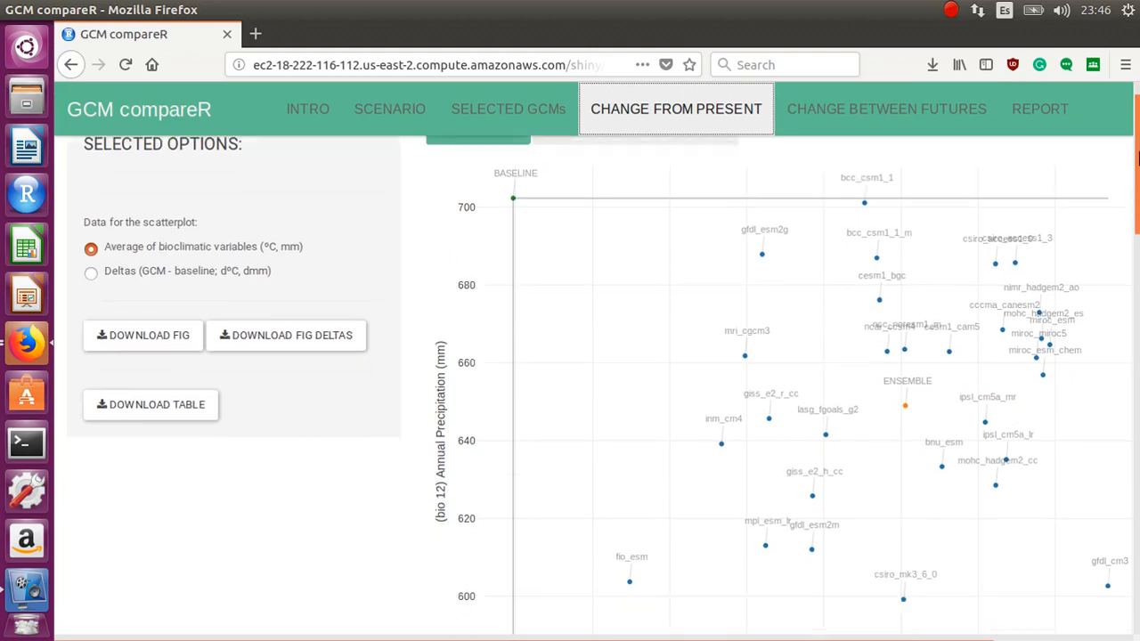
scroll(up, 3)
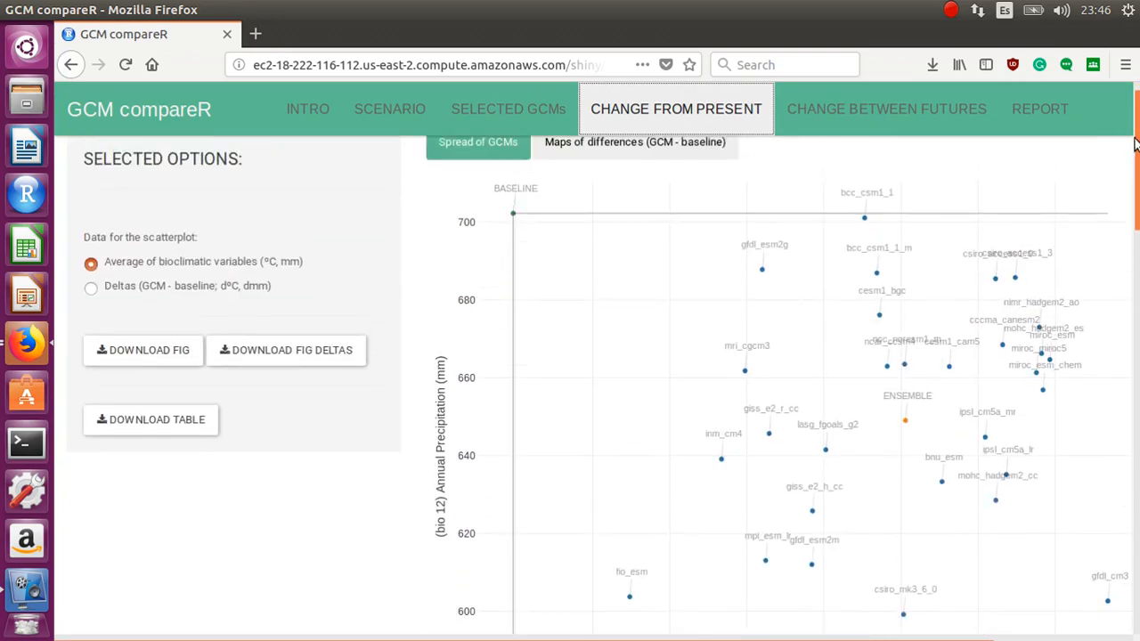
scroll(up, 3)
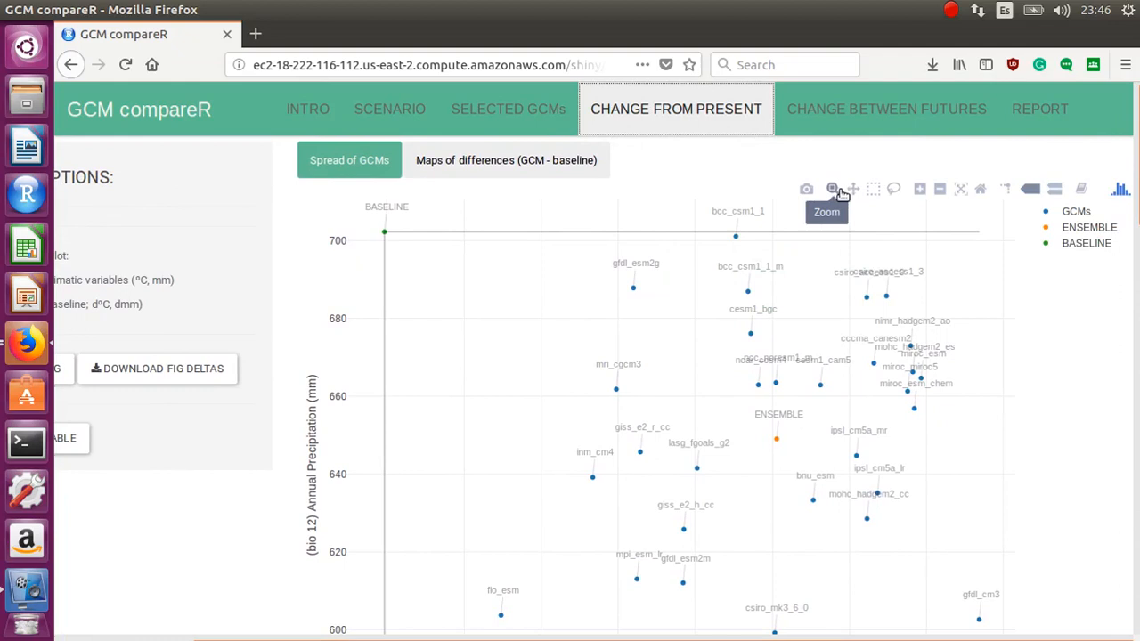
mouse_move(574, 310)
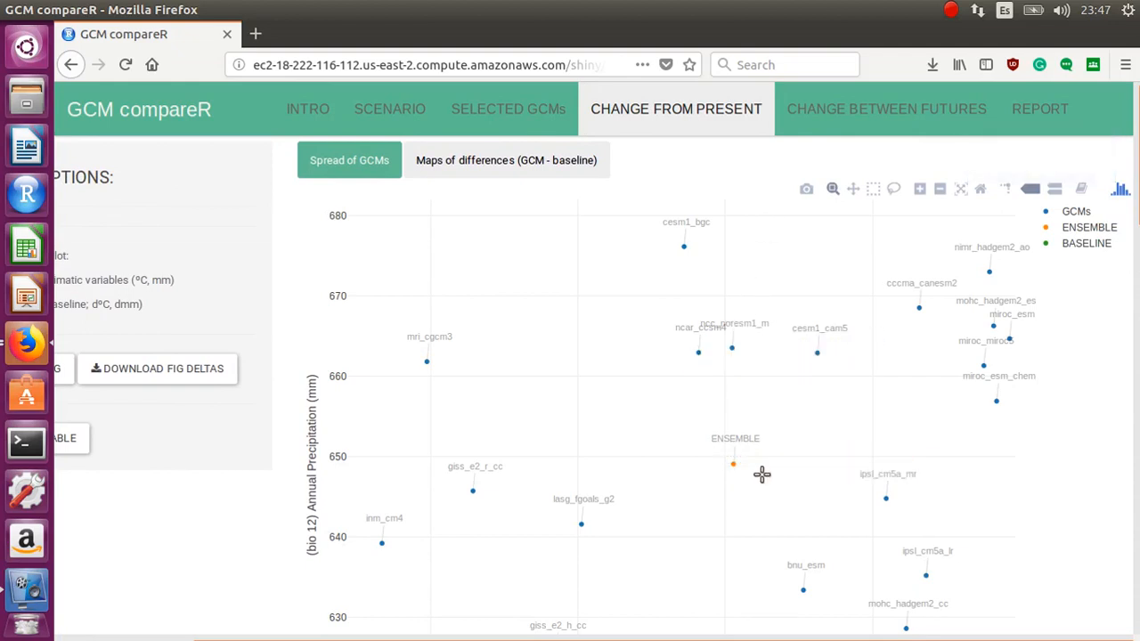
mouse_move(955, 189)
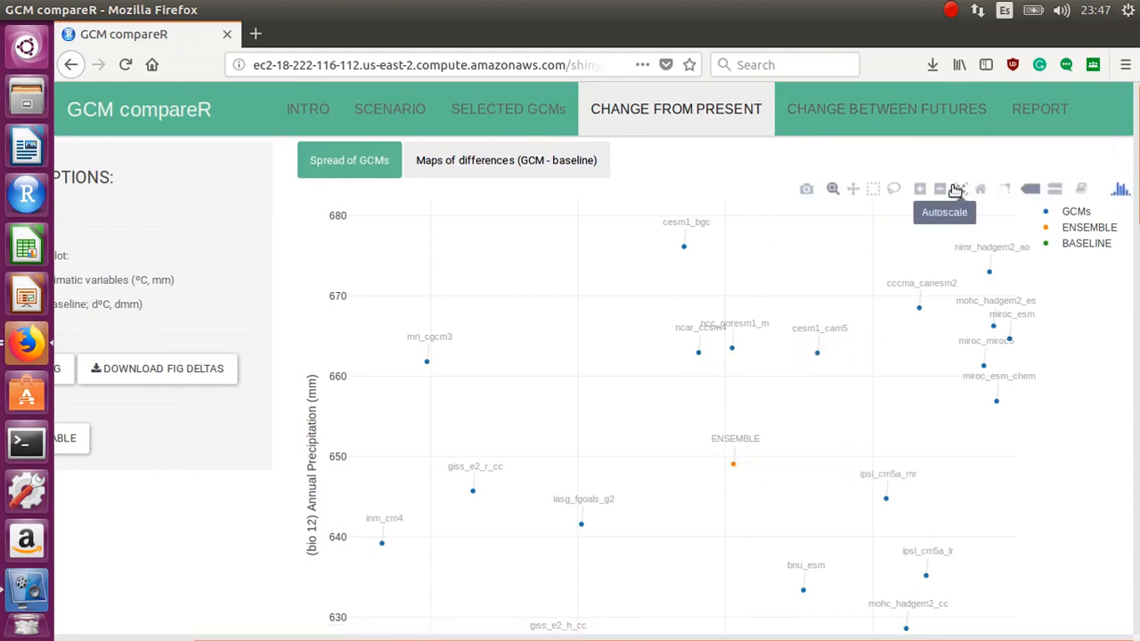
click(960, 189)
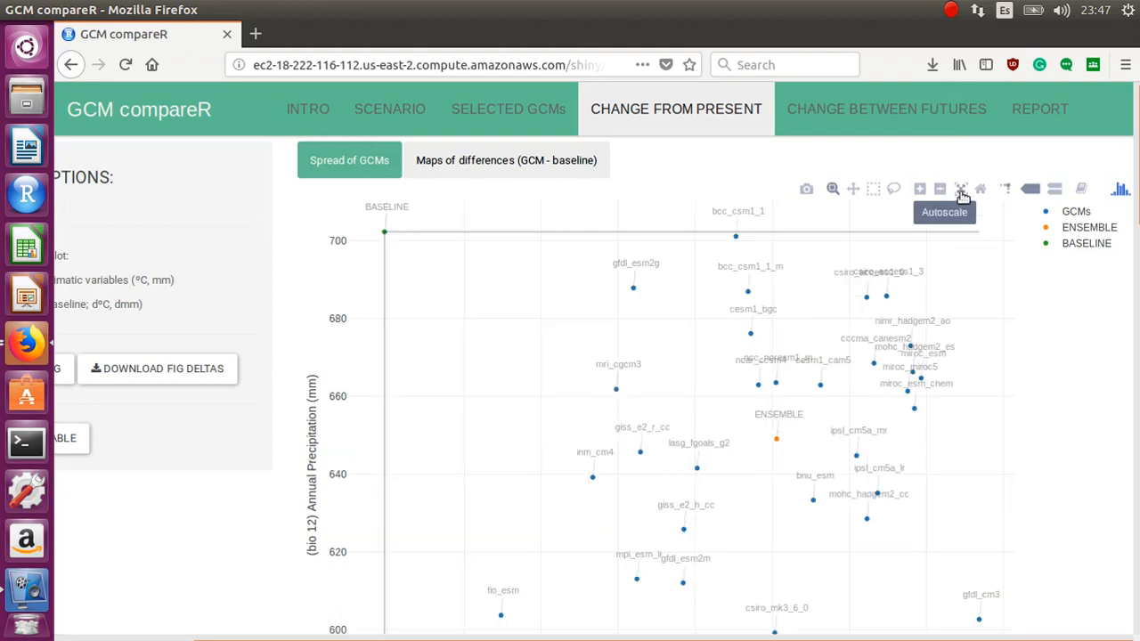
mouse_move(814, 187)
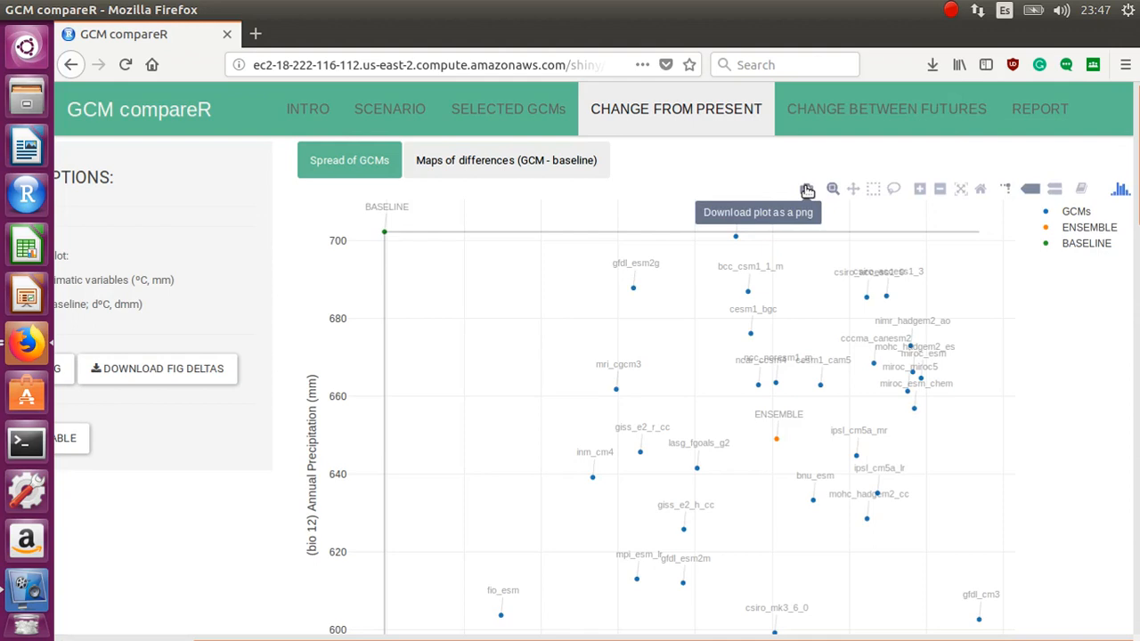
mouse_move(777, 174)
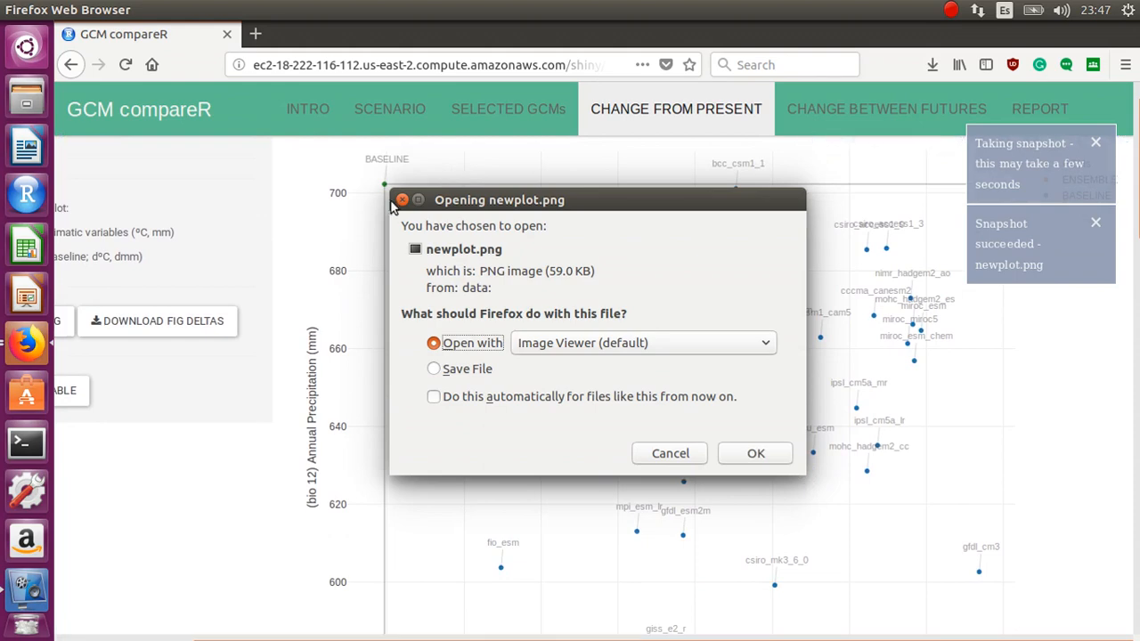
- Download the scatterplot as plot_temp_prec_2070_rcp45.png, view it in Image Viewer and close it
click(669, 454)
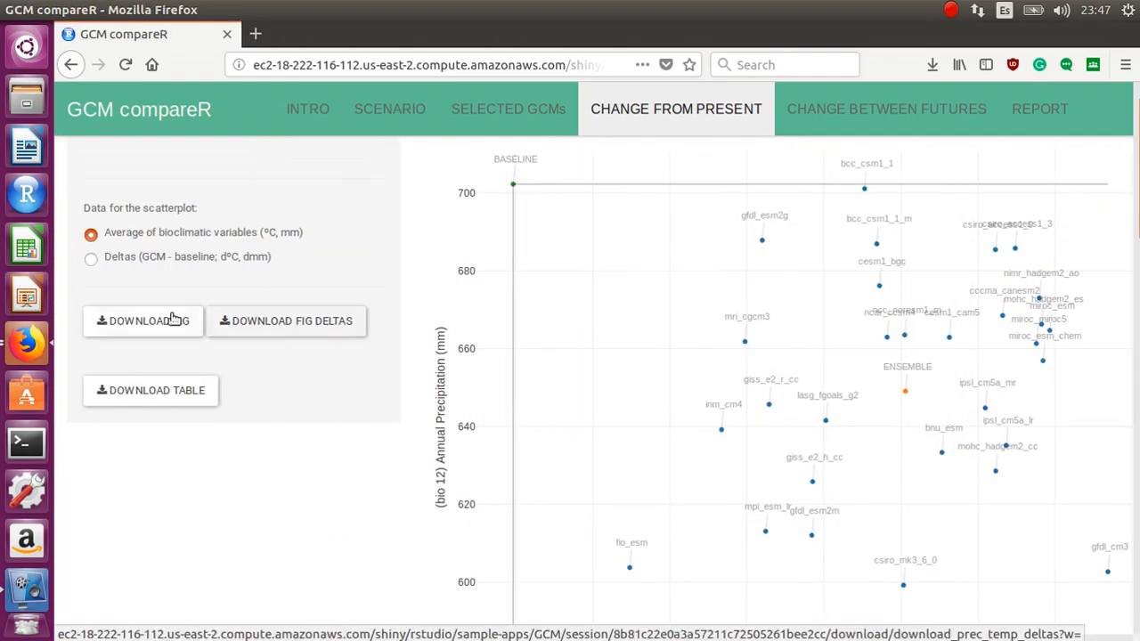
click(143, 320)
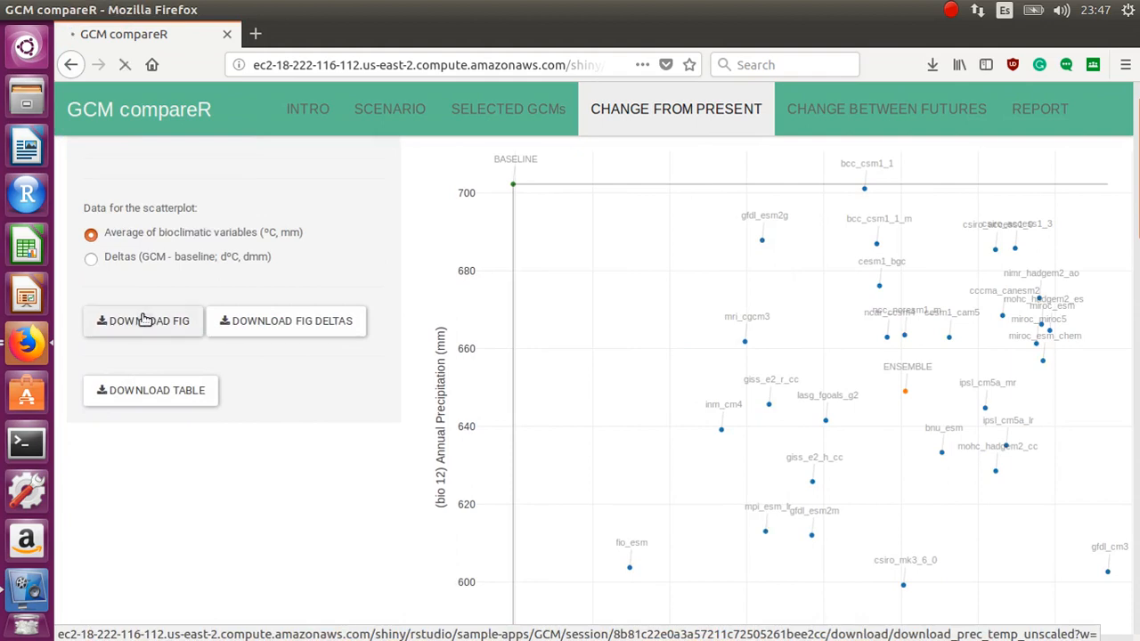
click(142, 321)
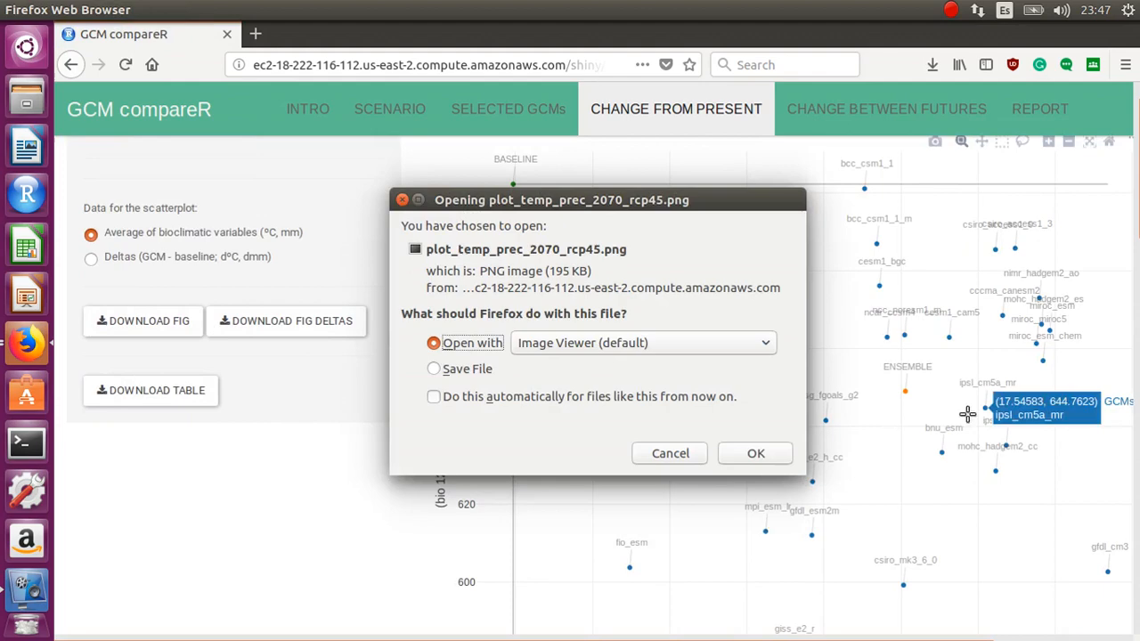
click(669, 454)
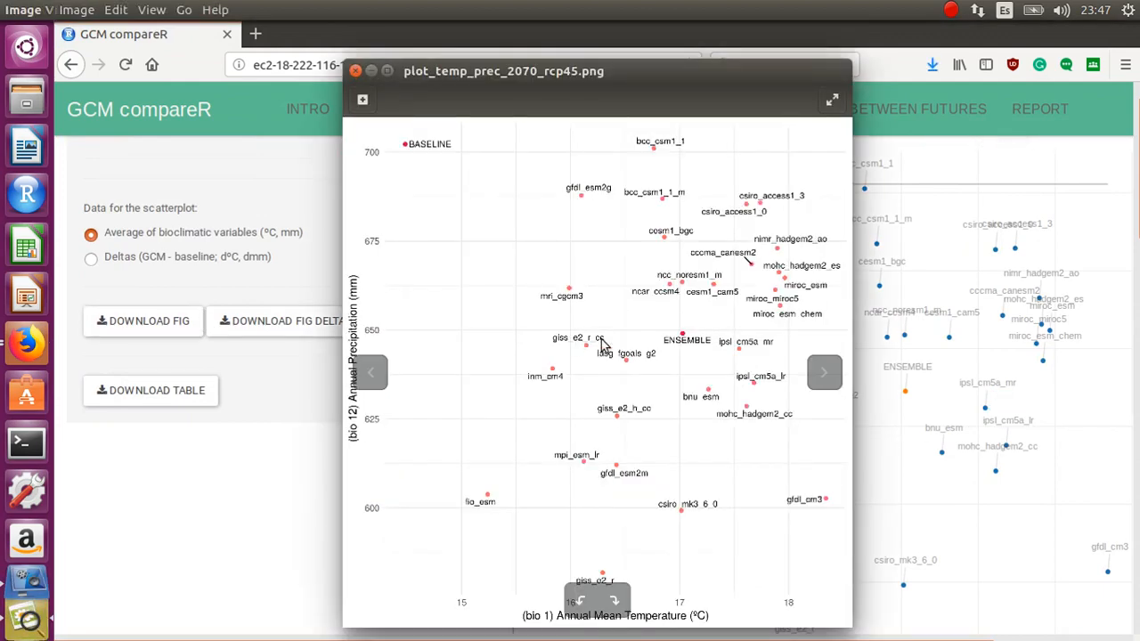
click(356, 72)
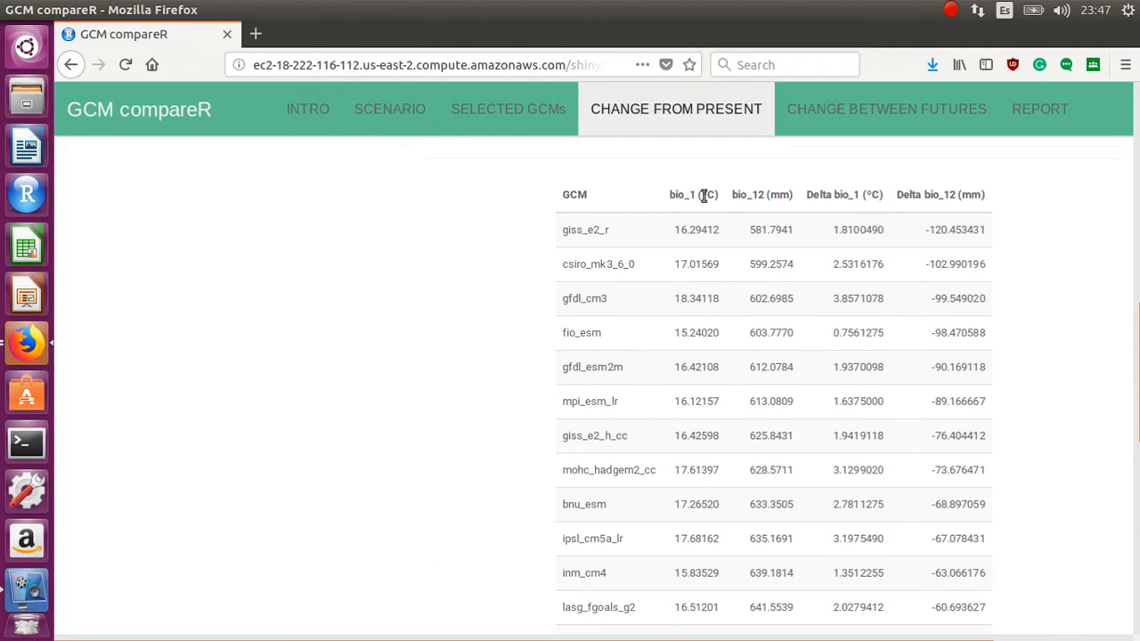
mouse_move(674, 192)
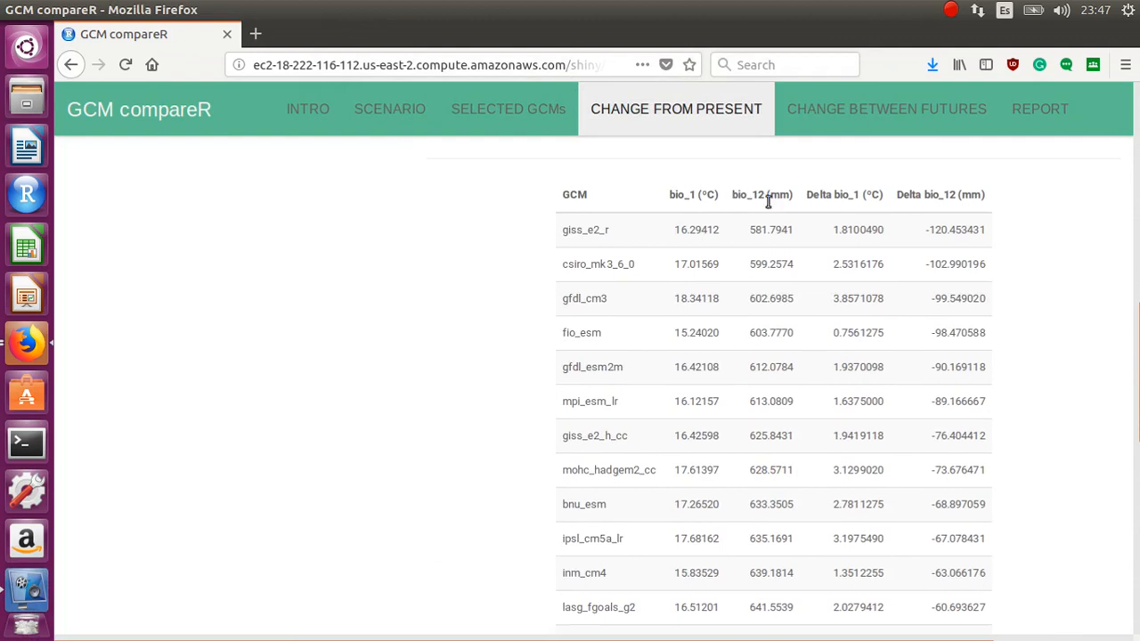
mouse_move(686, 531)
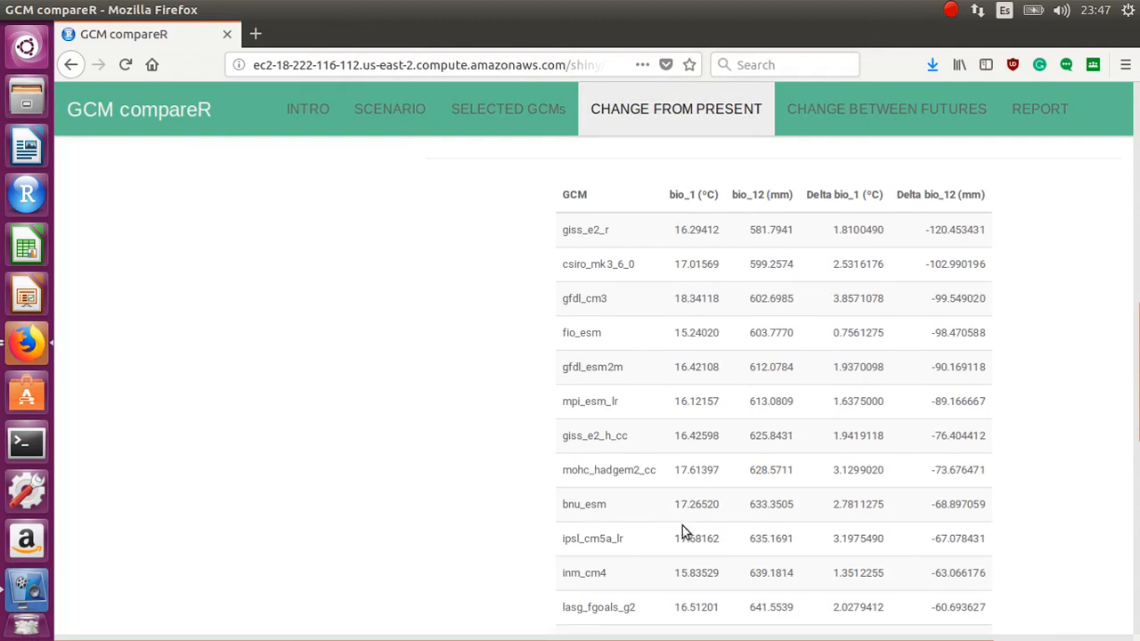
mouse_move(862, 225)
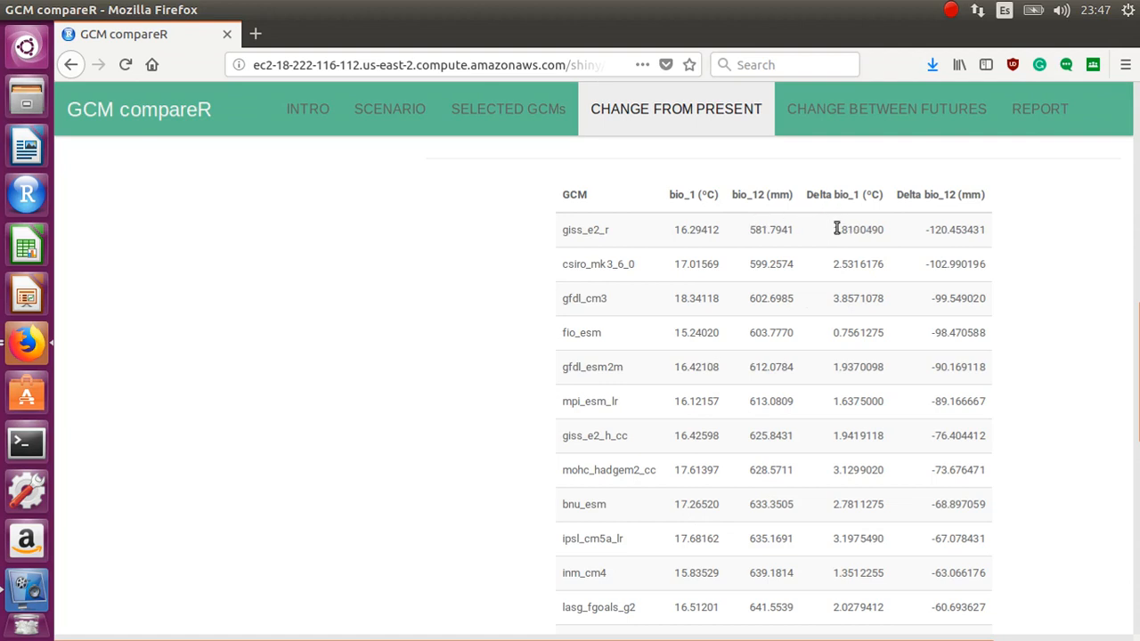
mouse_move(637, 246)
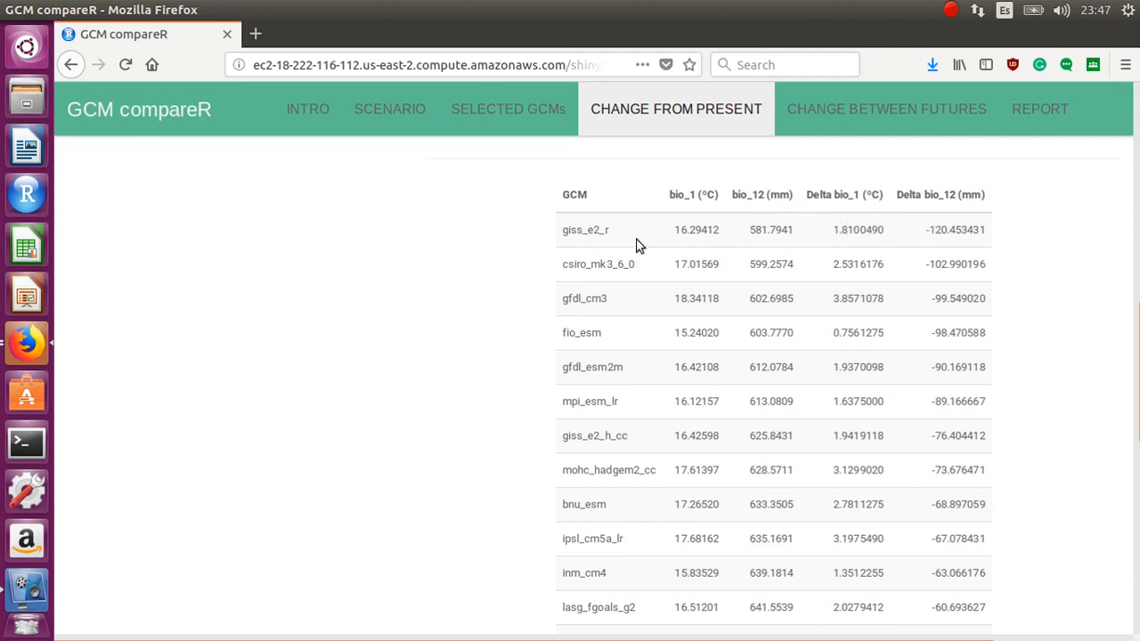
mouse_move(922, 239)
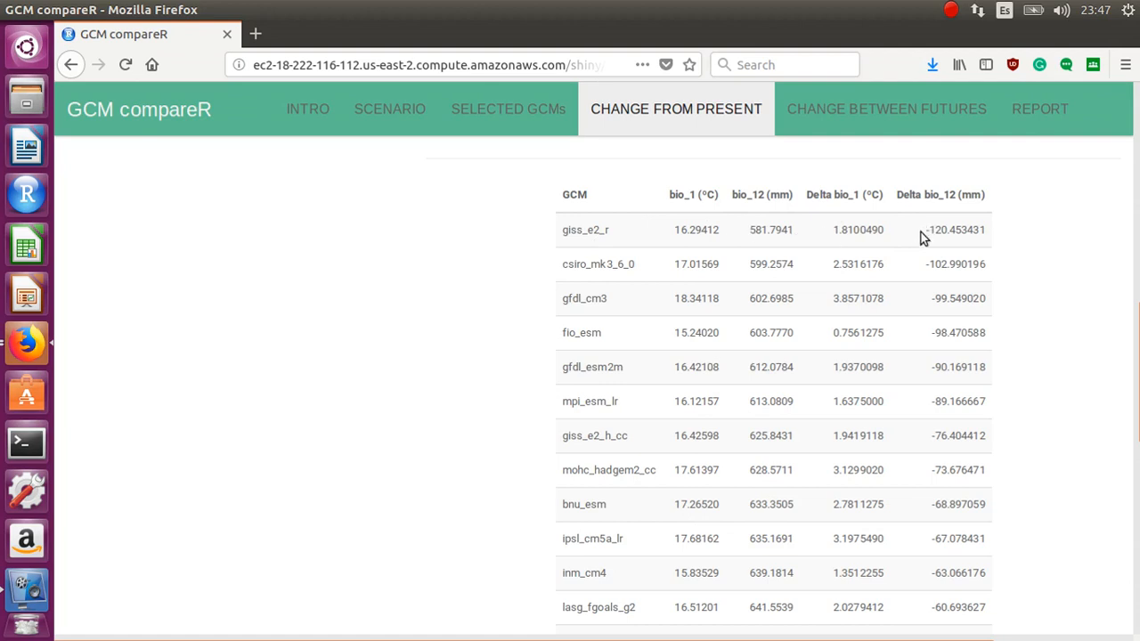
double_click(955, 230)
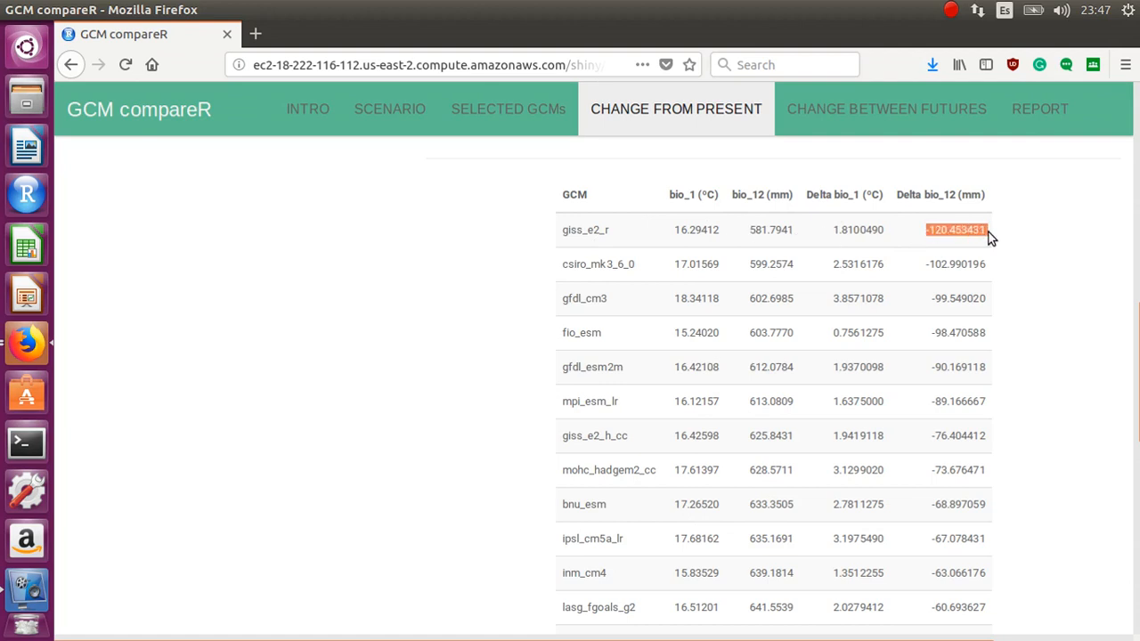
mouse_move(837, 230)
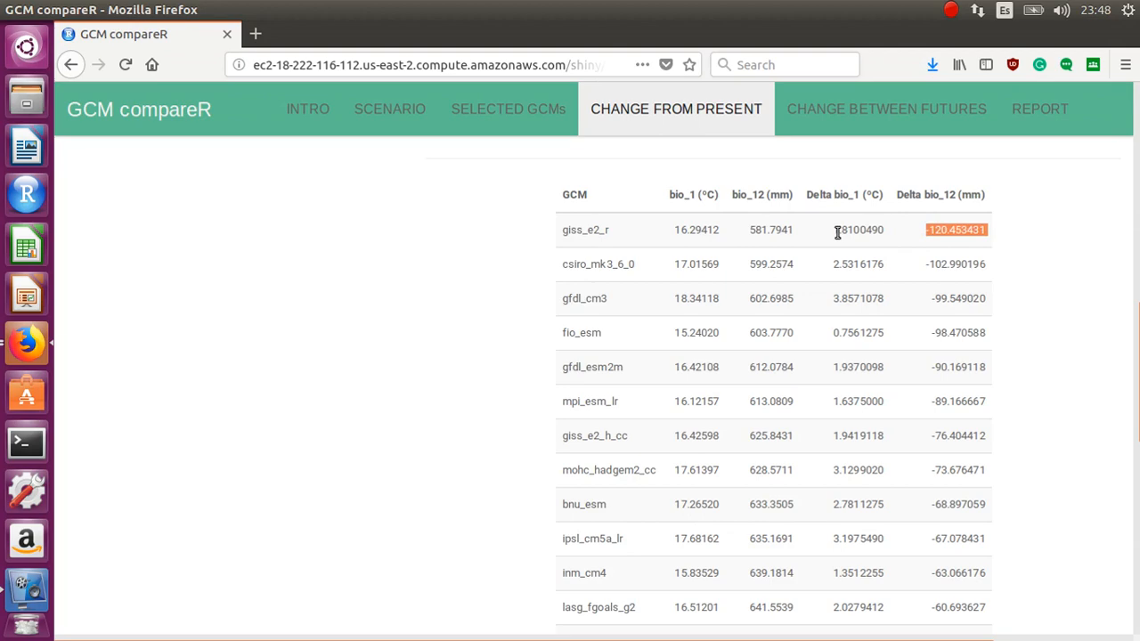
click(858, 230)
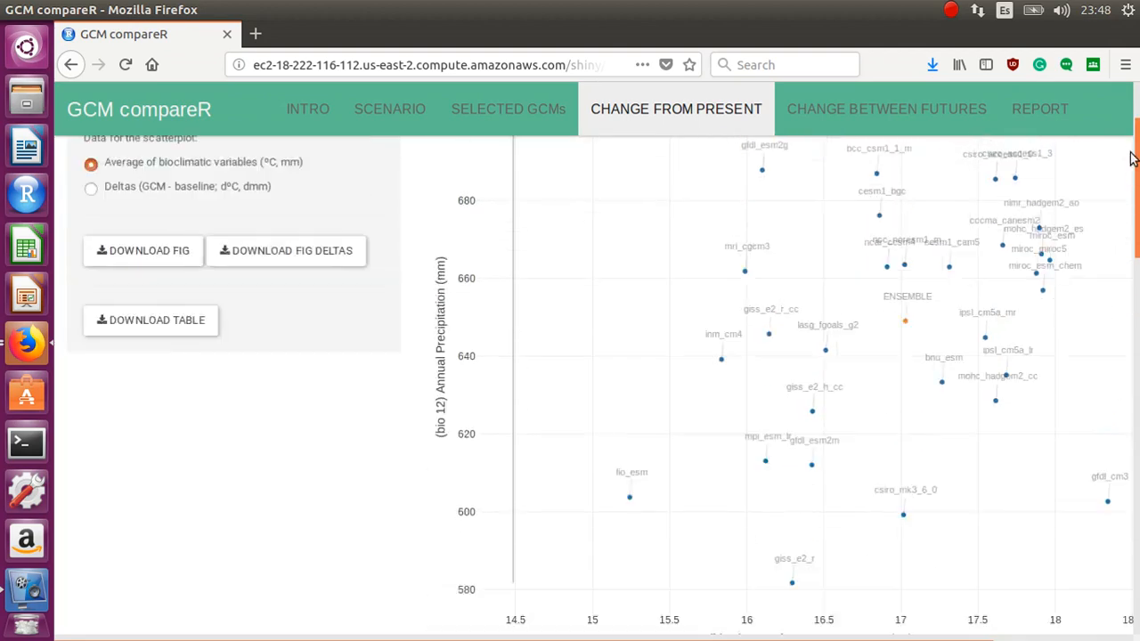
- Download Comparison_tableB_2070_rcp45.csv, cancel the Calc Text Import, and choose the deltas plot option
scroll(up, 3)
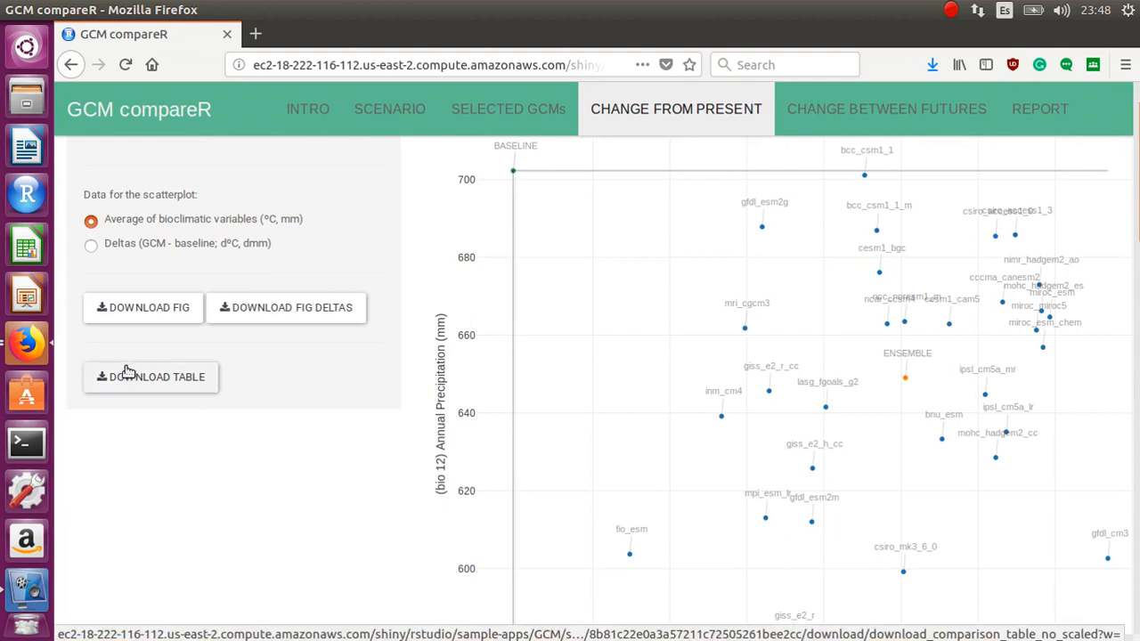
click(150, 377)
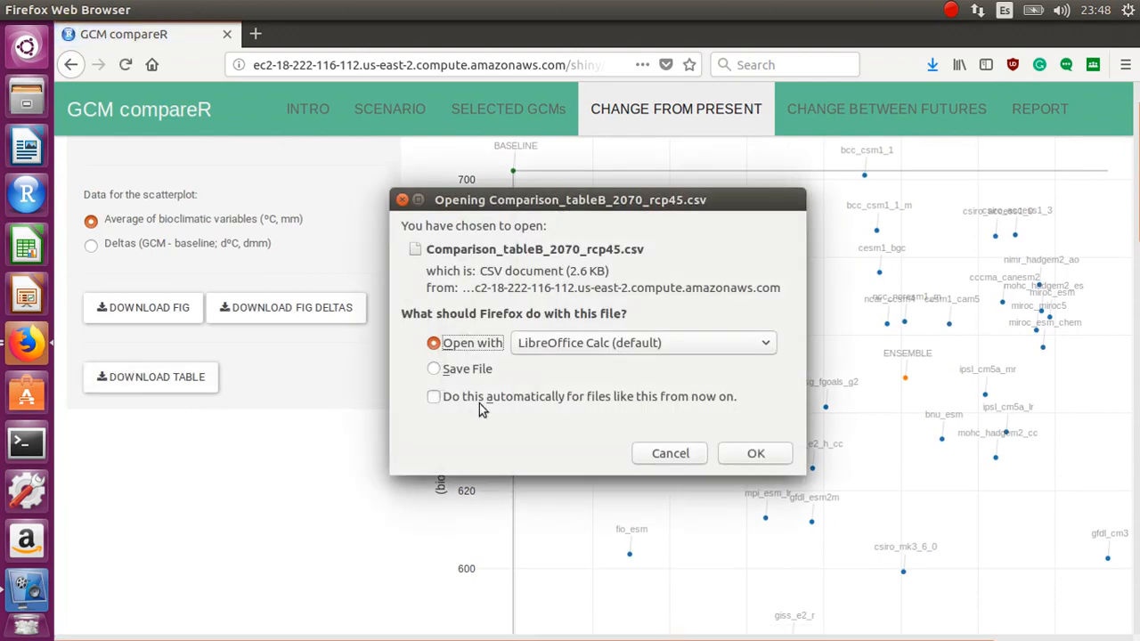
mouse_move(819, 441)
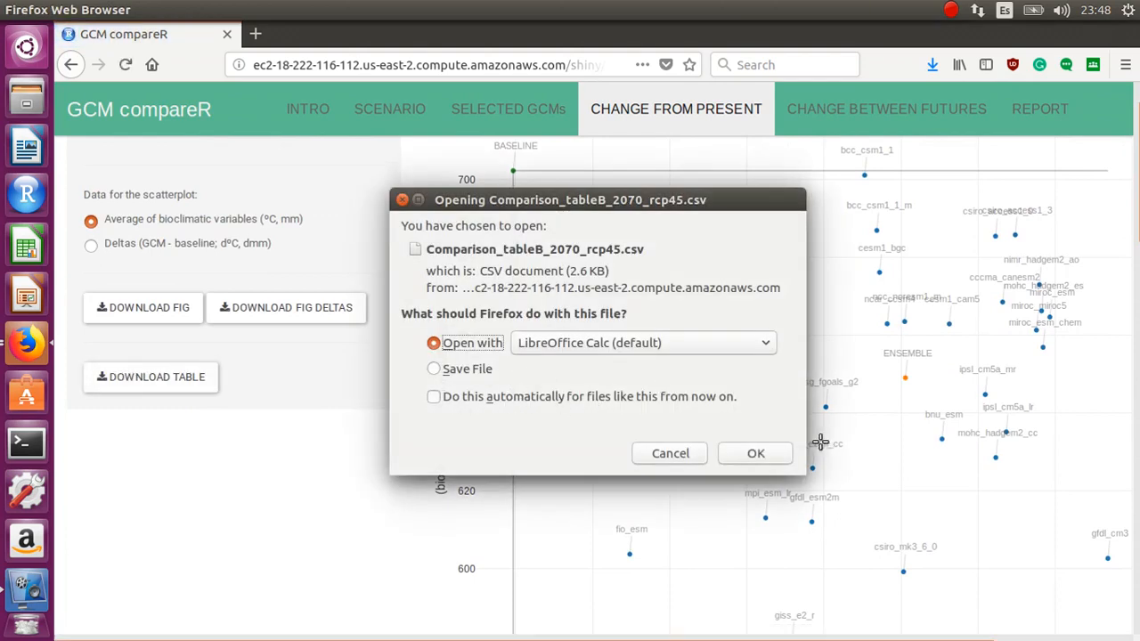
click(755, 454)
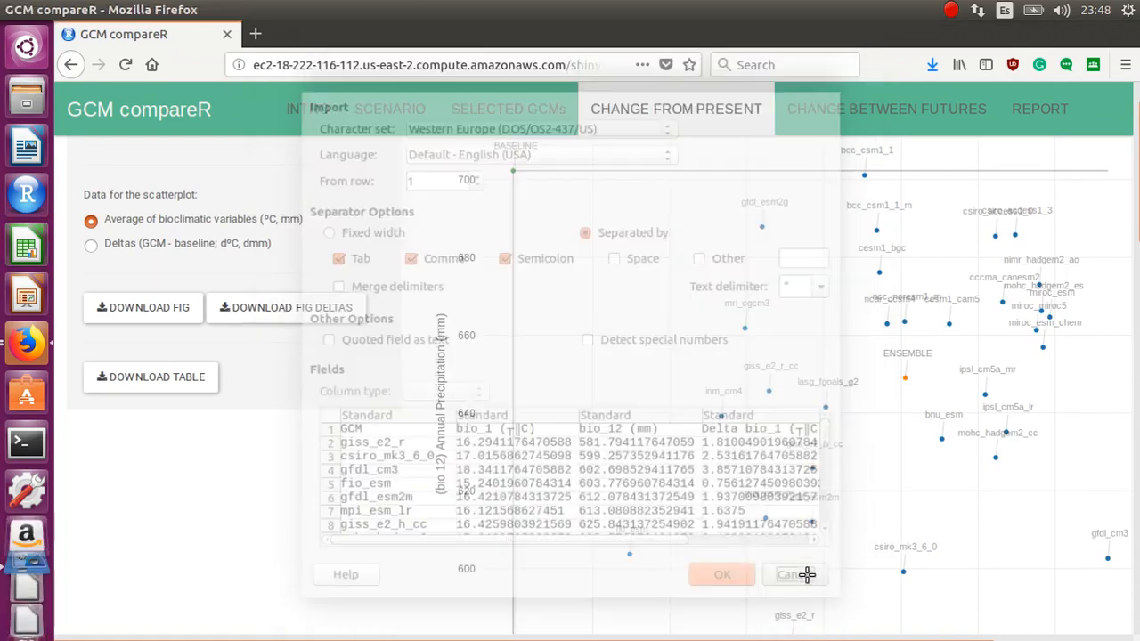
click(791, 574)
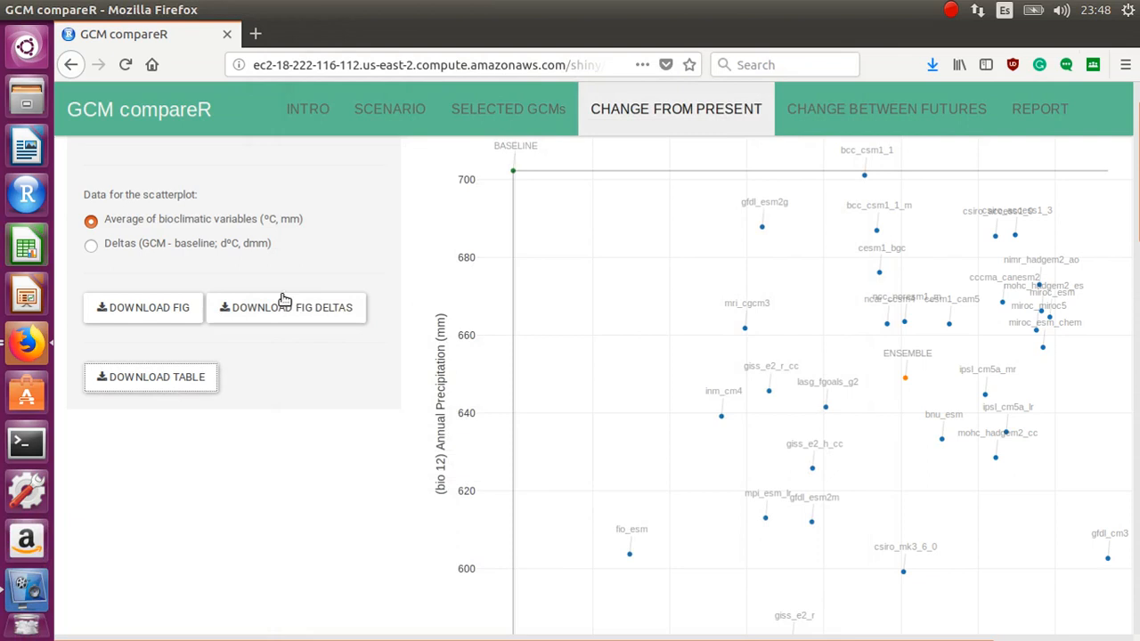
click(89, 315)
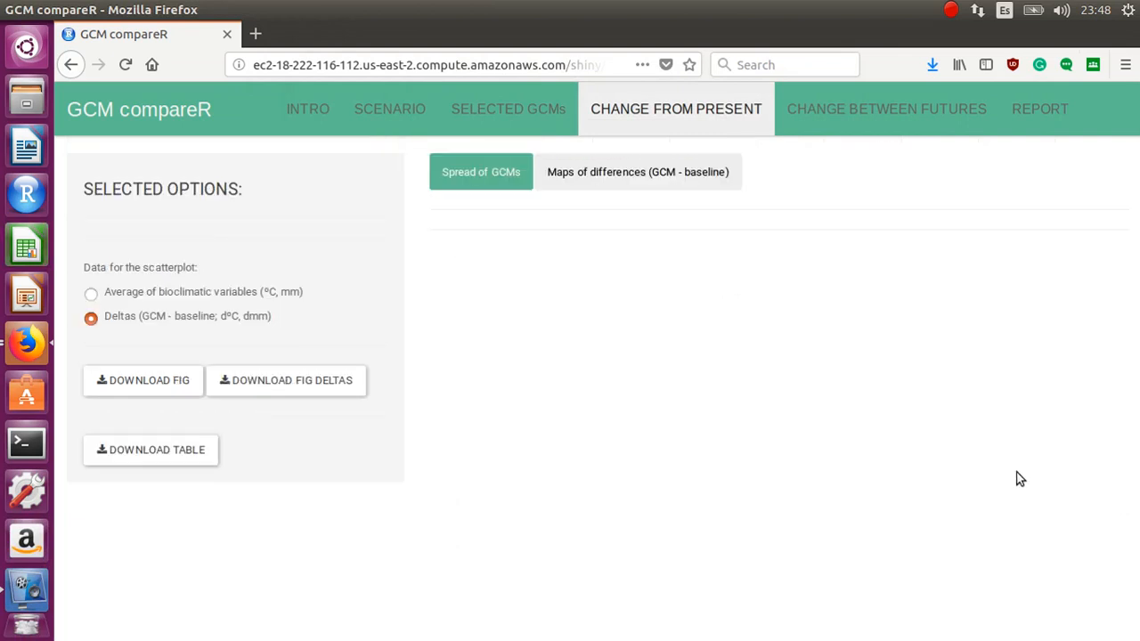
- View the redrawn delta scatterplot and examine the ENSEMBLE point (about 2.54 °C, −53 mm)
click(481, 171)
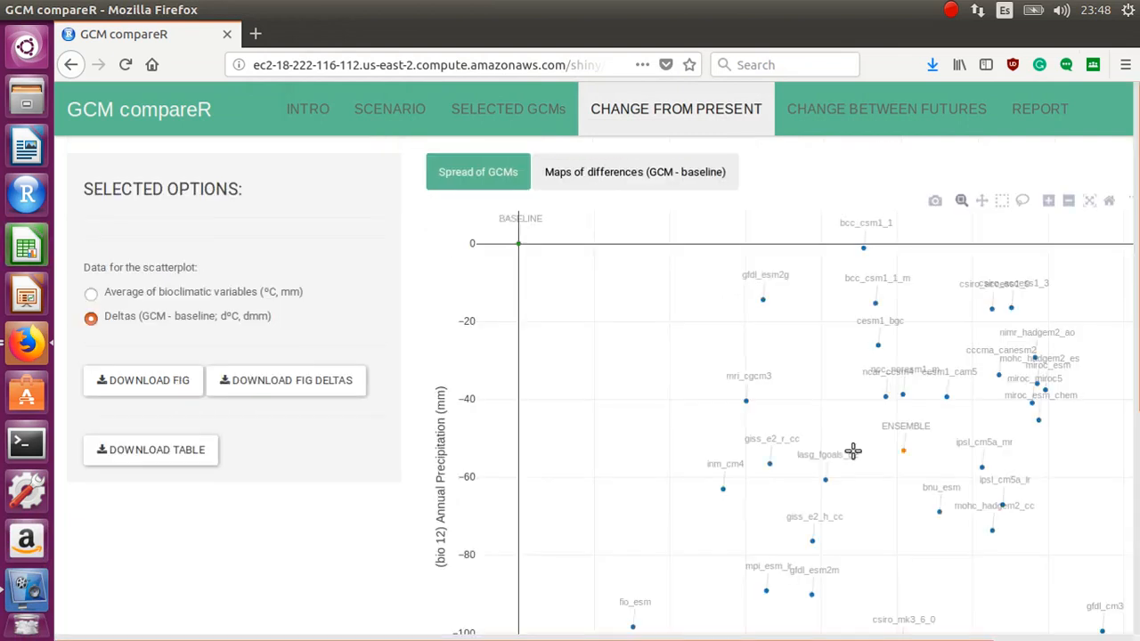
mouse_move(709, 317)
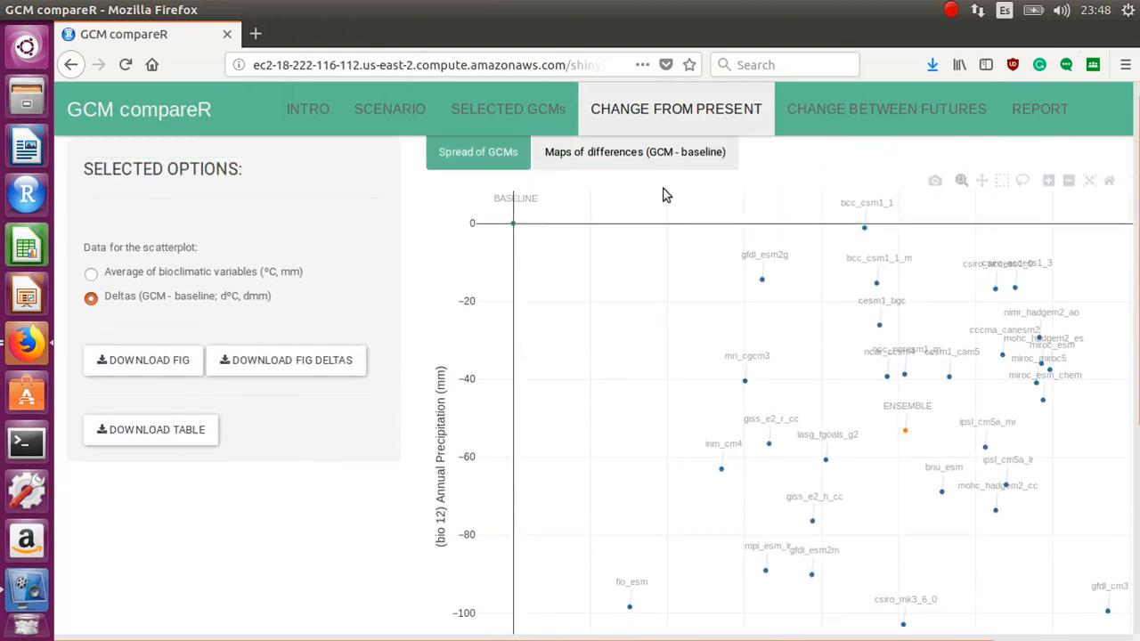
mouse_move(1051, 394)
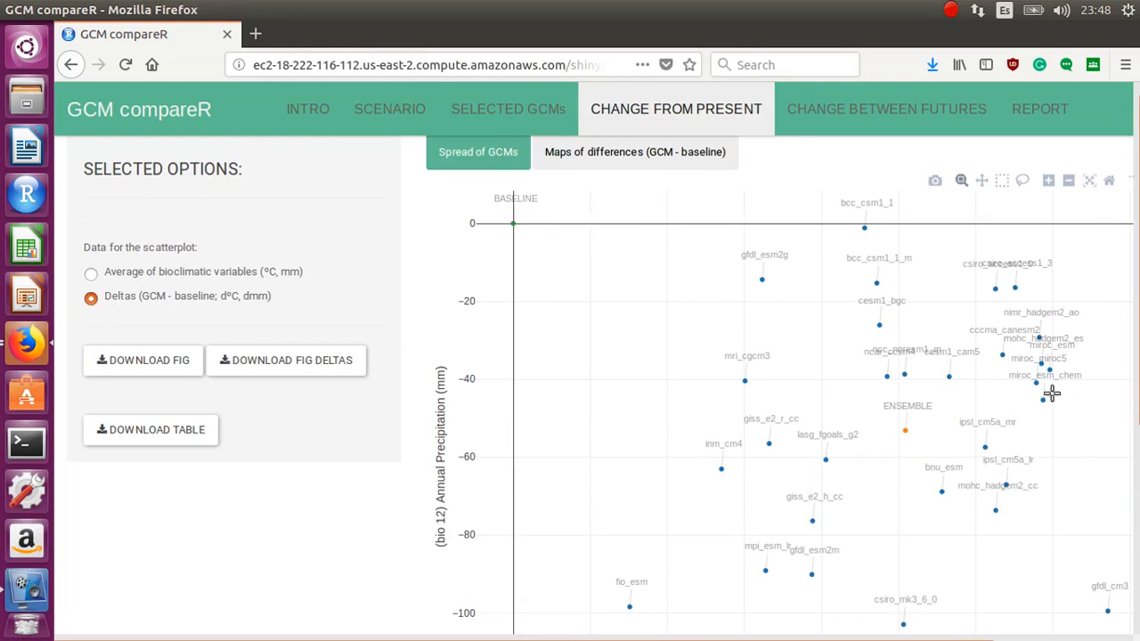
mouse_move(905, 428)
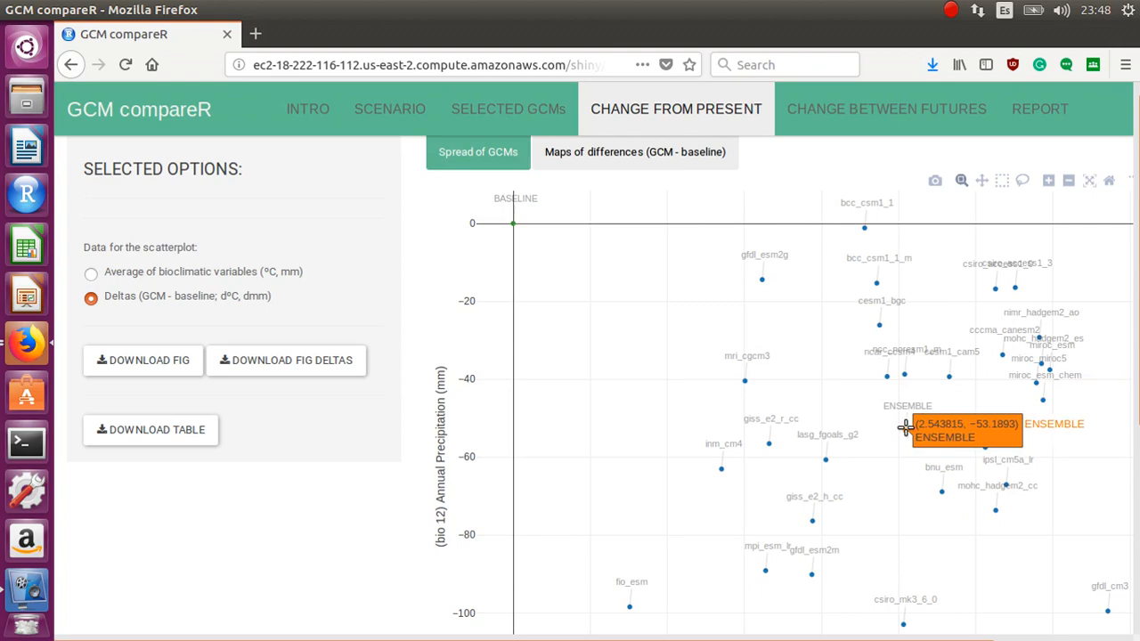
scroll(down, 3)
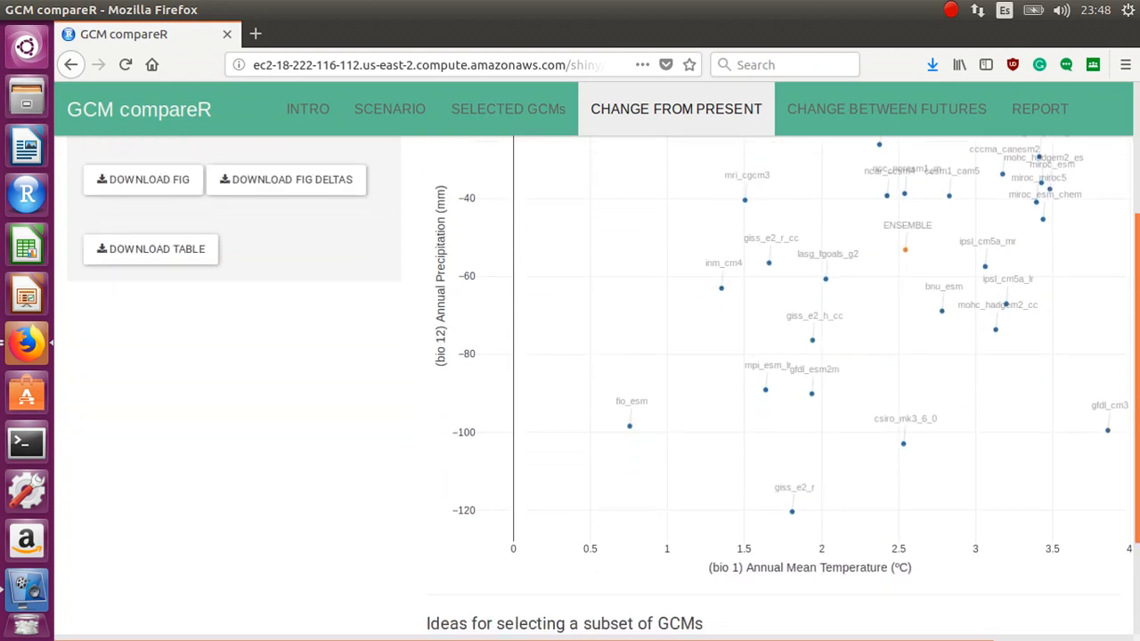
scroll(up, 3)
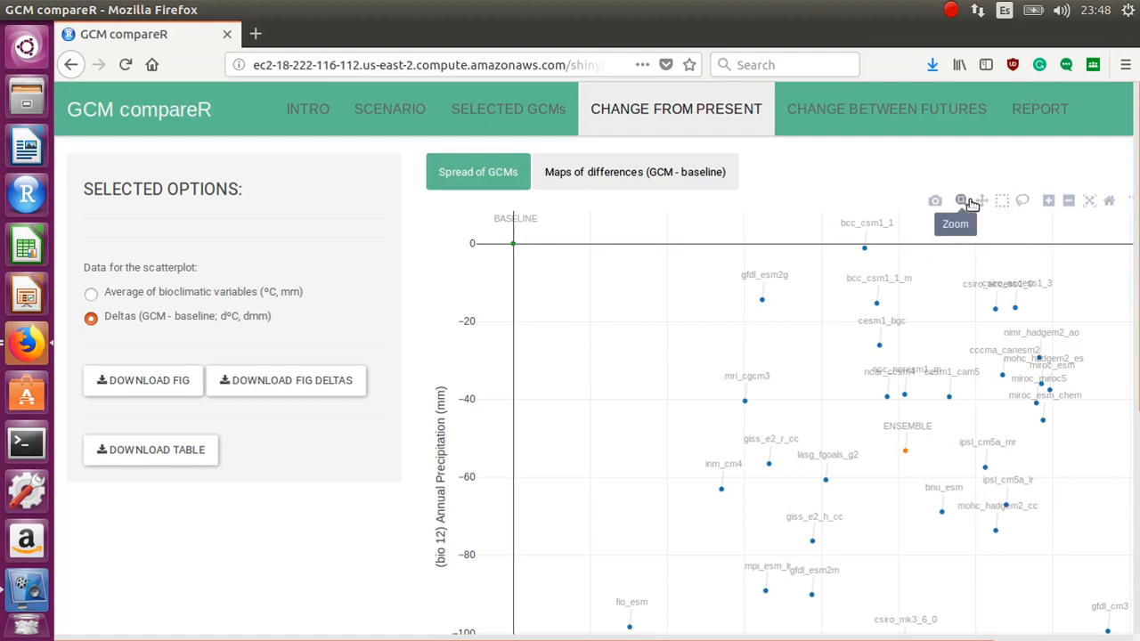
mouse_move(767, 125)
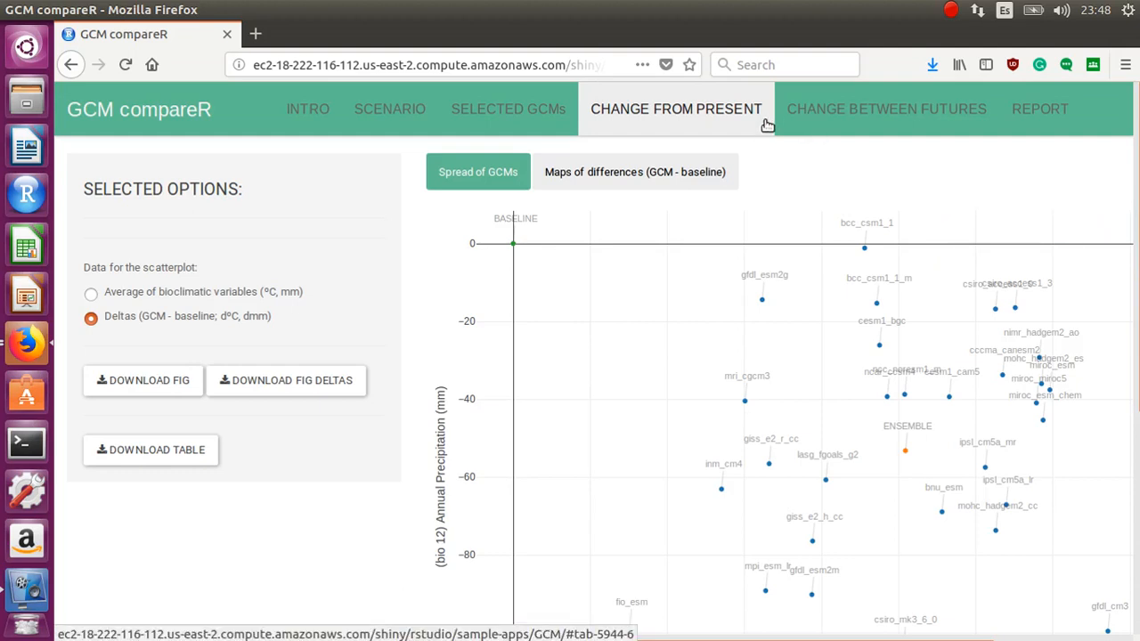
mouse_move(810, 169)
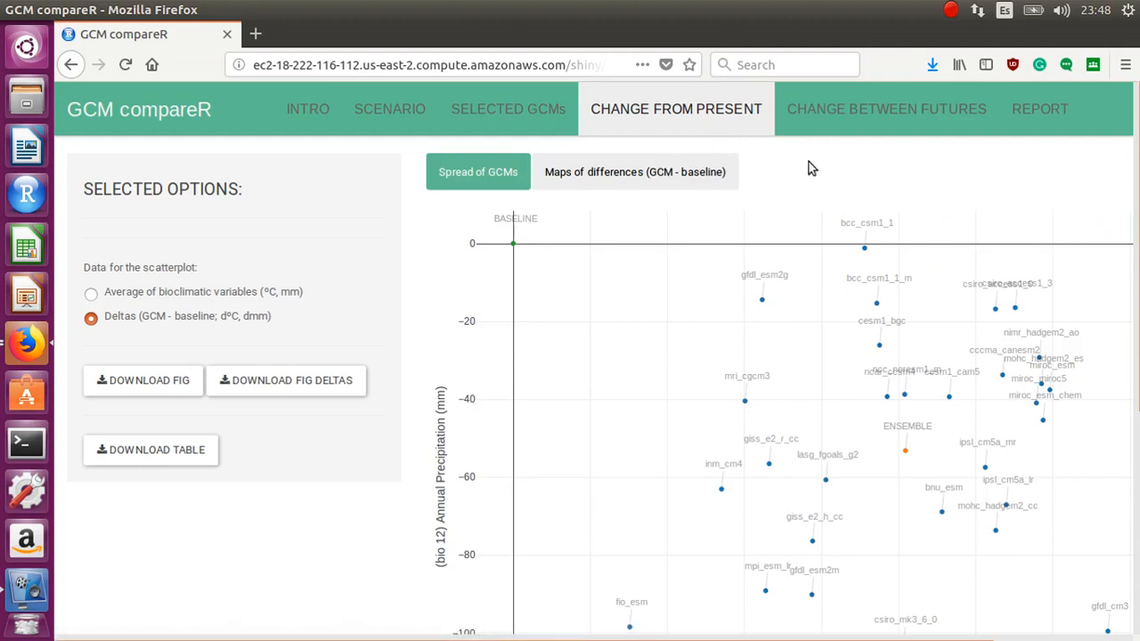
click(885, 108)
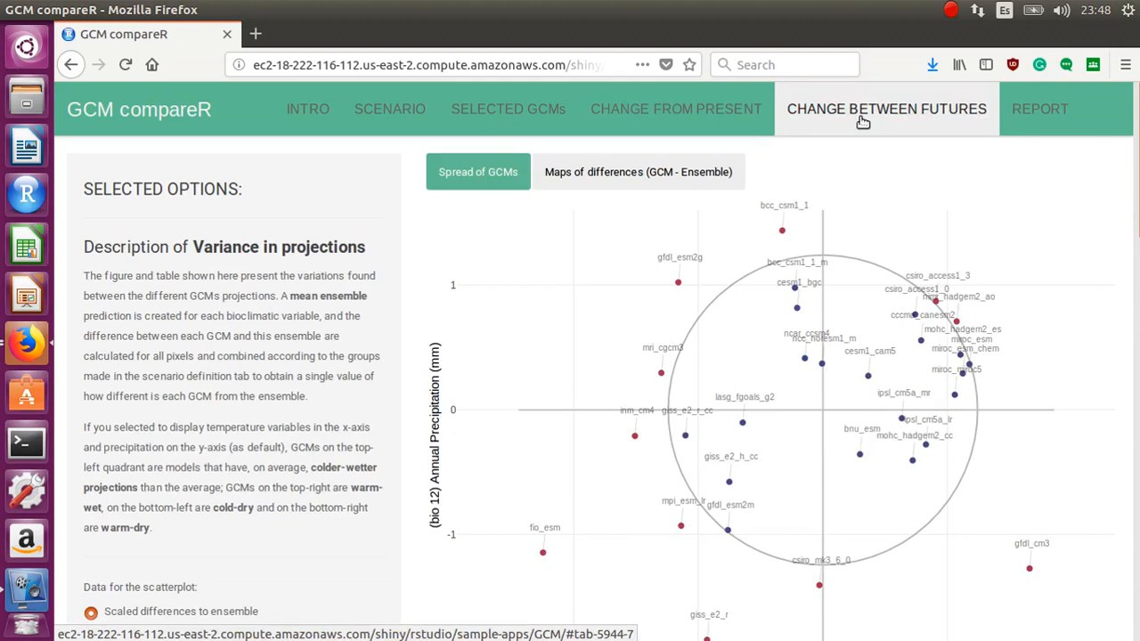
mouse_move(1009, 214)
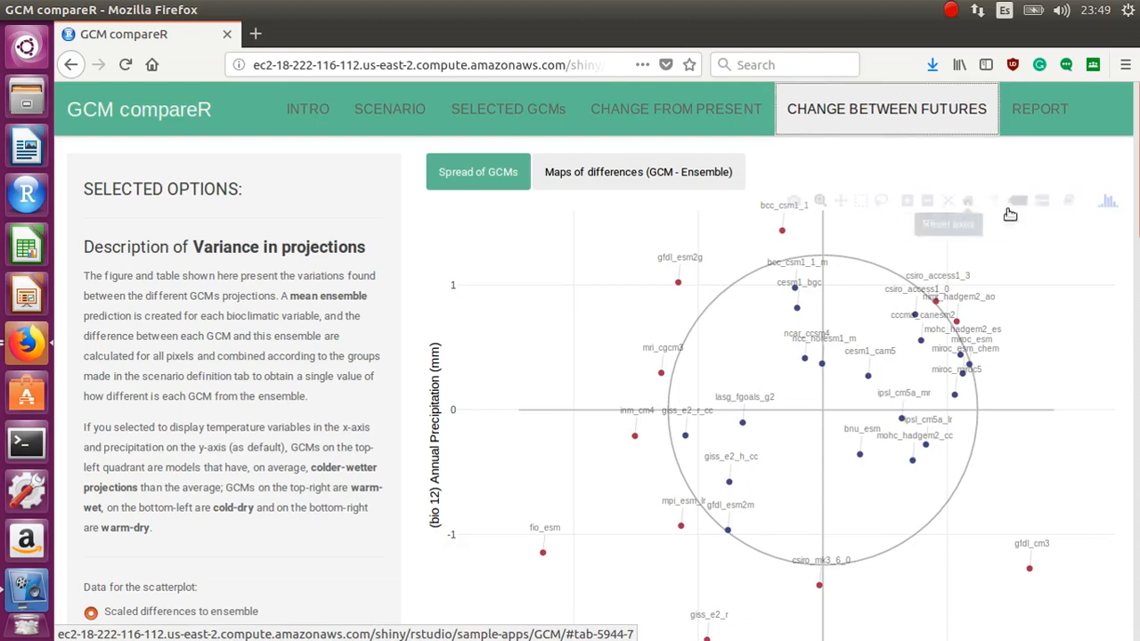
scroll(down, 3)
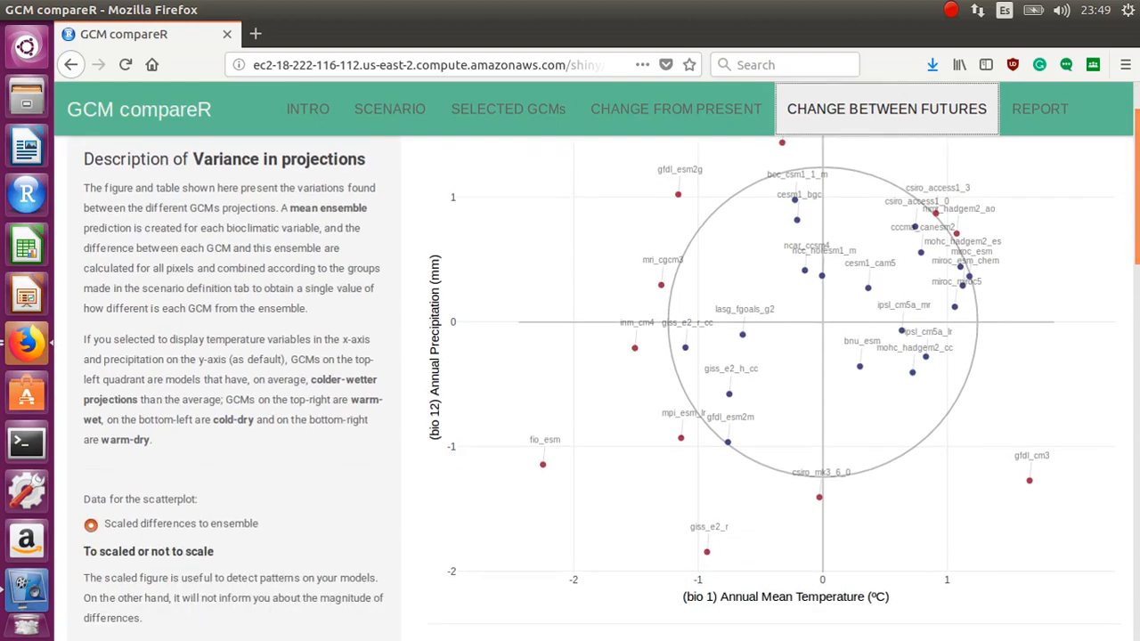
mouse_move(819, 321)
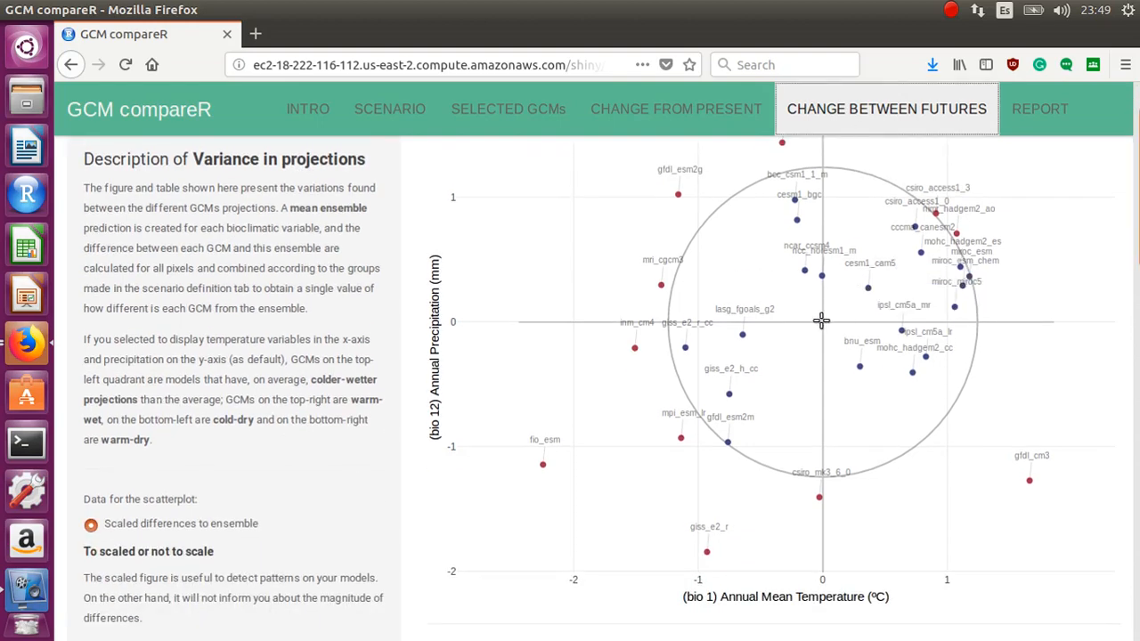
mouse_move(811, 438)
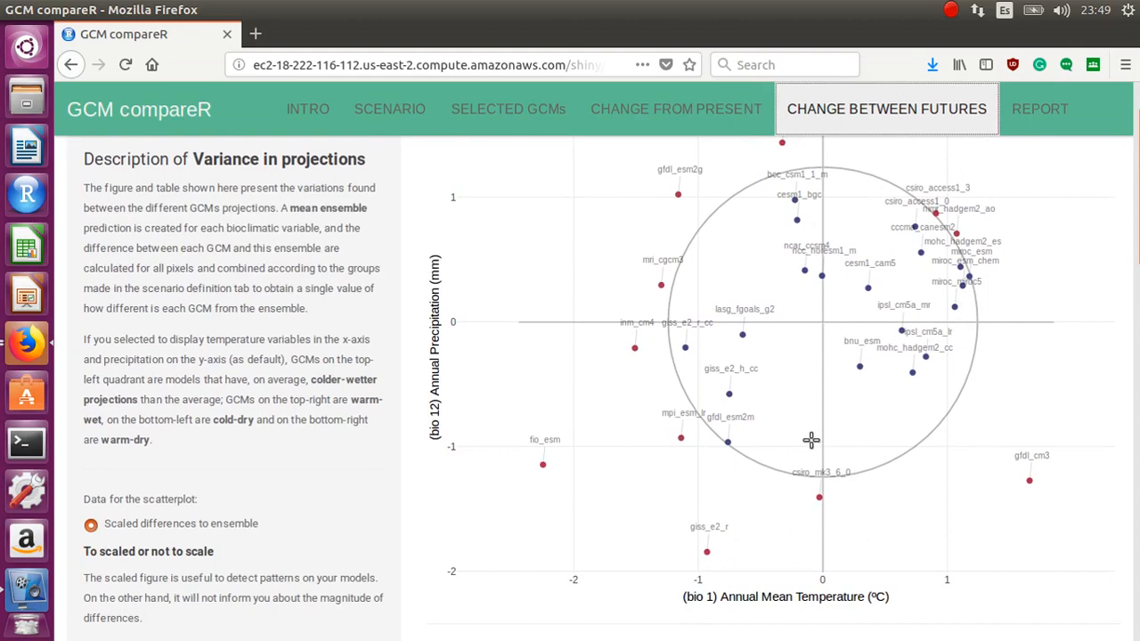
mouse_move(559, 312)
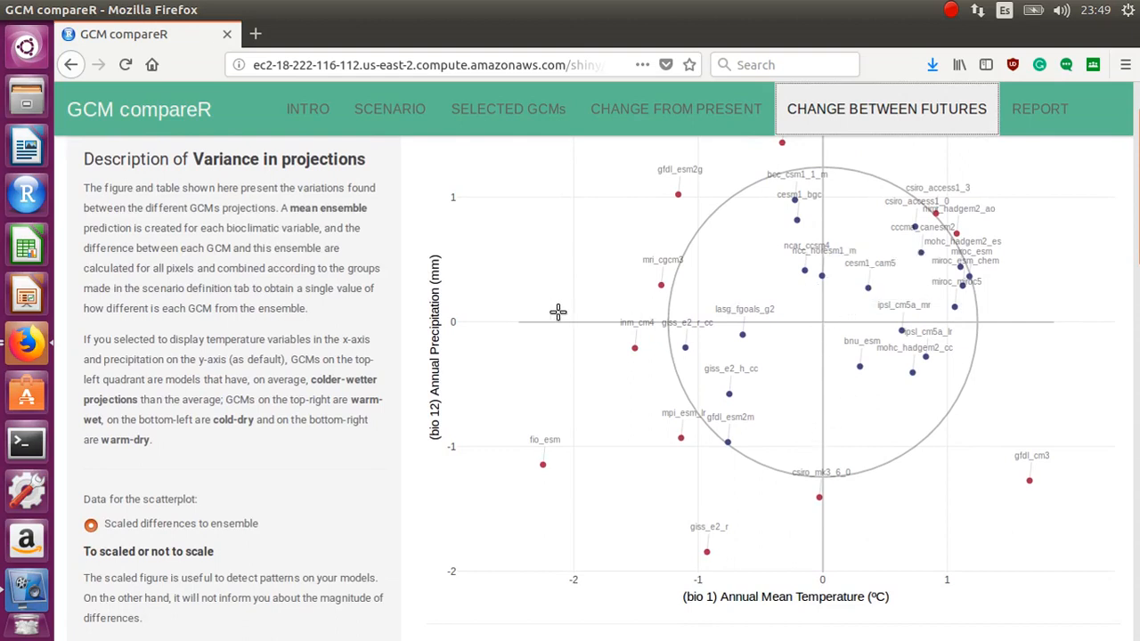
mouse_move(573, 563)
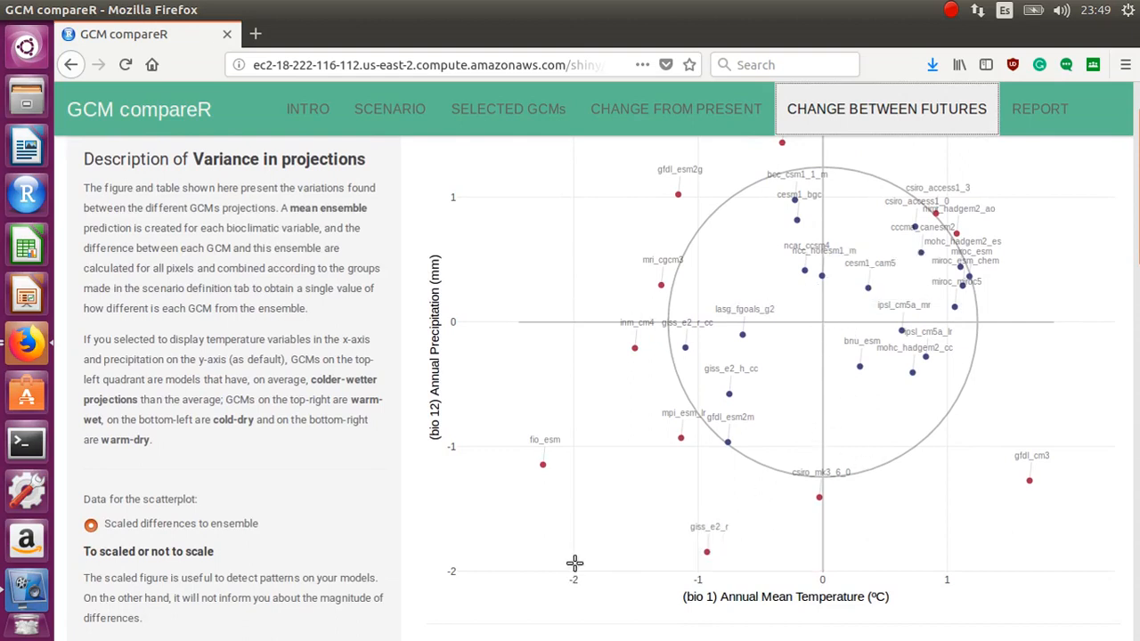
mouse_move(887, 577)
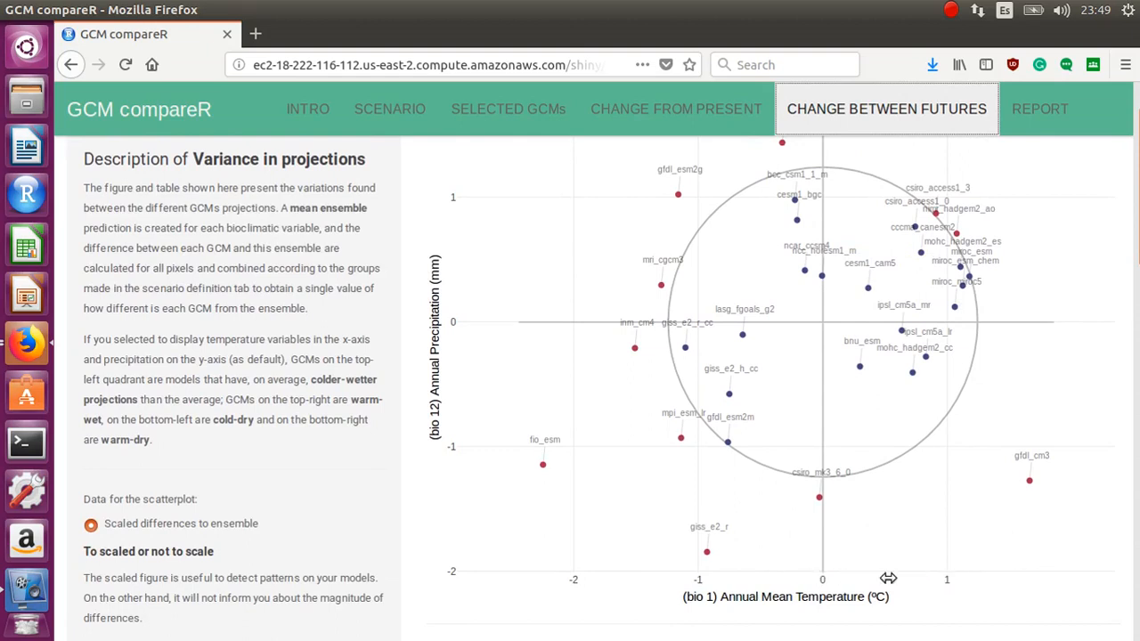
mouse_move(948, 570)
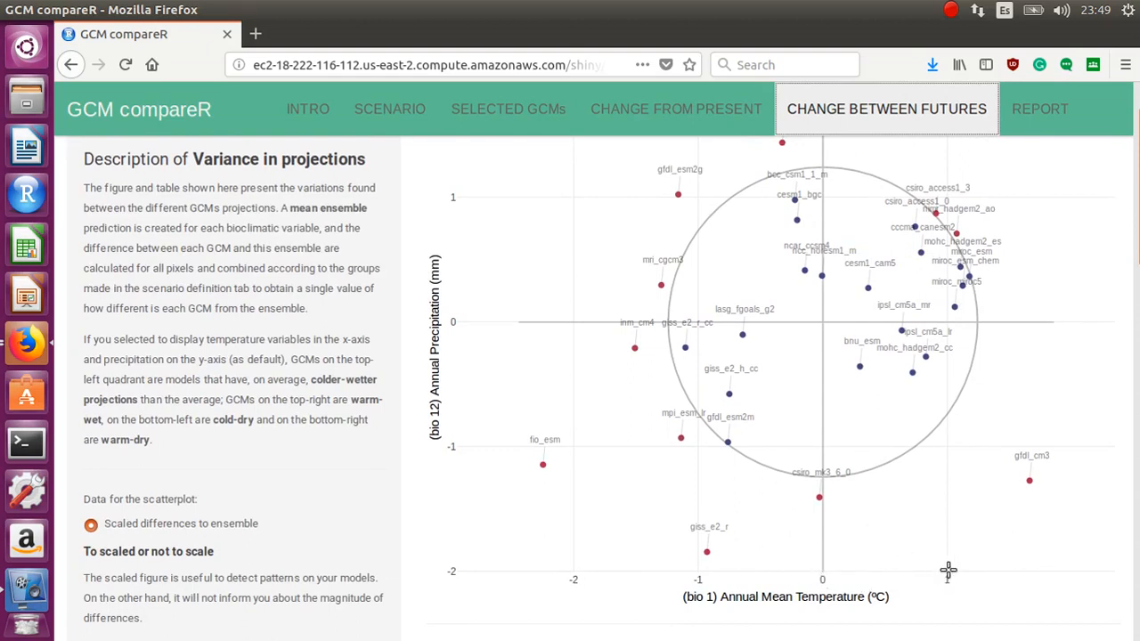
mouse_move(489, 336)
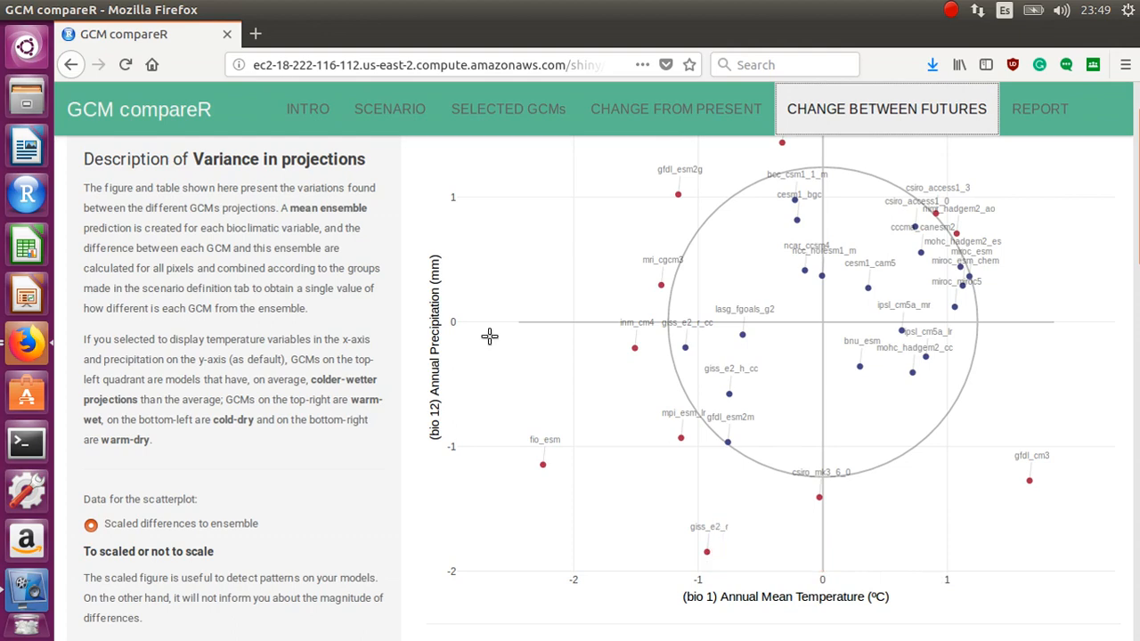
mouse_move(573, 304)
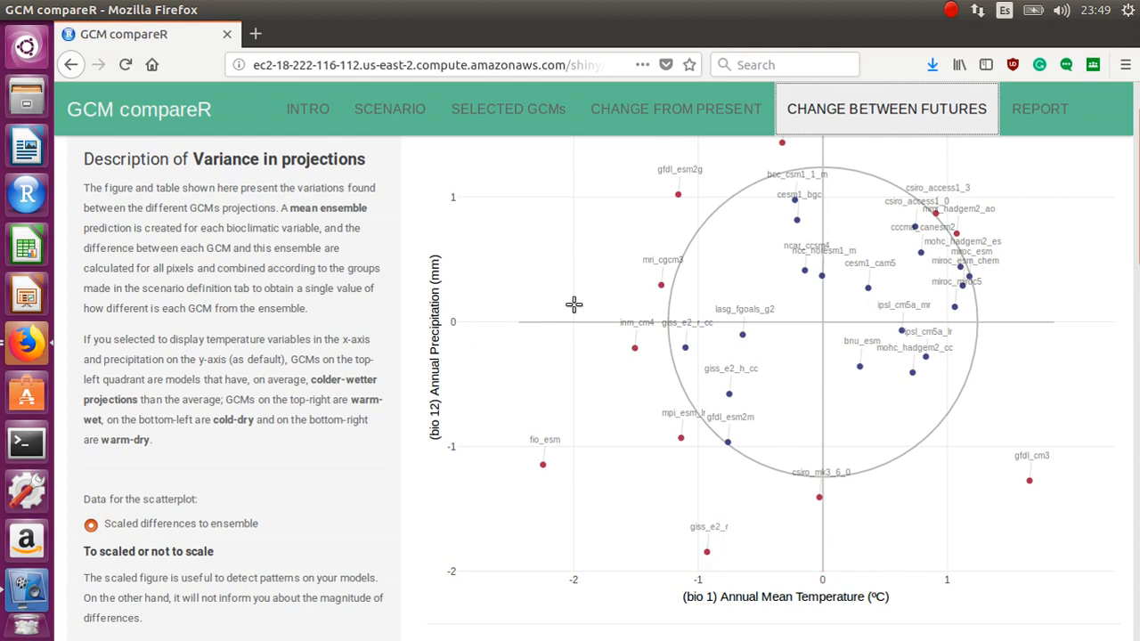
mouse_move(766, 200)
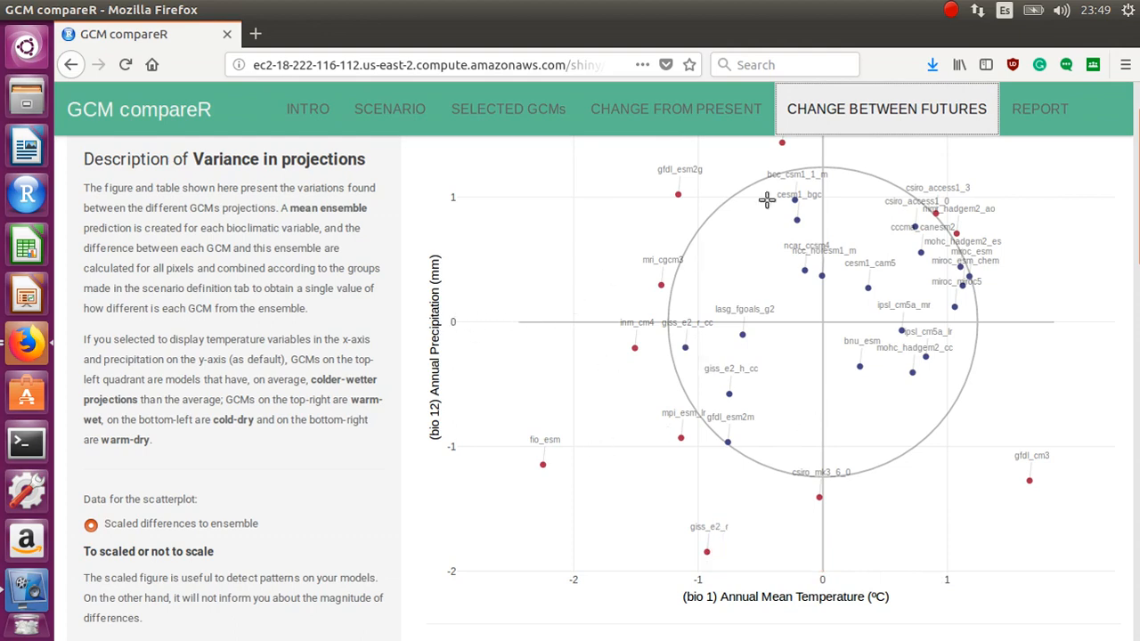
mouse_move(674, 269)
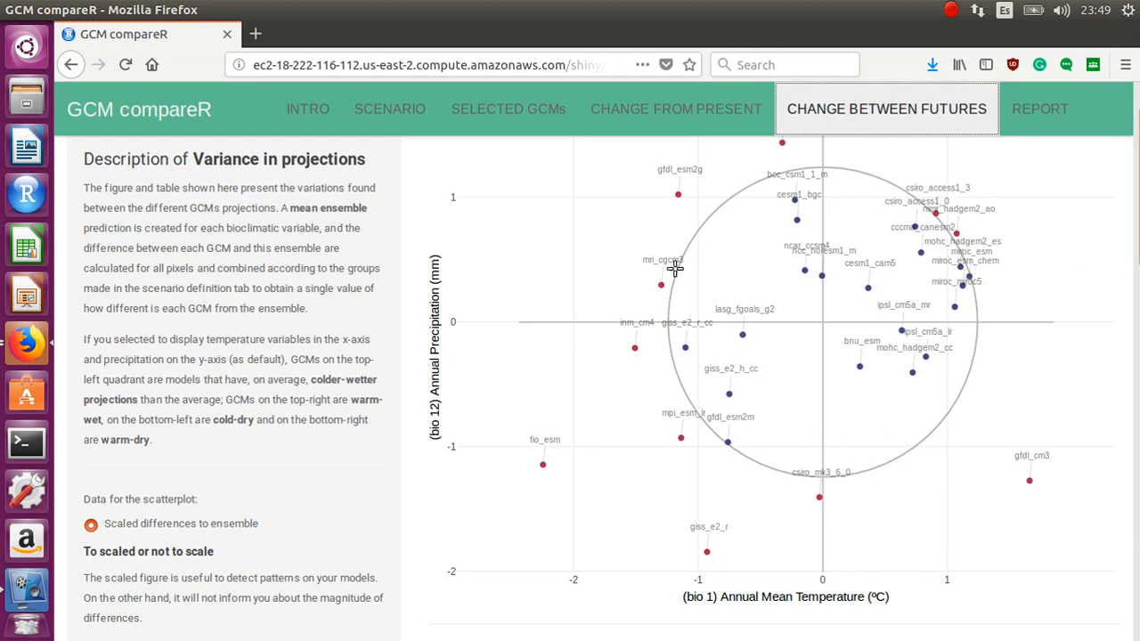
mouse_move(869, 198)
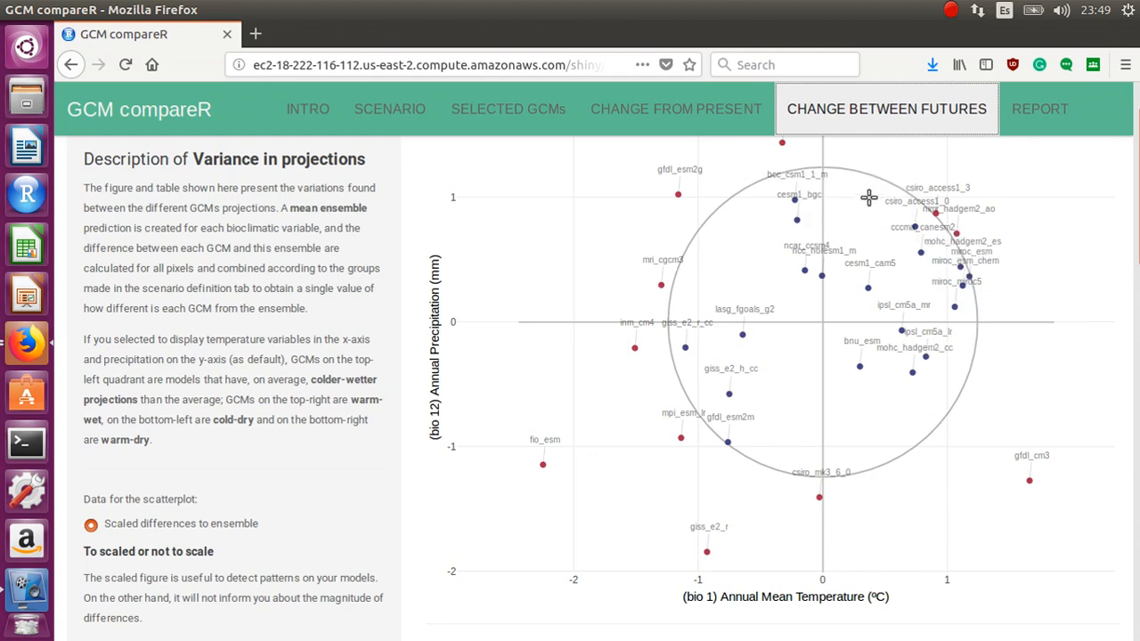
mouse_move(834, 246)
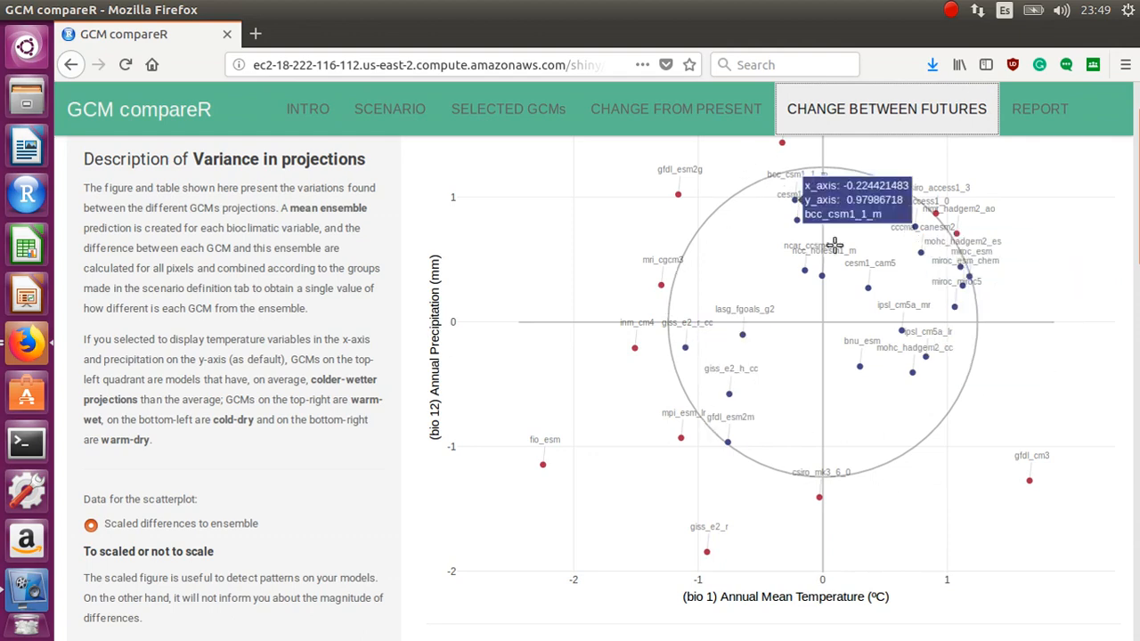
mouse_move(826, 328)
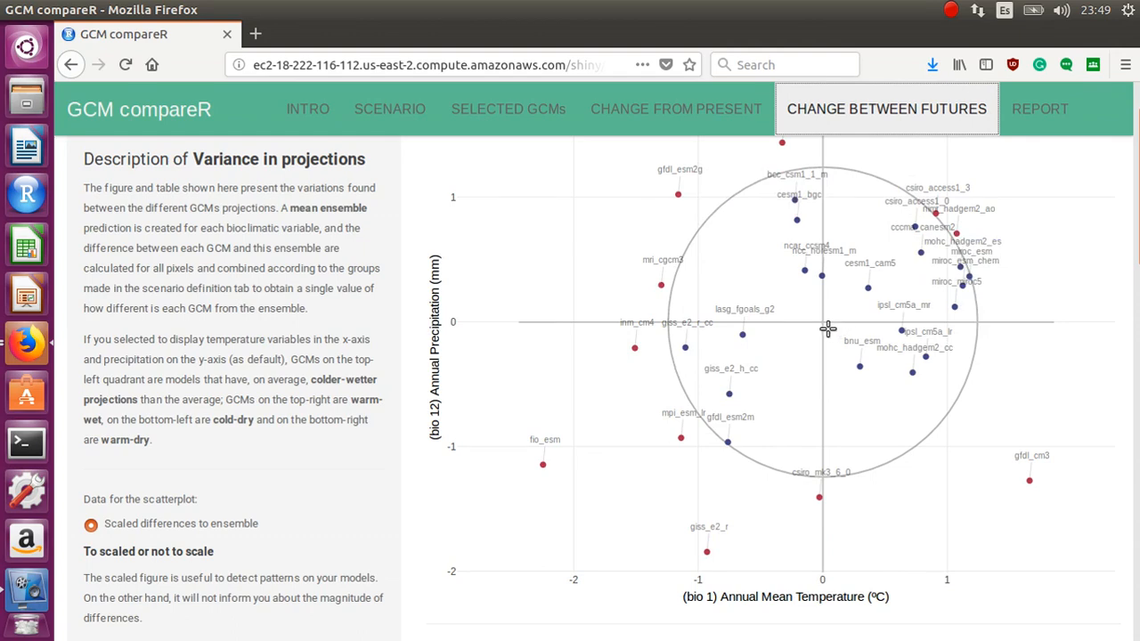
mouse_move(824, 340)
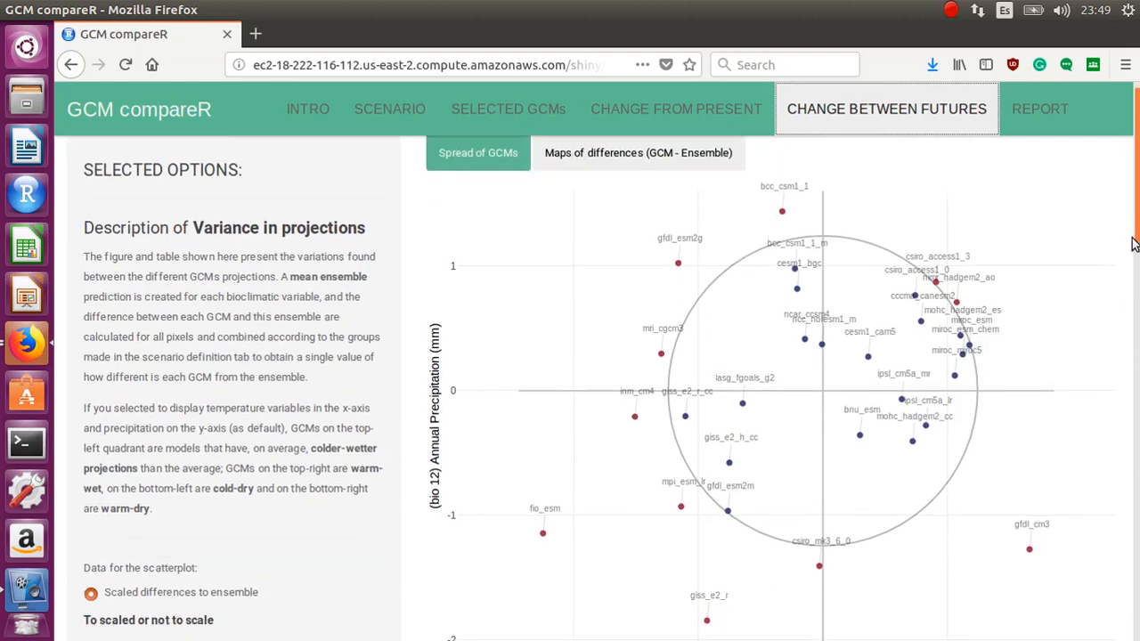
scroll(down, 3)
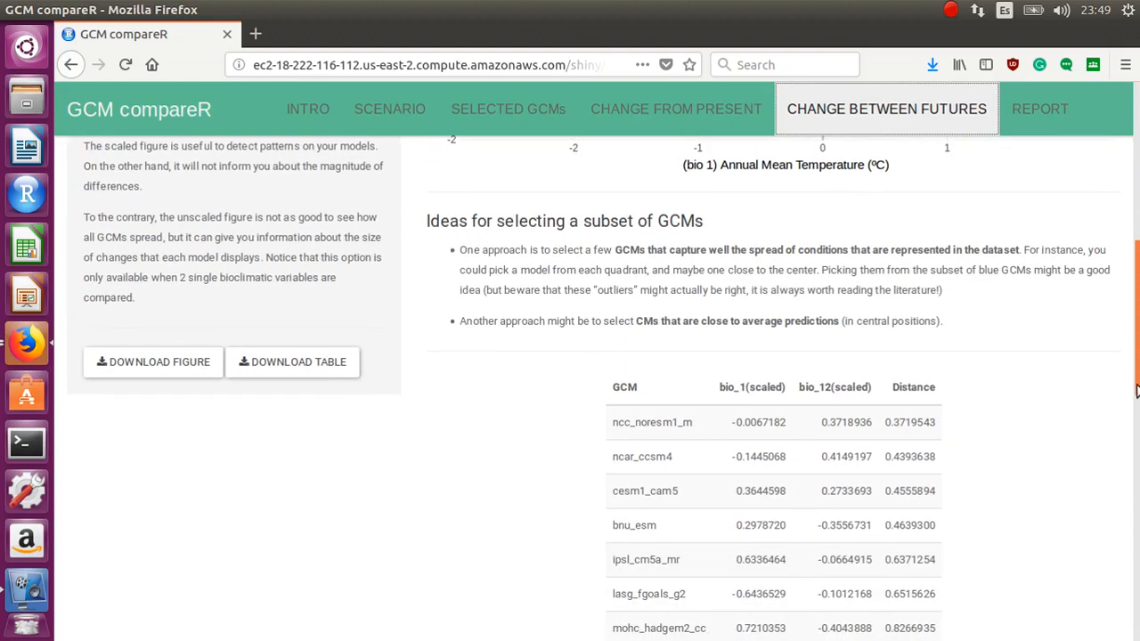
scroll(down, 3)
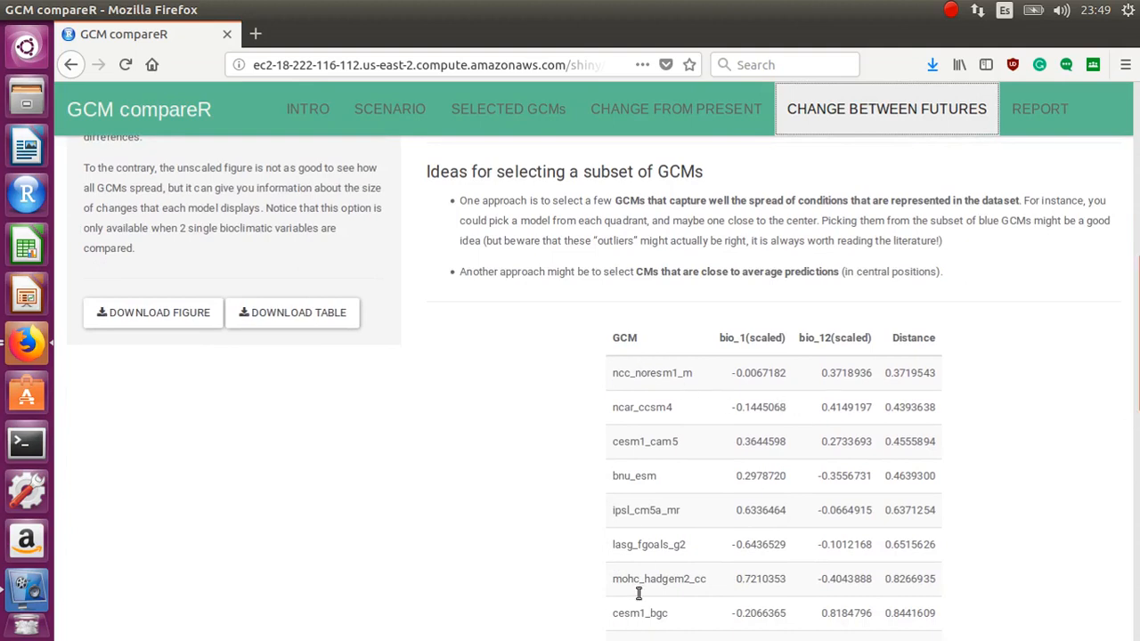
mouse_move(745, 369)
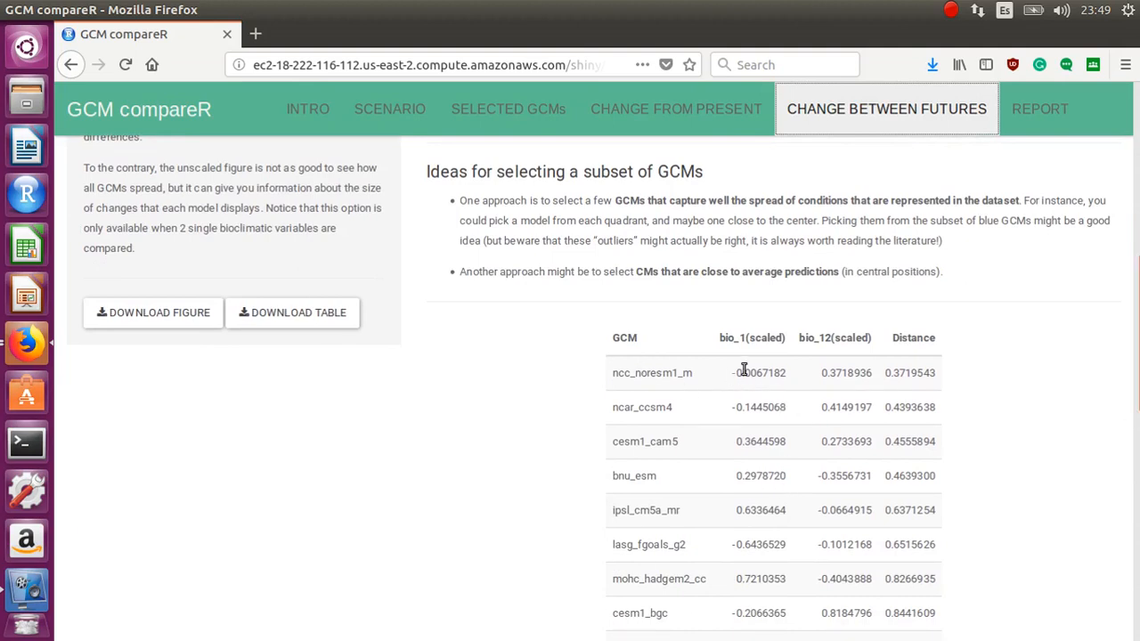
mouse_move(969, 381)
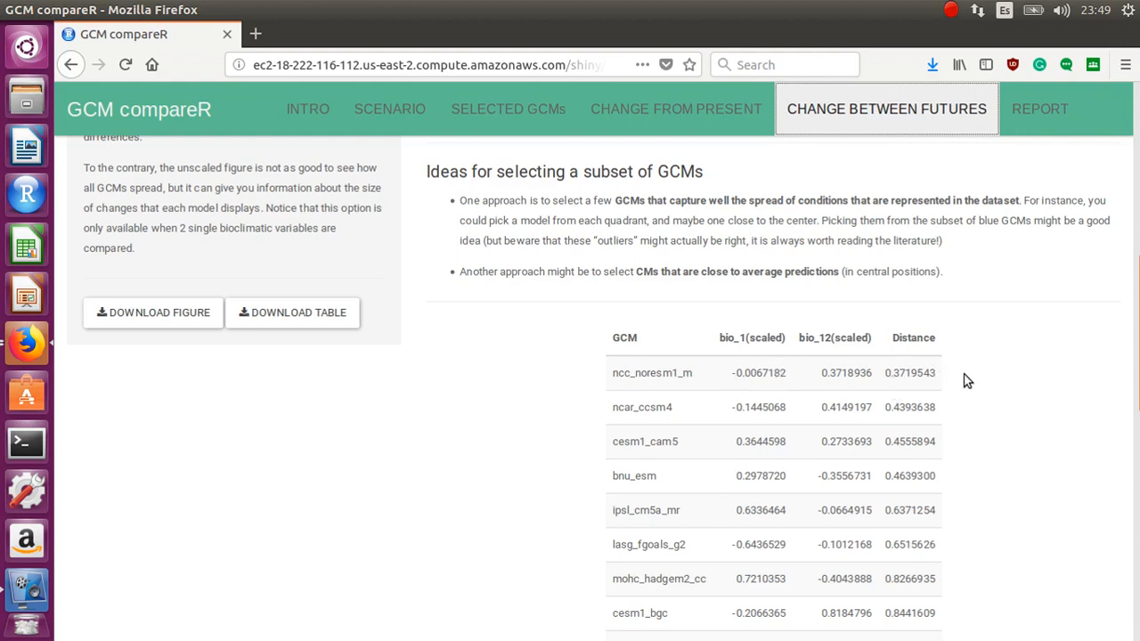
mouse_move(812, 335)
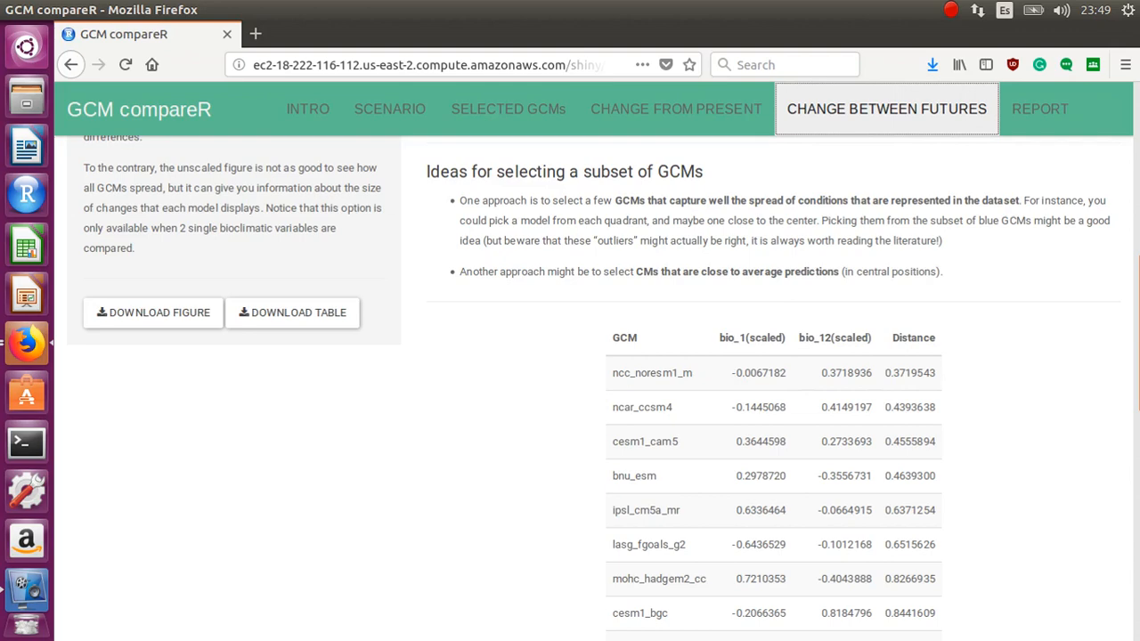
scroll(up, 3)
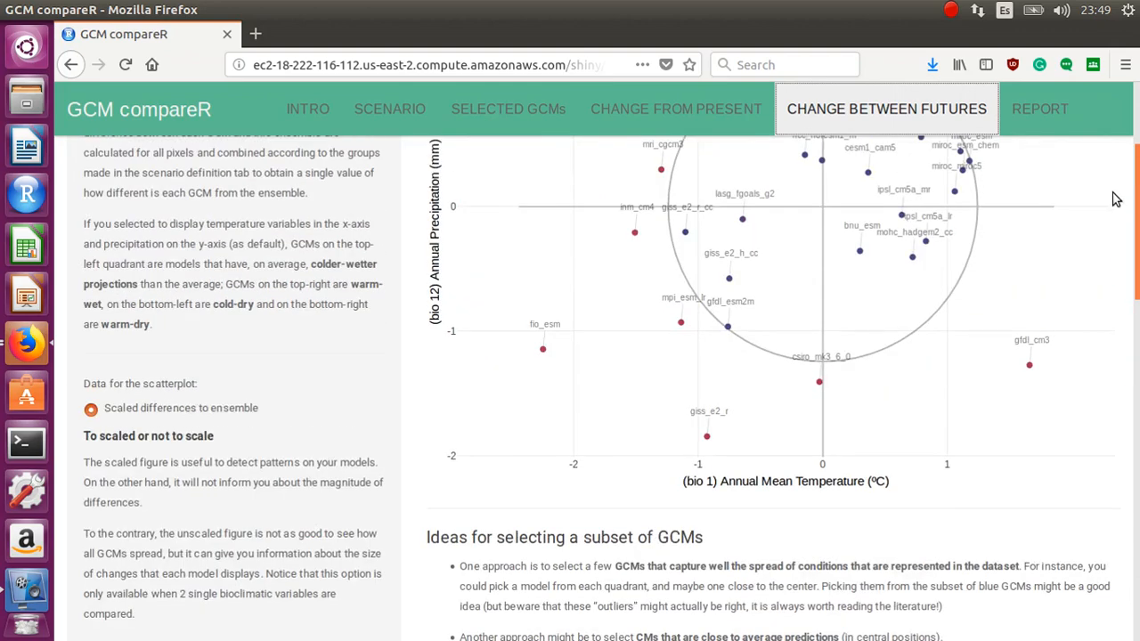
scroll(up, 3)
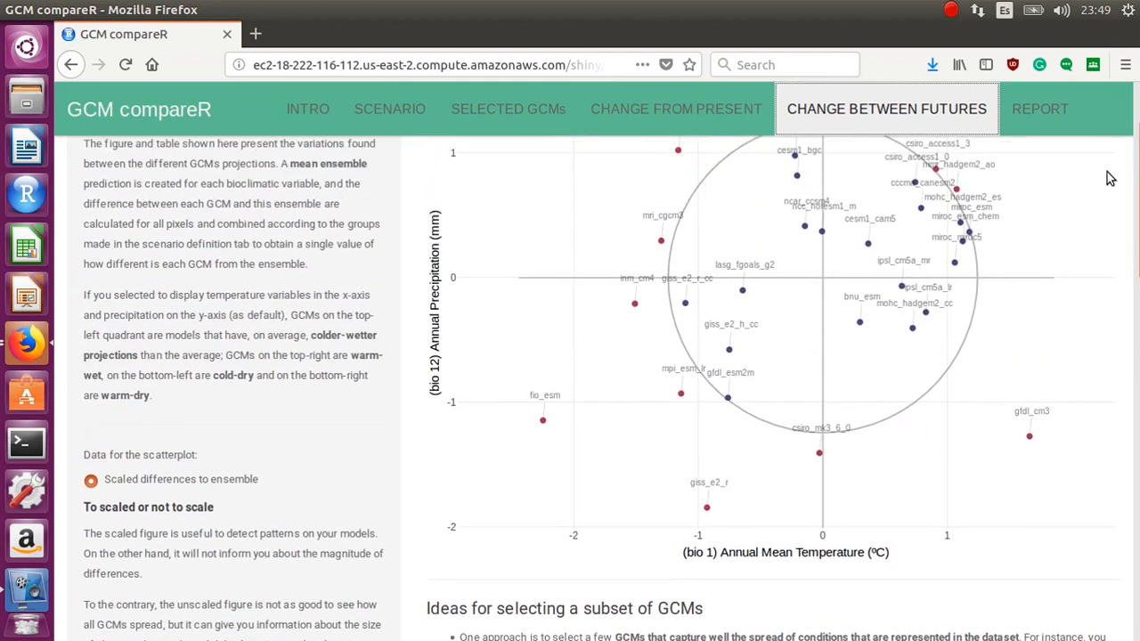
mouse_move(866, 507)
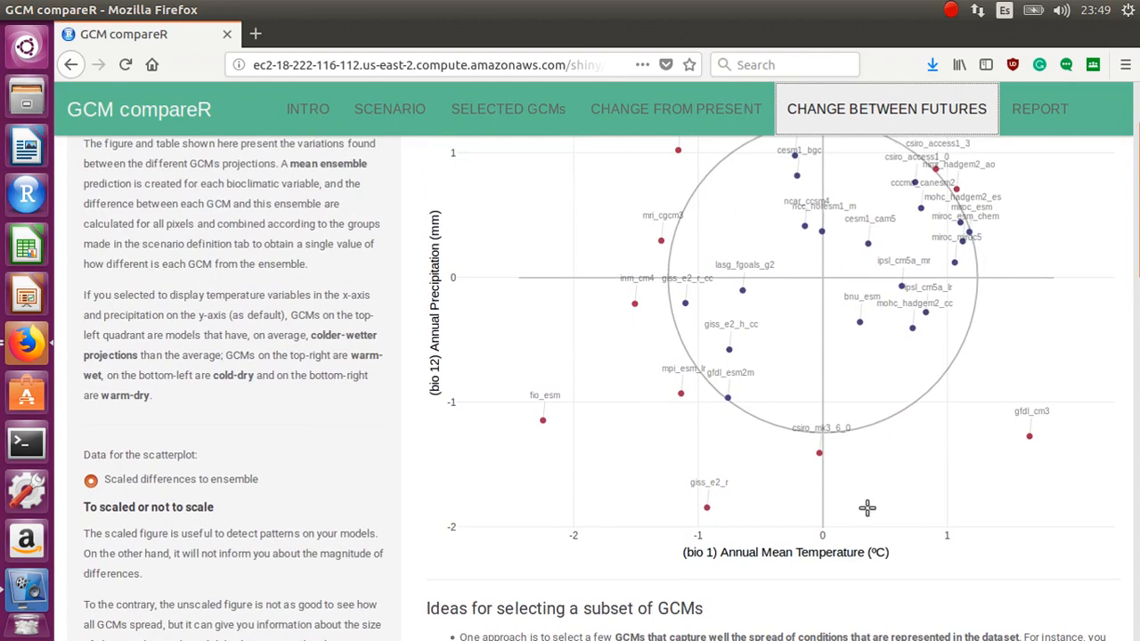
mouse_move(632, 438)
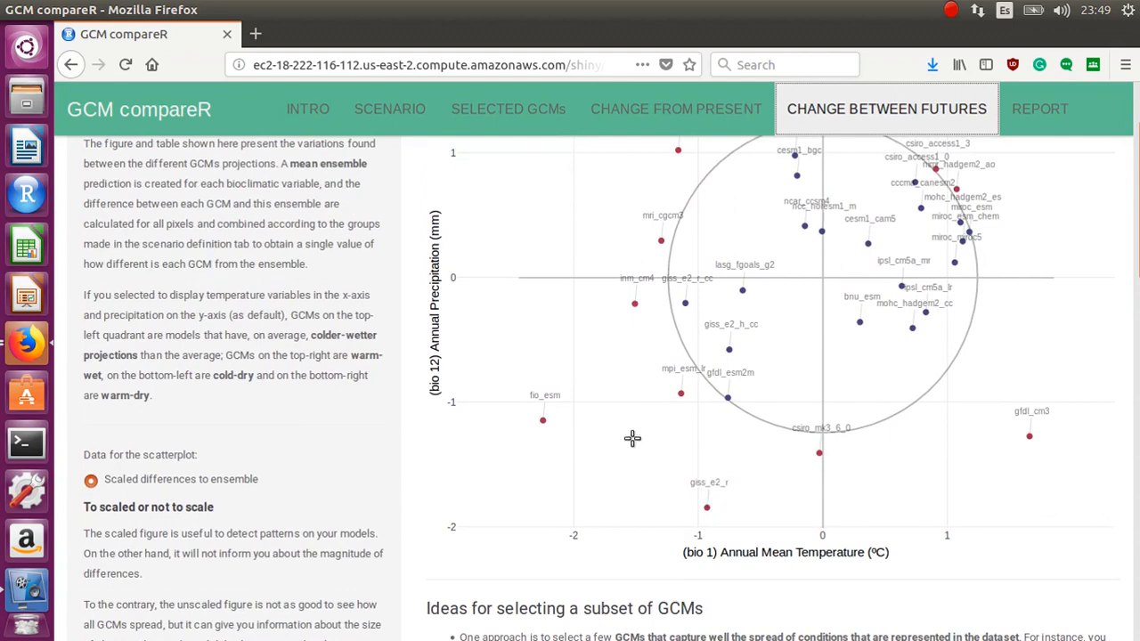
mouse_move(901, 285)
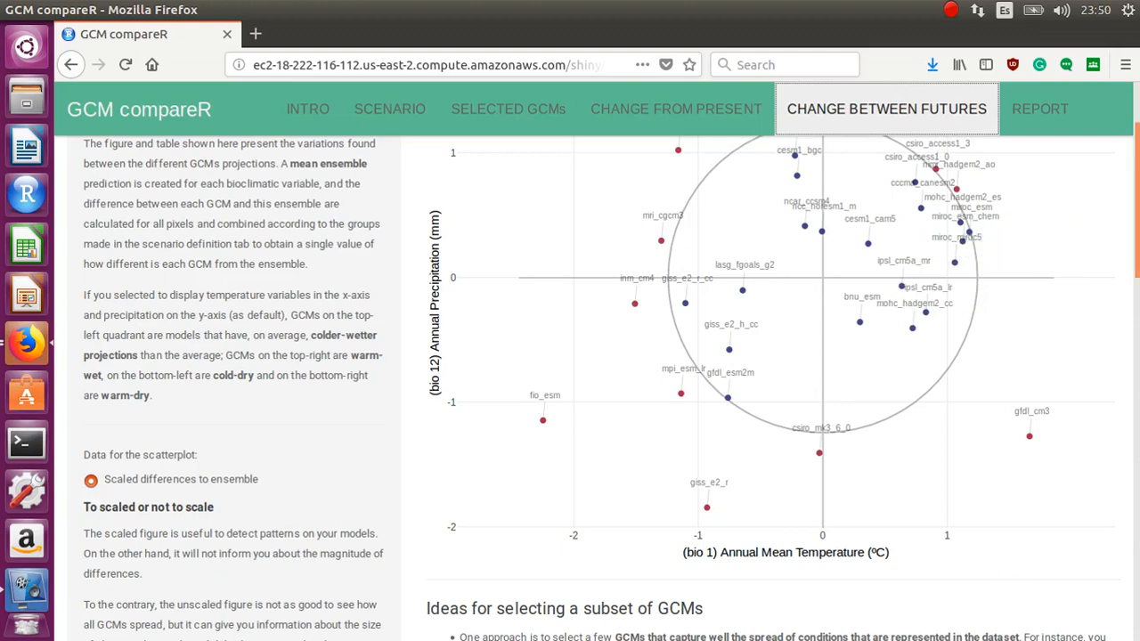
scroll(up, 3)
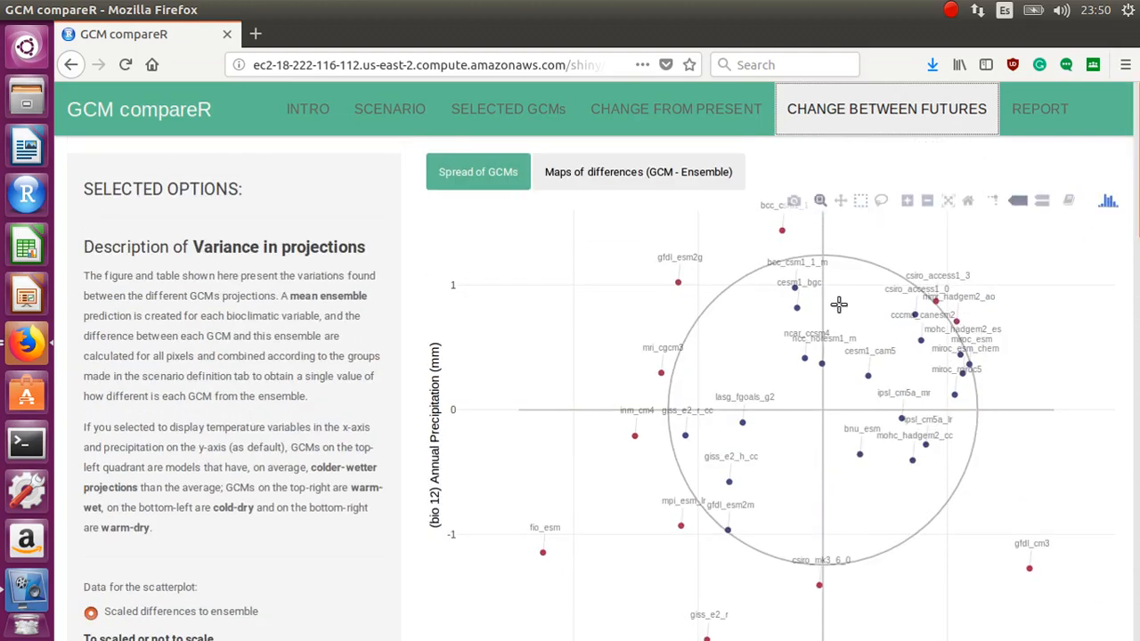
mouse_move(893, 392)
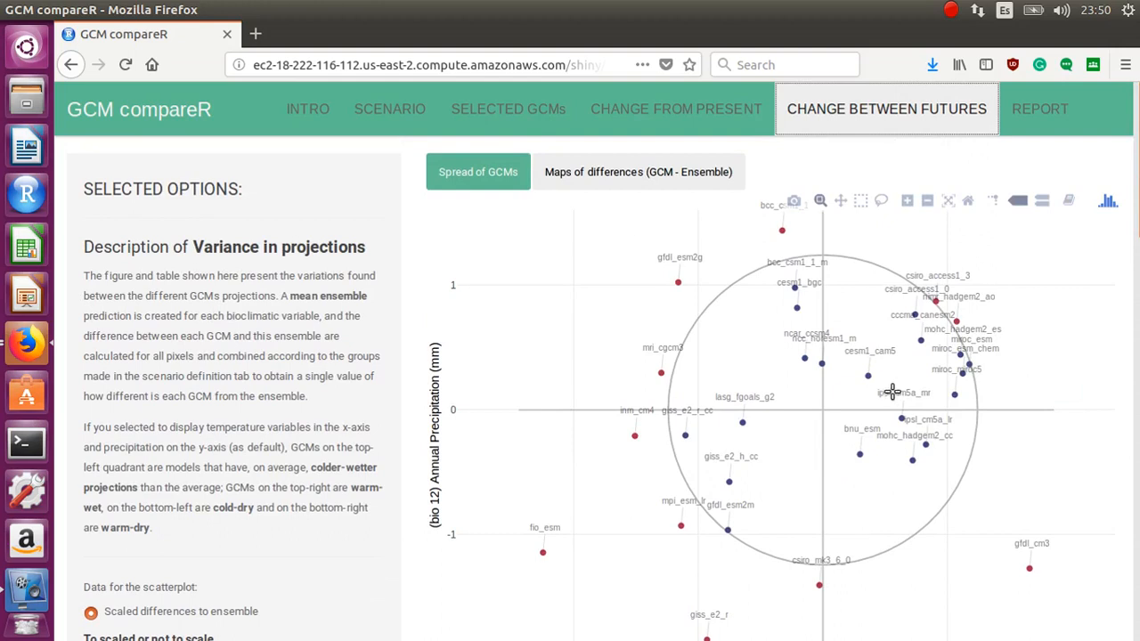
mouse_move(869, 392)
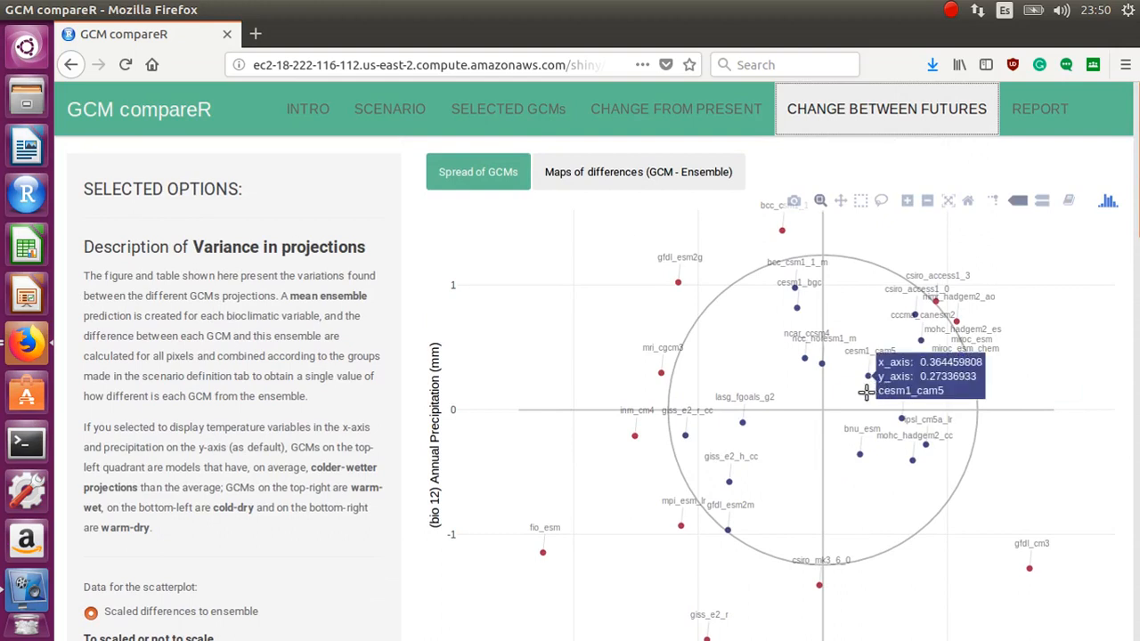
mouse_move(887, 399)
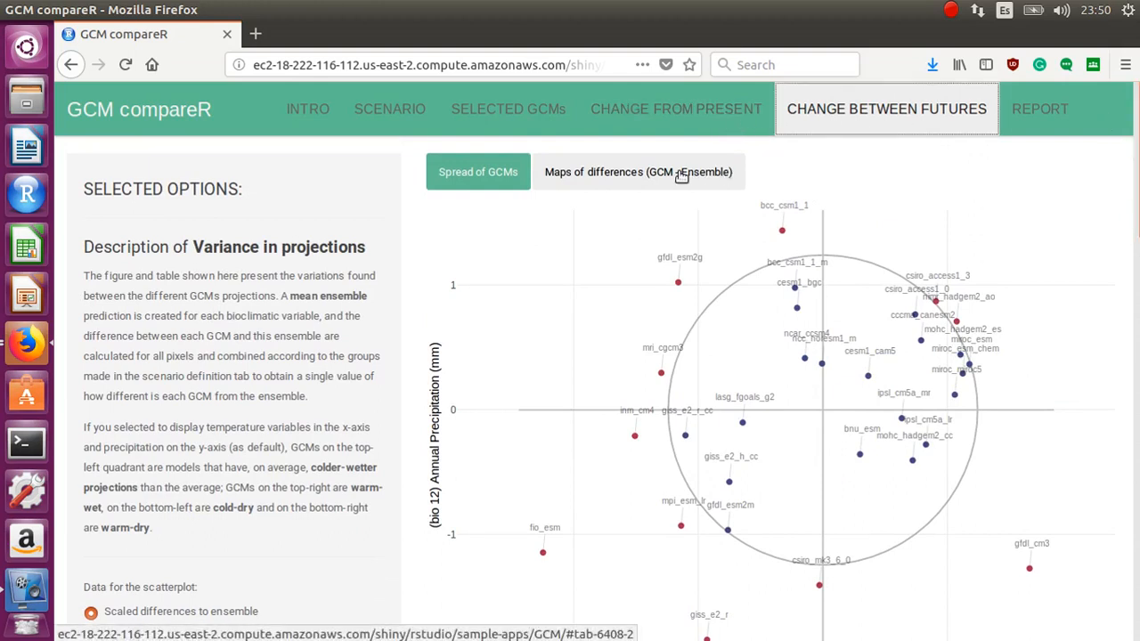
- Switch between the GCM spread scatterplot and the maps of differences (GCM - Ensemble)
click(638, 171)
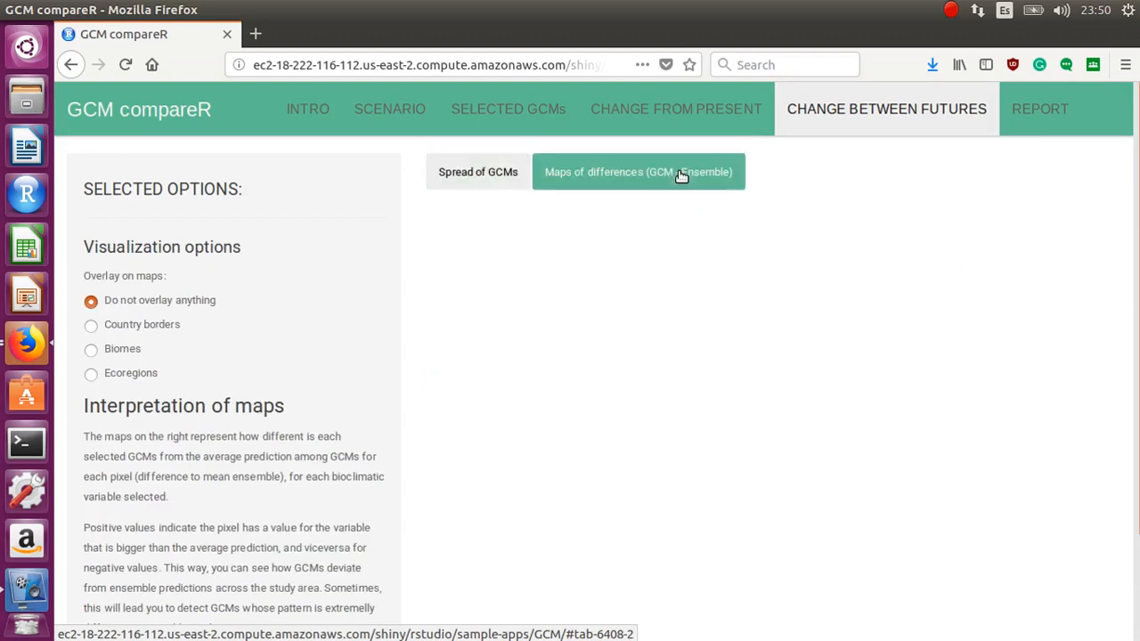
click(638, 171)
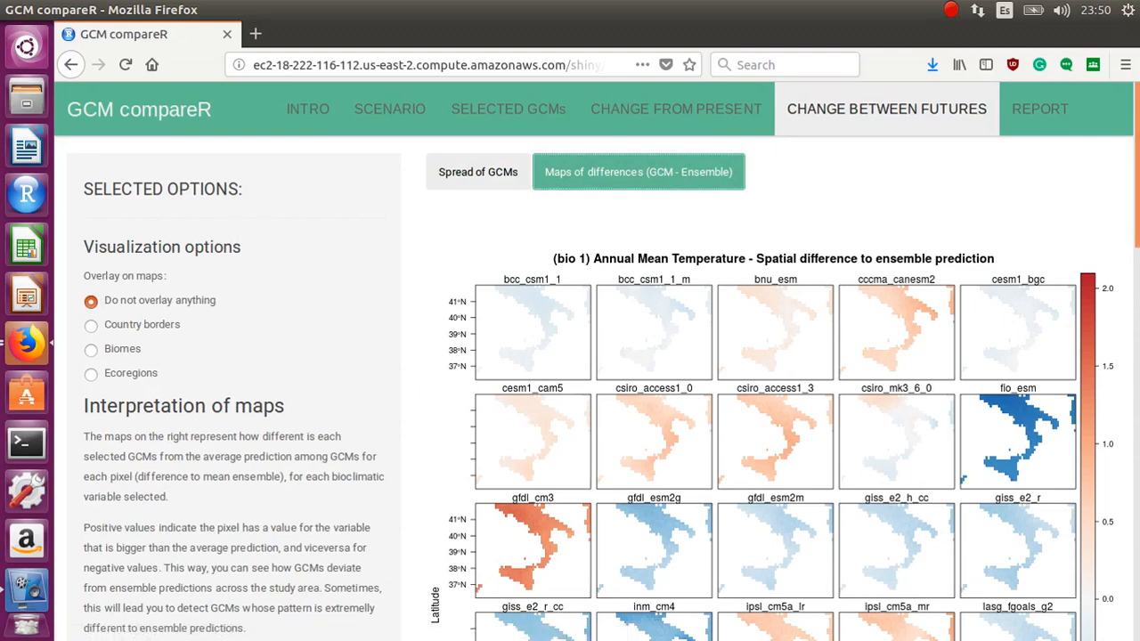
click(478, 171)
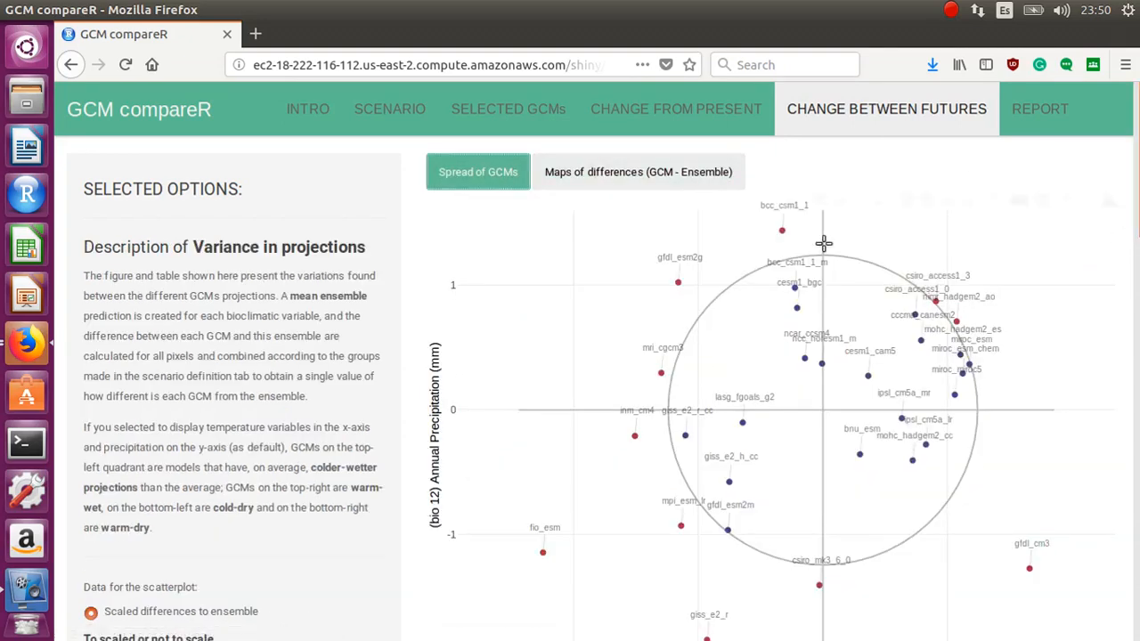
click(638, 171)
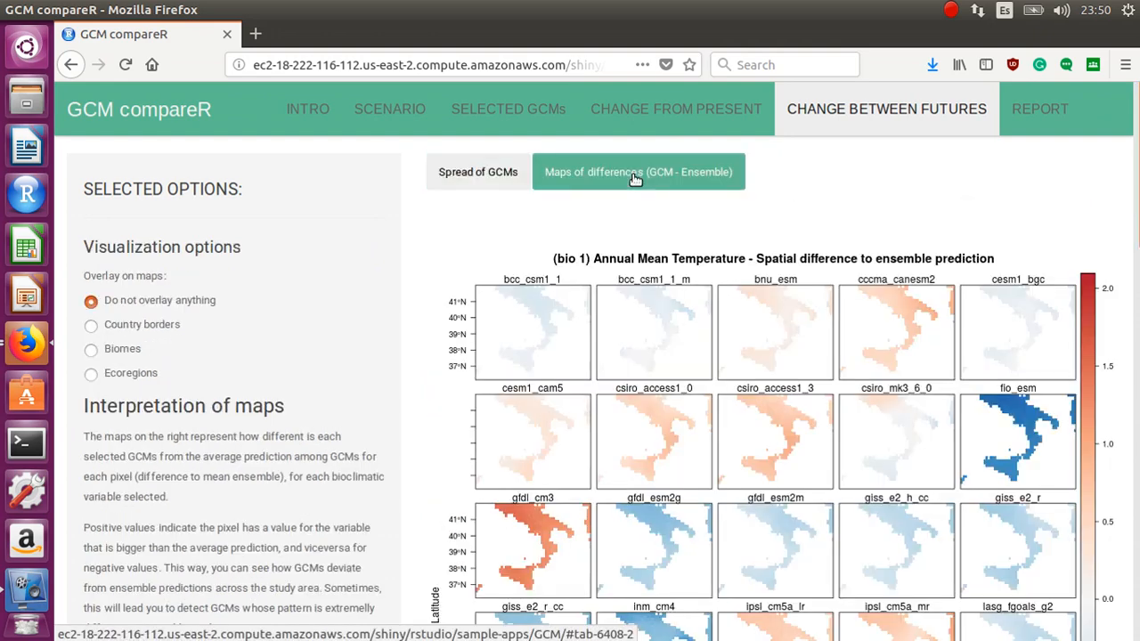
mouse_move(980, 392)
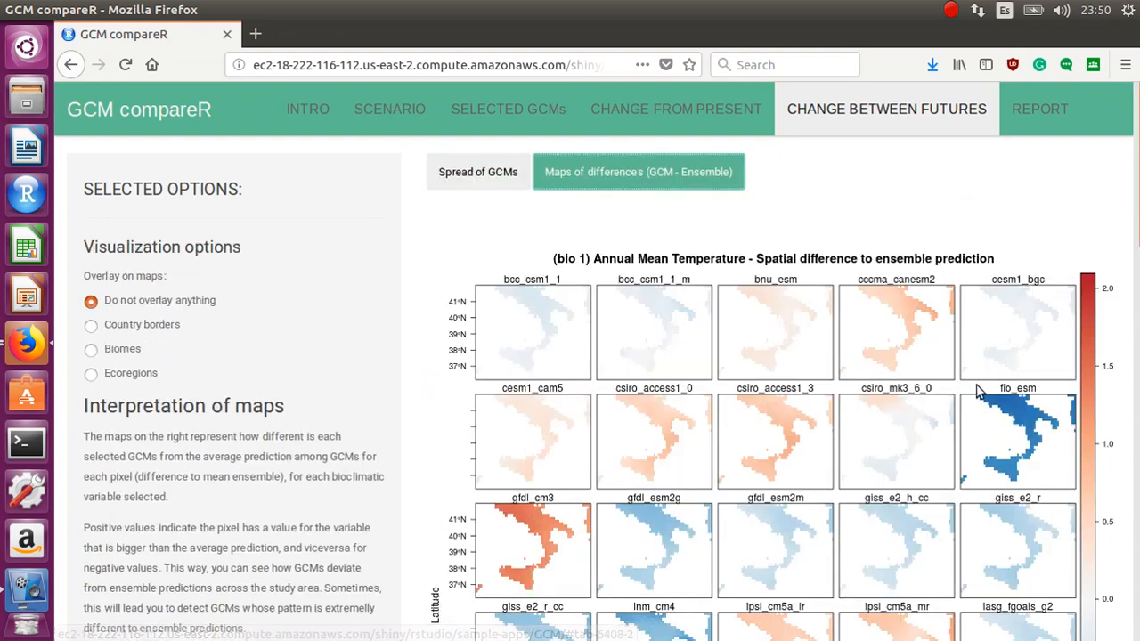
- Scroll through the per-GCM annual mean temperature difference maps to the last models
scroll(down, 3)
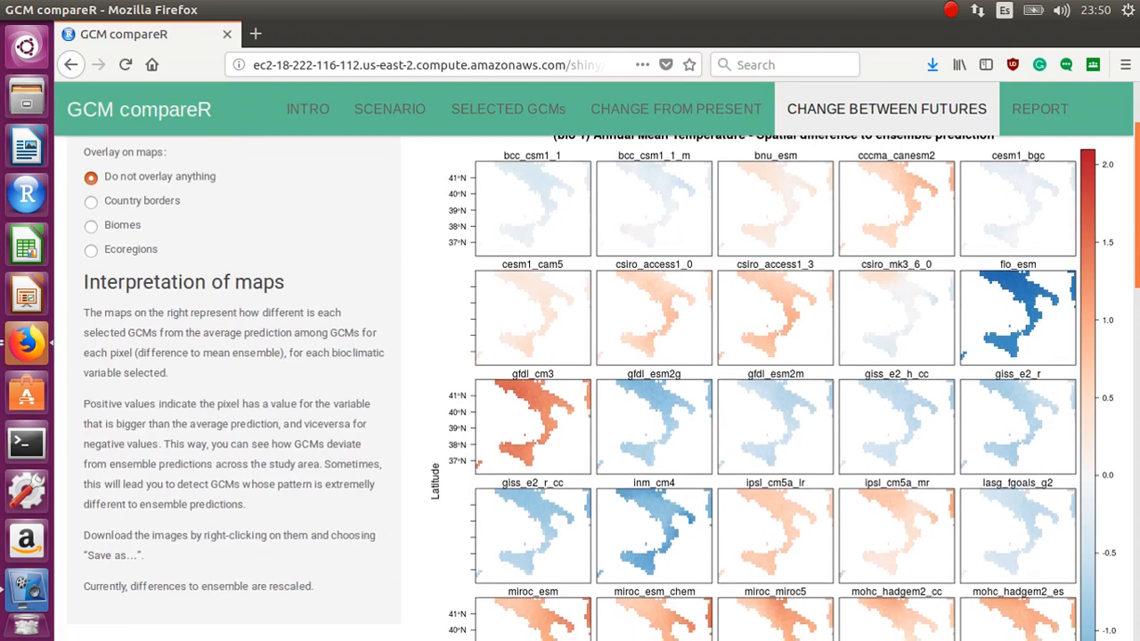
scroll(down, 3)
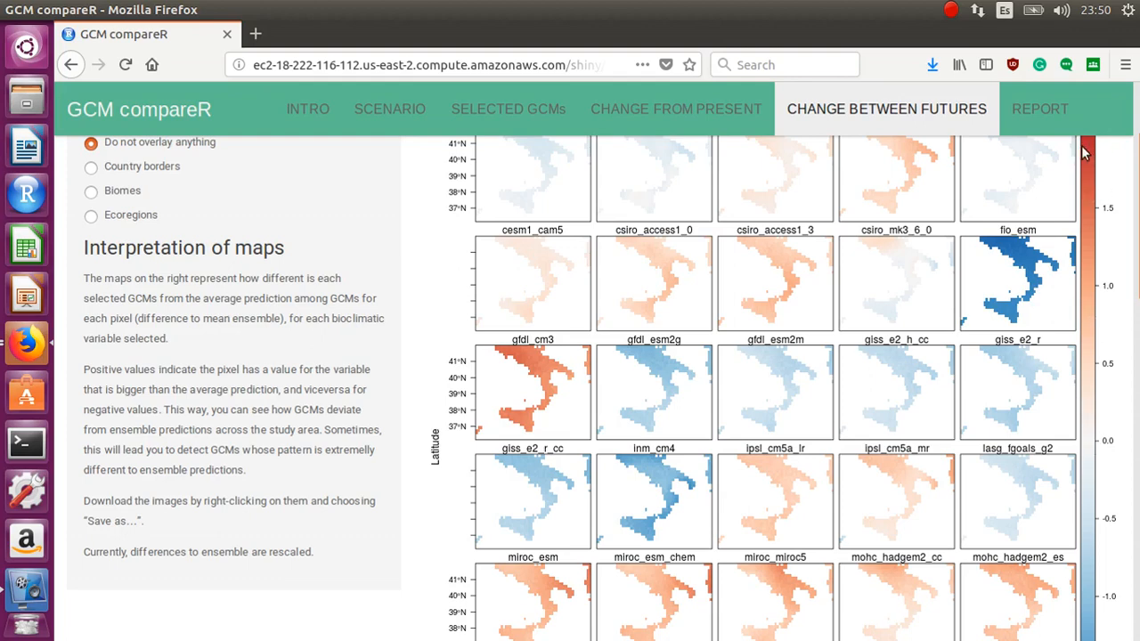
scroll(up, 3)
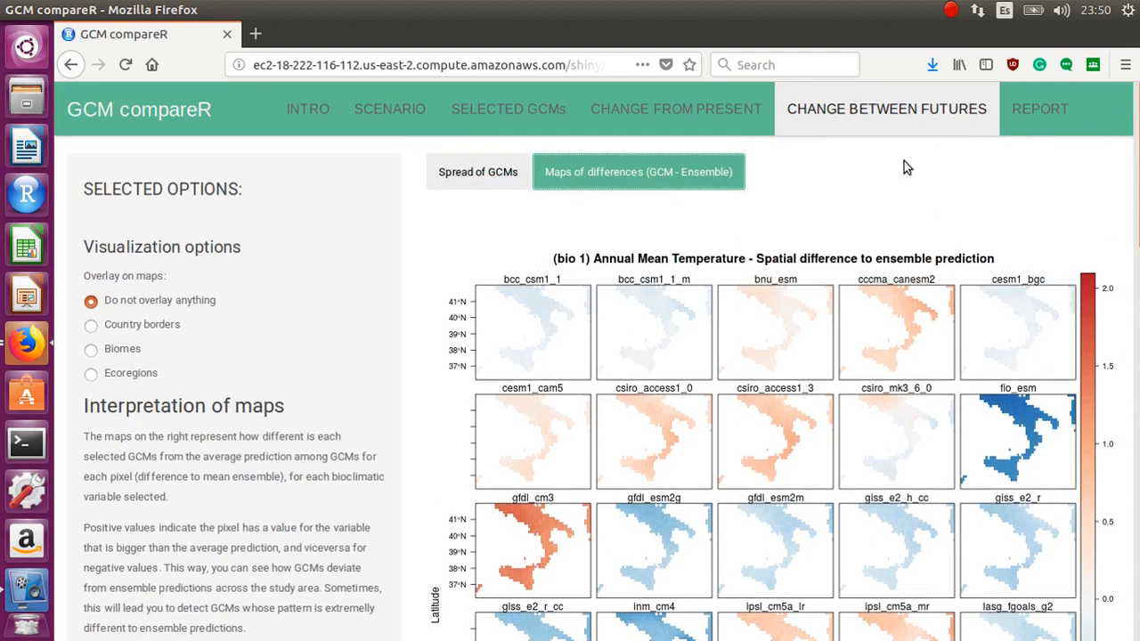
scroll(down, 3)
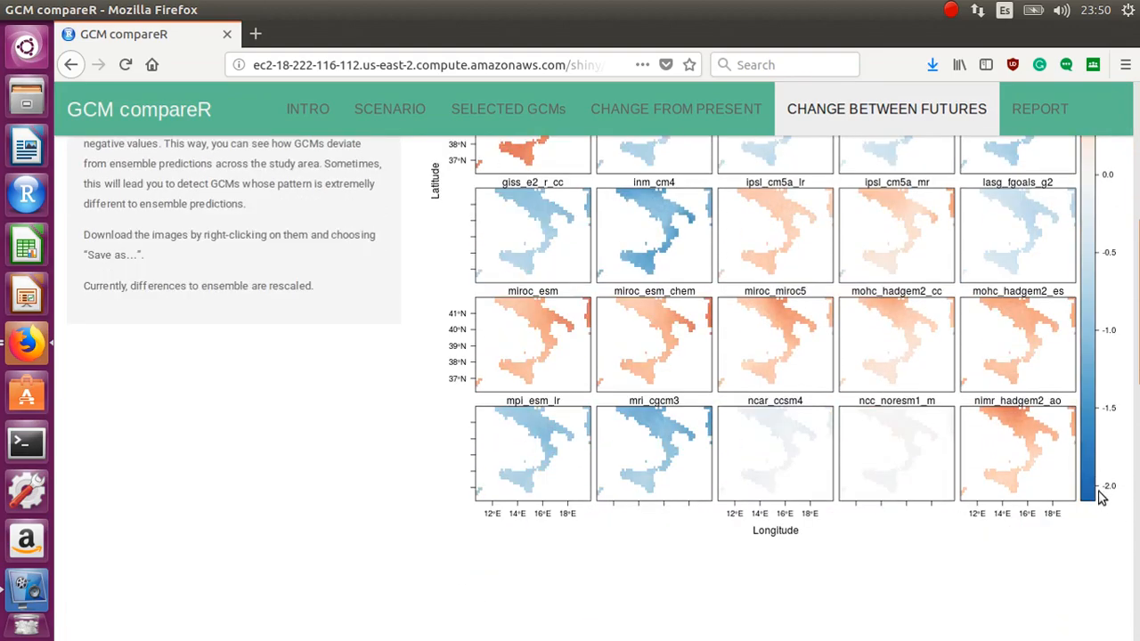
mouse_move(880, 474)
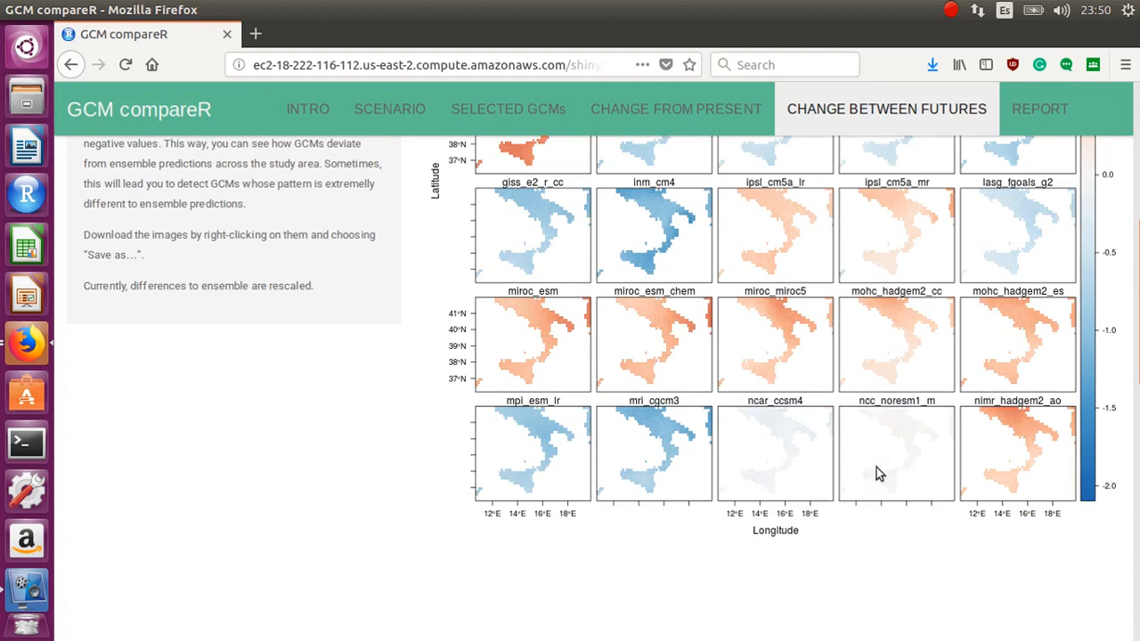
mouse_move(785, 440)
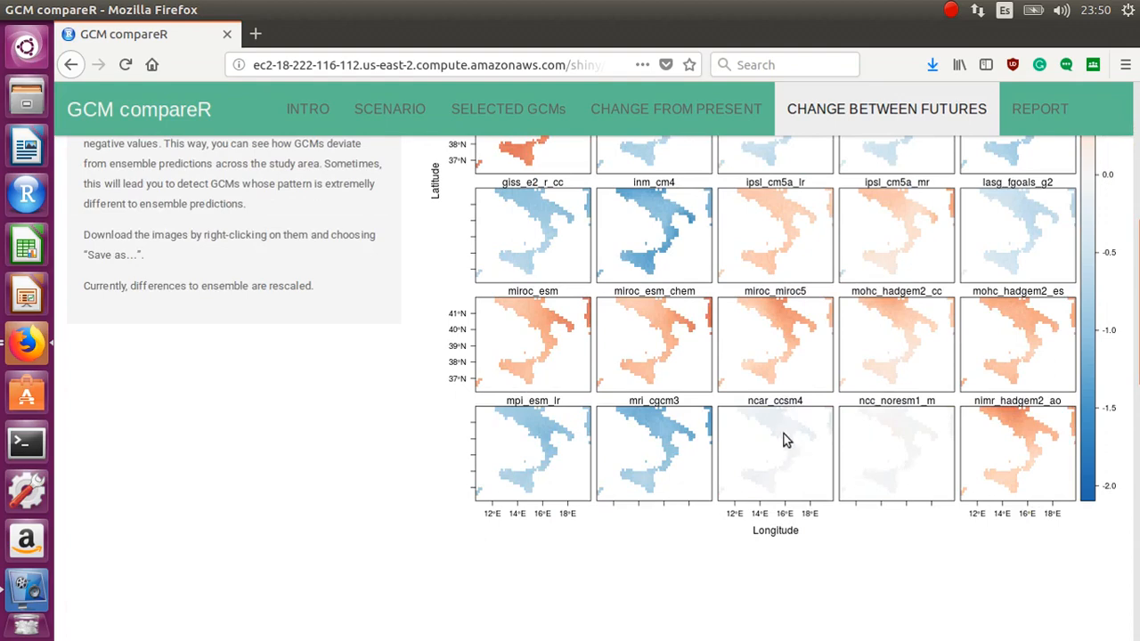
mouse_move(1063, 443)
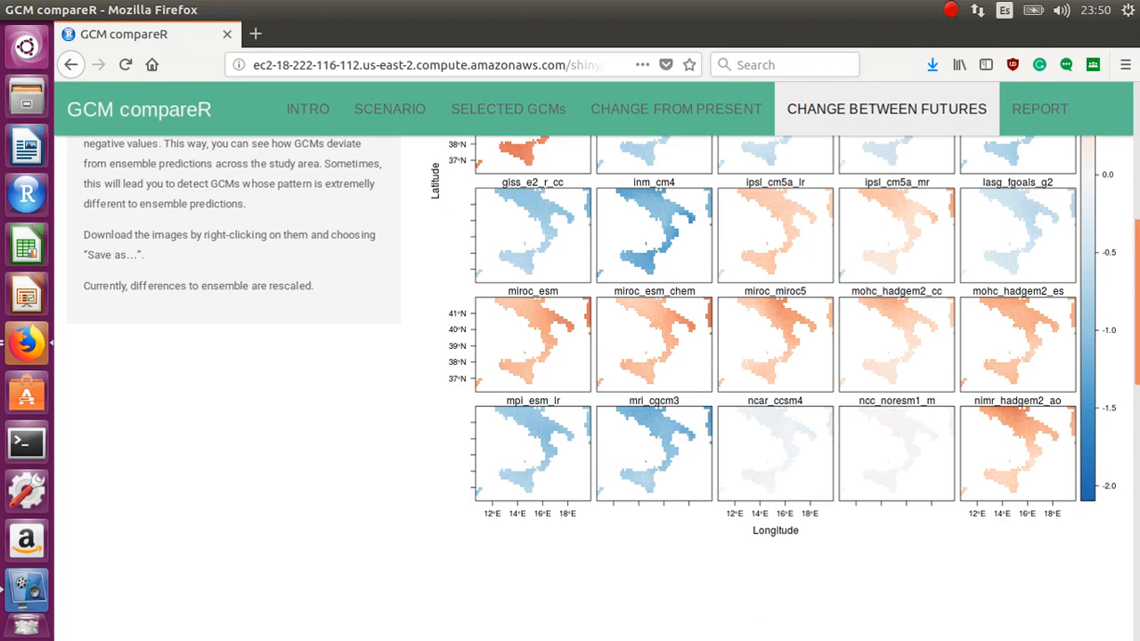
- Review the remaining GCM-minus-ensemble difference maps from top to bottom
scroll(up, 3)
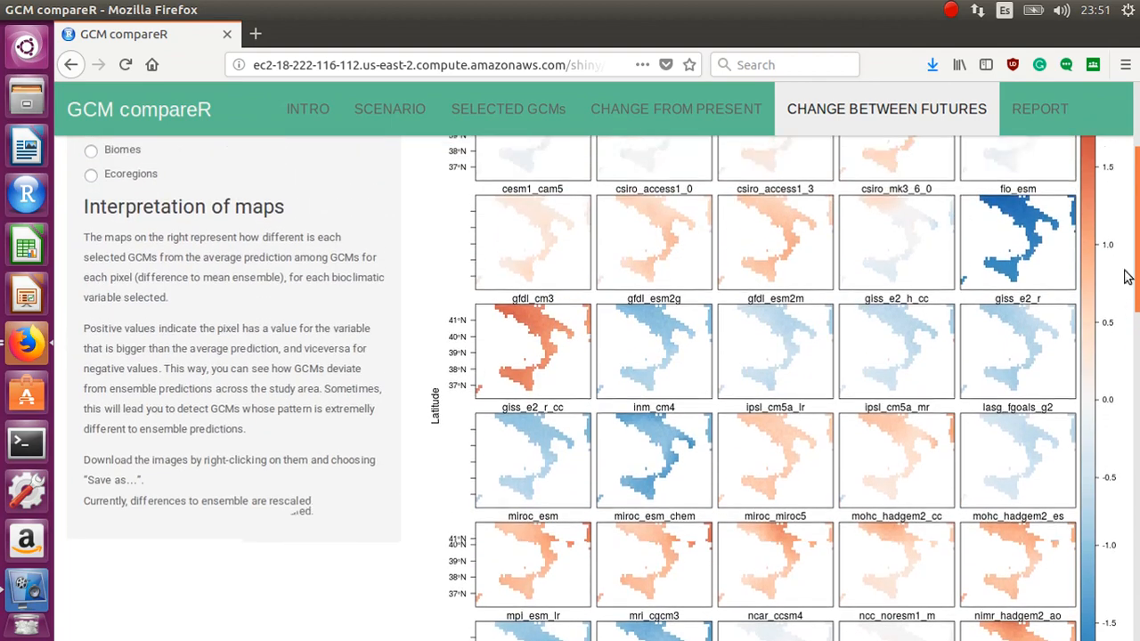
scroll(up, 3)
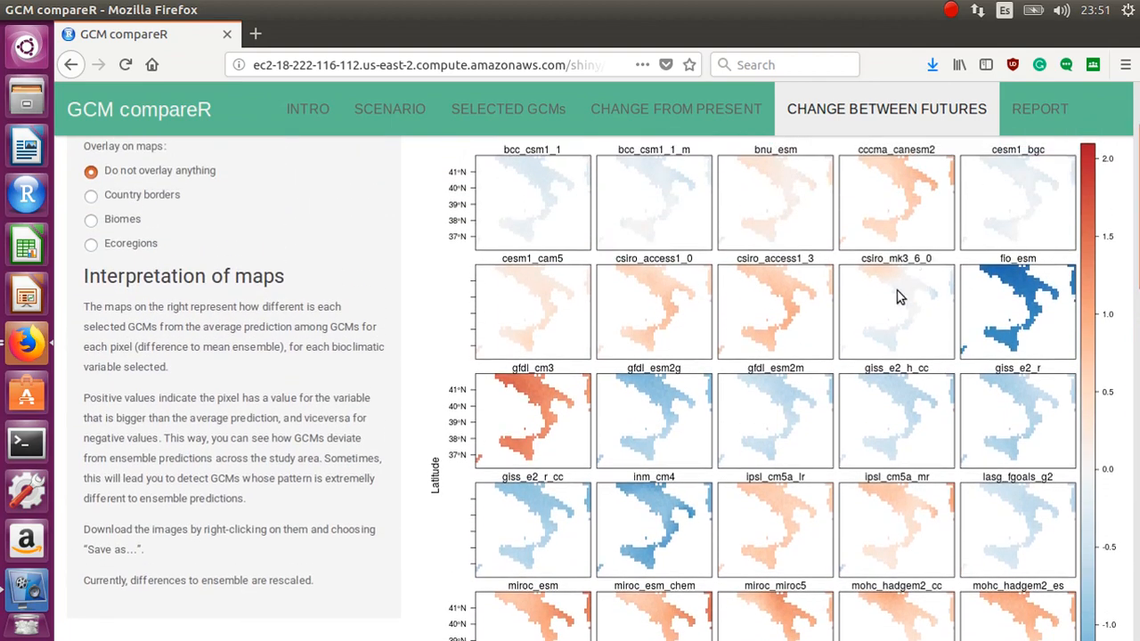
mouse_move(882, 265)
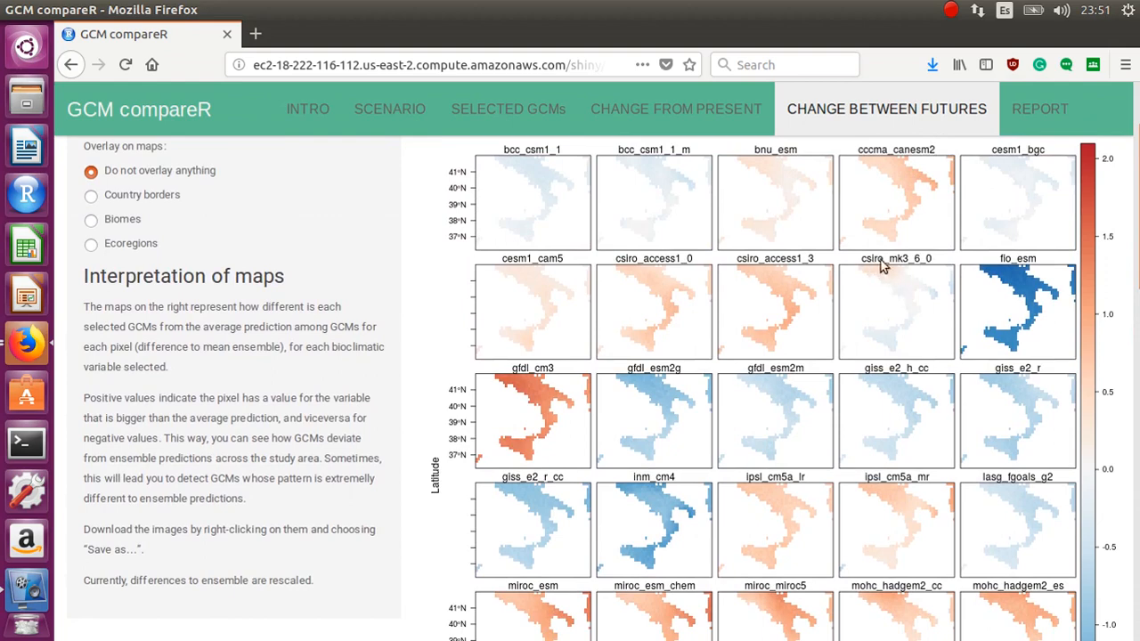
mouse_move(951, 330)
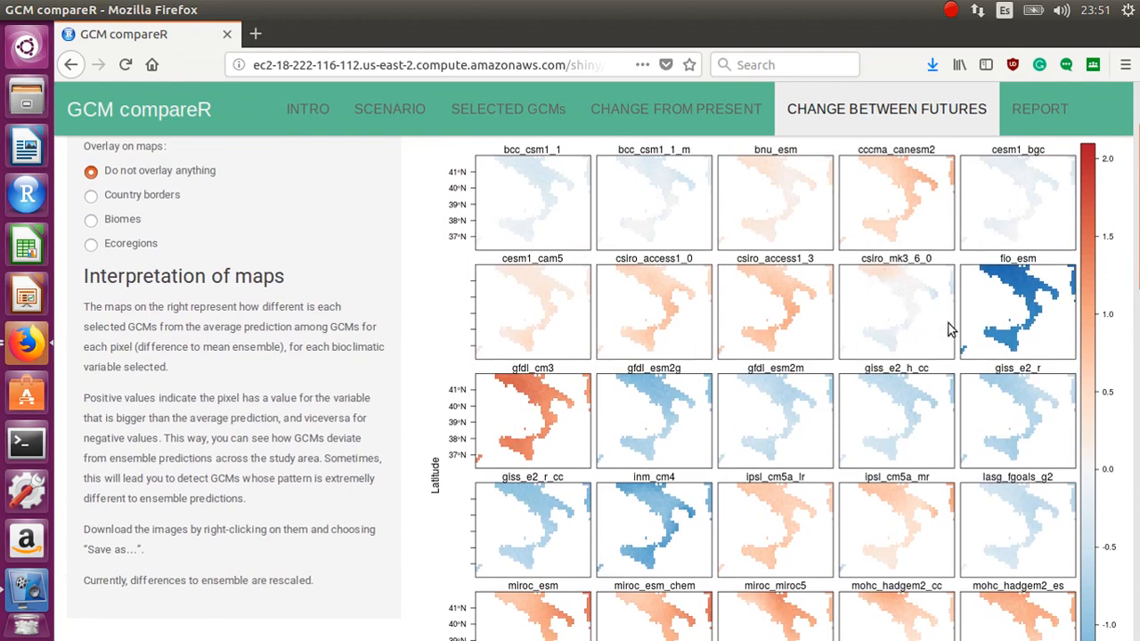
mouse_move(898, 322)
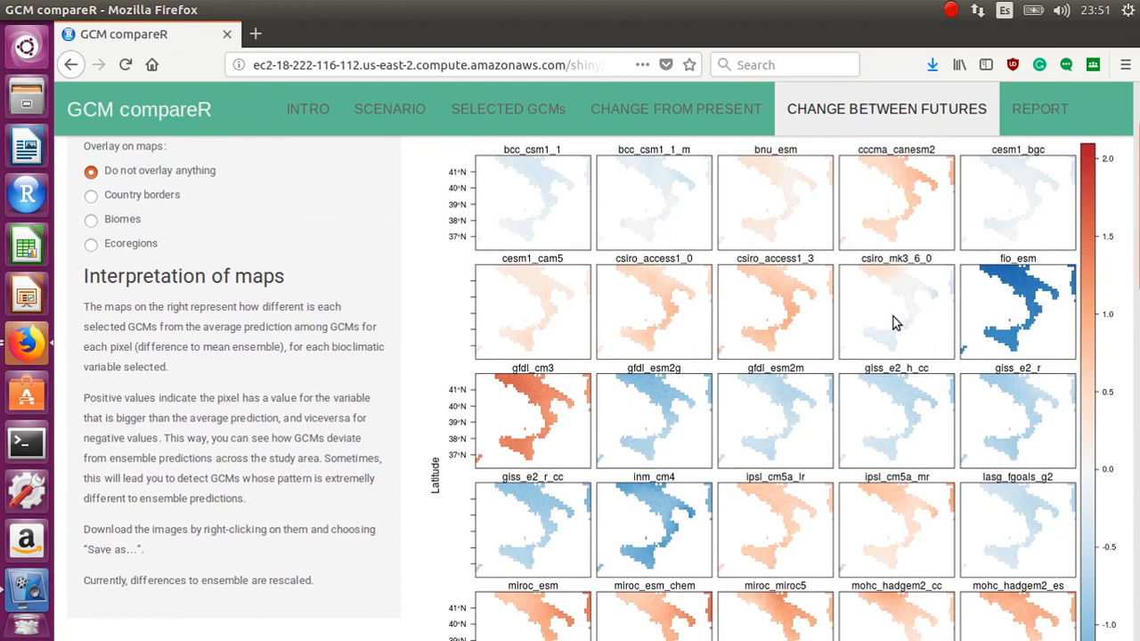
scroll(down, 3)
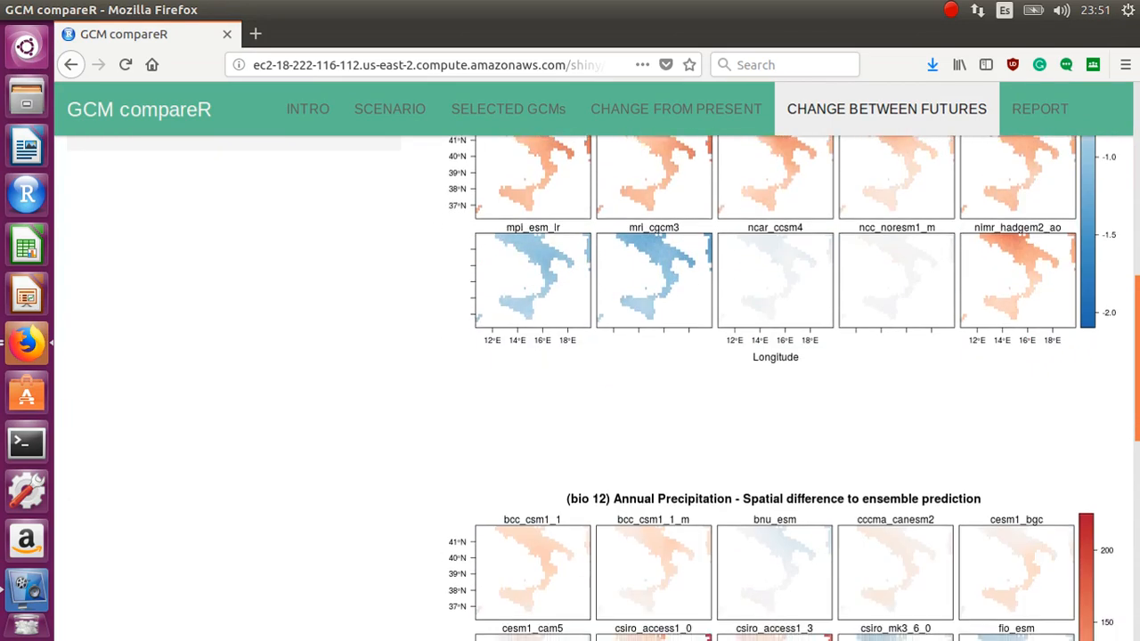
scroll(down, 3)
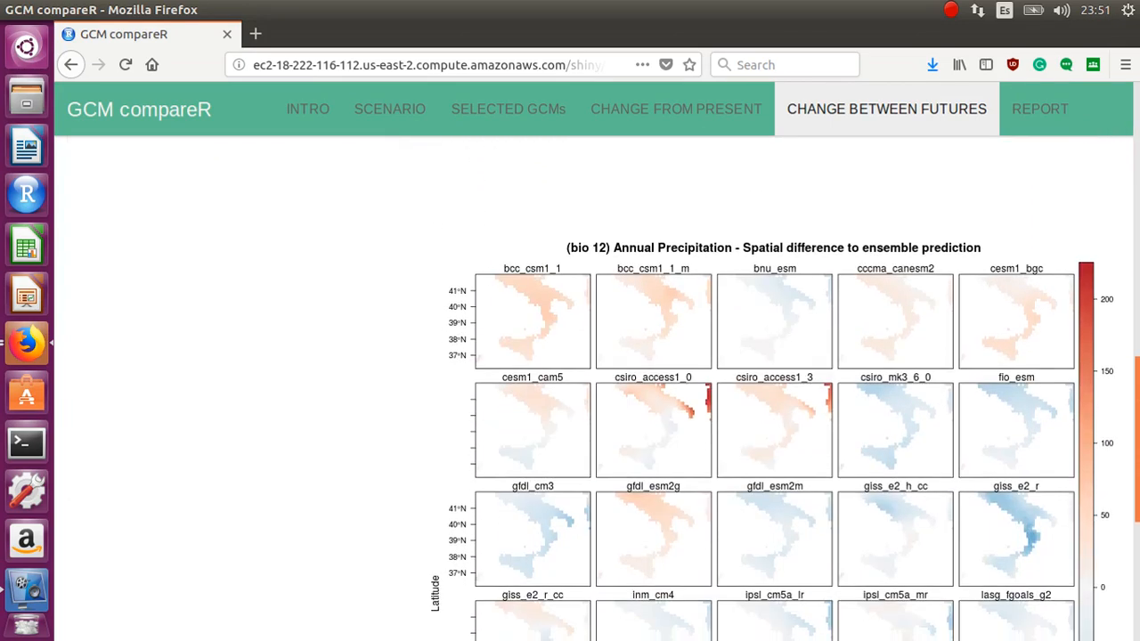
scroll(down, 3)
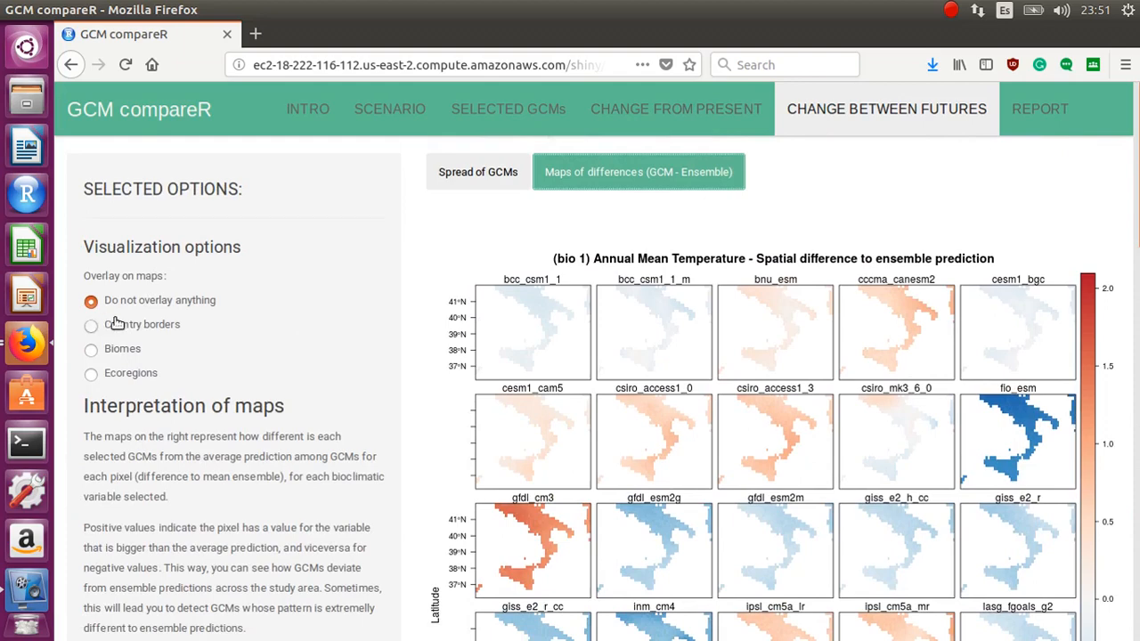
mouse_move(668, 411)
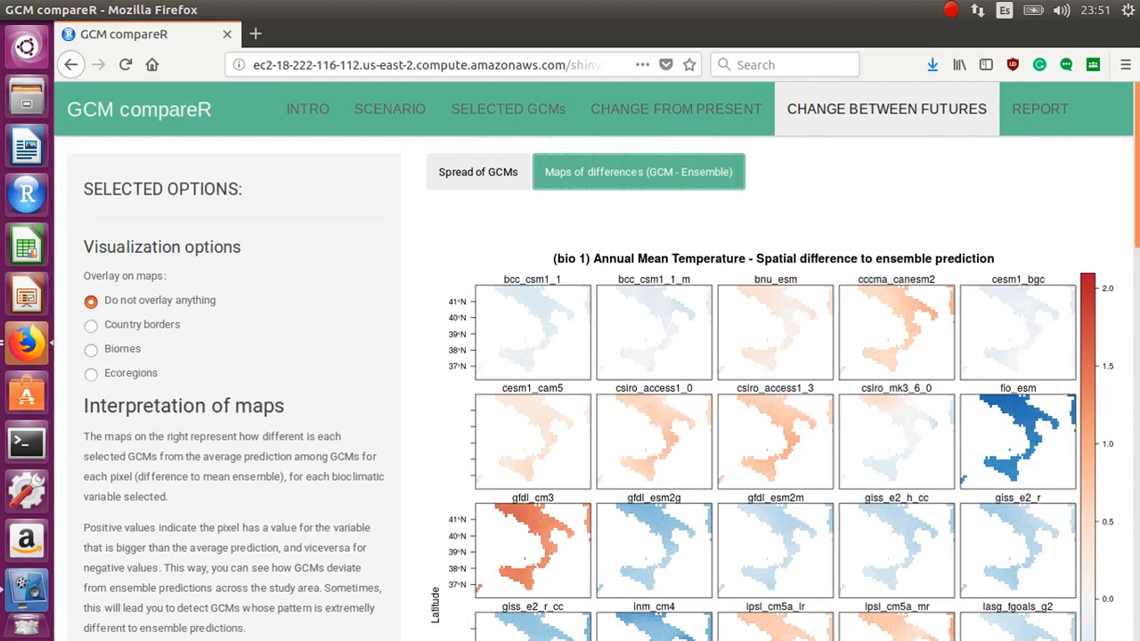
- In Change from present, show the per-GCM delta maps versus baseline for temperature and precipitation
click(675, 108)
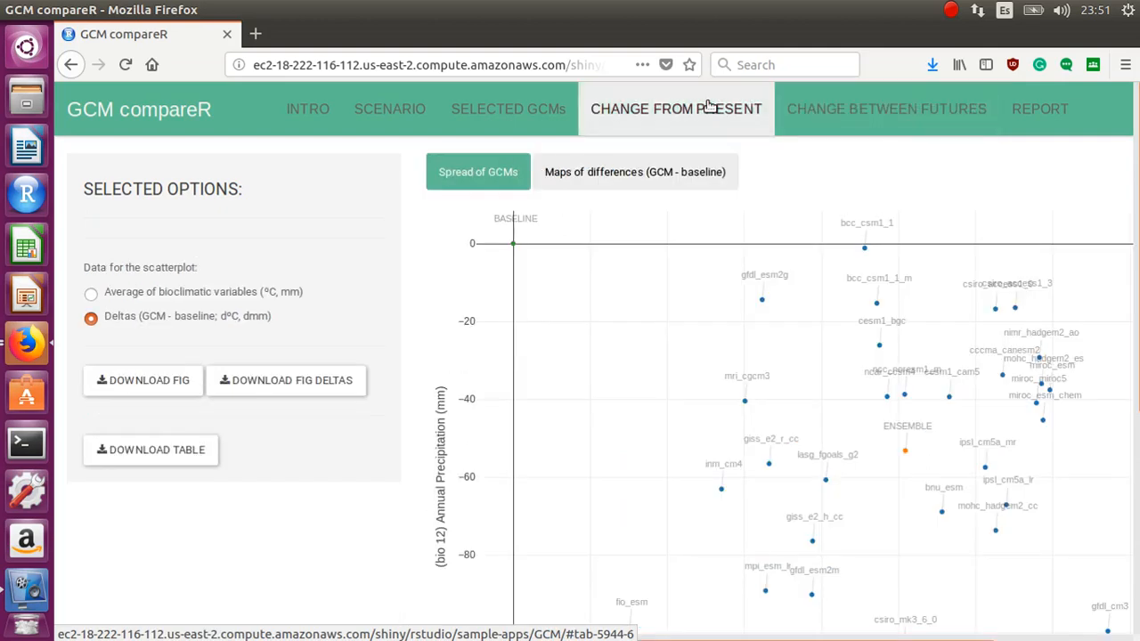
click(636, 171)
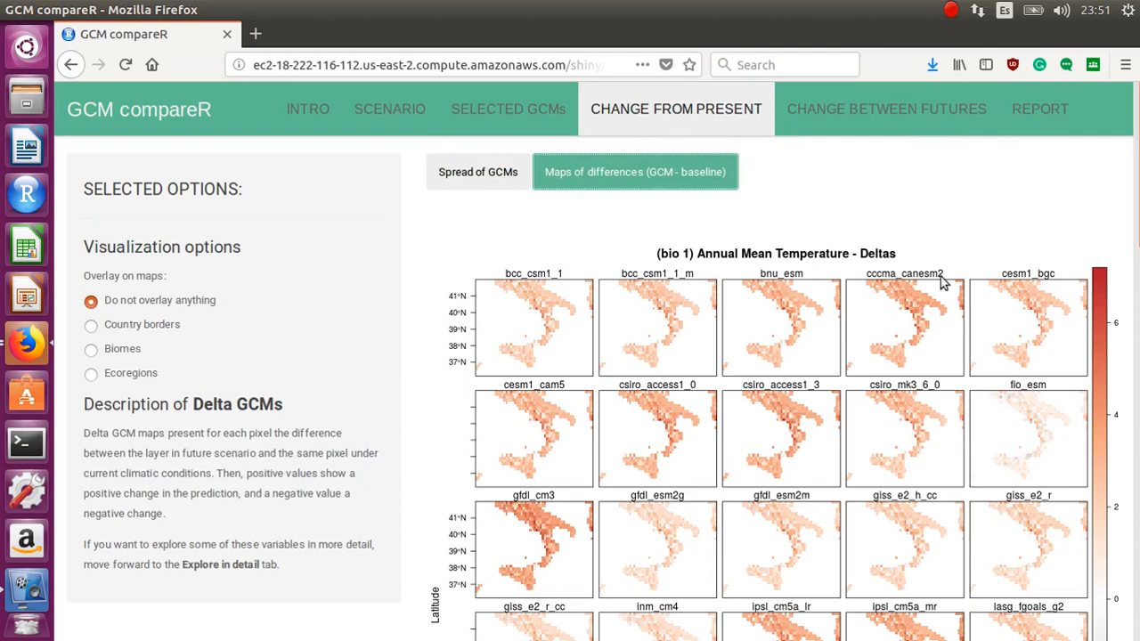
mouse_move(787, 263)
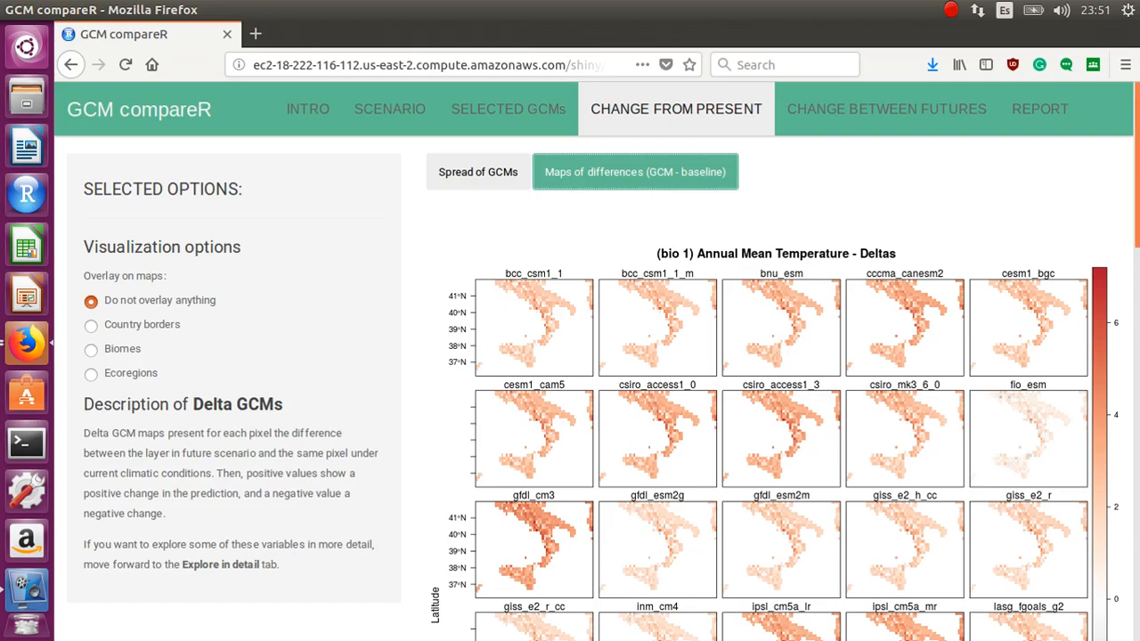
scroll(down, 3)
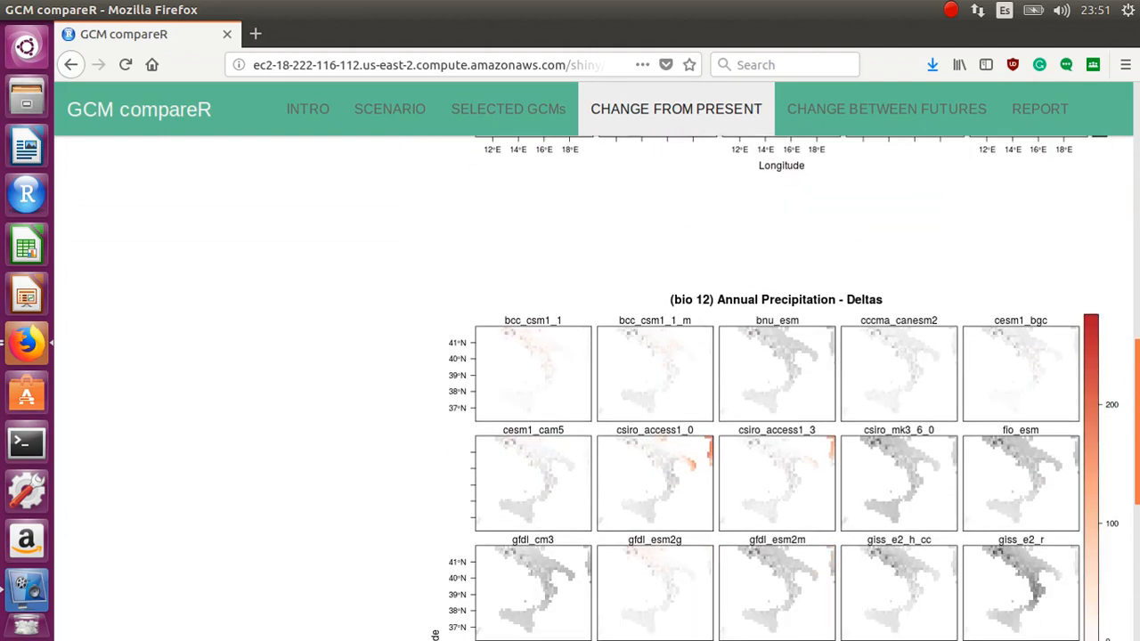
scroll(down, 3)
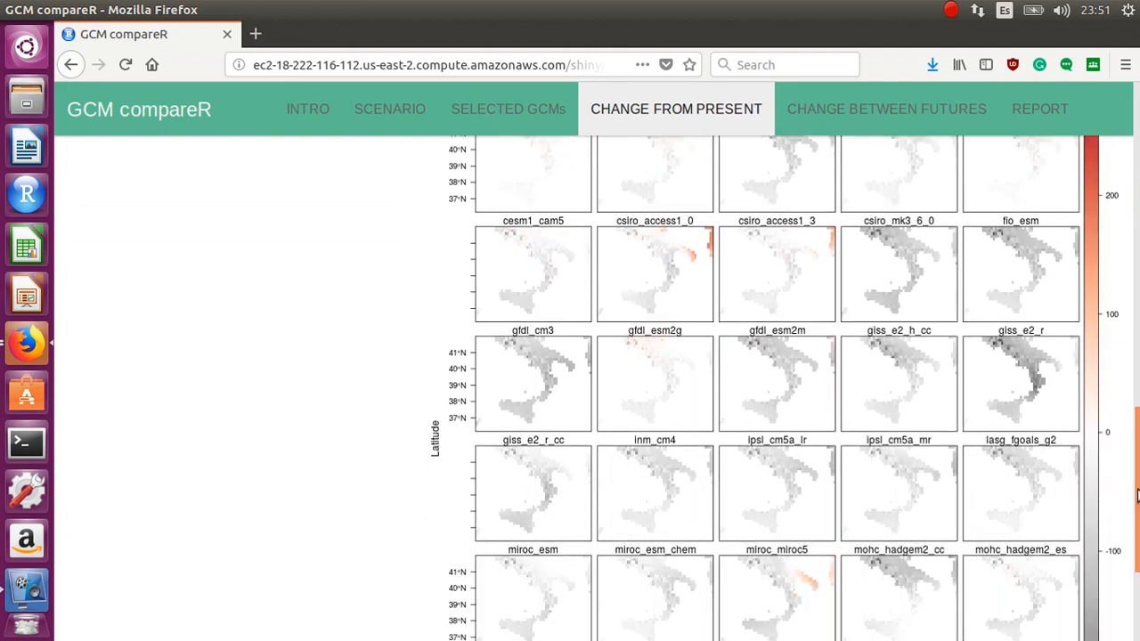
mouse_move(729, 264)
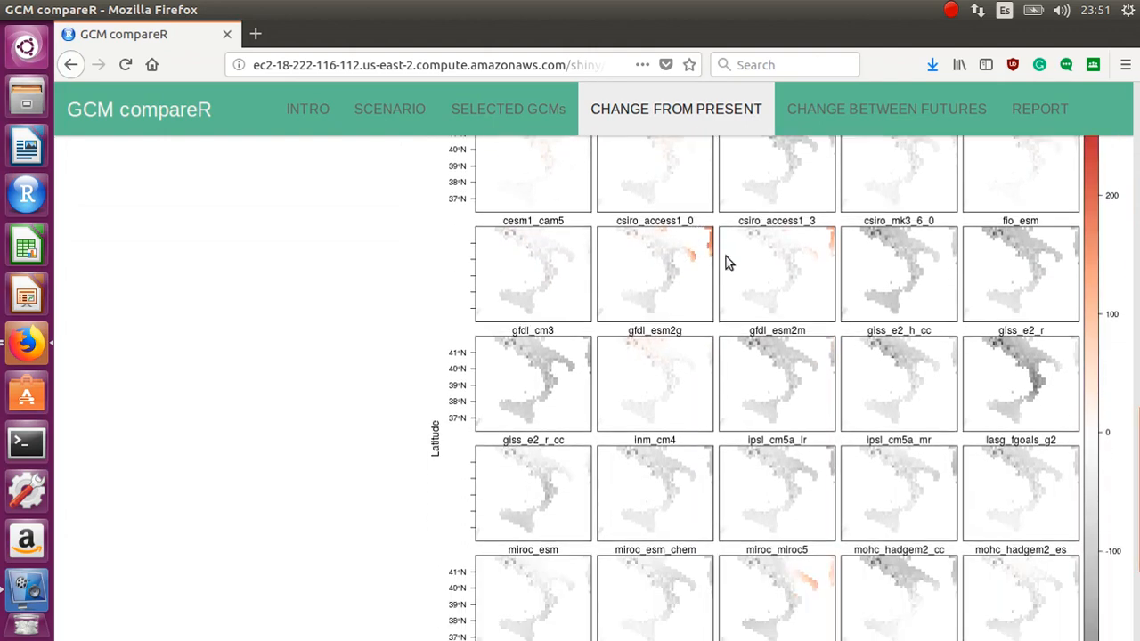
mouse_move(699, 260)
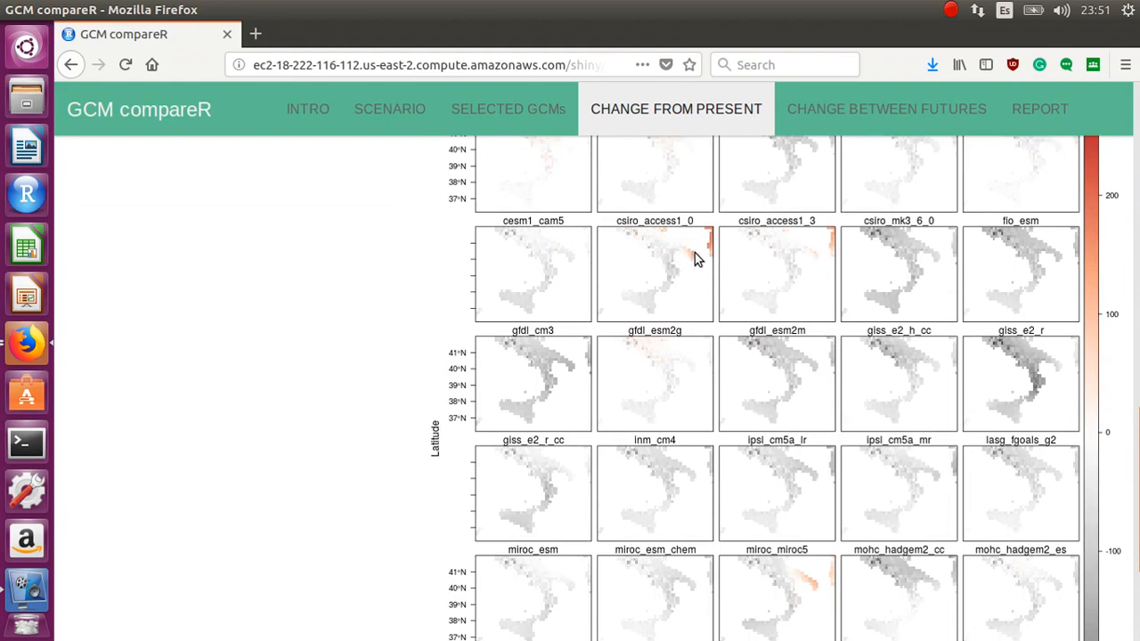
mouse_move(663, 278)
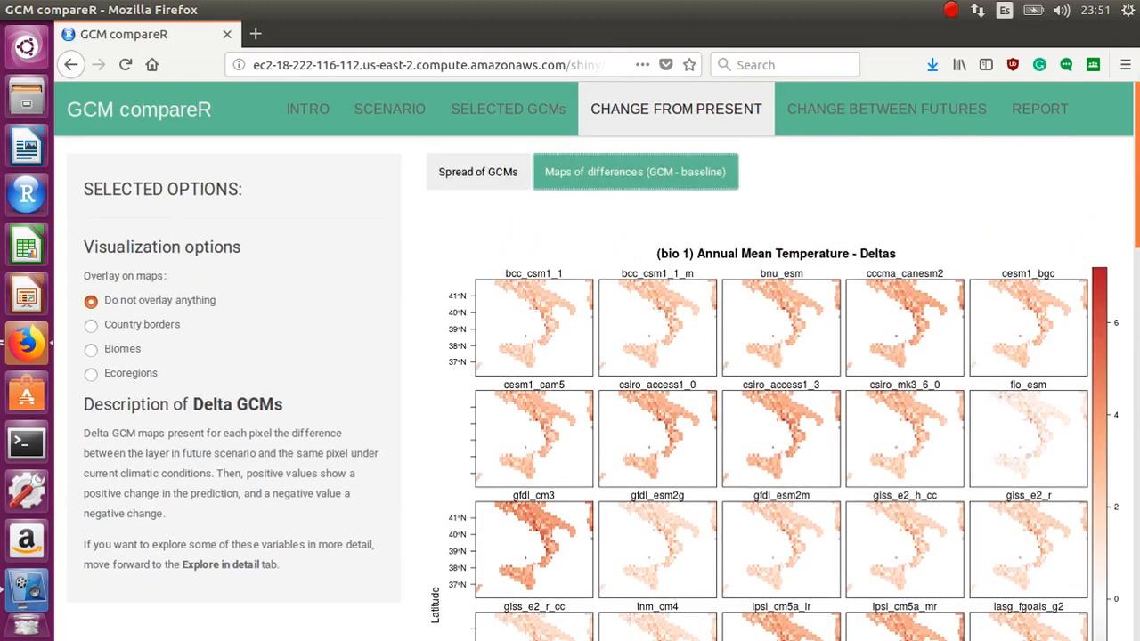
mouse_move(514, 121)
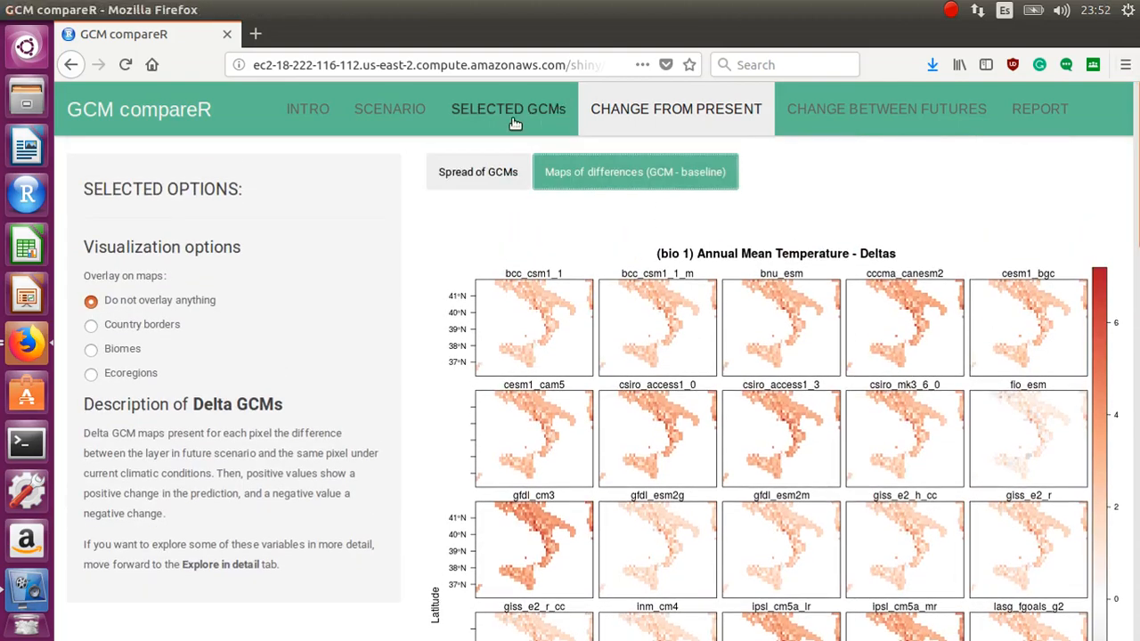
click(507, 109)
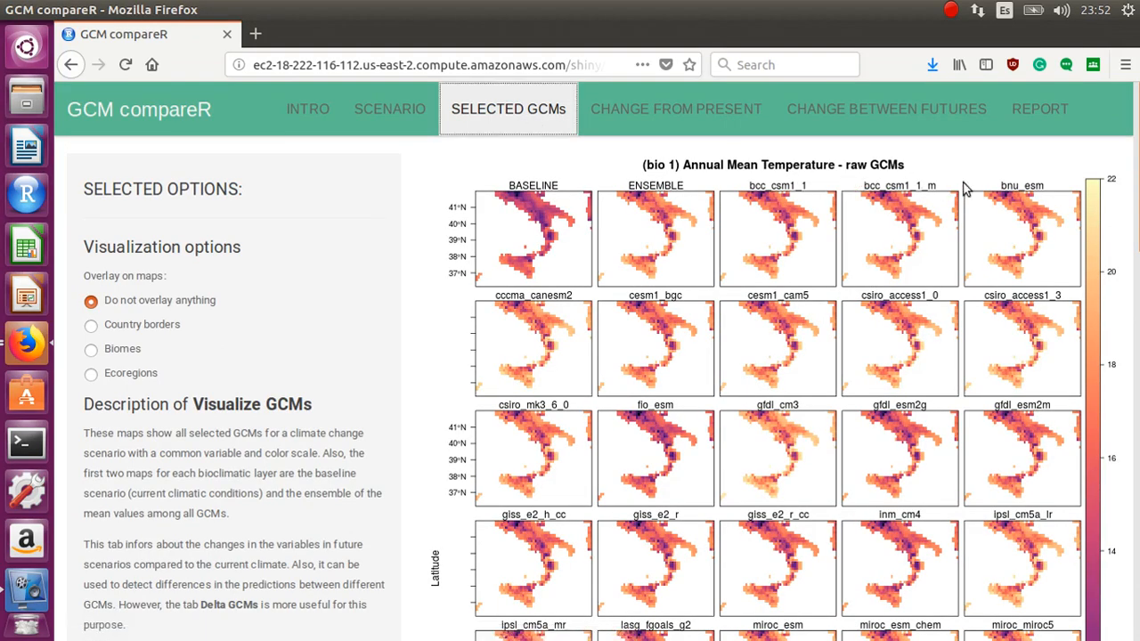
mouse_move(586, 243)
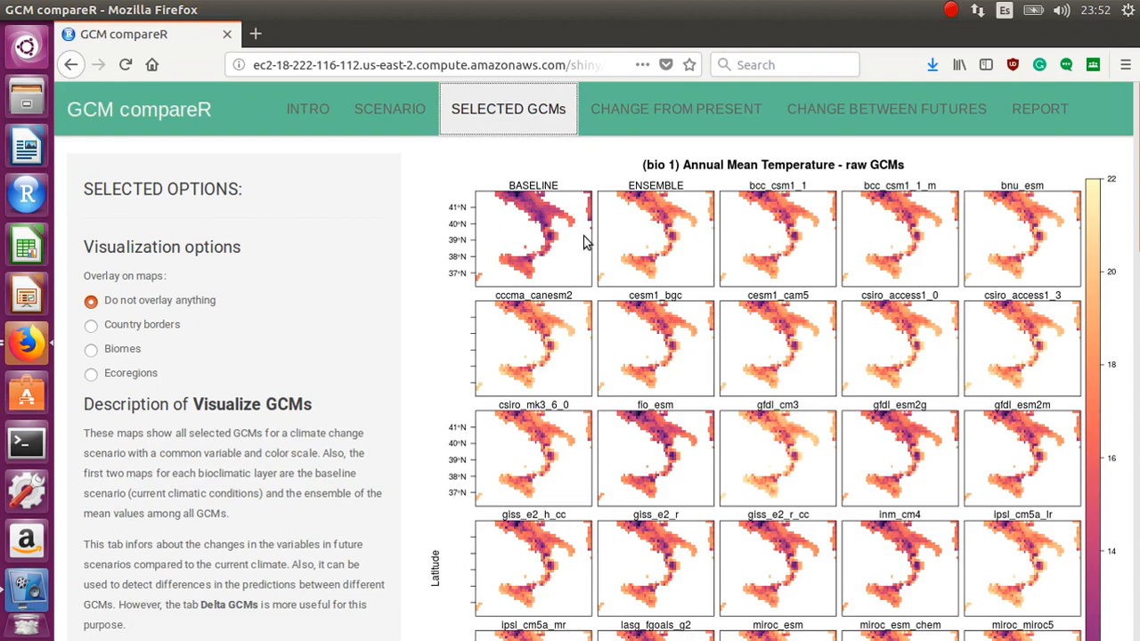
mouse_move(747, 218)
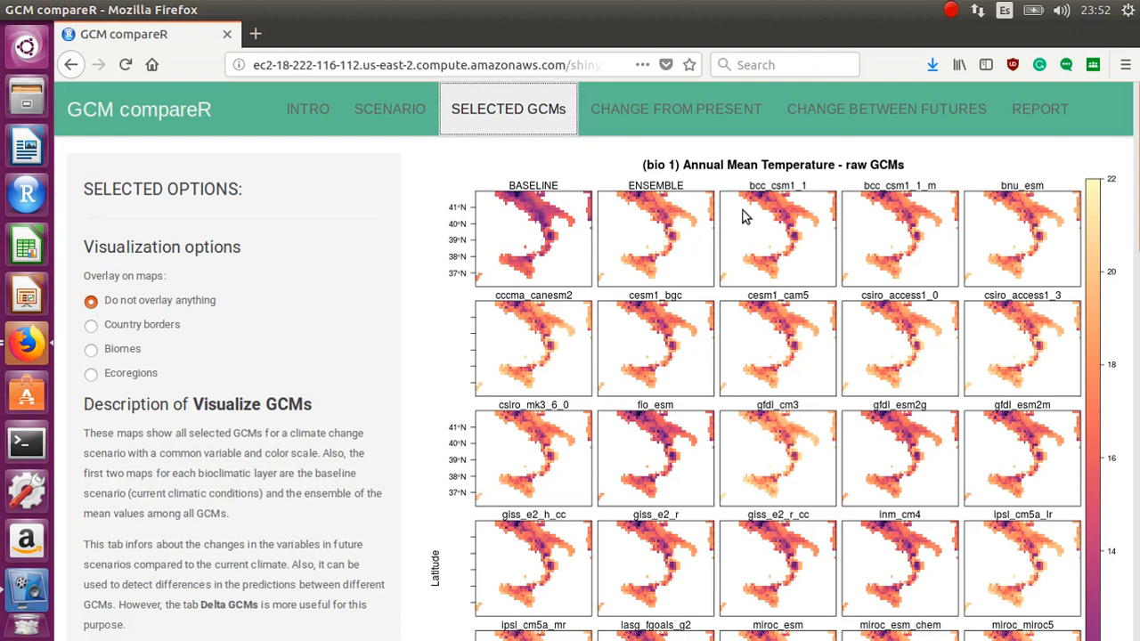
mouse_move(853, 176)
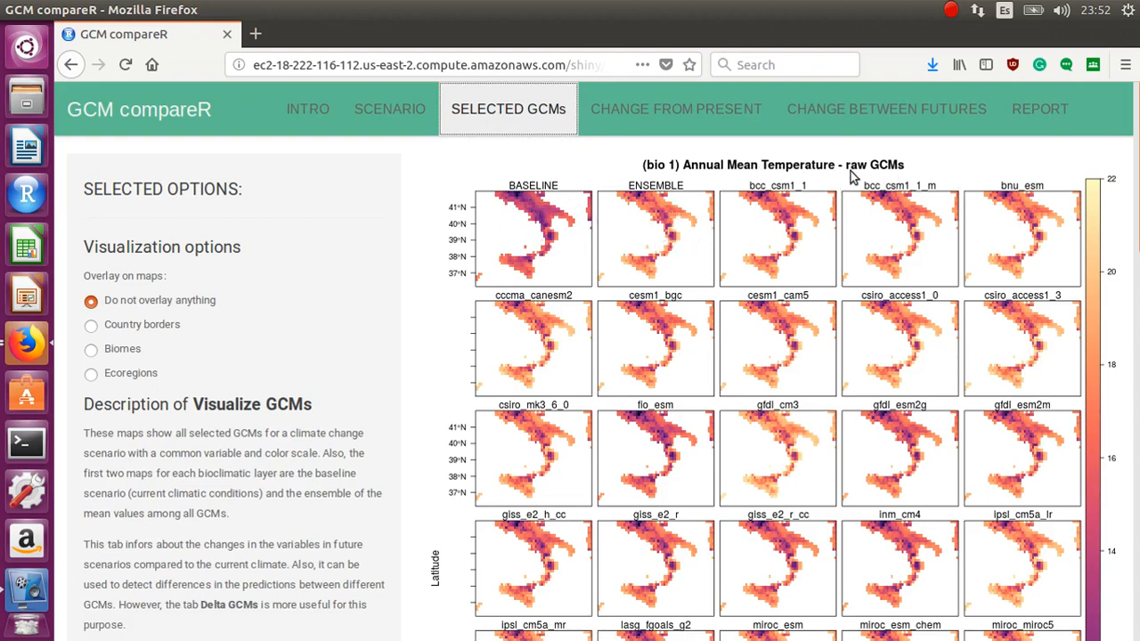
scroll(down, 3)
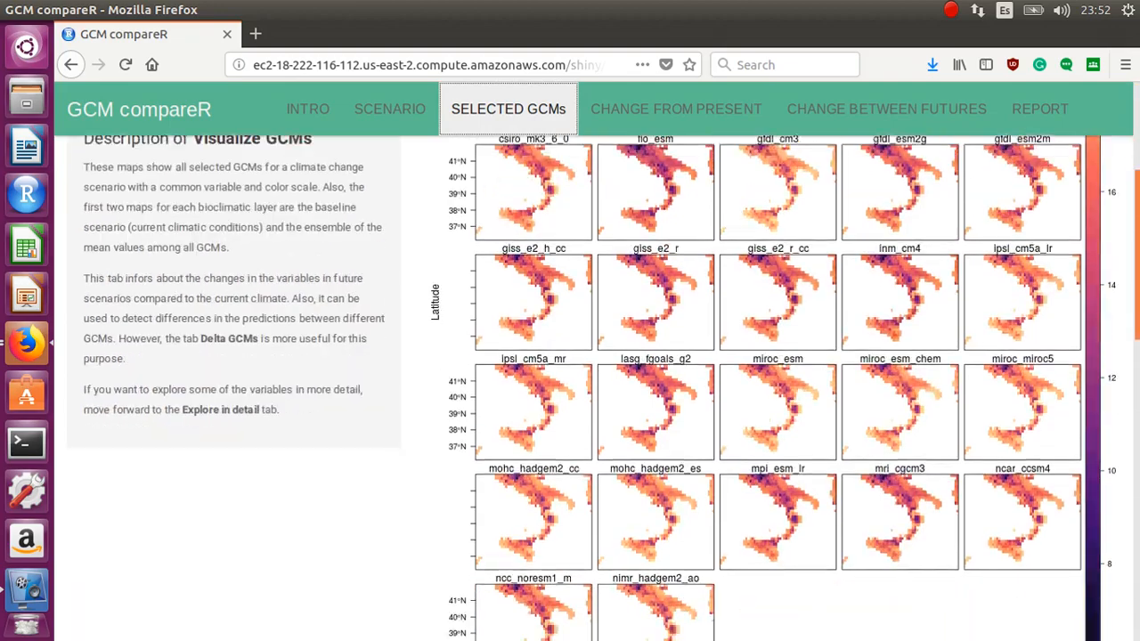
scroll(up, 3)
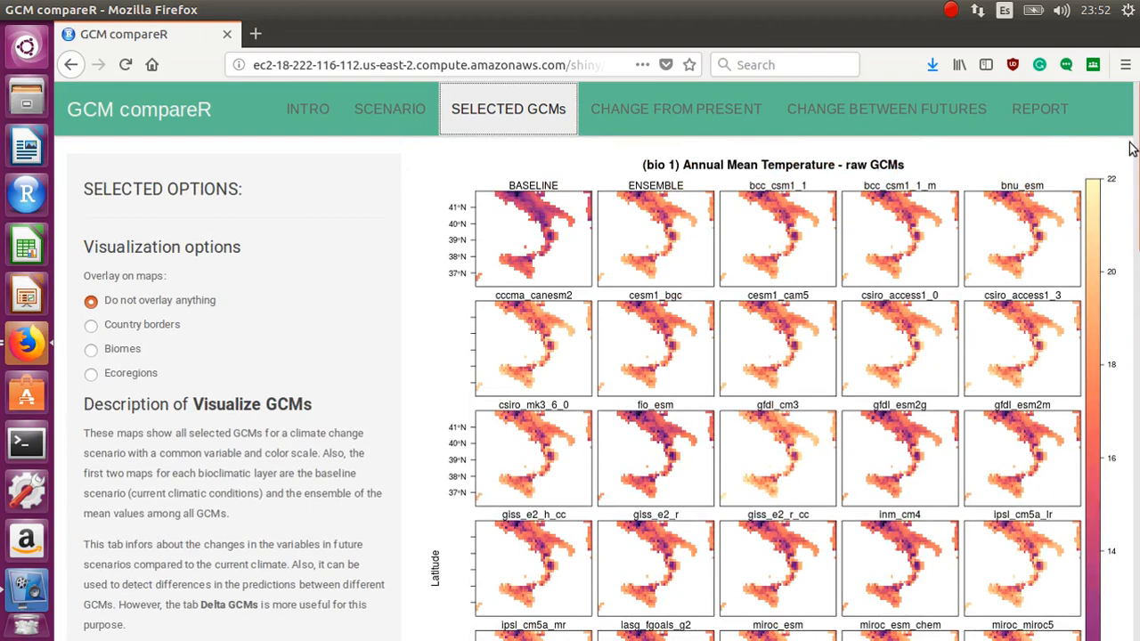
- Generate the report from the REPORT page so the report.pdf download is offered
click(1040, 108)
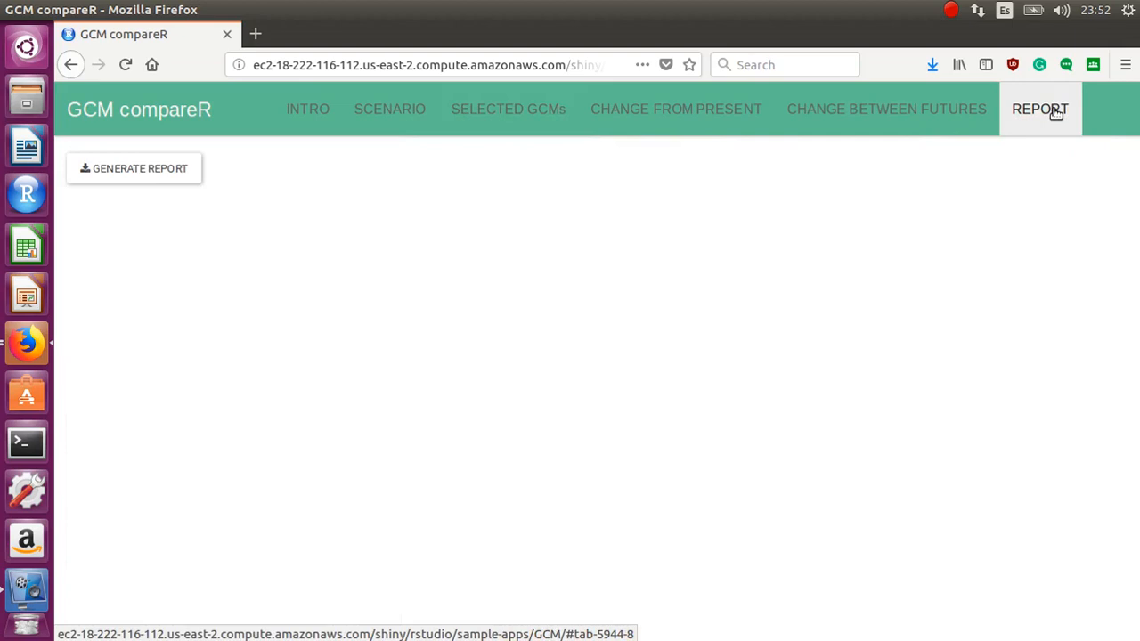
mouse_move(403, 146)
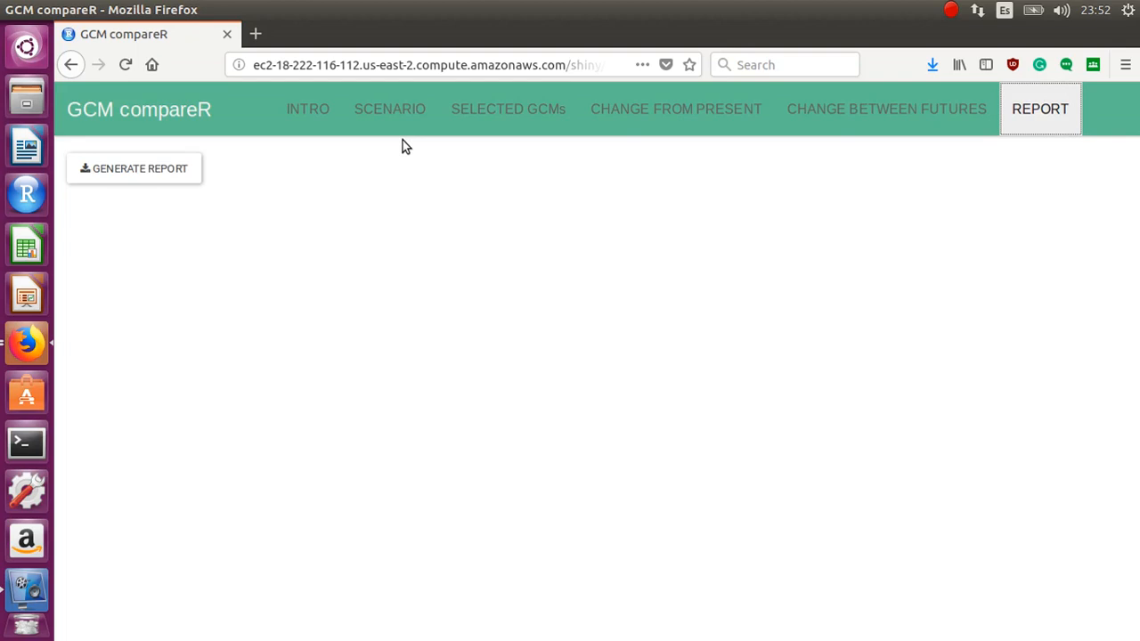
mouse_move(245, 187)
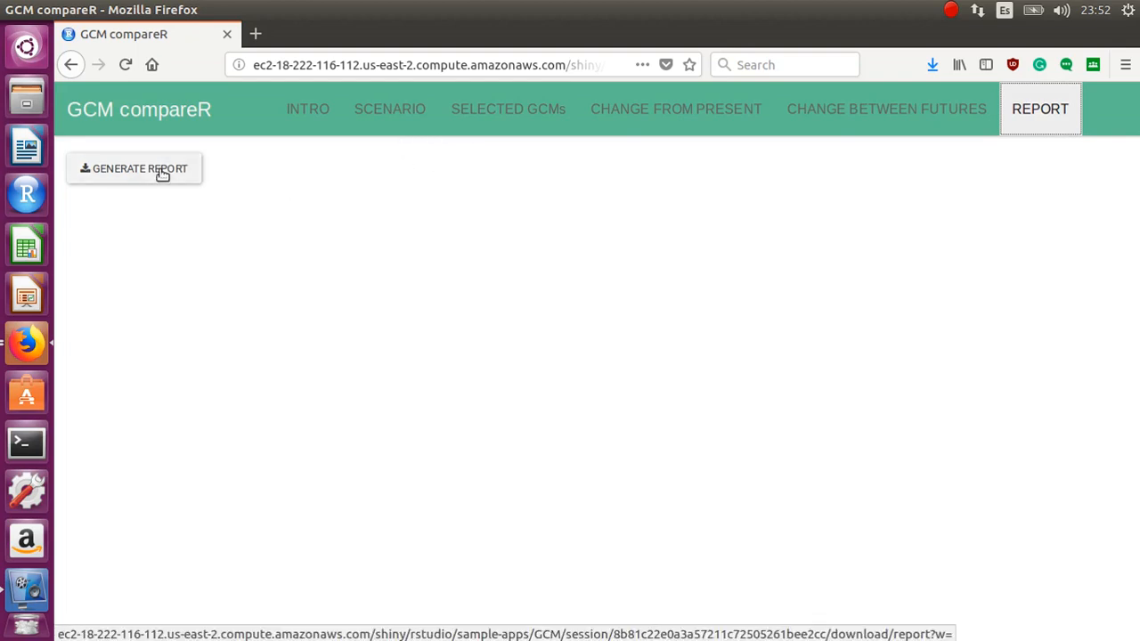
click(134, 167)
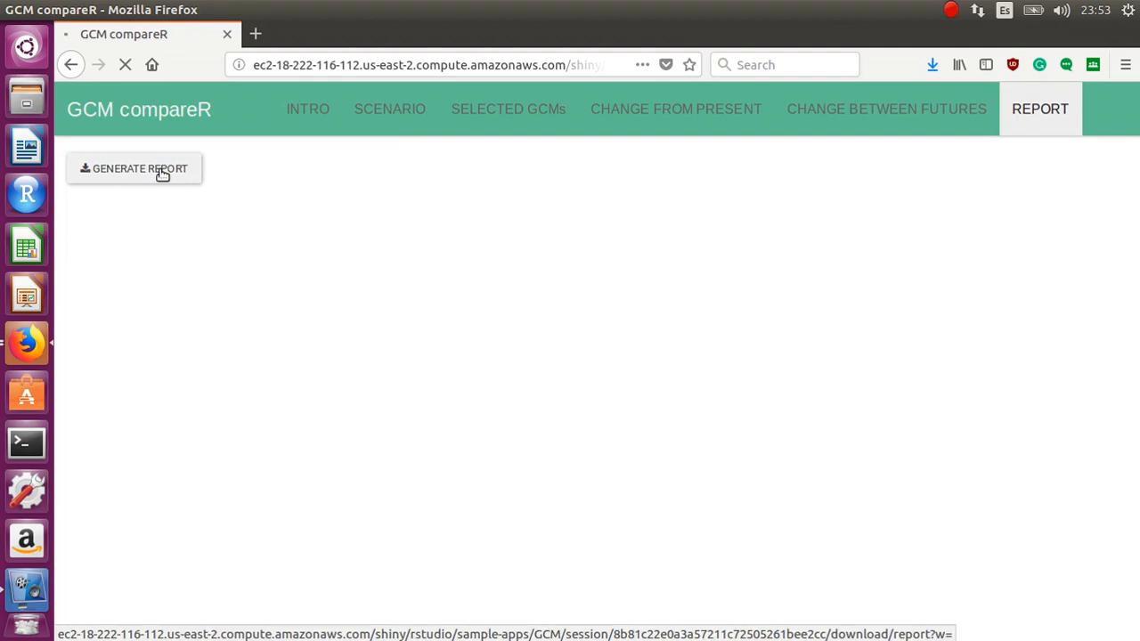
click(134, 167)
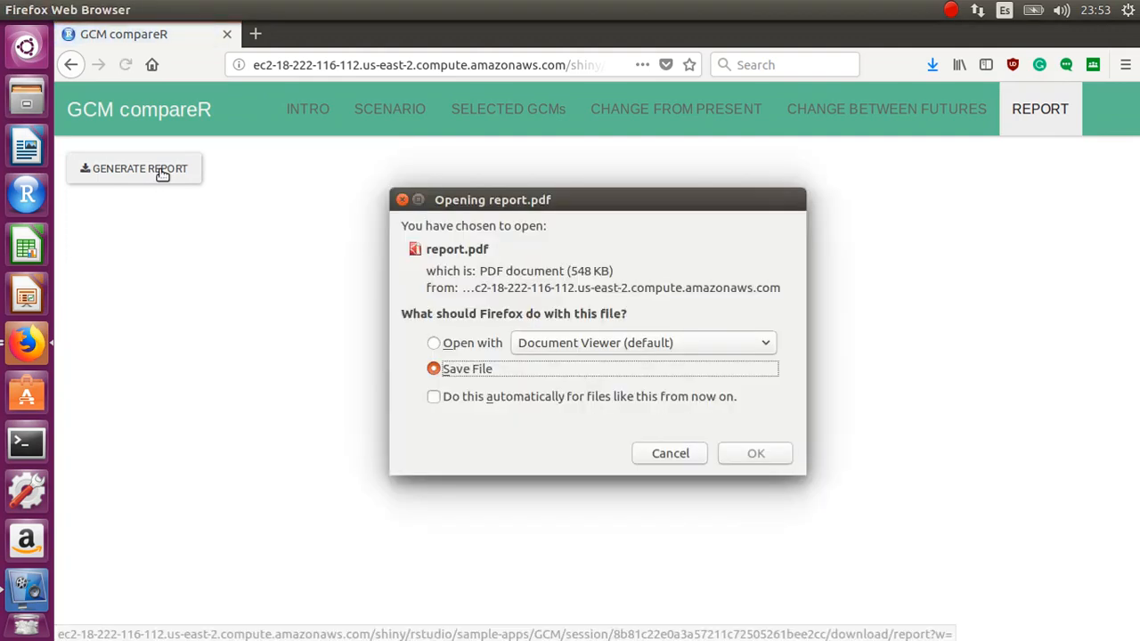
mouse_move(586, 490)
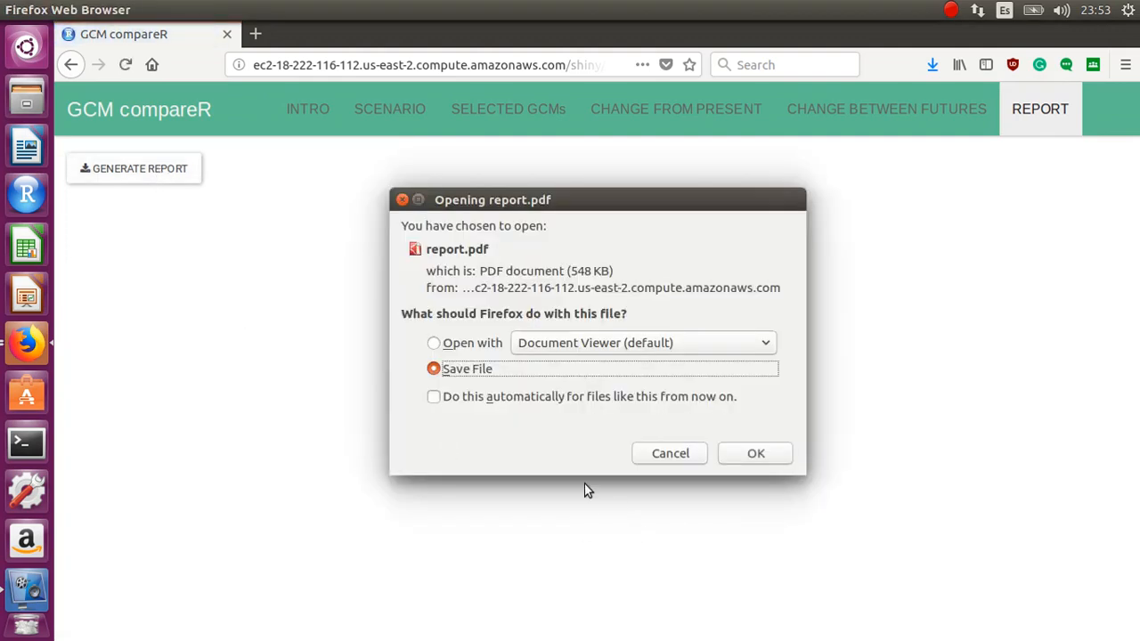
- Open report.pdf with Document Viewer rather than saving it
click(434, 342)
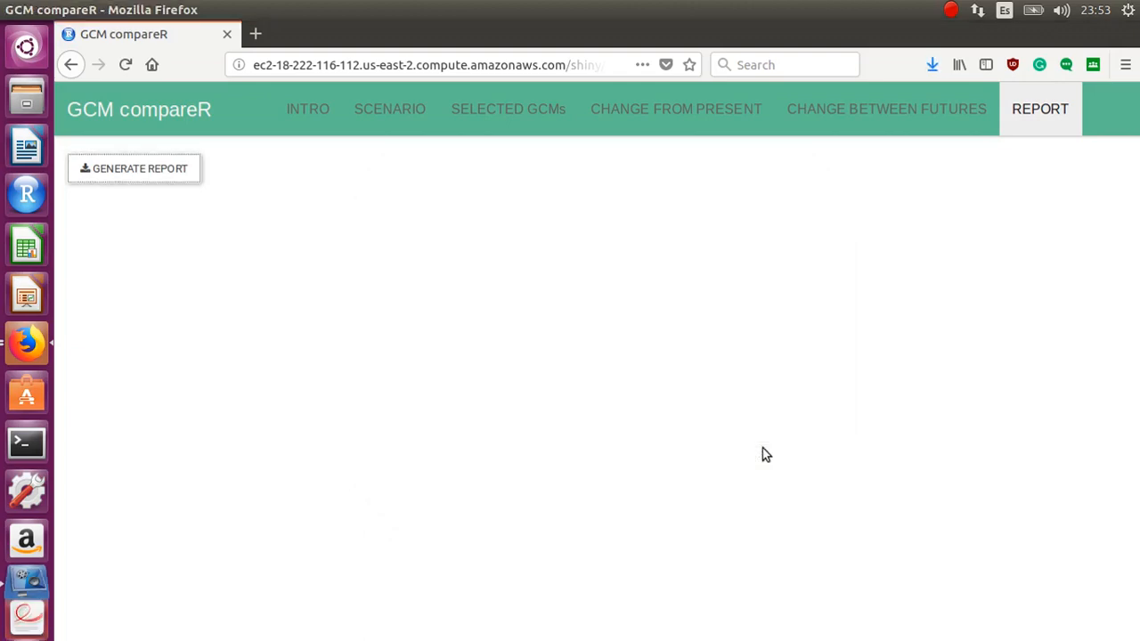
click(134, 168)
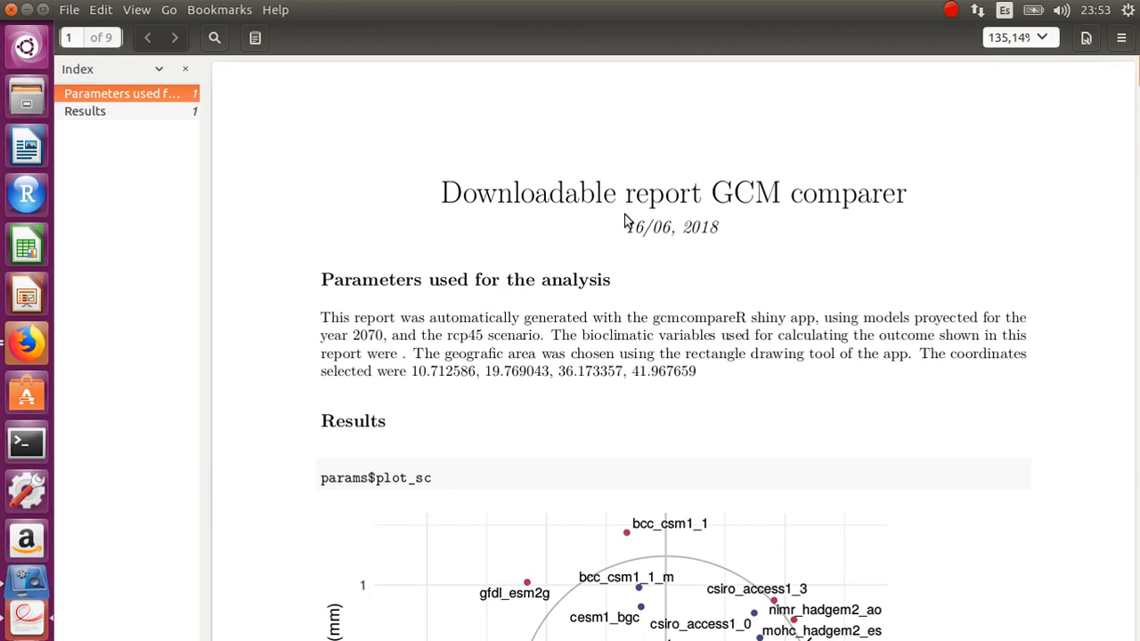
- Select words in the report's parameters paragraph
double_click(666, 228)
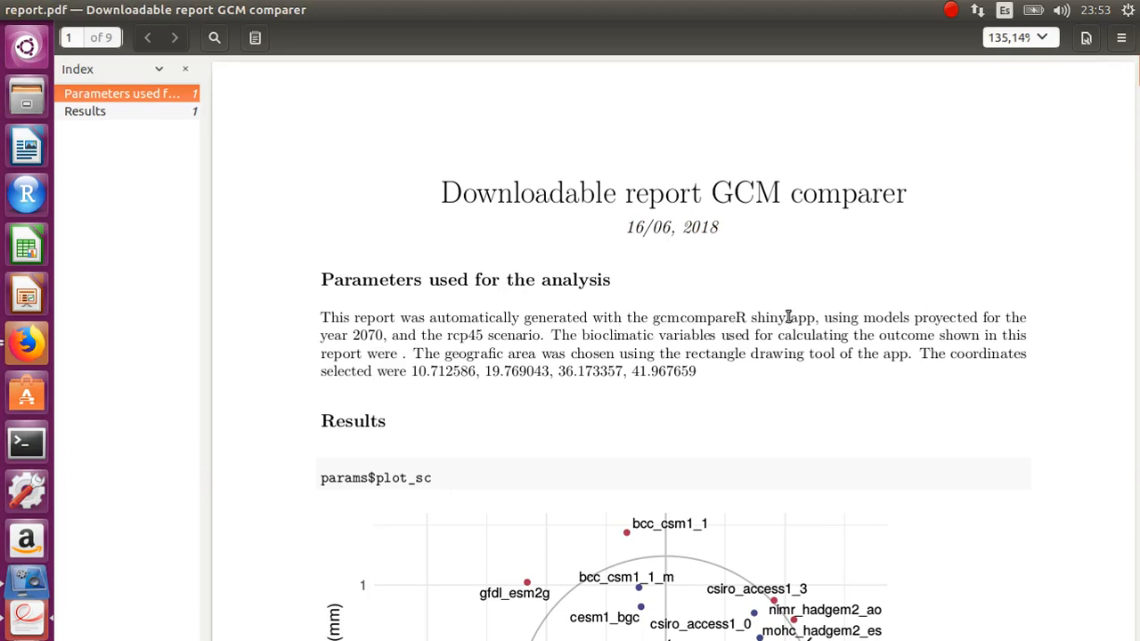
double_click(356, 335)
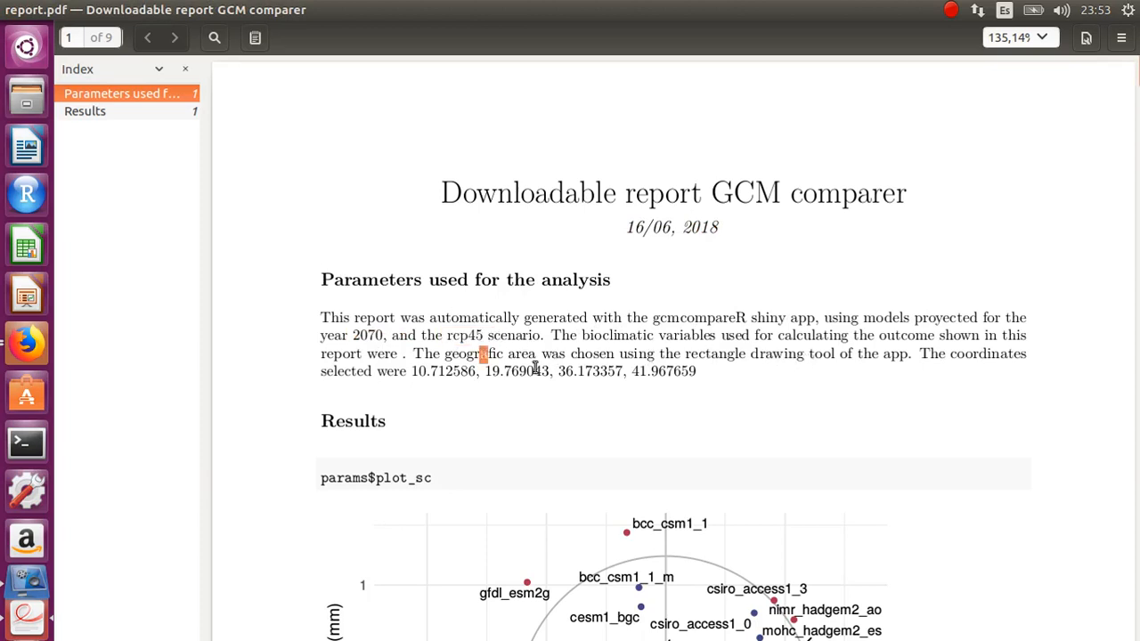
drag(482, 352, 837, 353)
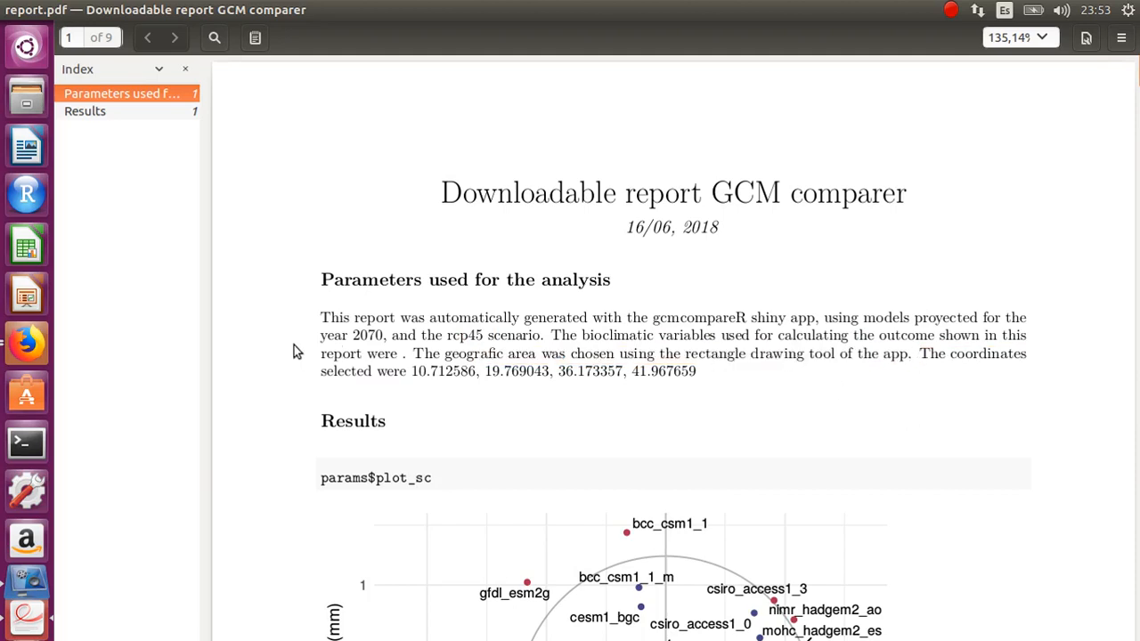
- Highlight all four study-area coordinates, then move down toward the Results scatterplot
double_click(442, 372)
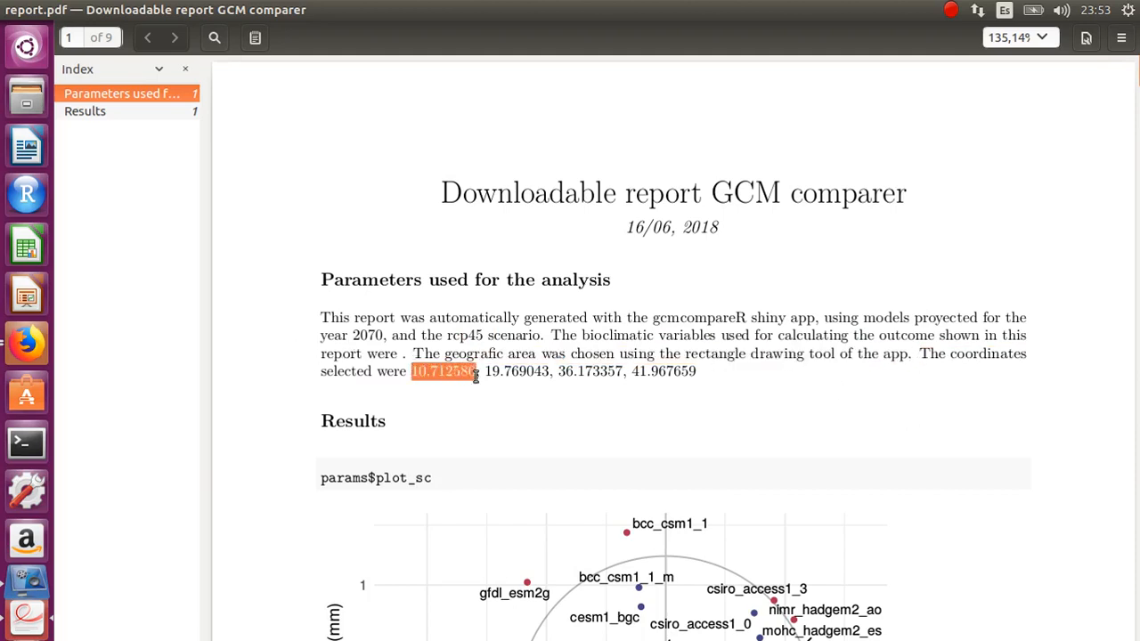
drag(477, 372, 704, 378)
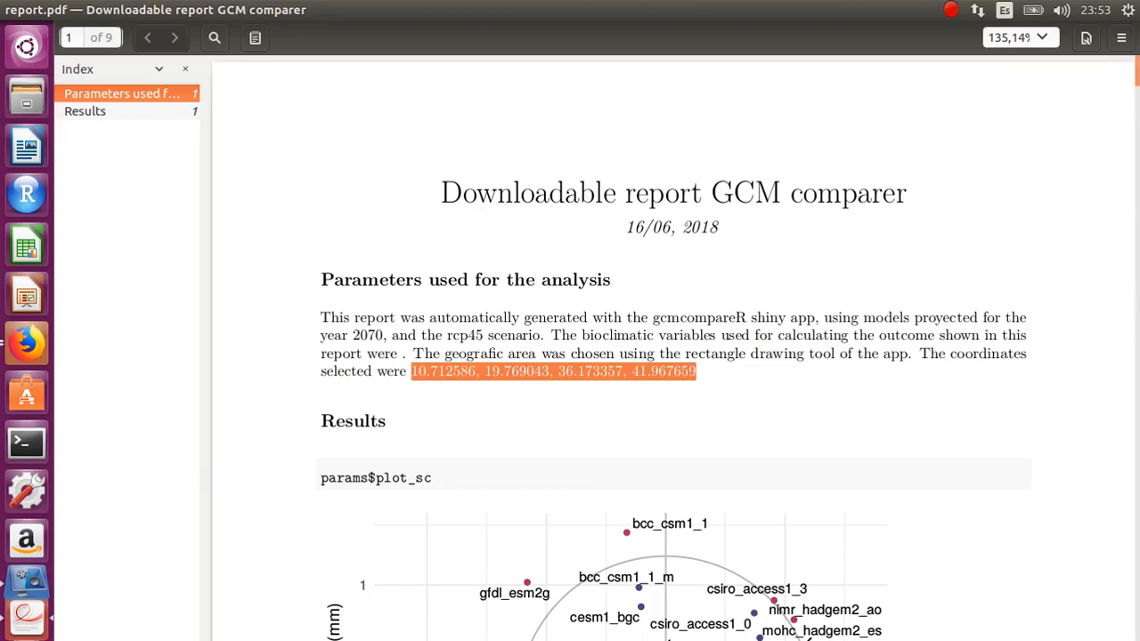
mouse_move(948, 189)
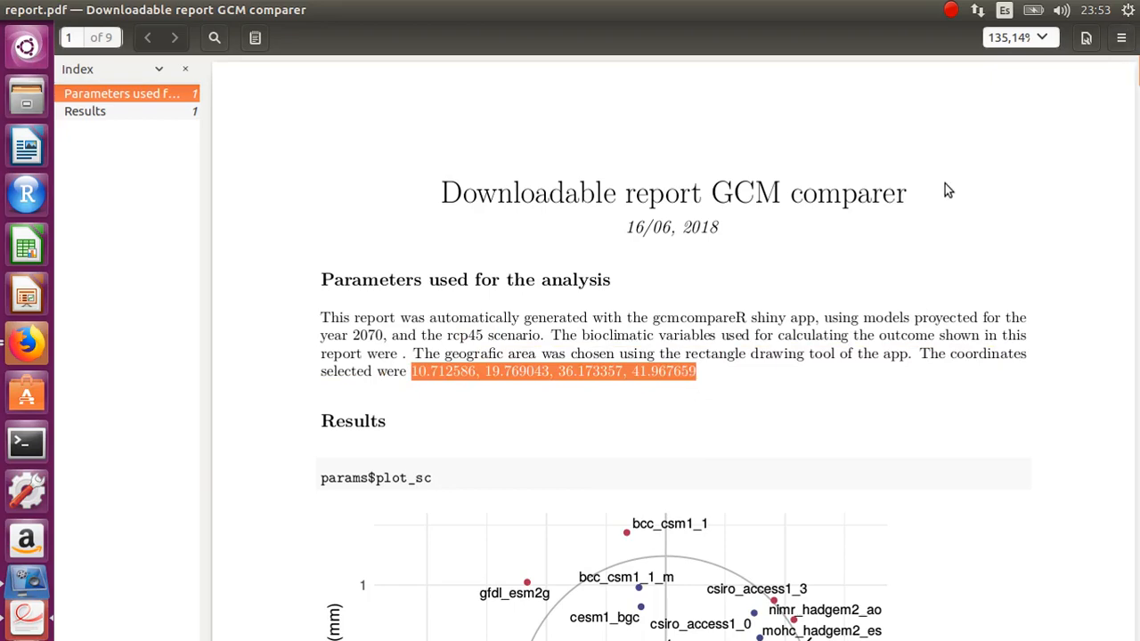
scroll(down, 3)
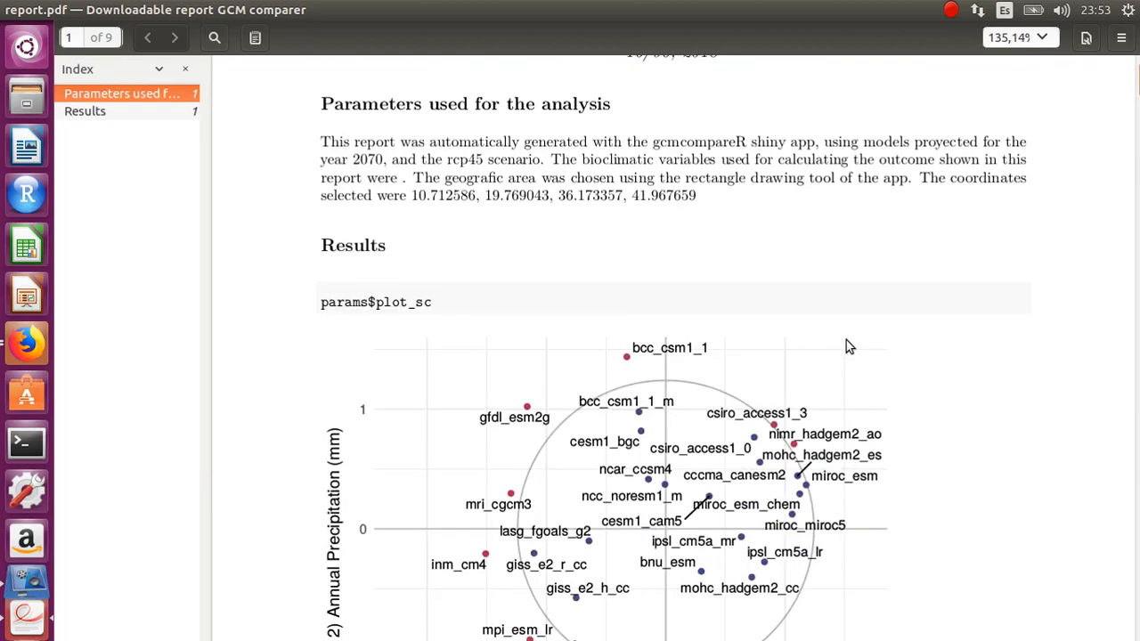
- Page through the report's scatterplots and precipitation delta maps, then return to GCM compareR's Intro page
scroll(down, 3)
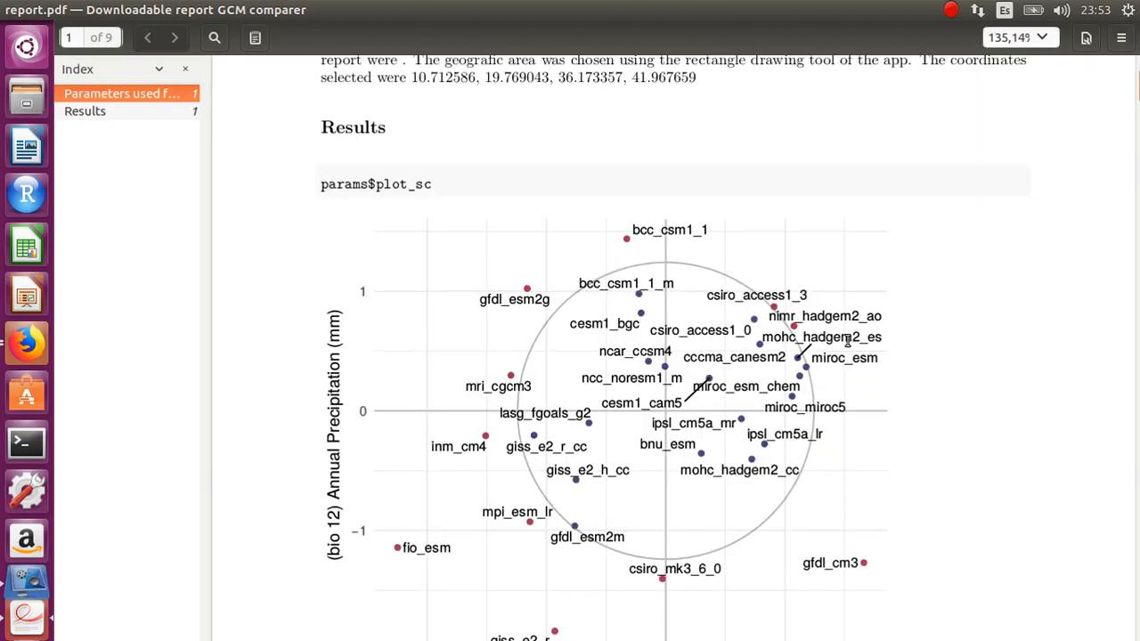
scroll(down, 3)
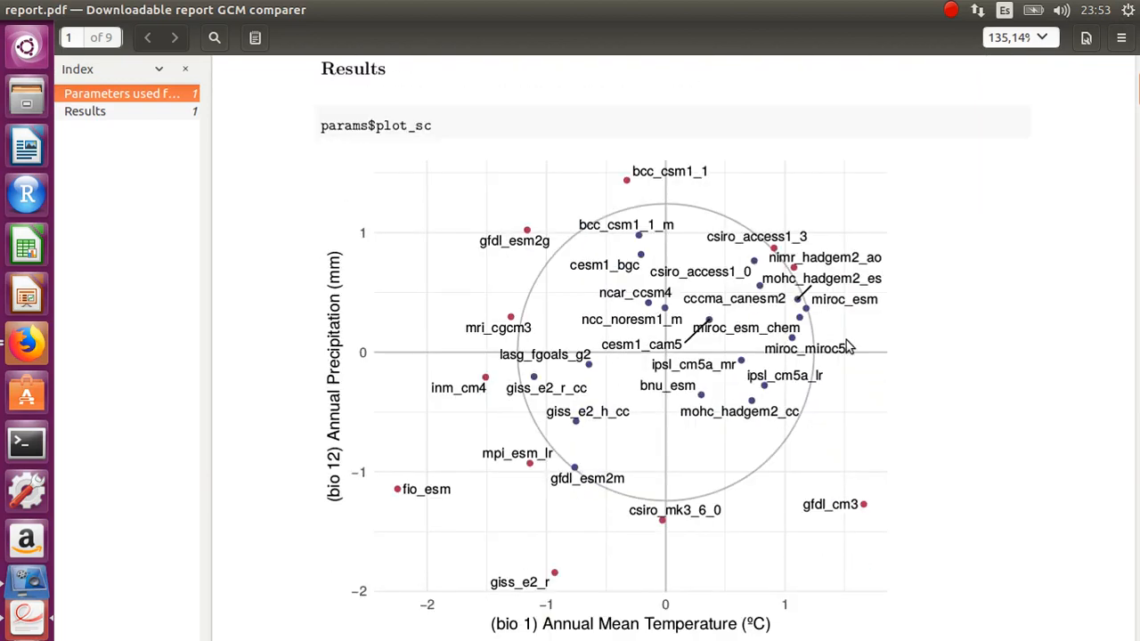
scroll(down, 3)
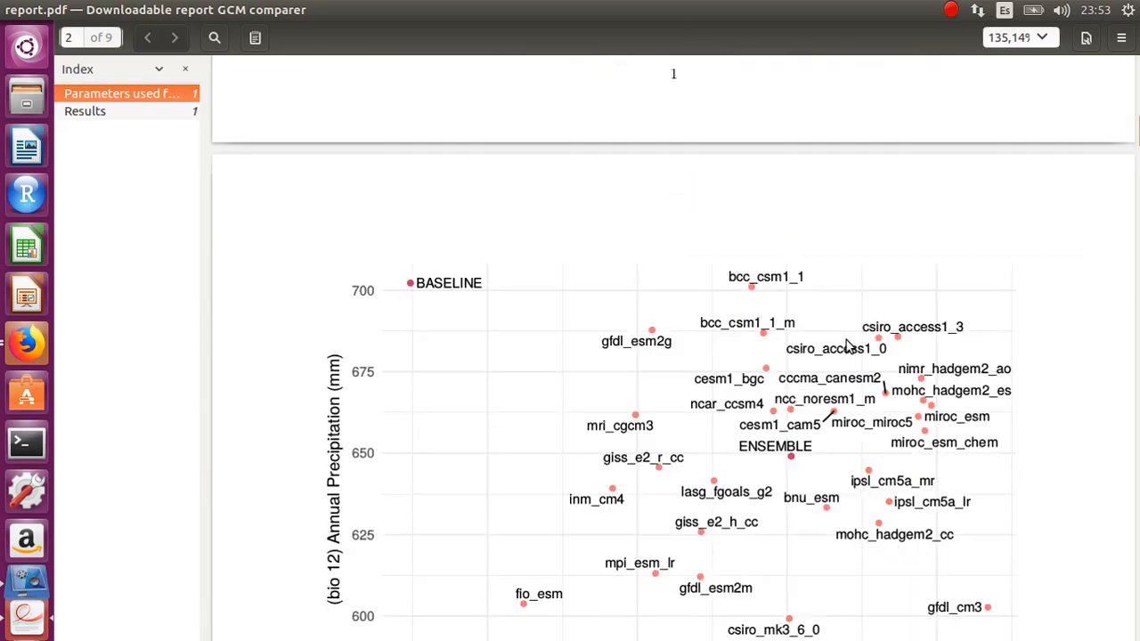
scroll(down, 3)
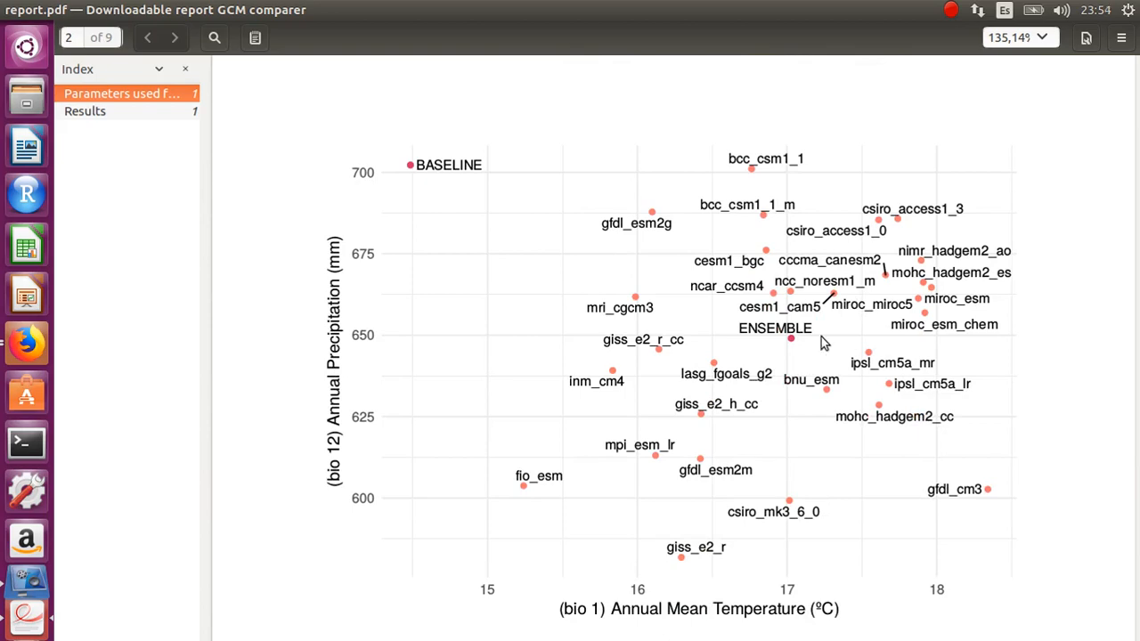
mouse_move(798, 345)
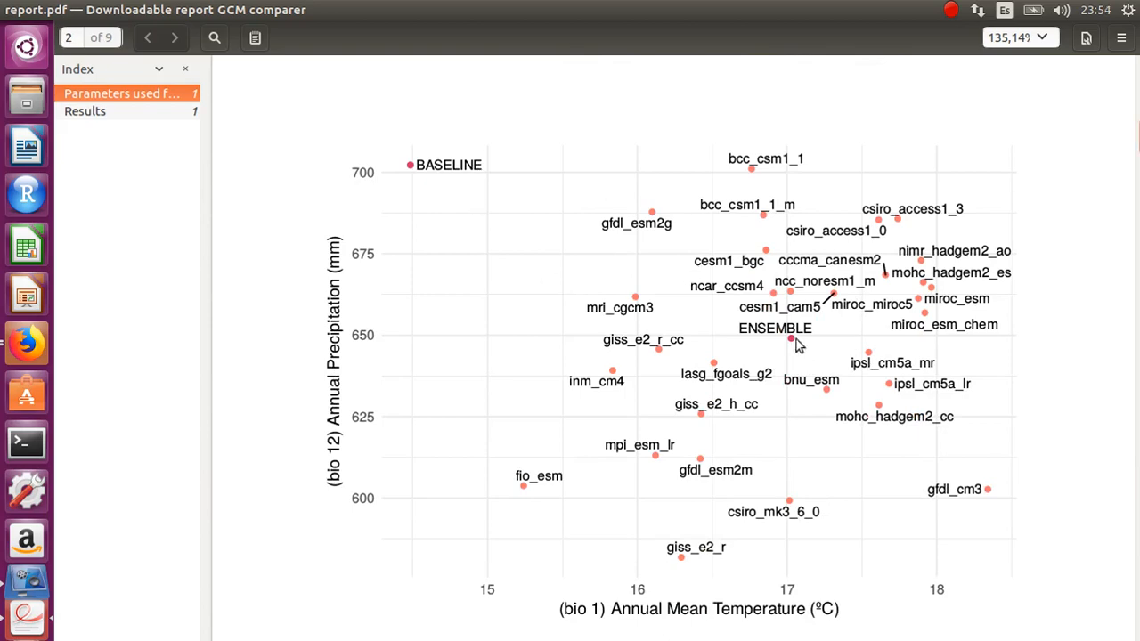
scroll(down, 3)
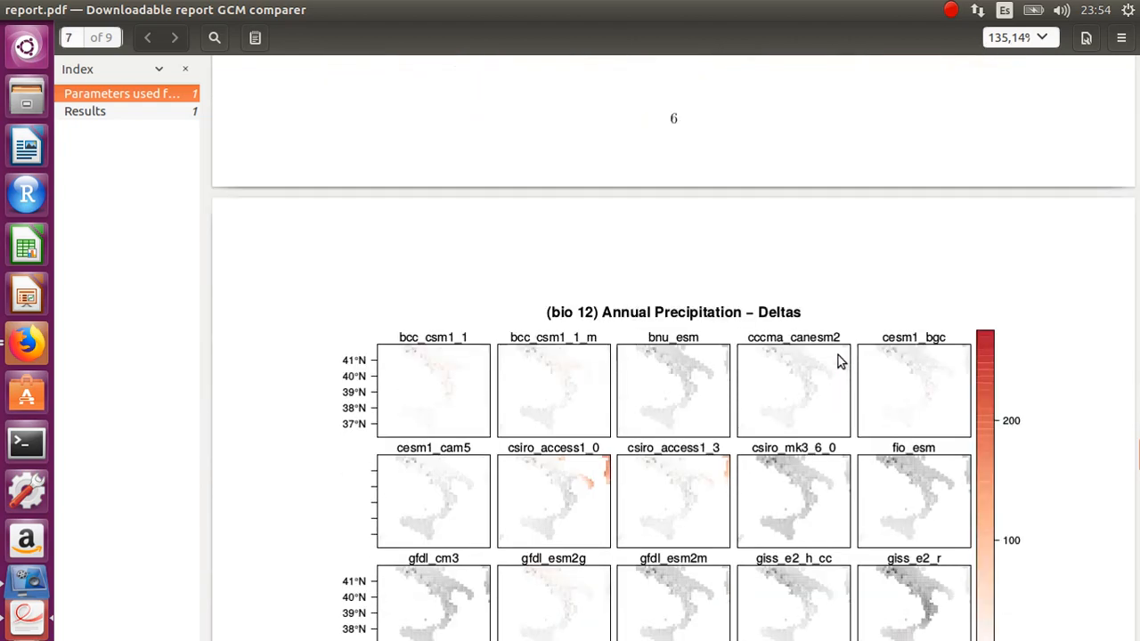
scroll(down, 3)
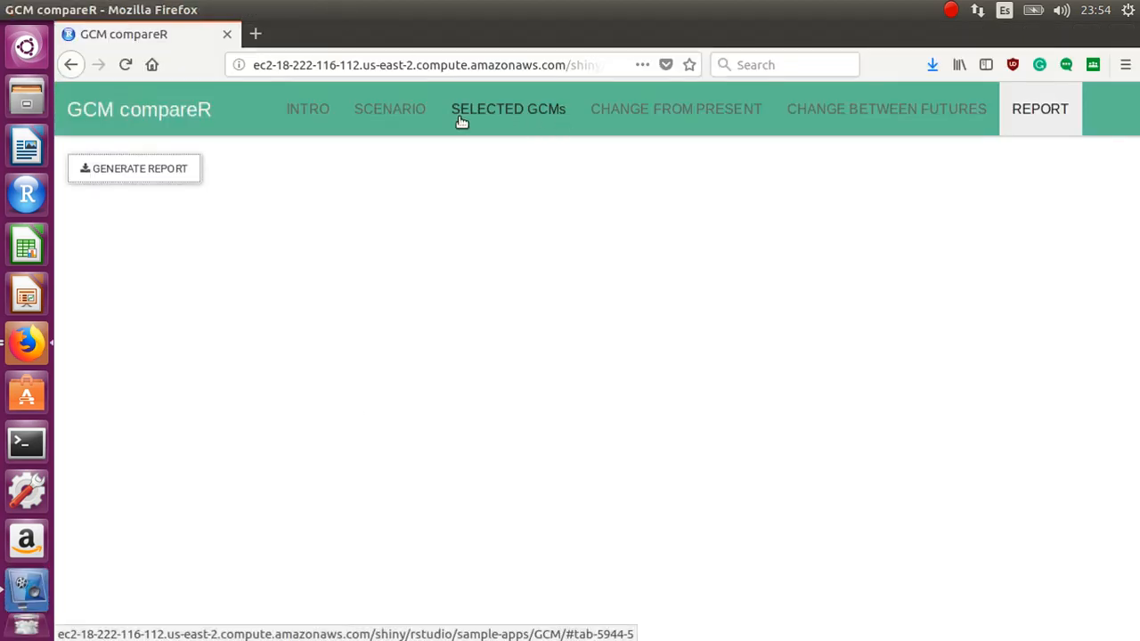
click(307, 108)
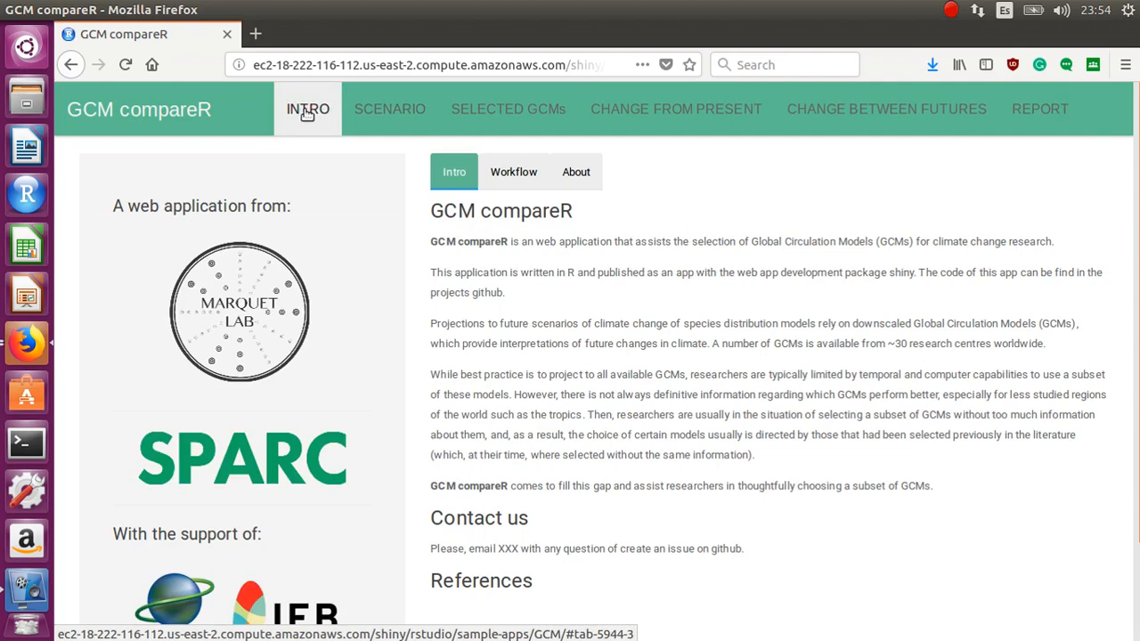
mouse_move(214, 570)
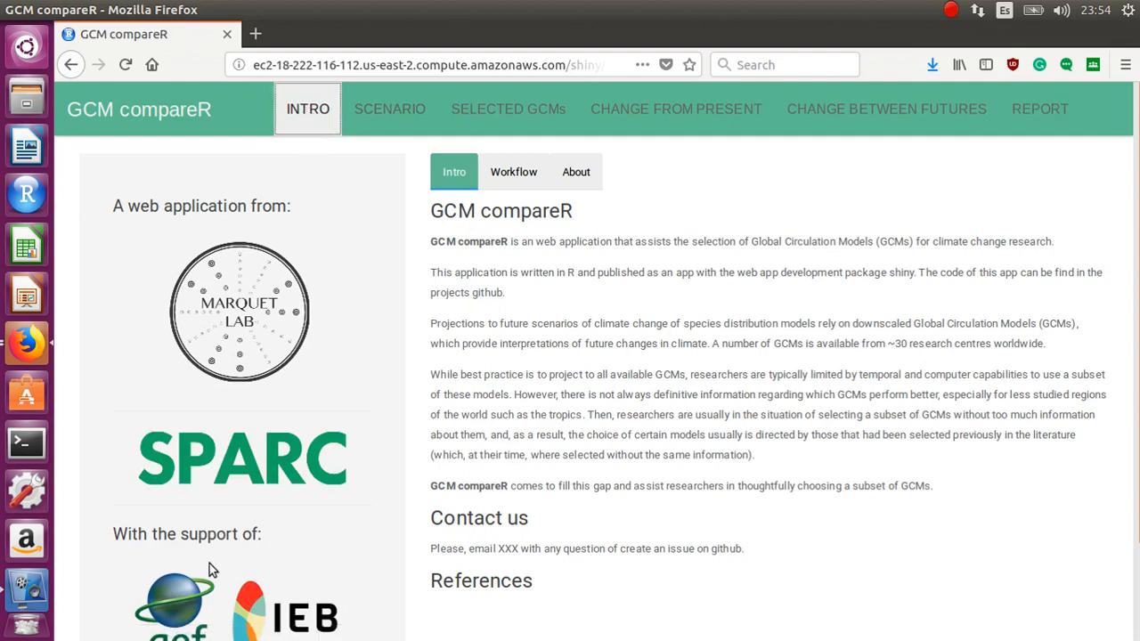
mouse_move(370, 96)
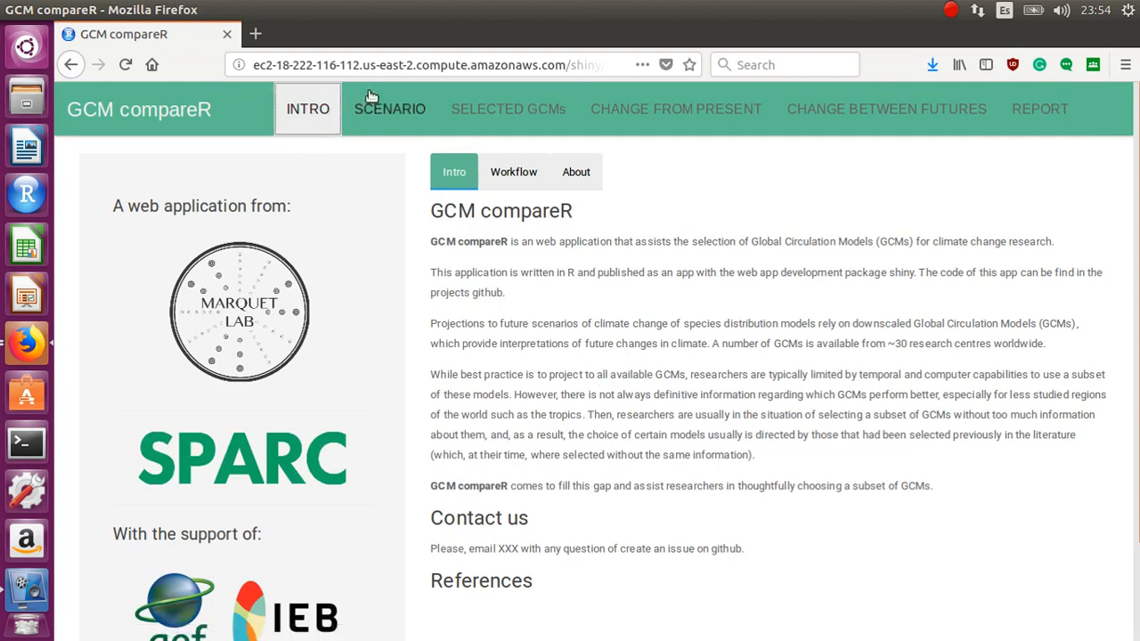
- Go through the southern Italy scenario page to the selected GCMs' raw annual mean temperature maps
click(388, 108)
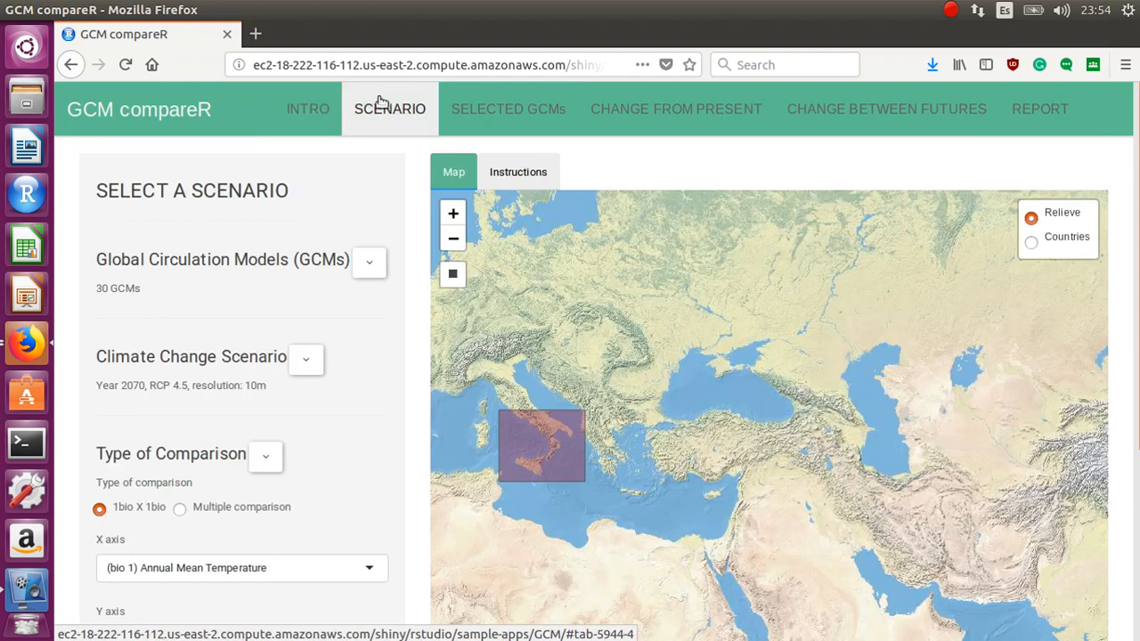
click(507, 109)
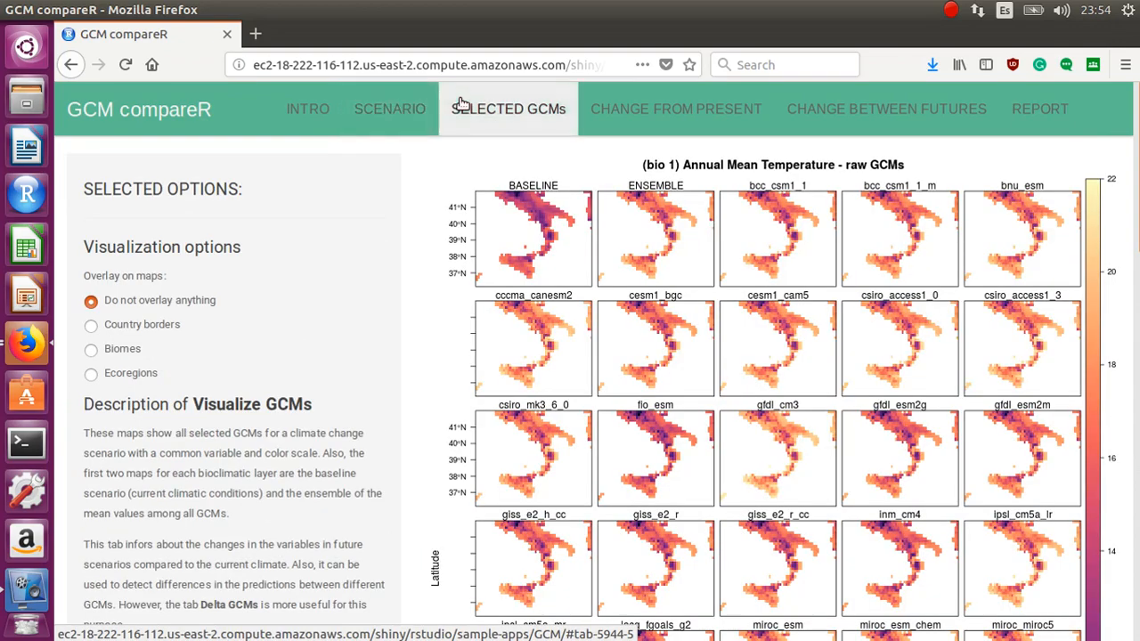